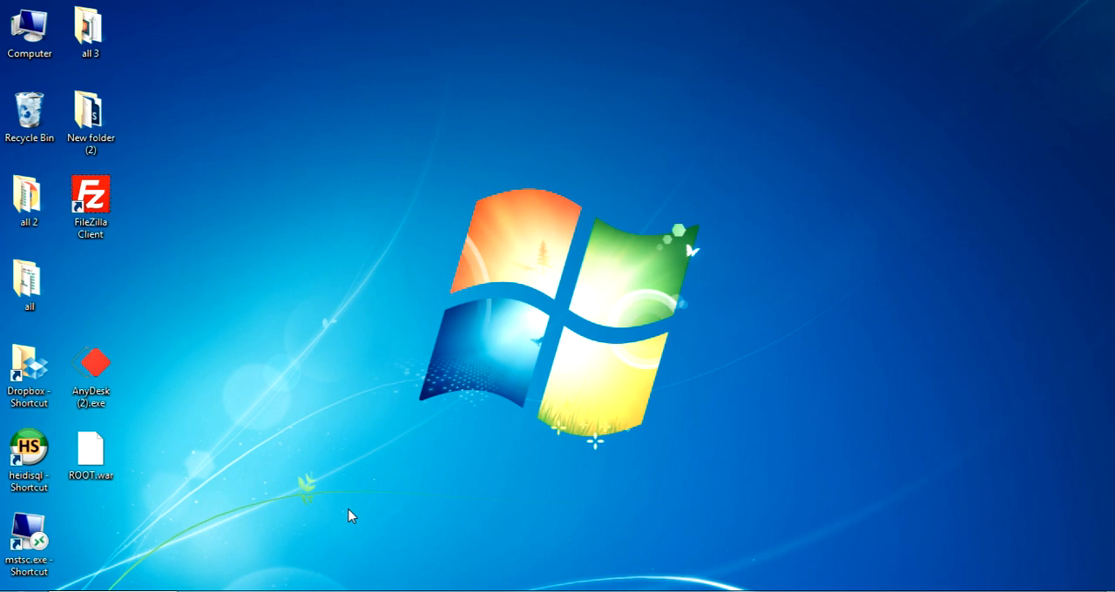
mouse_move(349, 515)
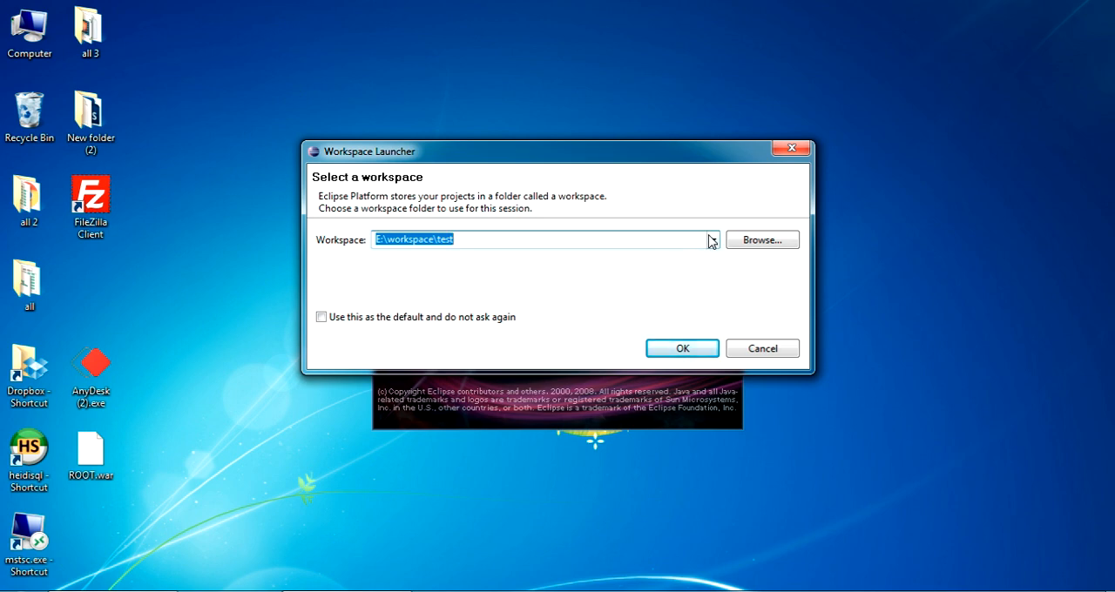
Launch Eclipse so the workspace launcher appears with E:\workspace\test entered
left_click(711, 240)
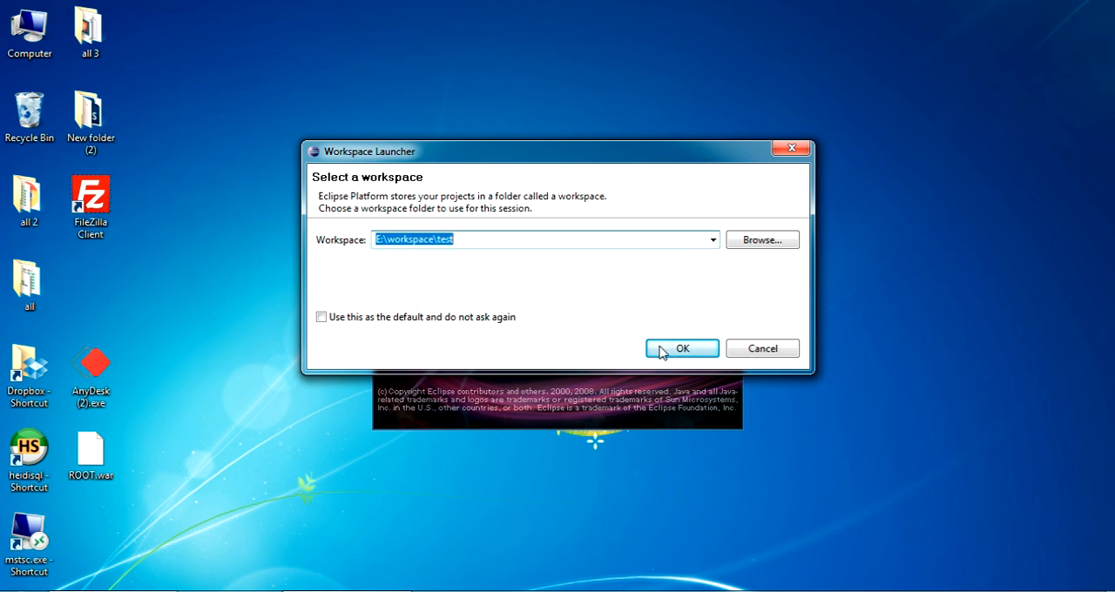
Open the E:\workspace\test workspace and create a dynamic web project named test_website
left_click(681, 349)
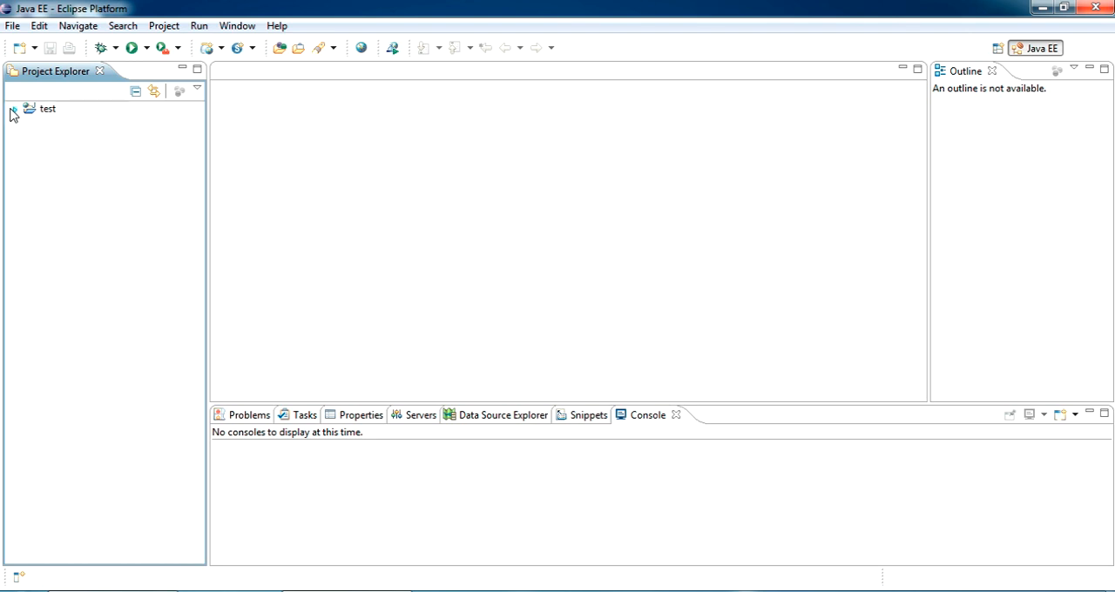
left_click(14, 108)
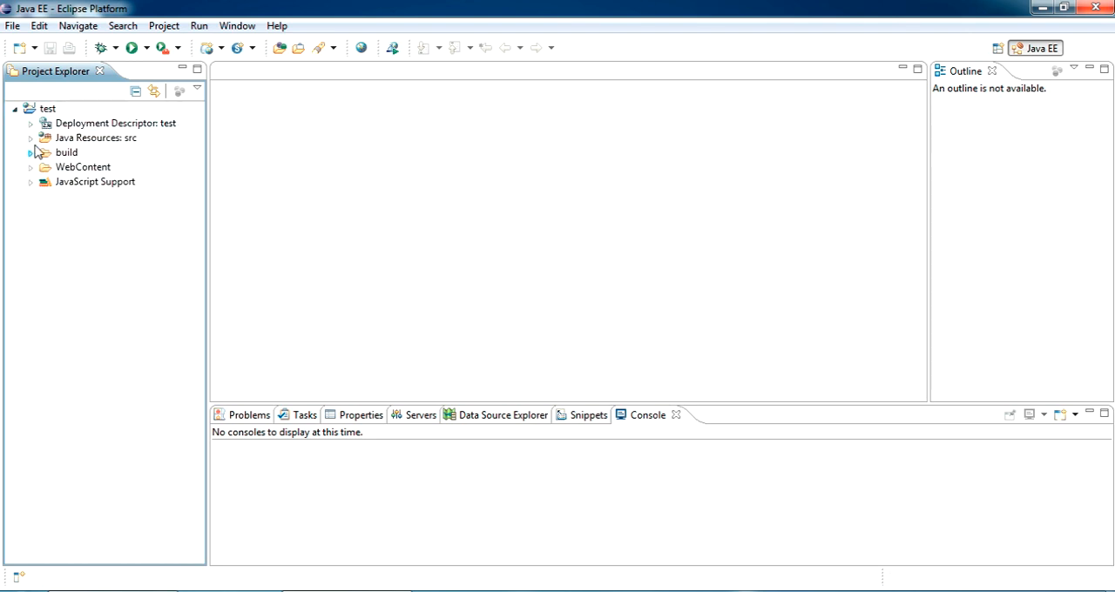
right_click(48, 108)
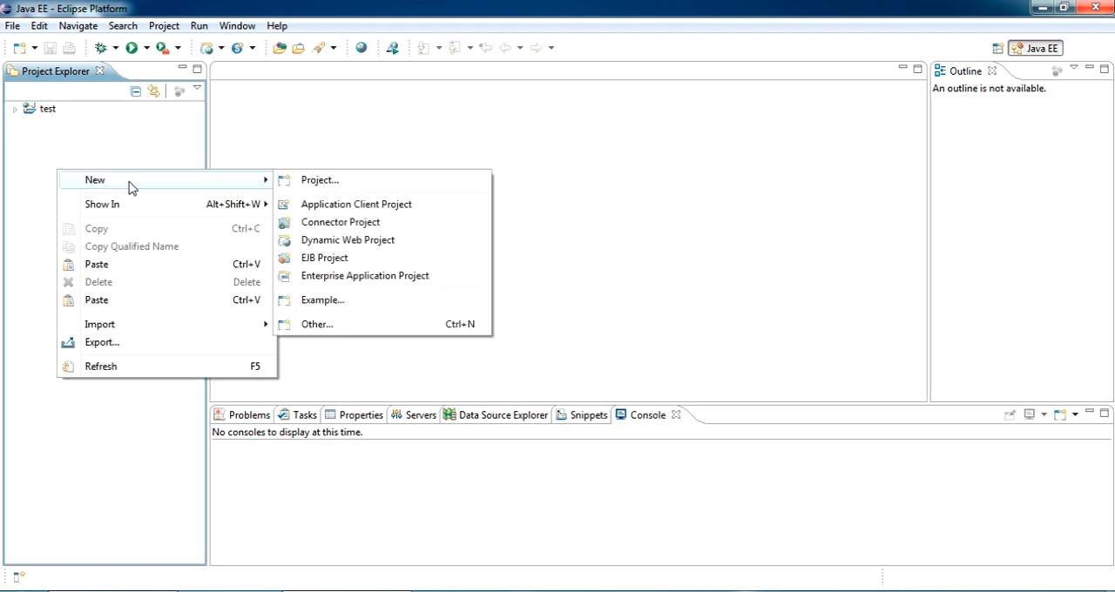
left_click(347, 240)
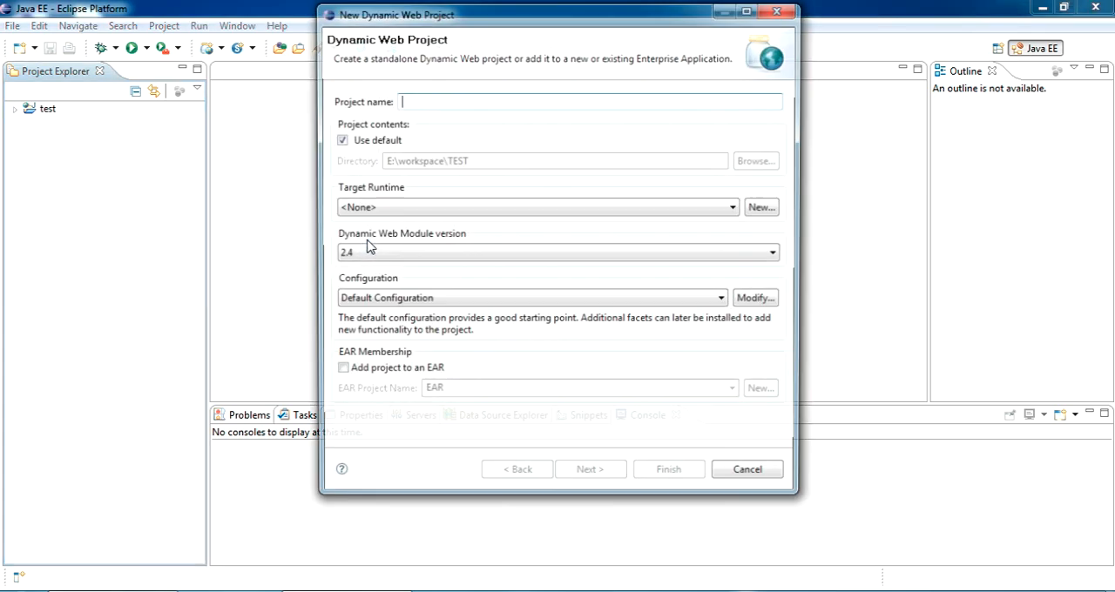
type("test_website")
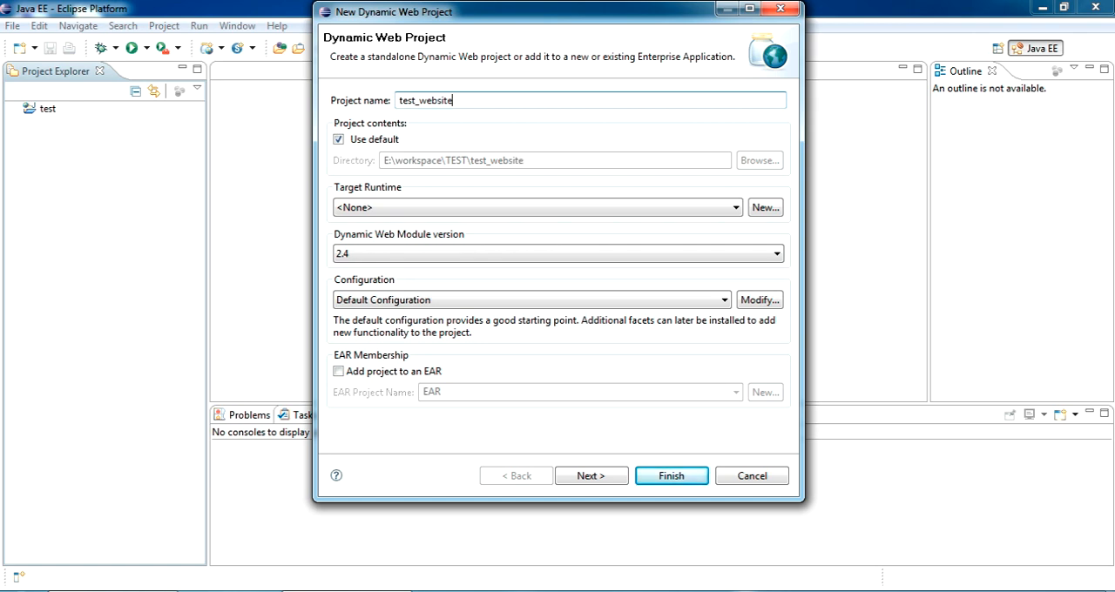
left_click(671, 476)
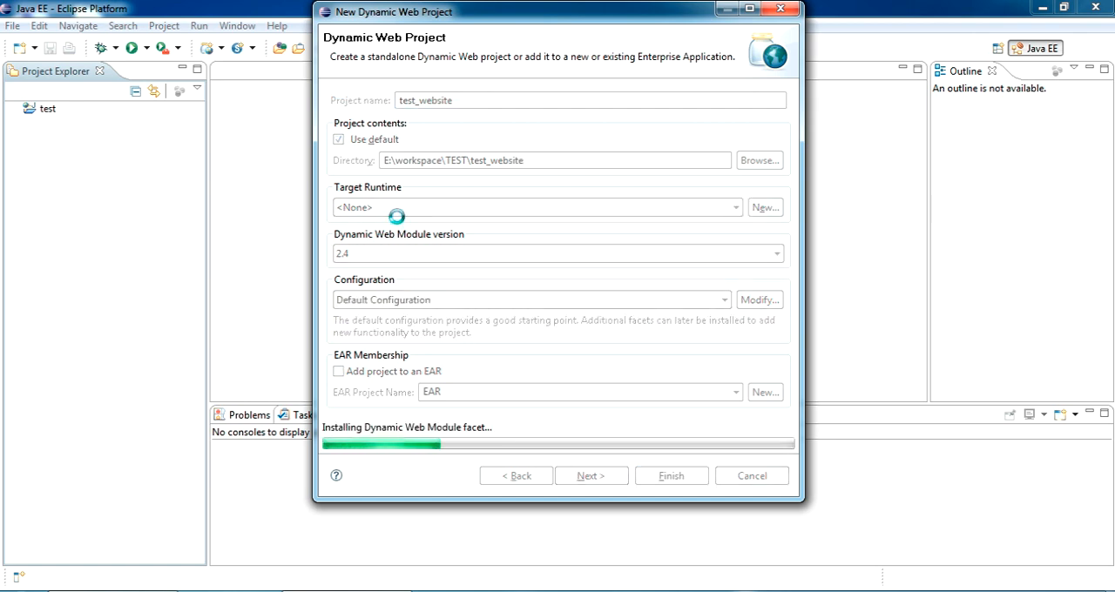
left_click(671, 476)
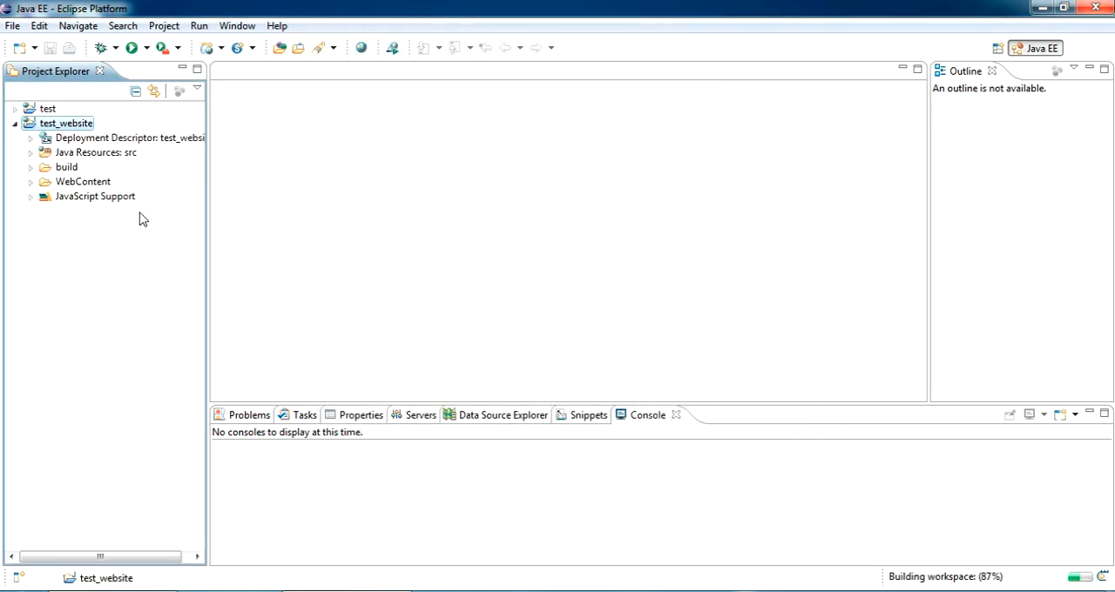
Create index.jsp in the WebContent folder and open it for editing
right_click(83, 181)
type("inde")
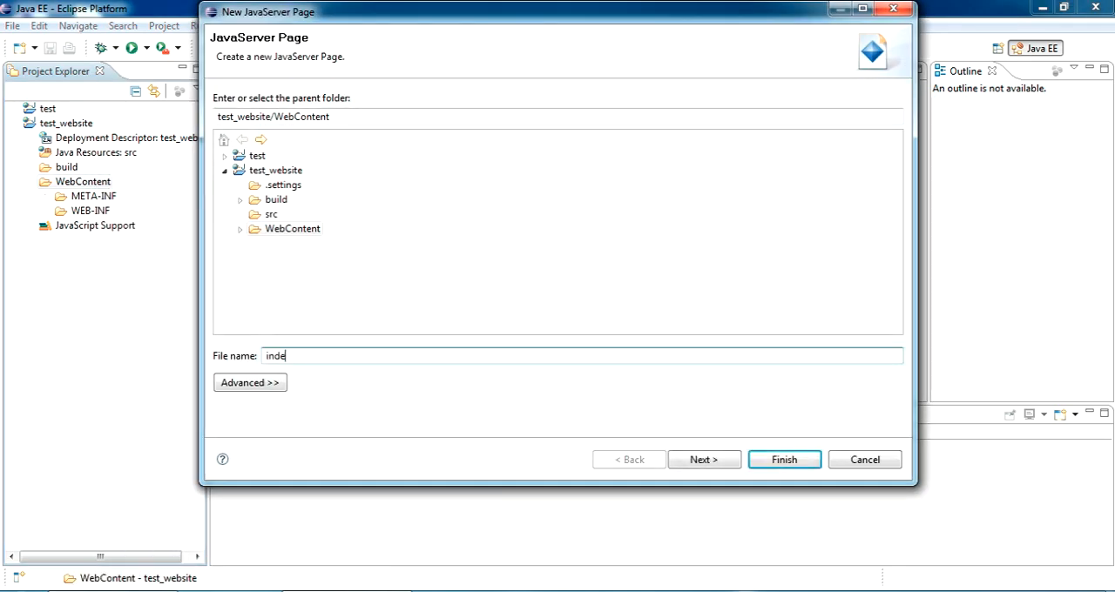
type("x.jsp")
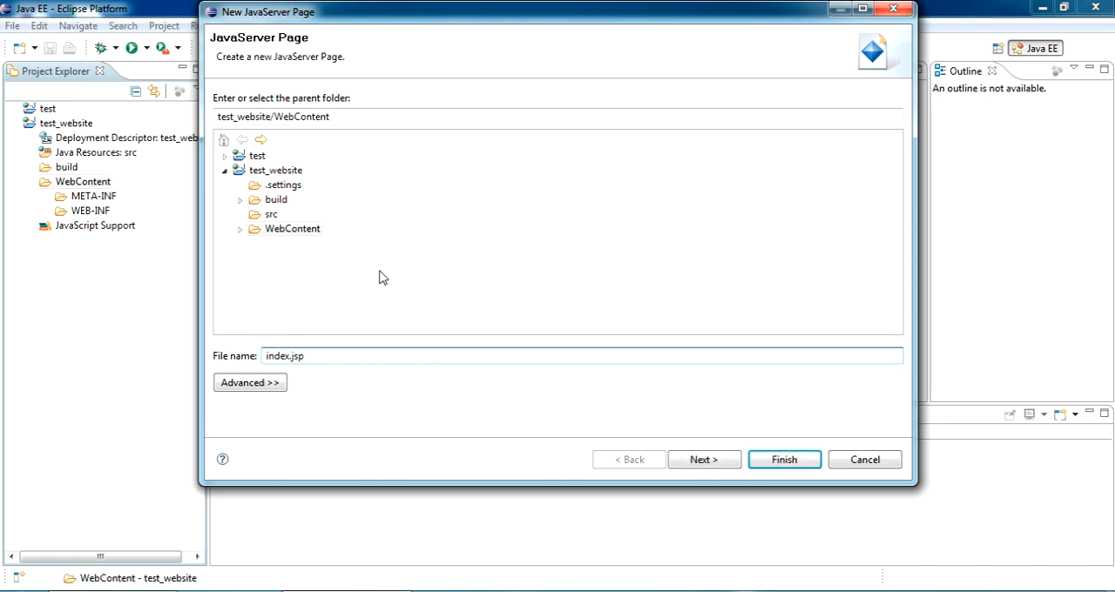
left_click(782, 460)
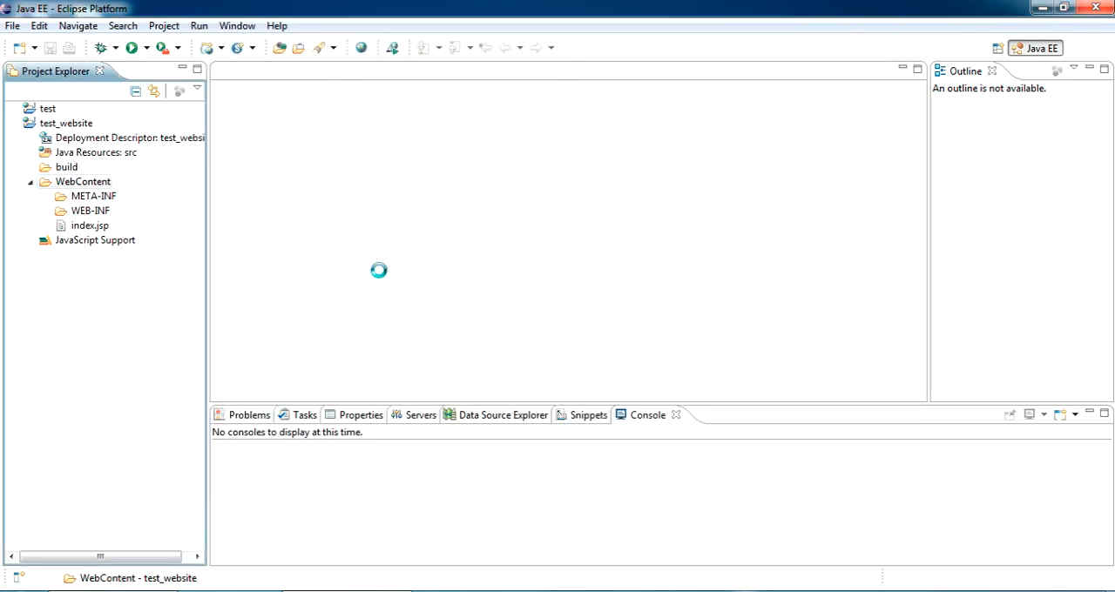
double_click(90, 224)
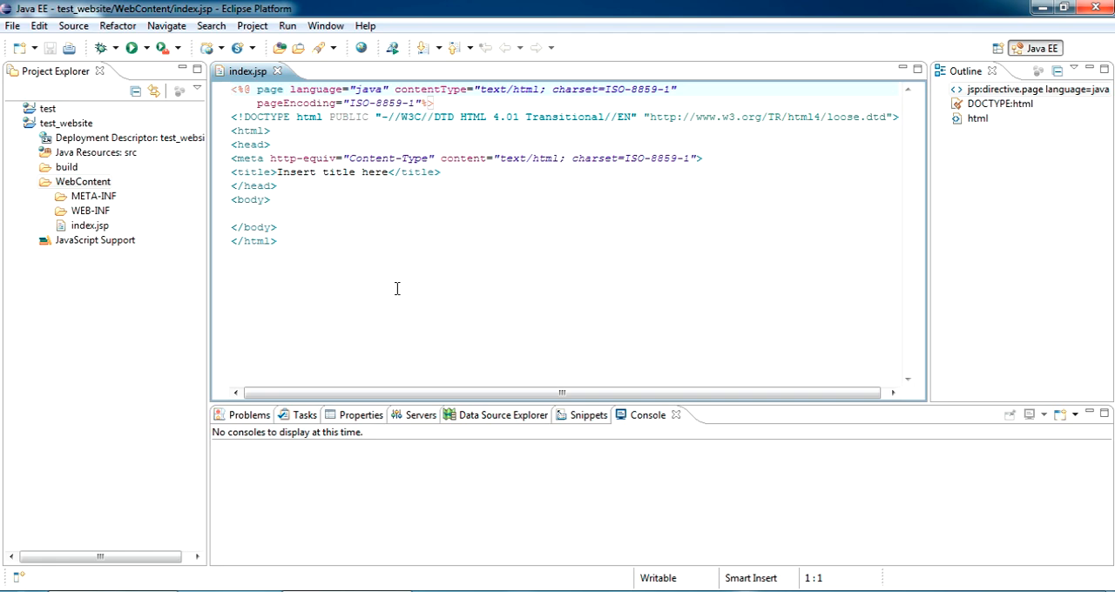
Add the date-formatting scriptlet to the page body and change Asia/Qatar to GMT
left_click(335, 214)
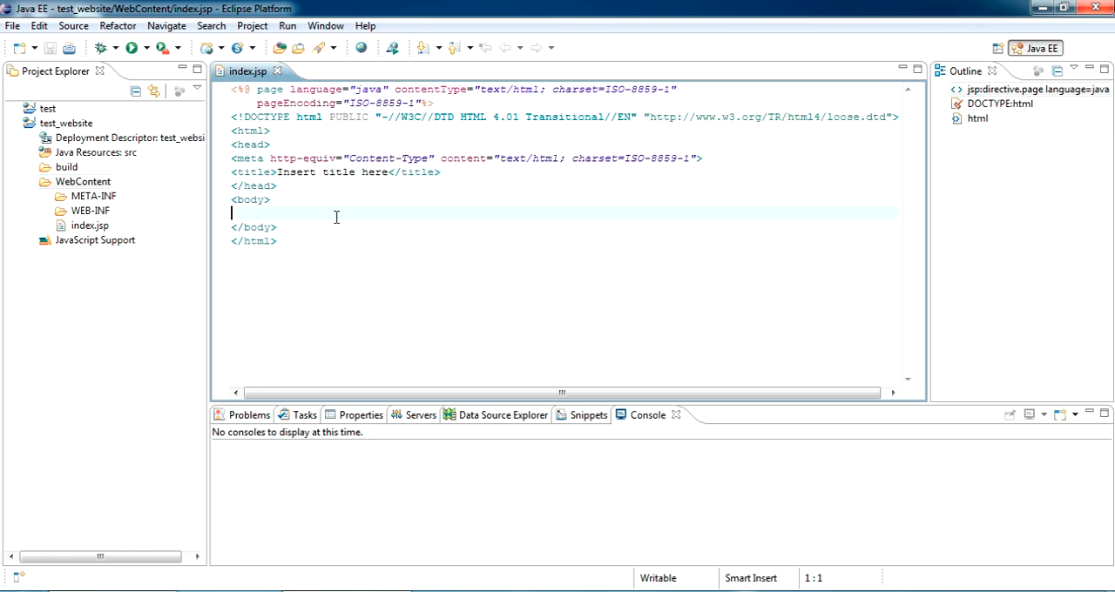
left_click(335, 213)
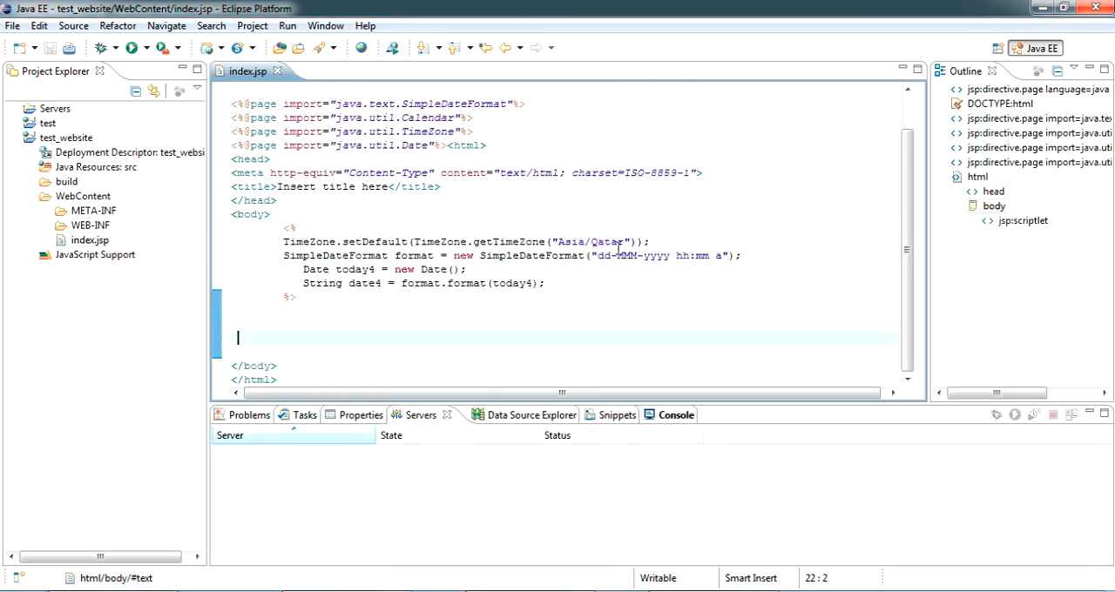
double_click(592, 241)
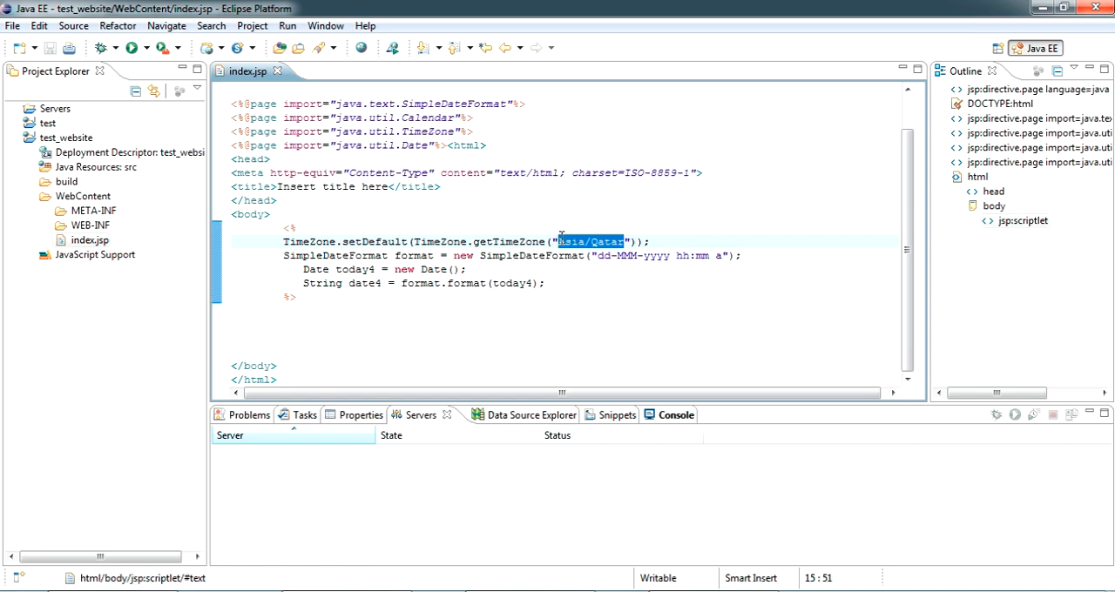
type("GMT")
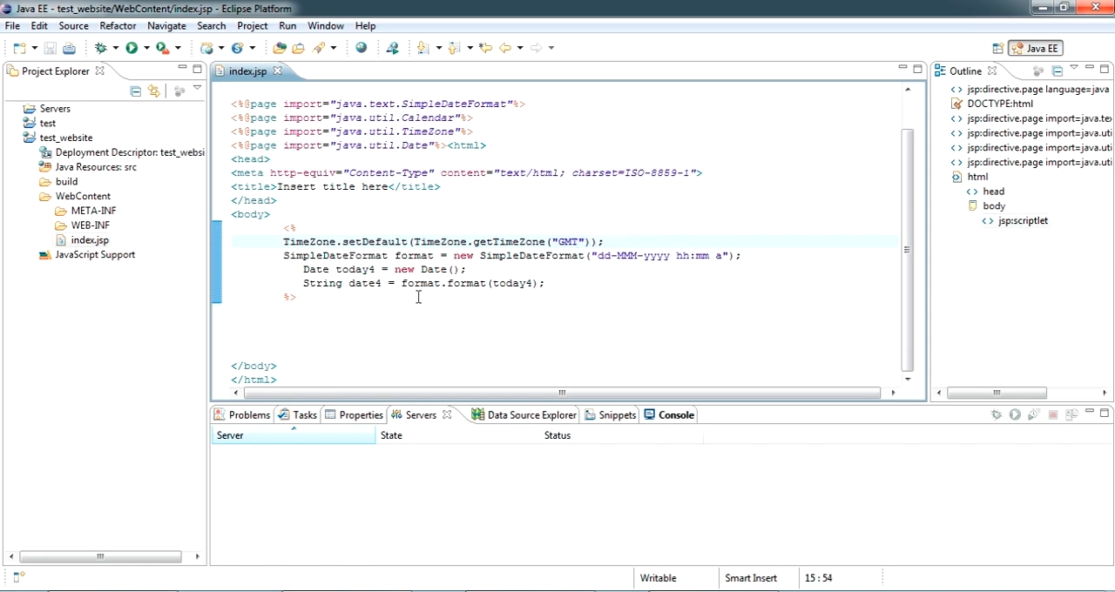
Add a second scriptlet <% out.println(date4); %> below the first one
left_click(379, 325)
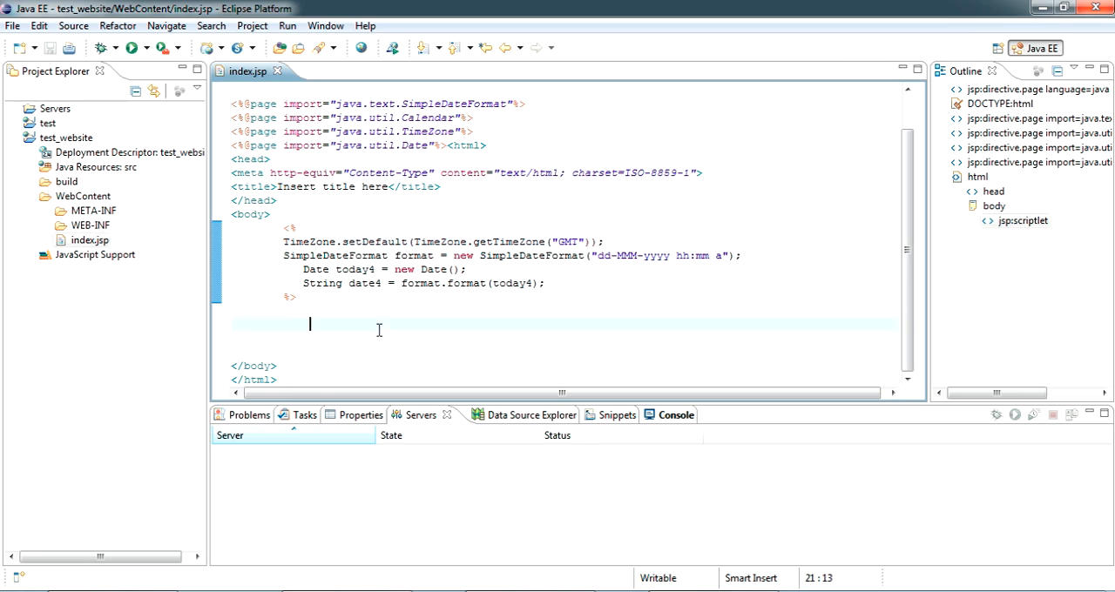
type("<%")
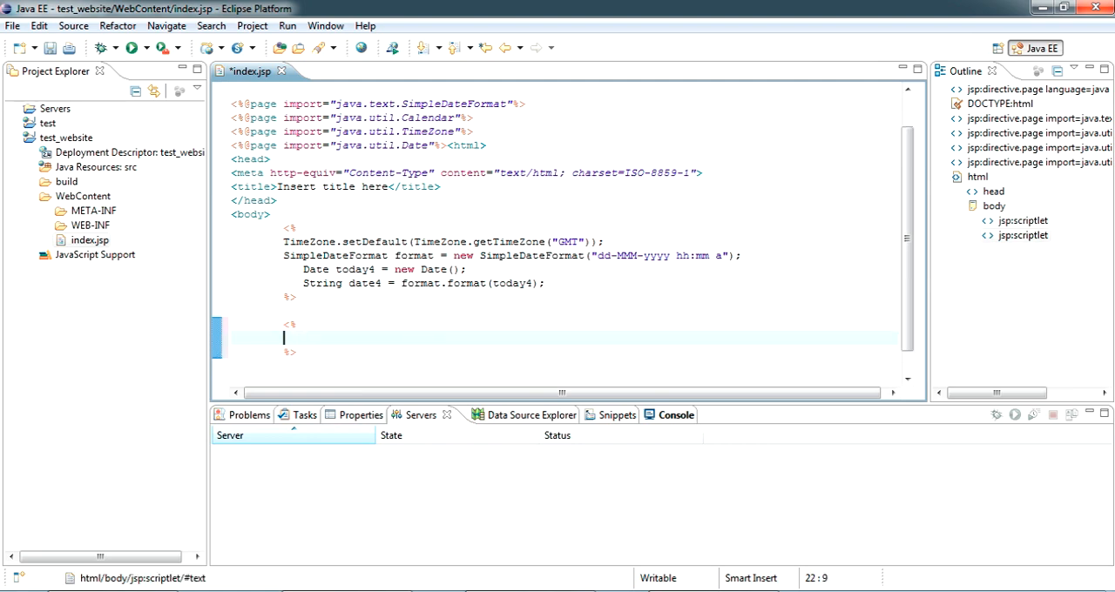
type("our.ptr")
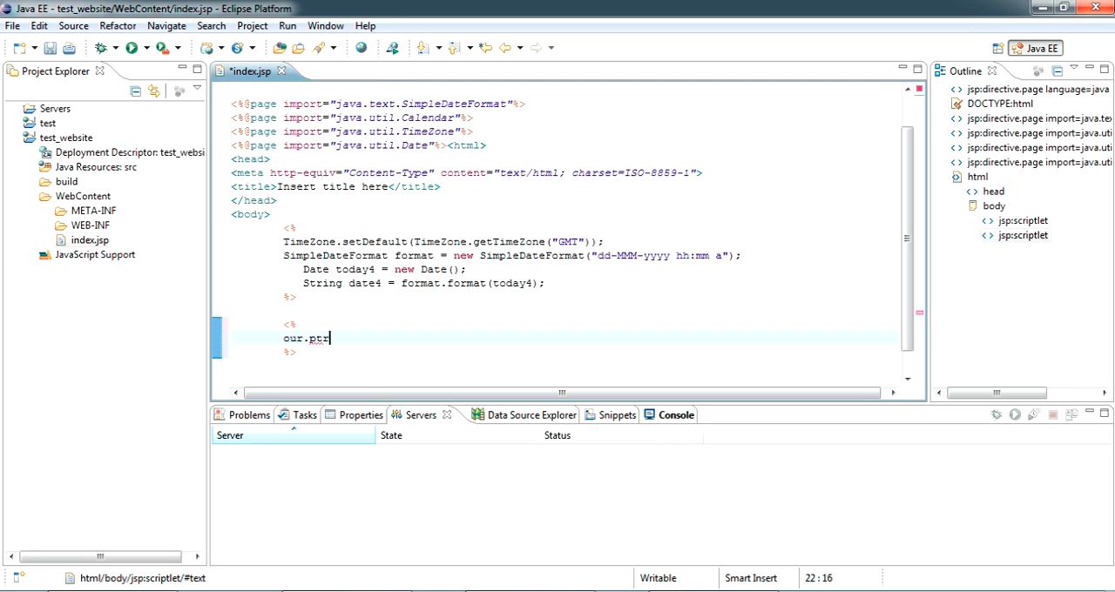
type("out.print")
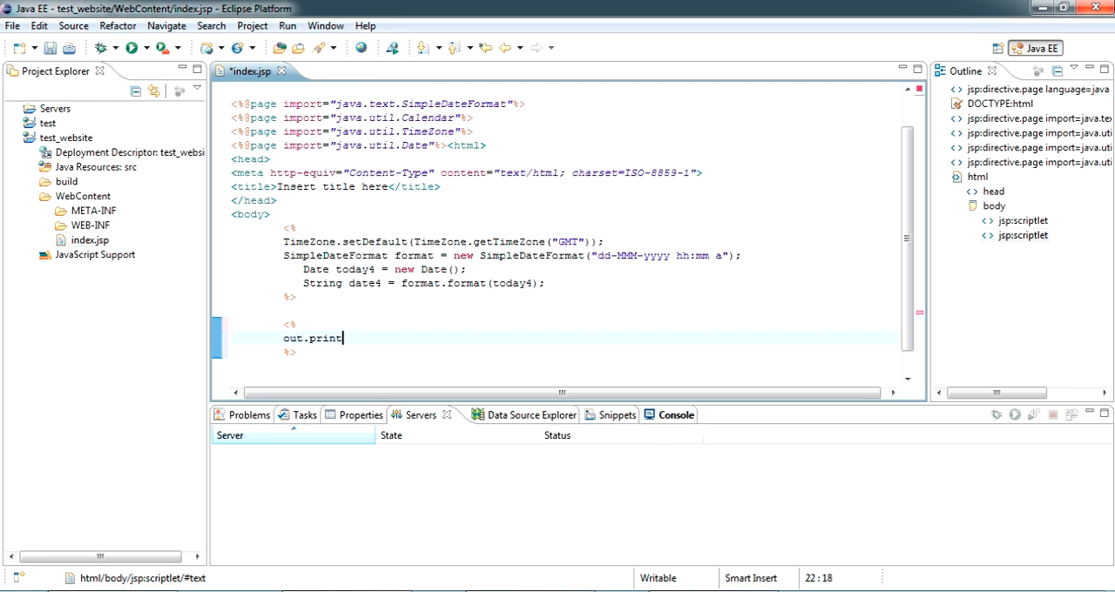
type("ln();")
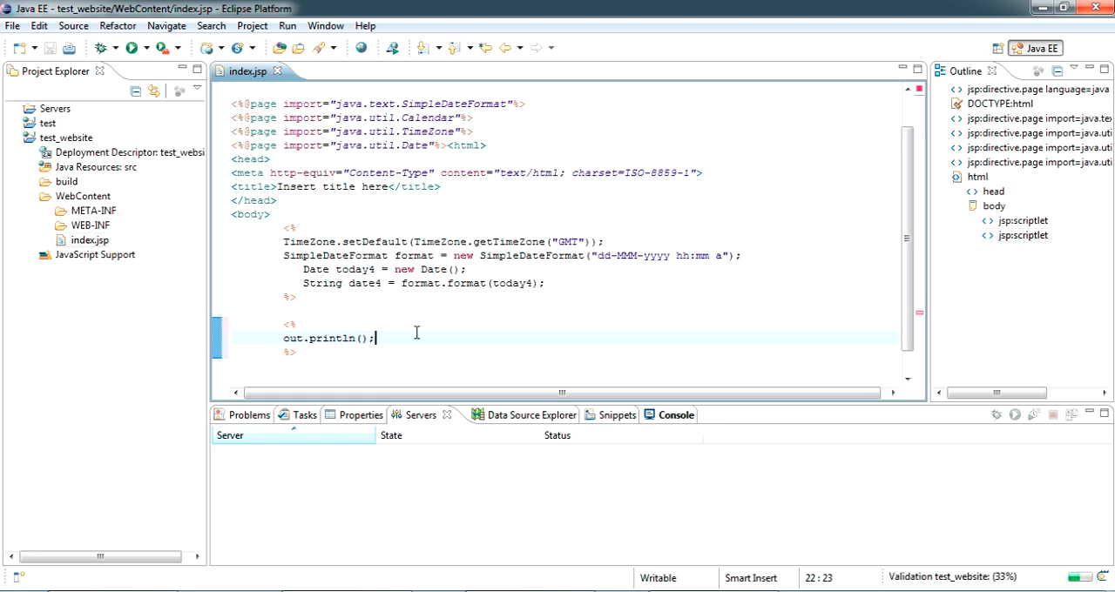
double_click(364, 283)
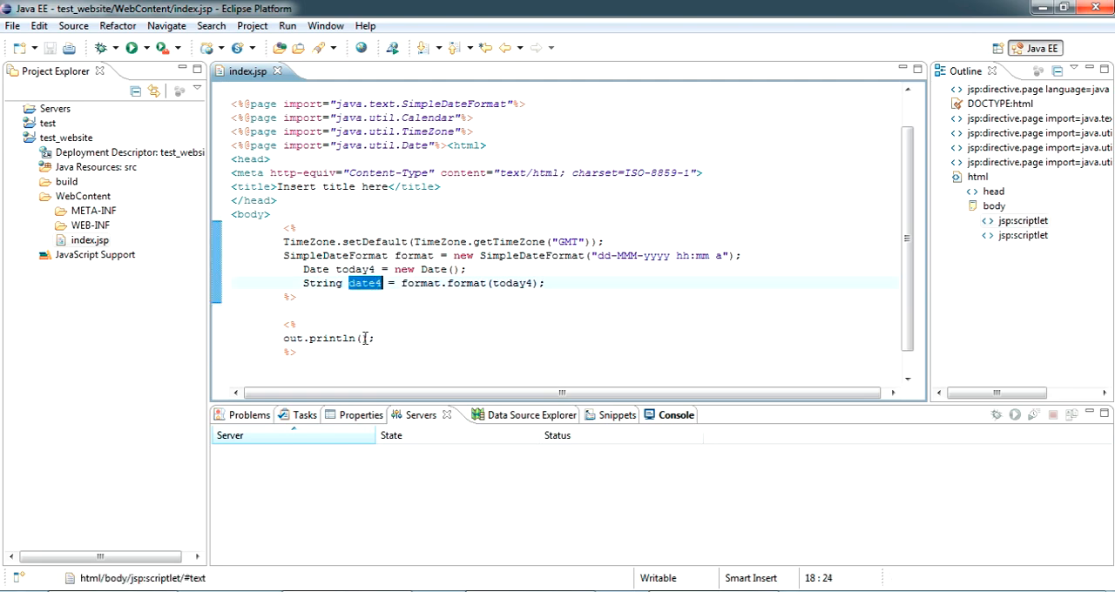
type("date4")
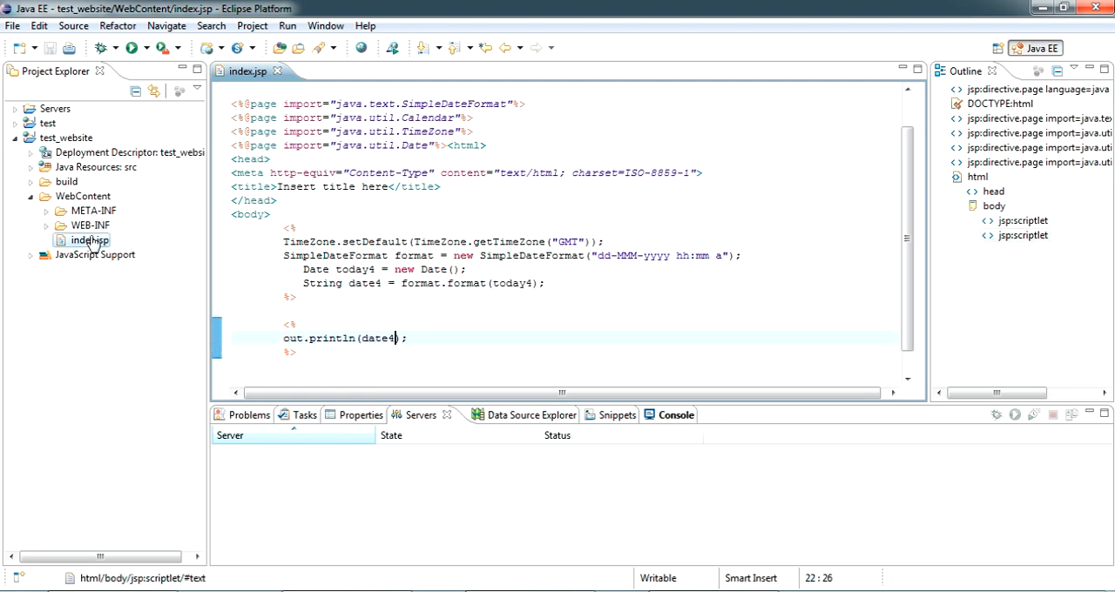
Run index.jsp on a new Tomcat v6.0 server using the apache-tomcat-6.0.45 runtime
right_click(83, 240)
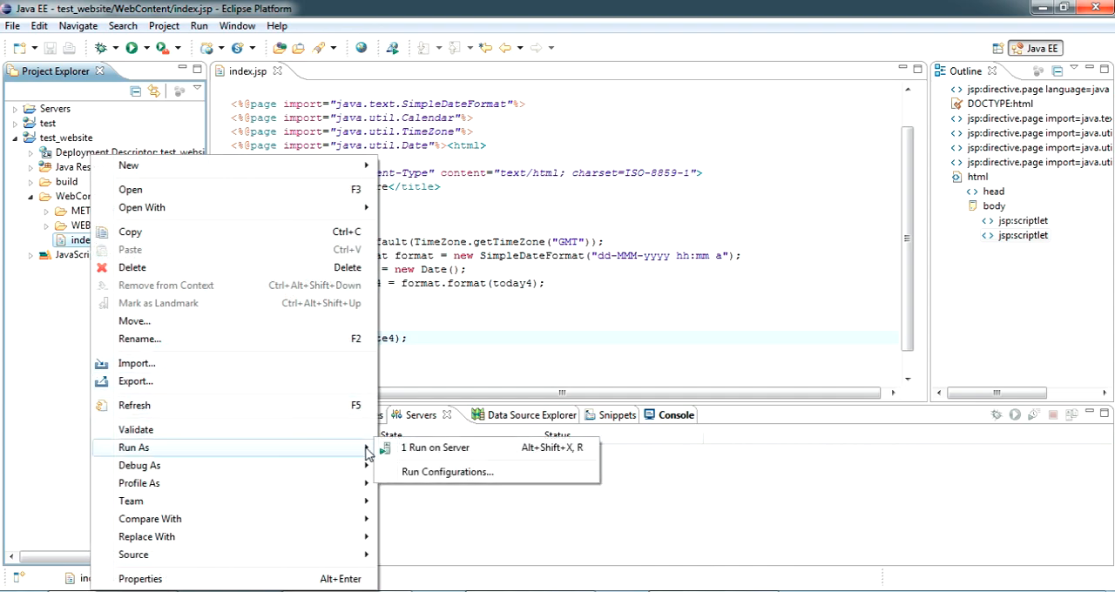
left_click(436, 447)
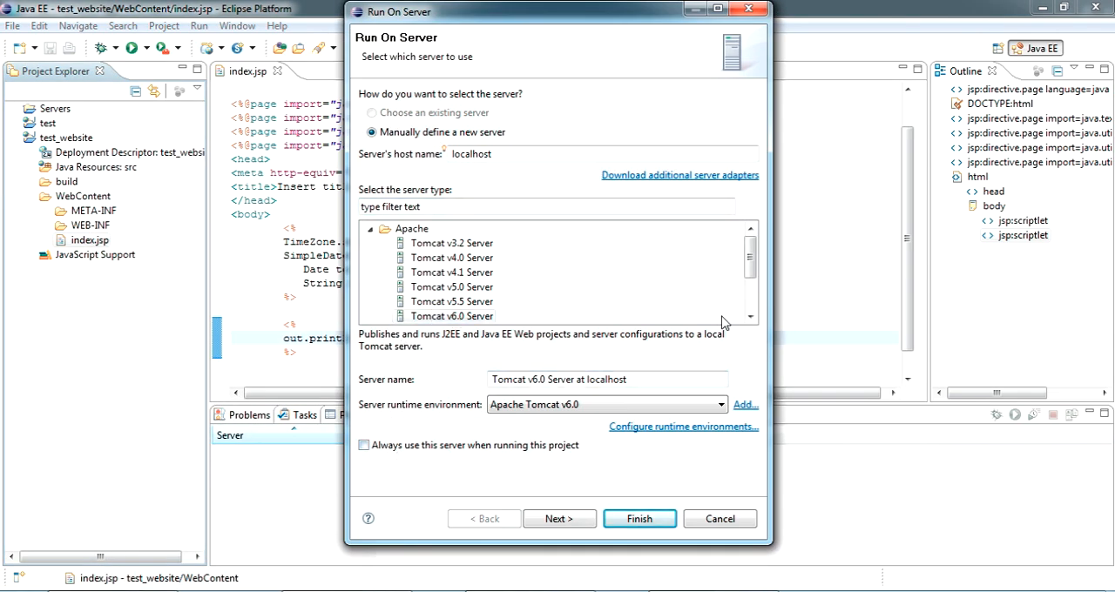
left_click(452, 315)
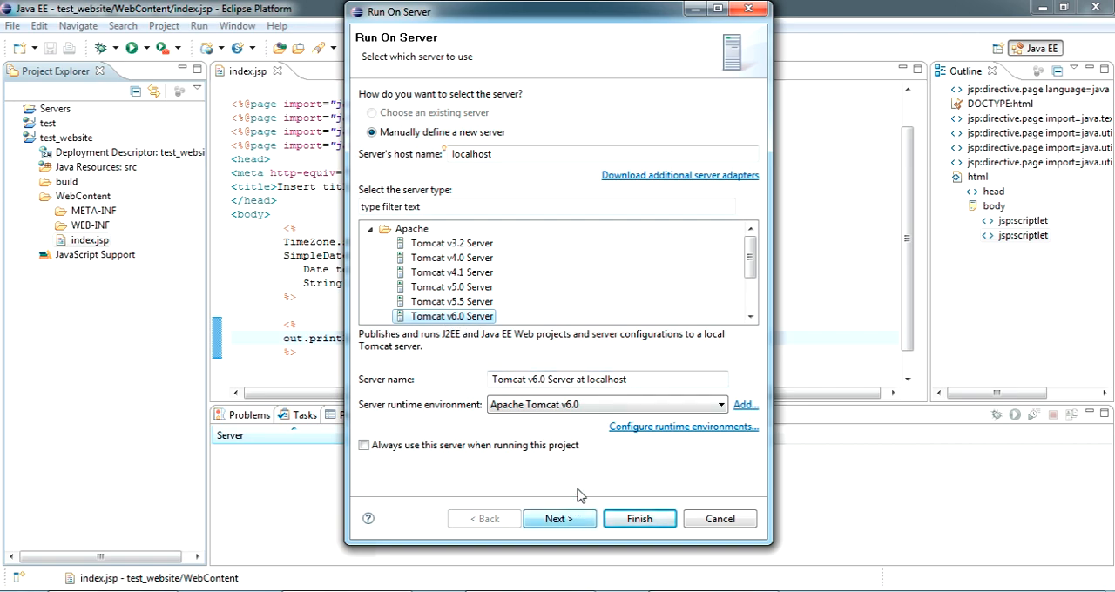
left_click(560, 518)
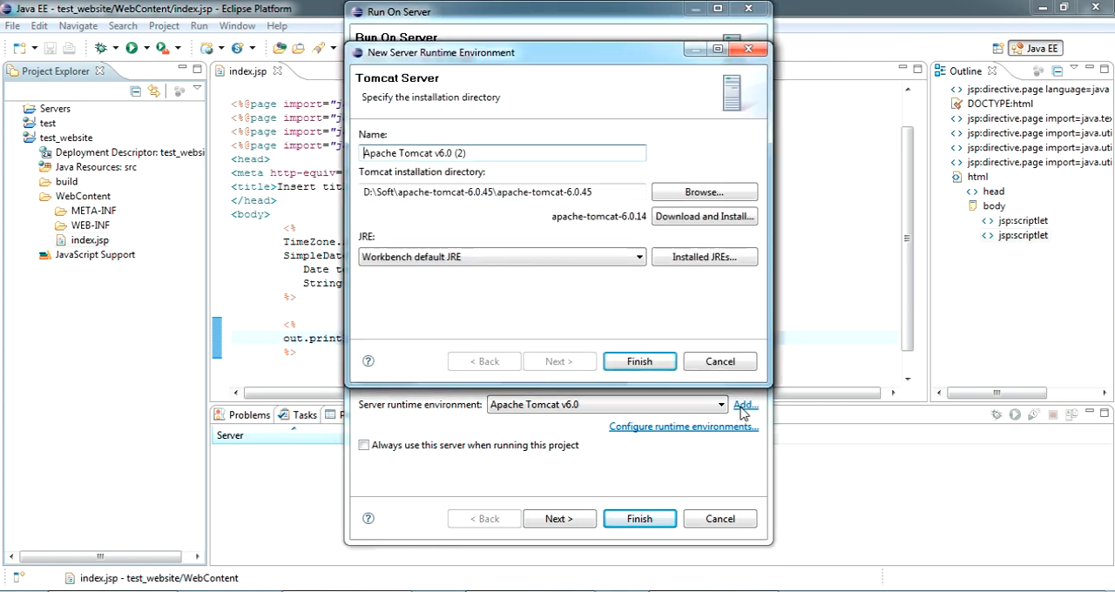
left_click(704, 192)
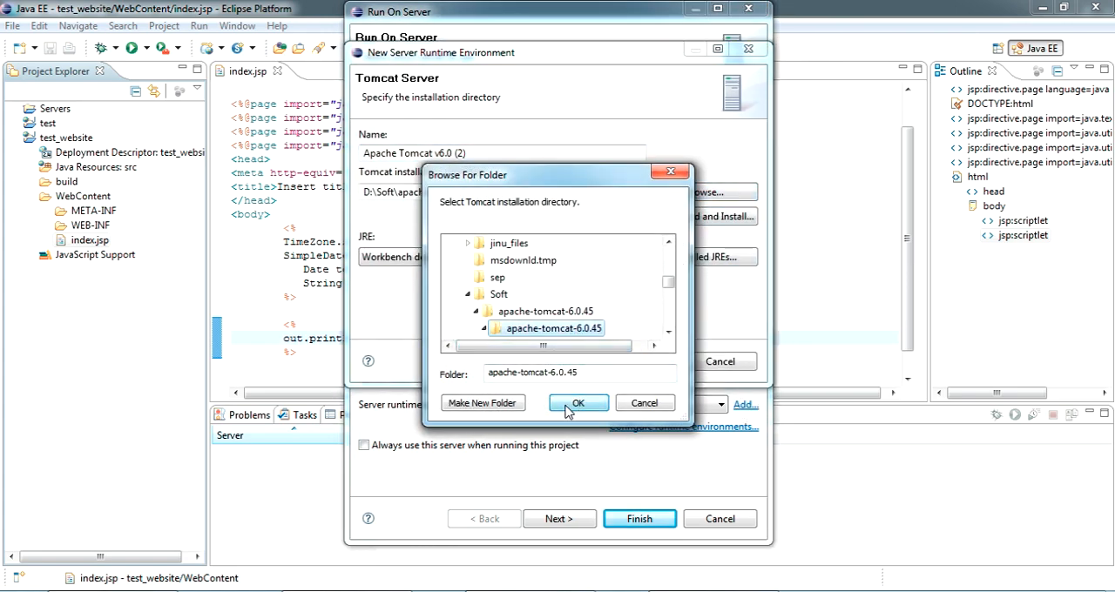
left_click(578, 402)
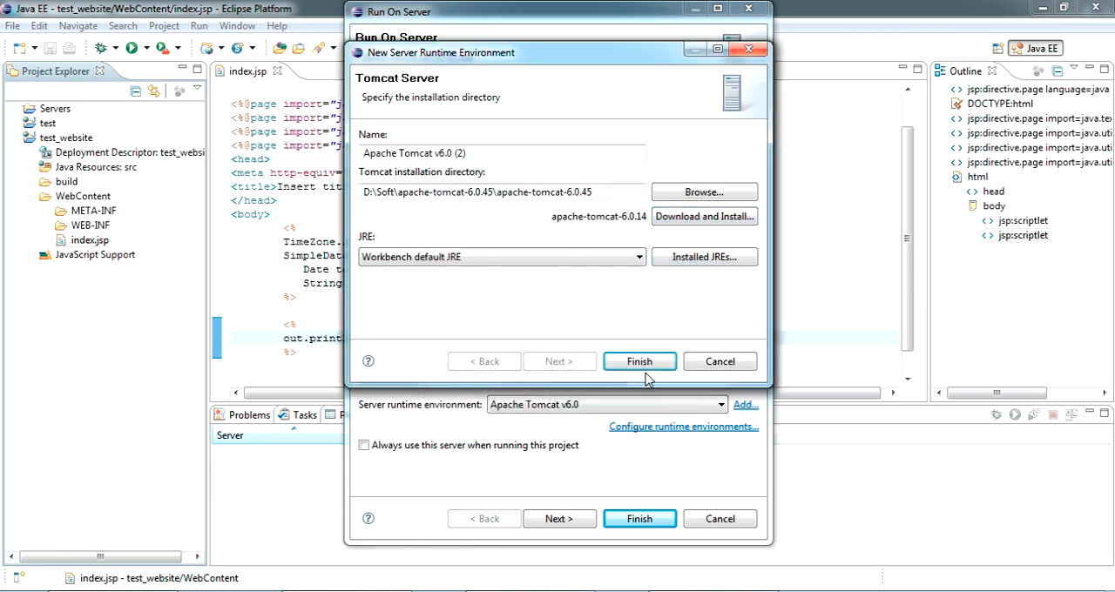
left_click(638, 361)
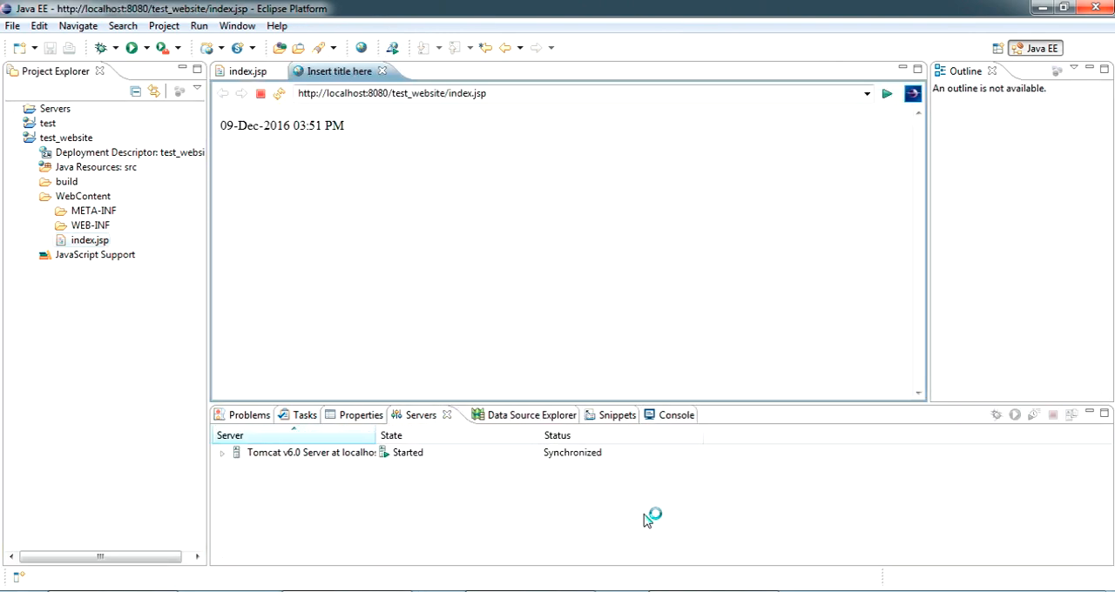
Close the 'Insert title here' local preview tab showing the date
double_click(238, 125)
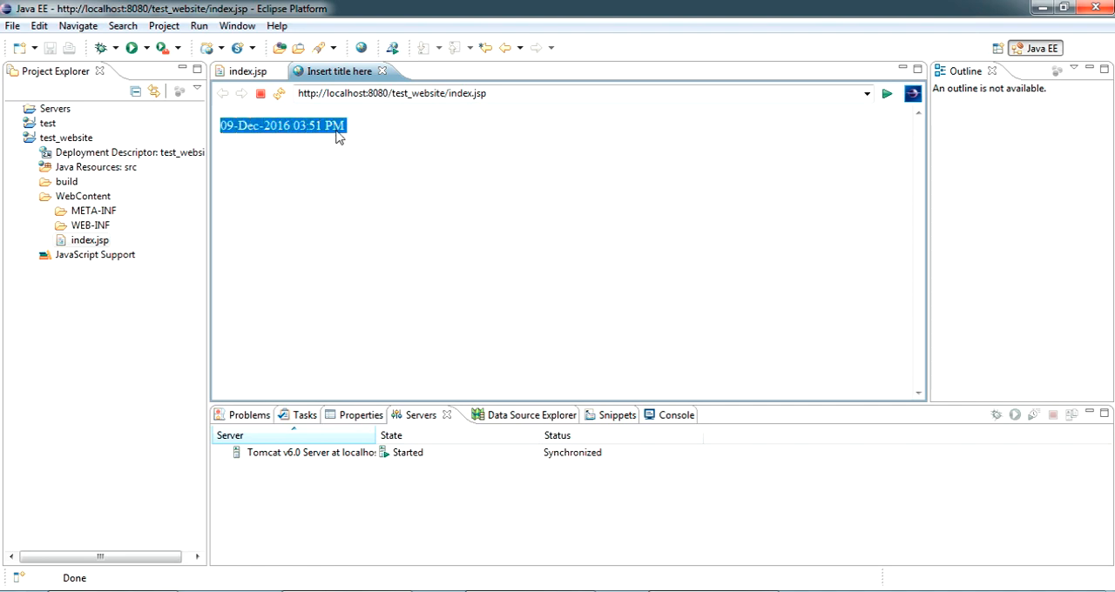
mouse_move(419, 129)
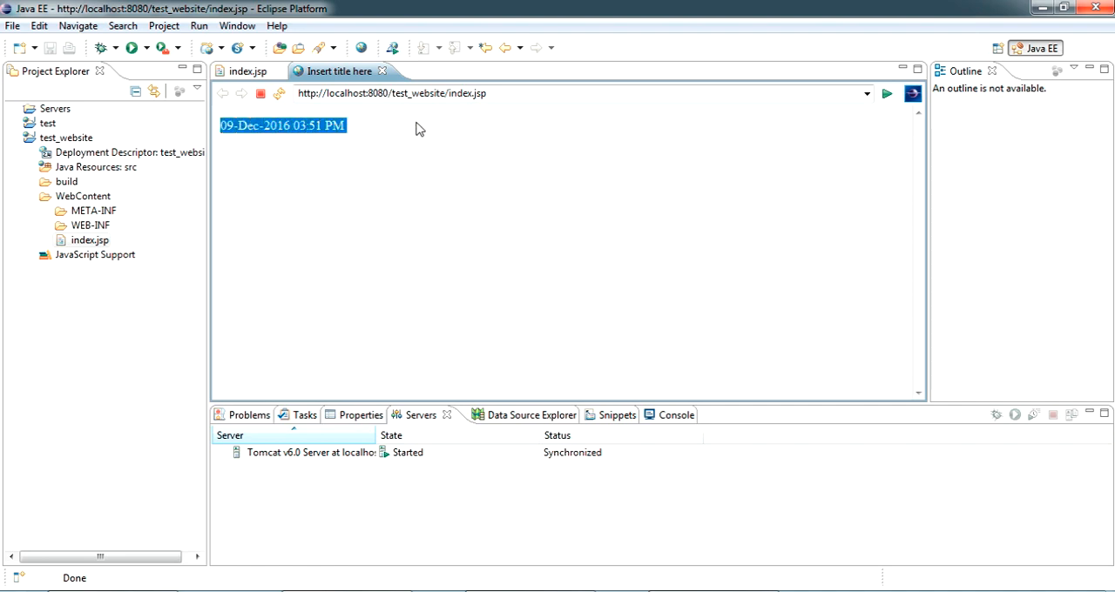
mouse_move(382, 71)
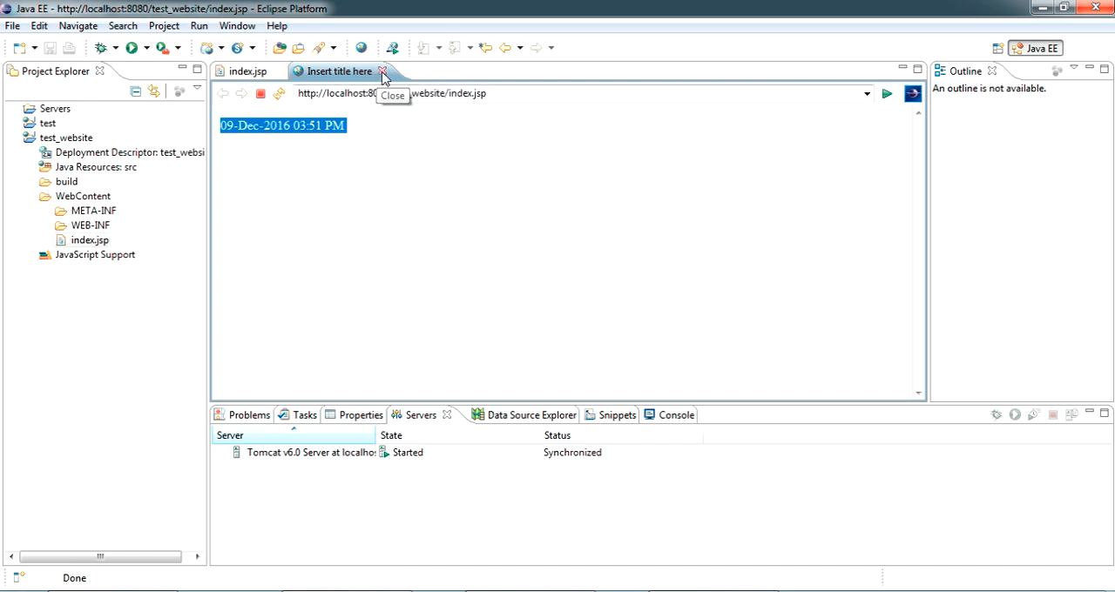
left_click(381, 71)
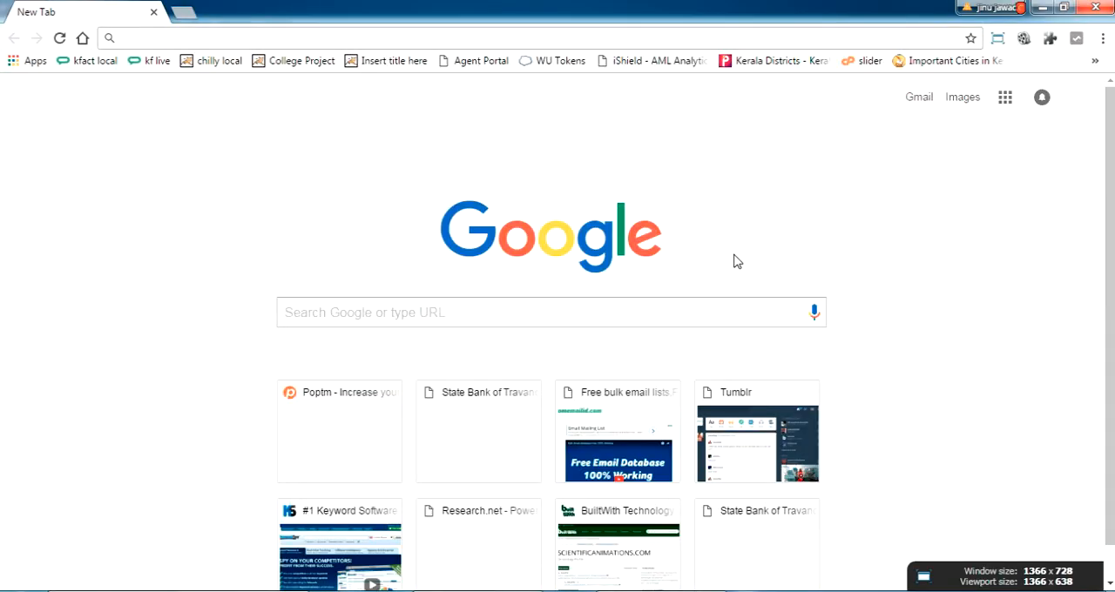
Load mochahost.com in the browser
type("mochahost.com")
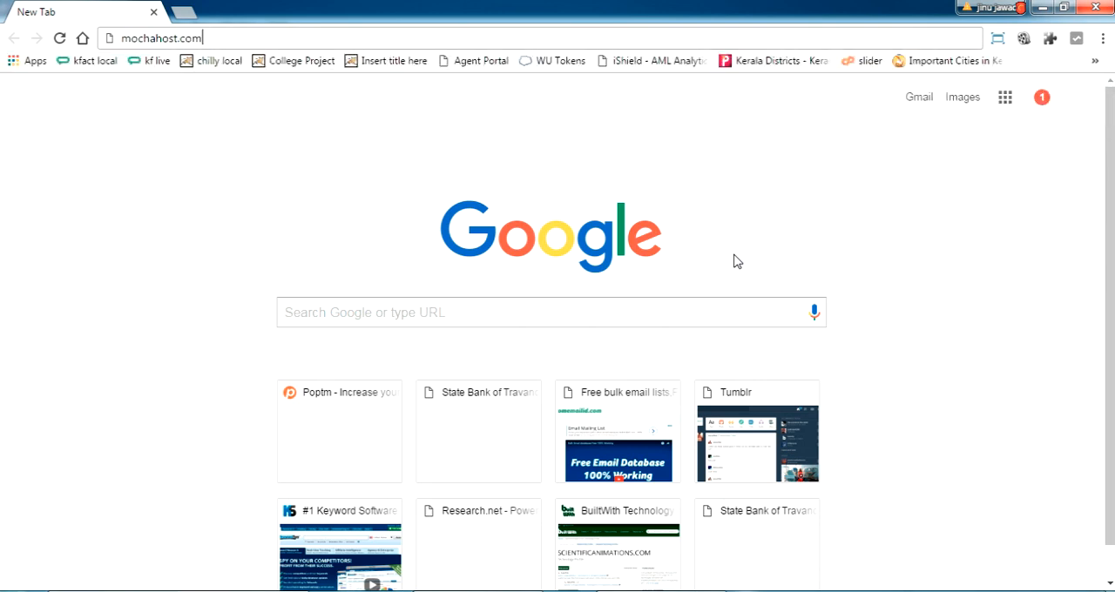
key("Return")
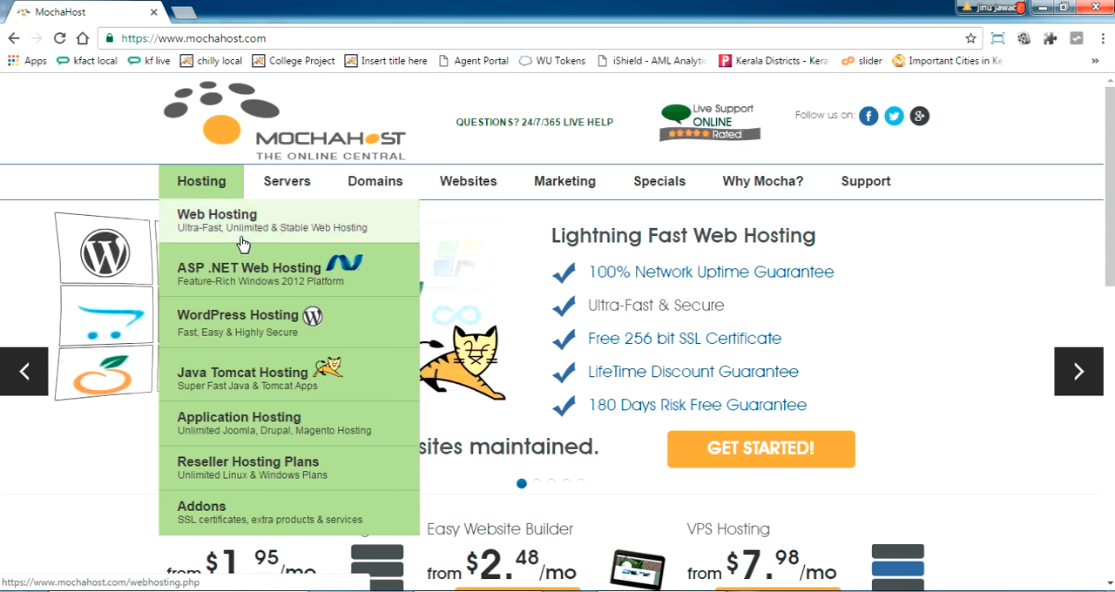
mouse_move(348, 396)
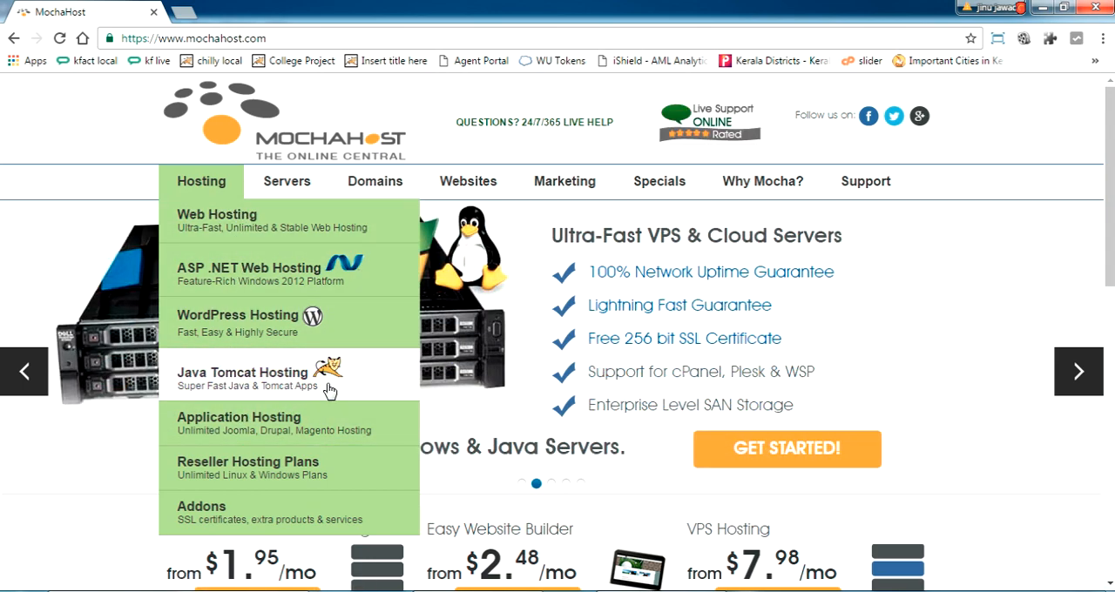
mouse_move(313, 383)
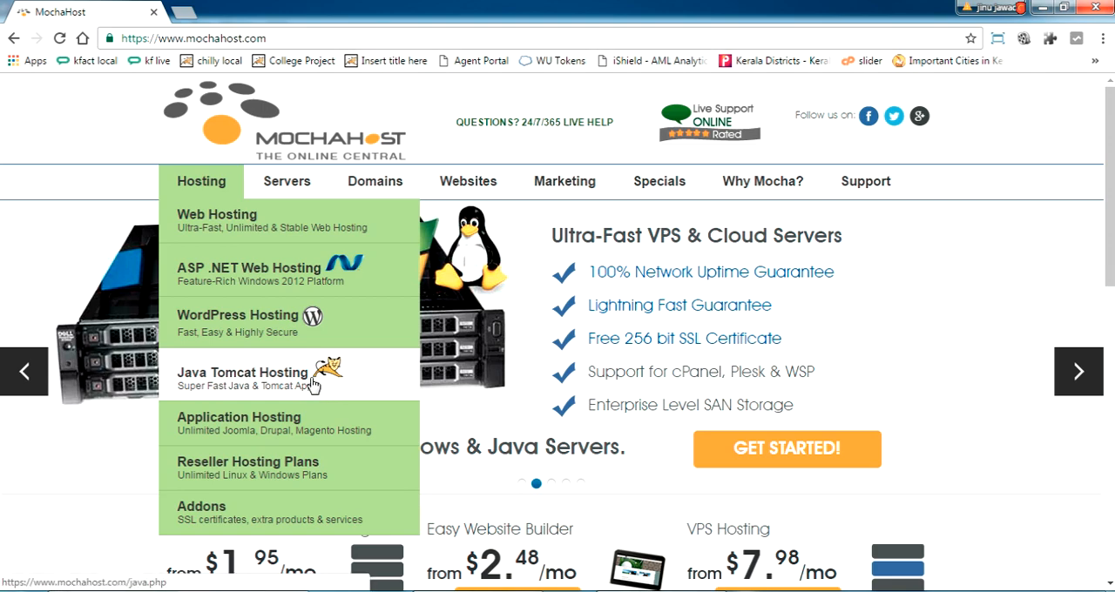
Open the Java Tomcat Hosting page and scroll through the plan comparison table
left_click(242, 372)
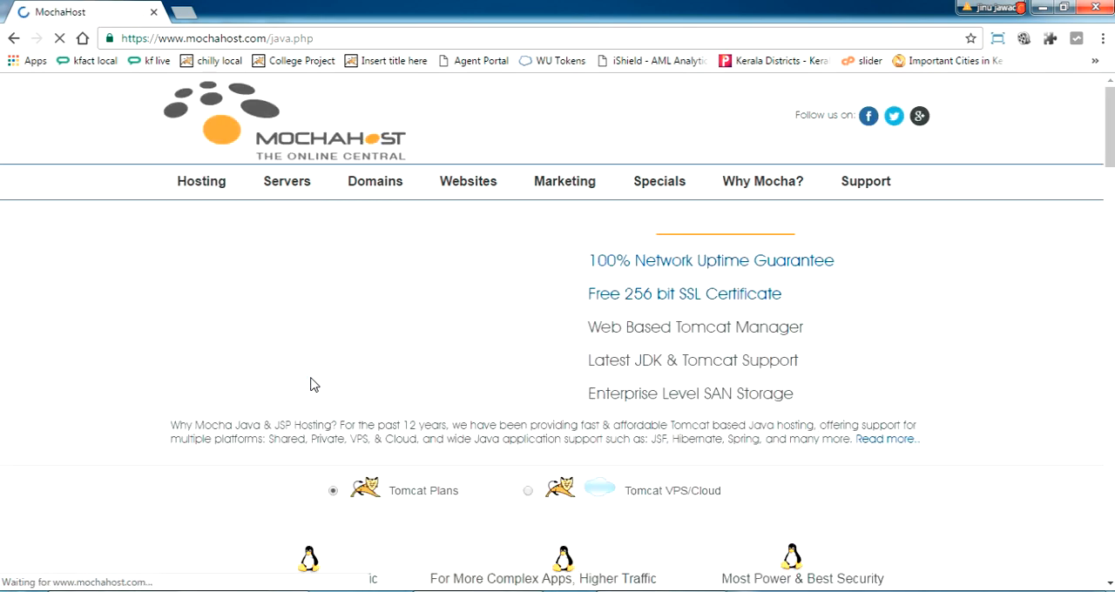
scroll("down", 3)
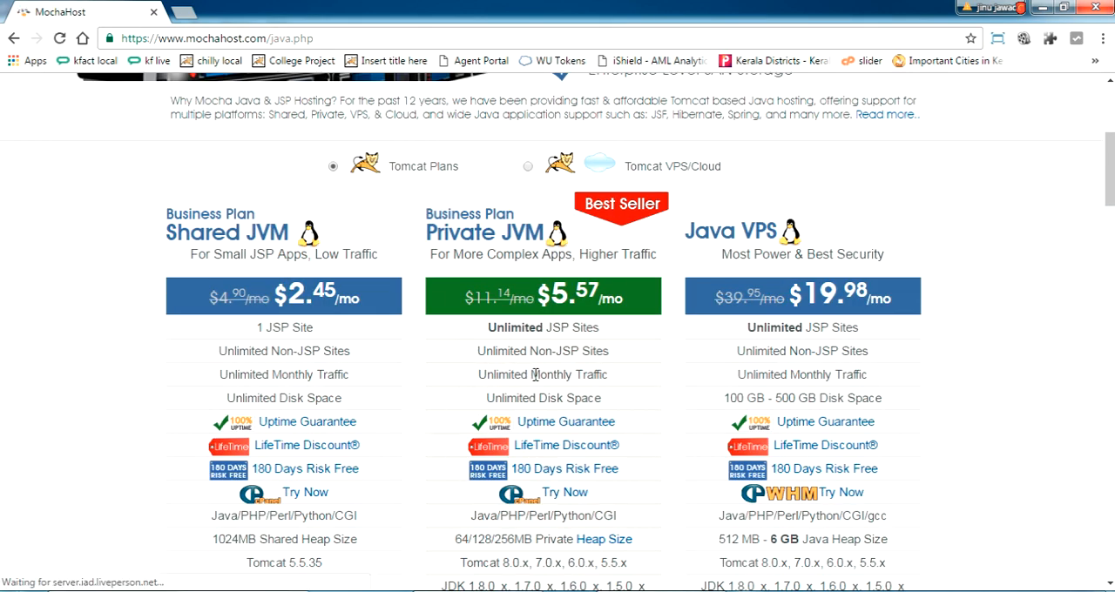
scroll("down", 3)
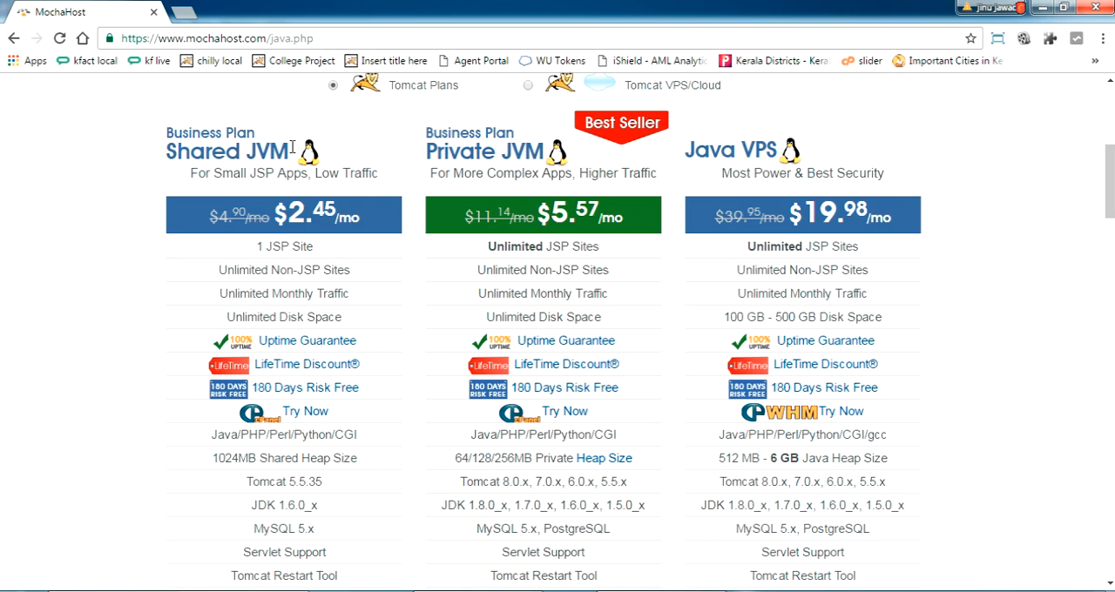
mouse_move(436, 152)
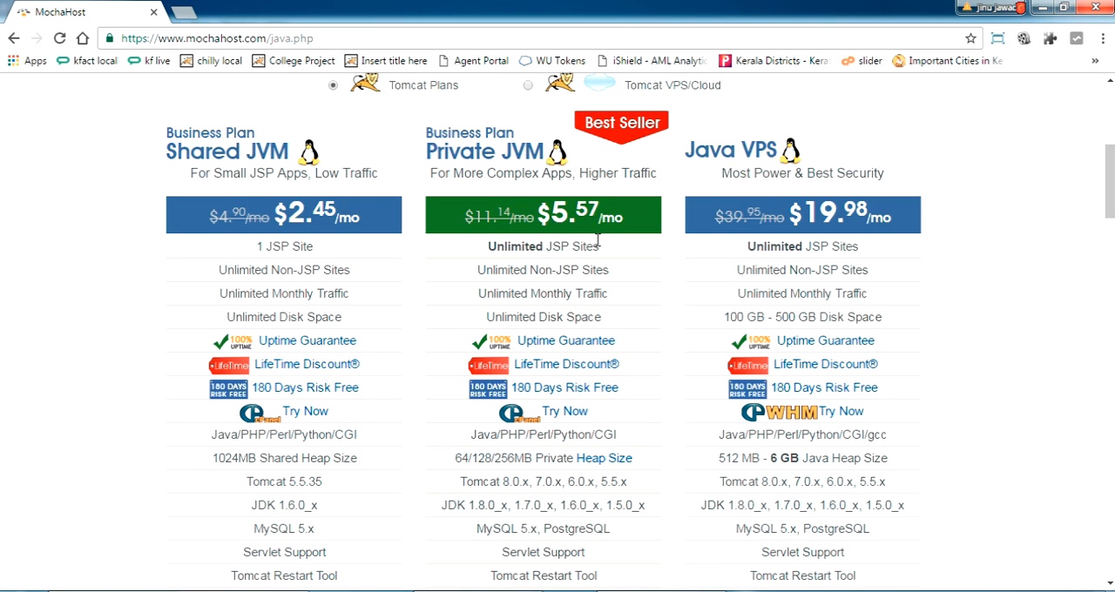
scroll("down", 3)
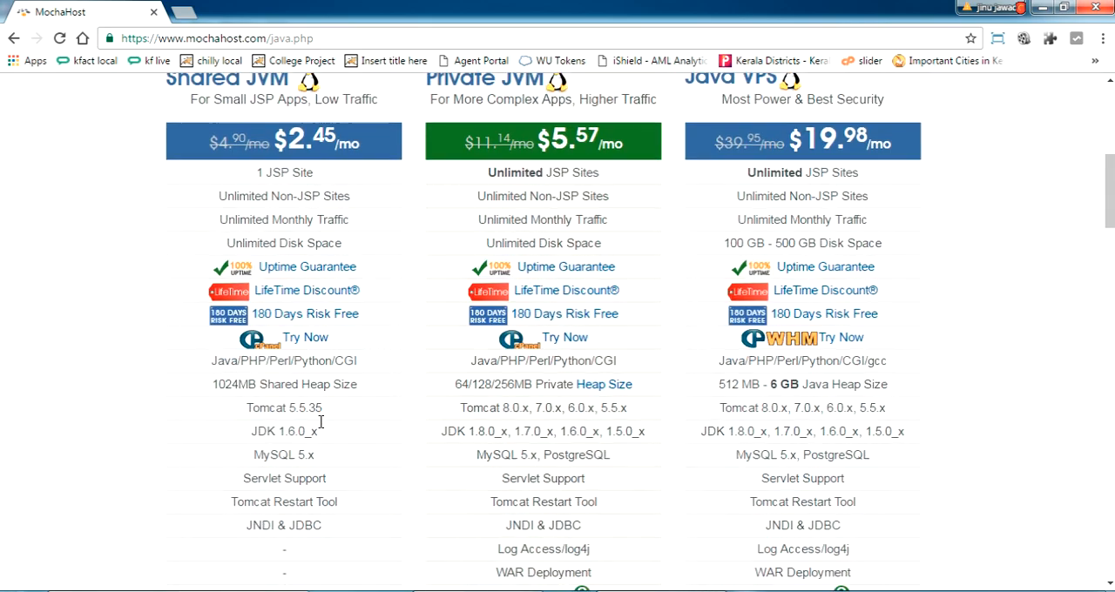
scroll("down", 3)
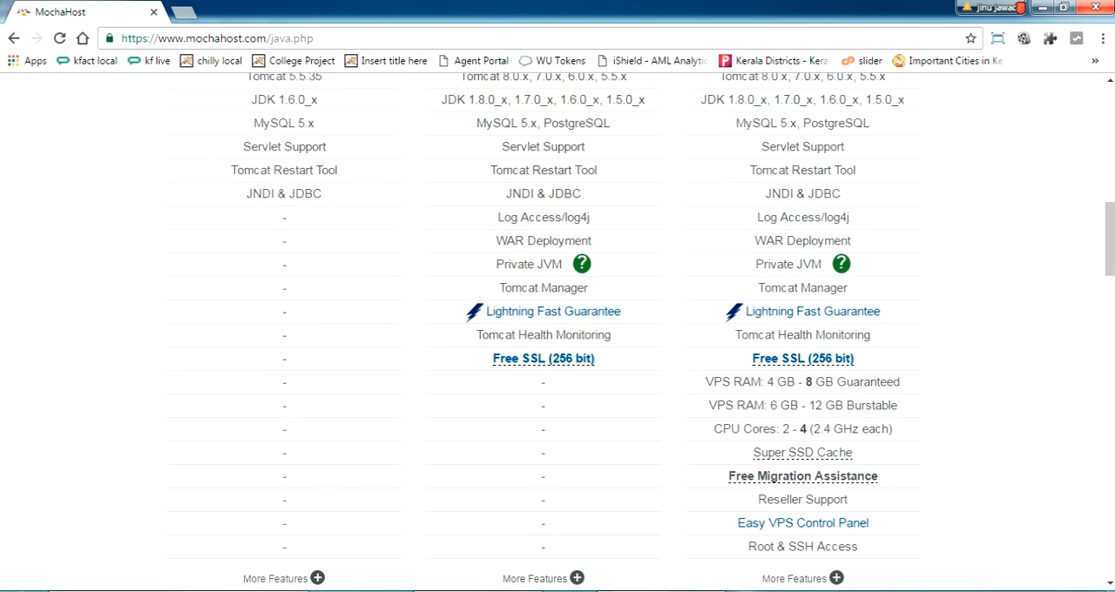
scroll("down", 3)
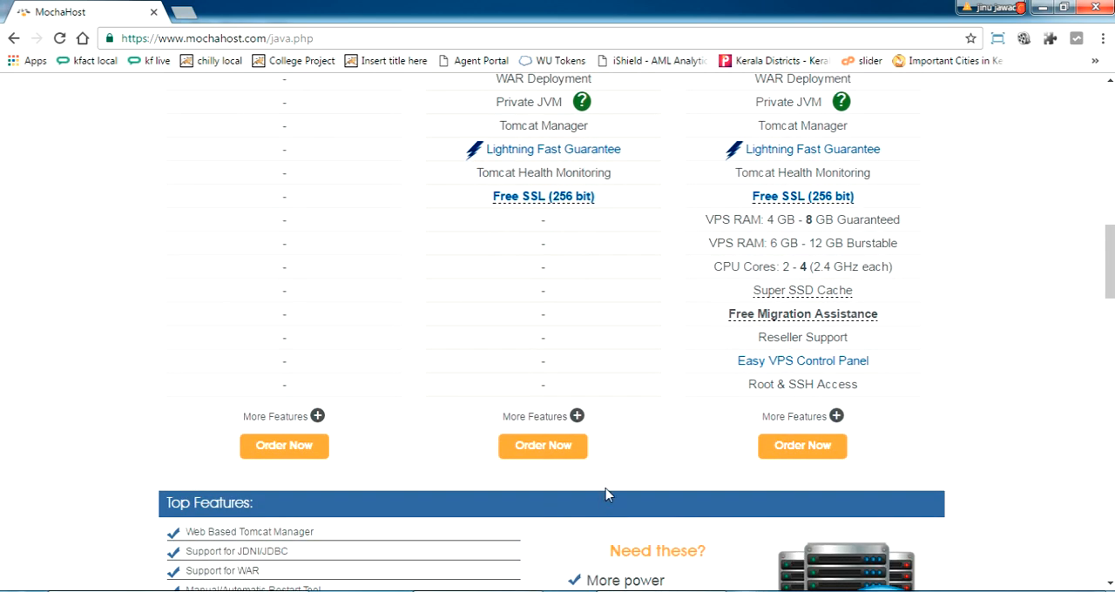
scroll("up", 3)
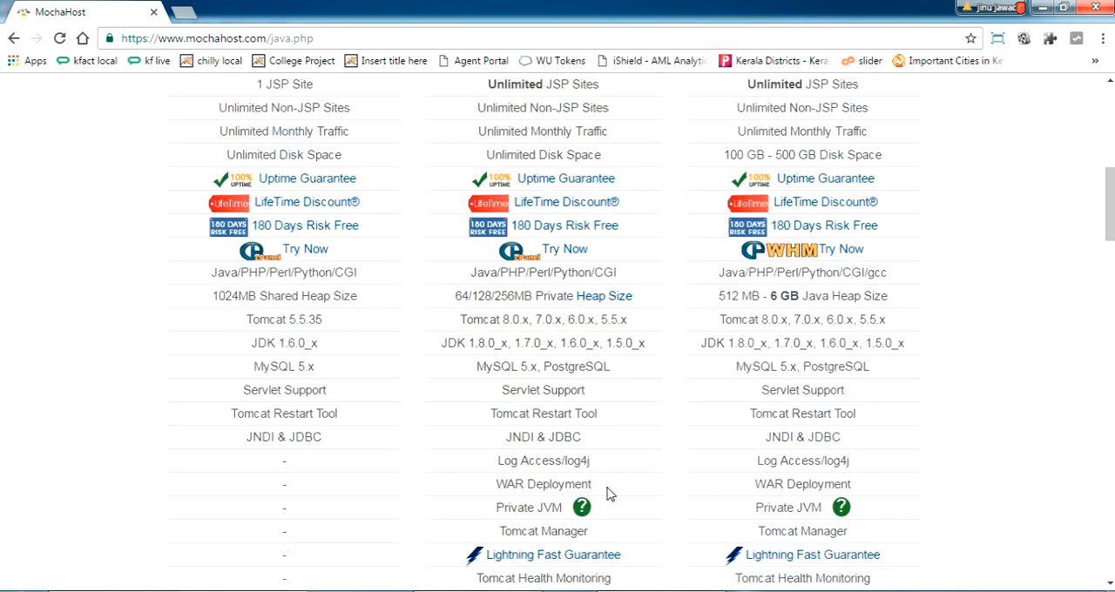
scroll("up", 3)
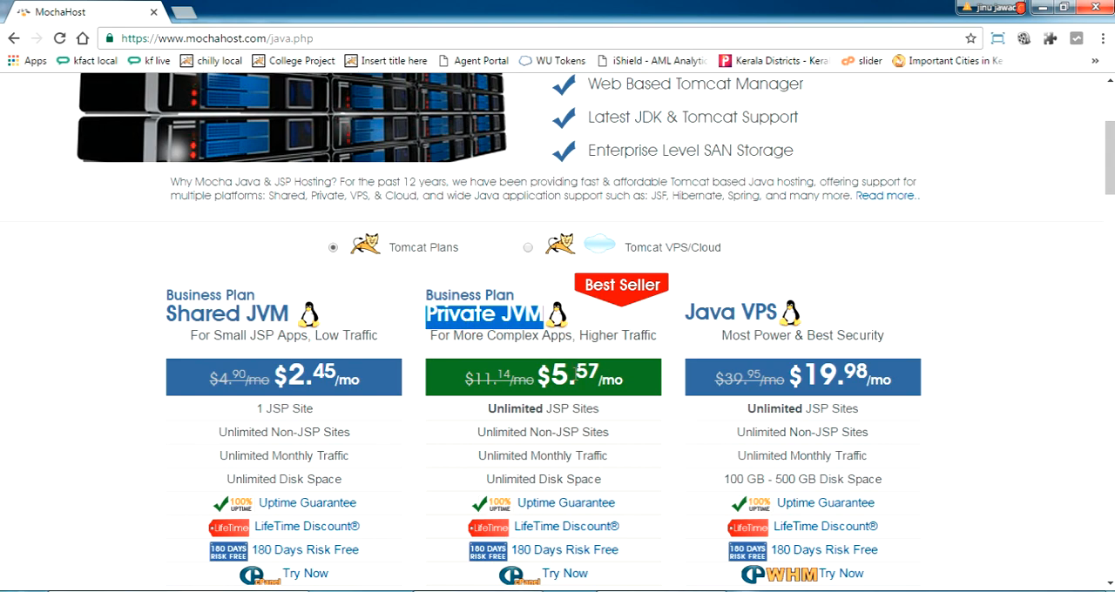
scroll("down", 3)
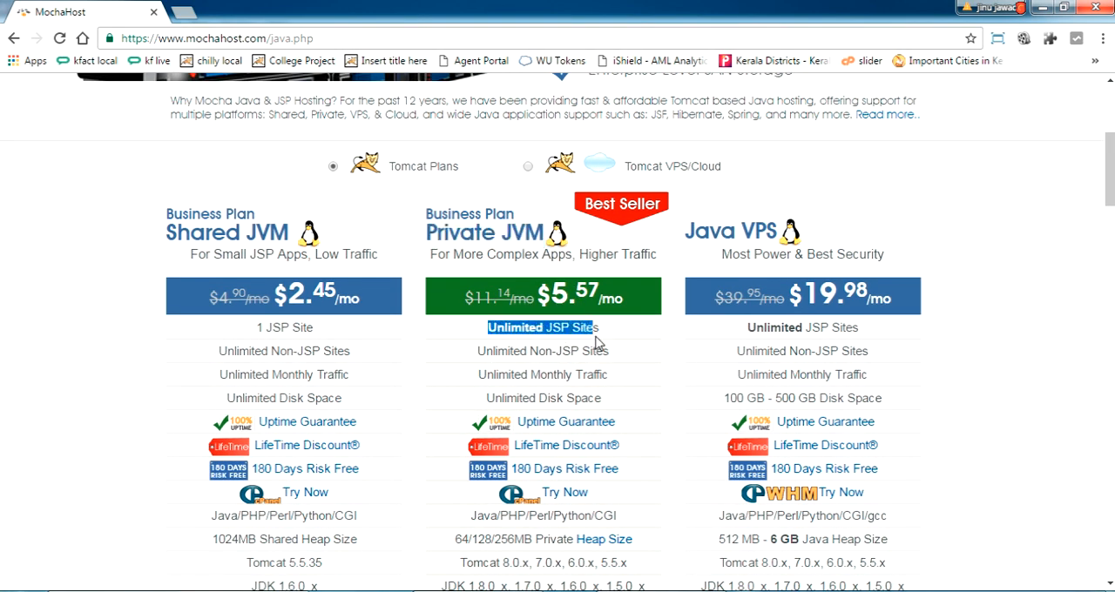
scroll("down", 3)
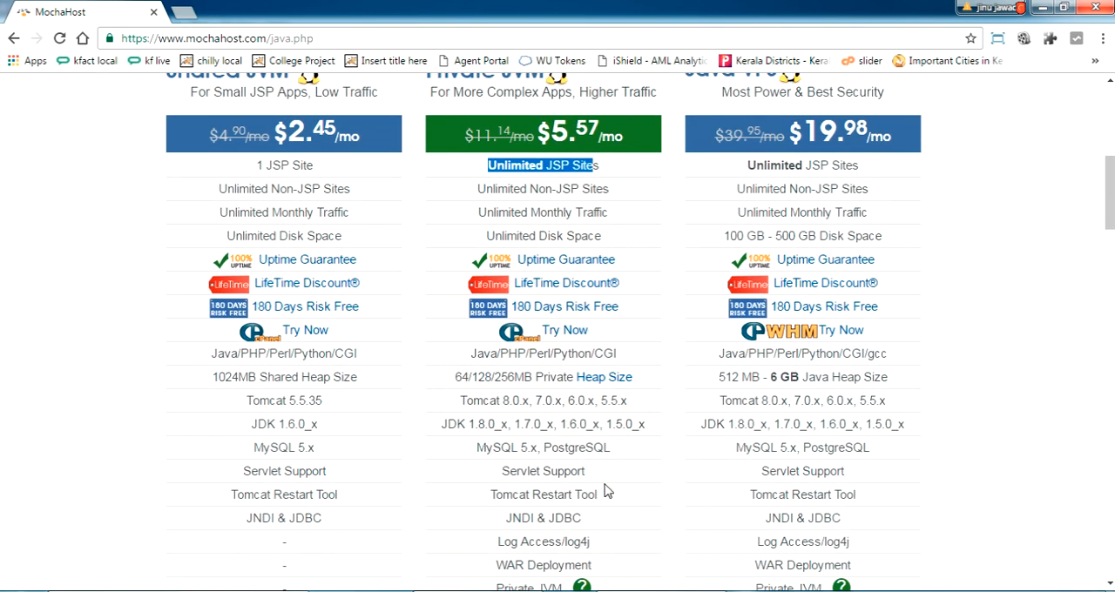
mouse_move(565, 282)
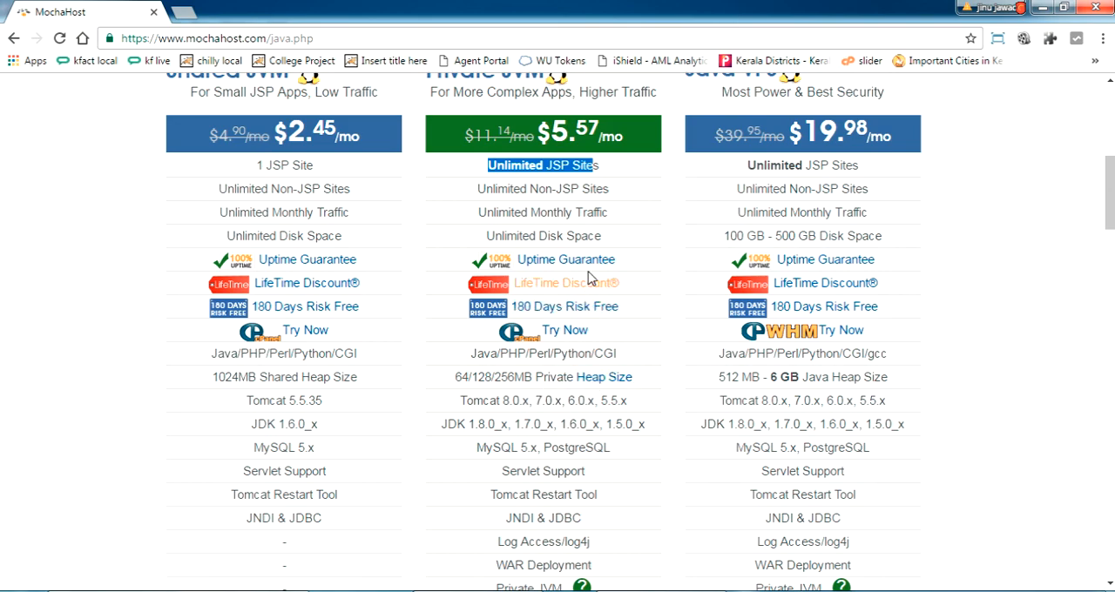
scroll("down", 3)
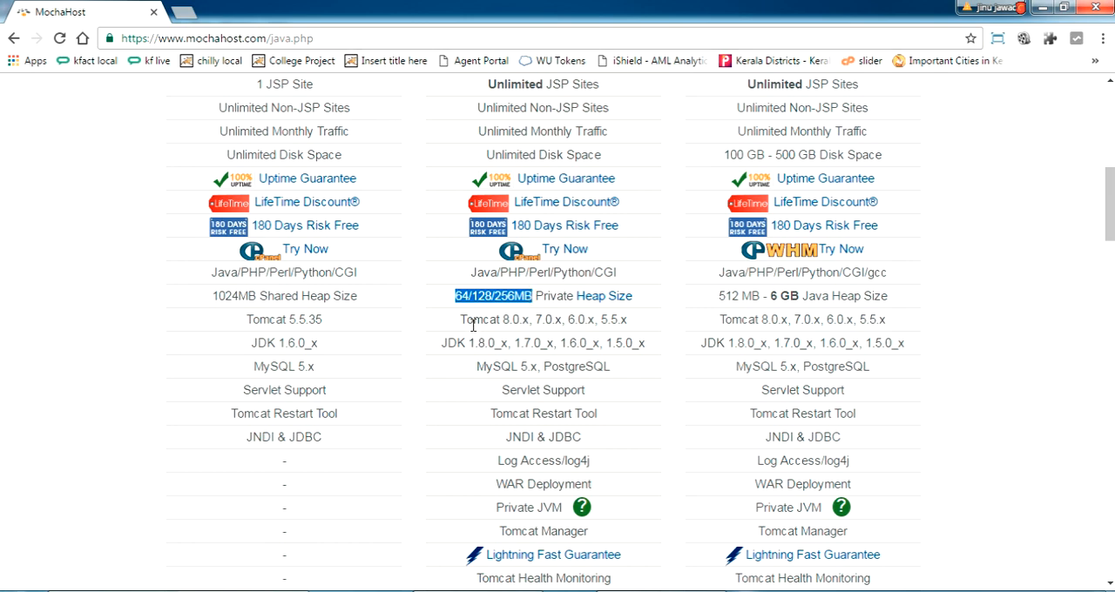
mouse_move(462, 330)
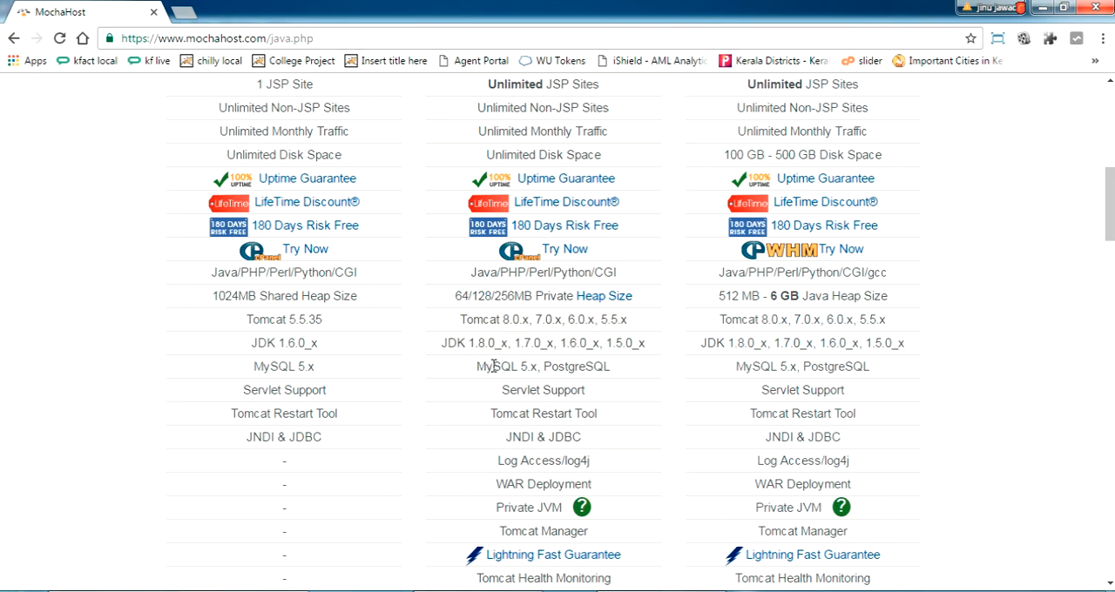
scroll("down", 3)
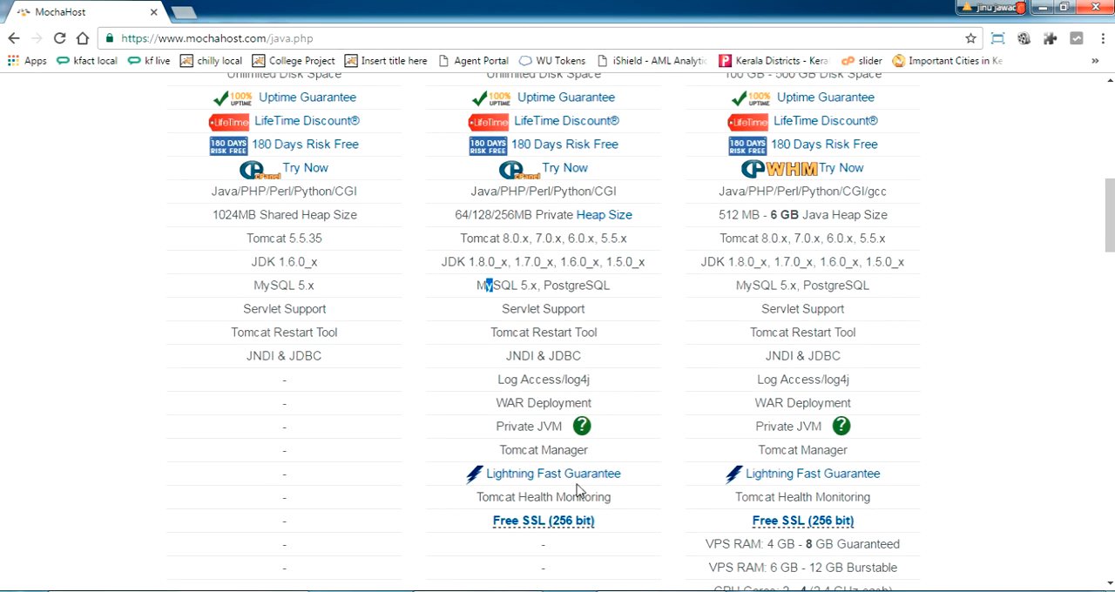
scroll("down", 3)
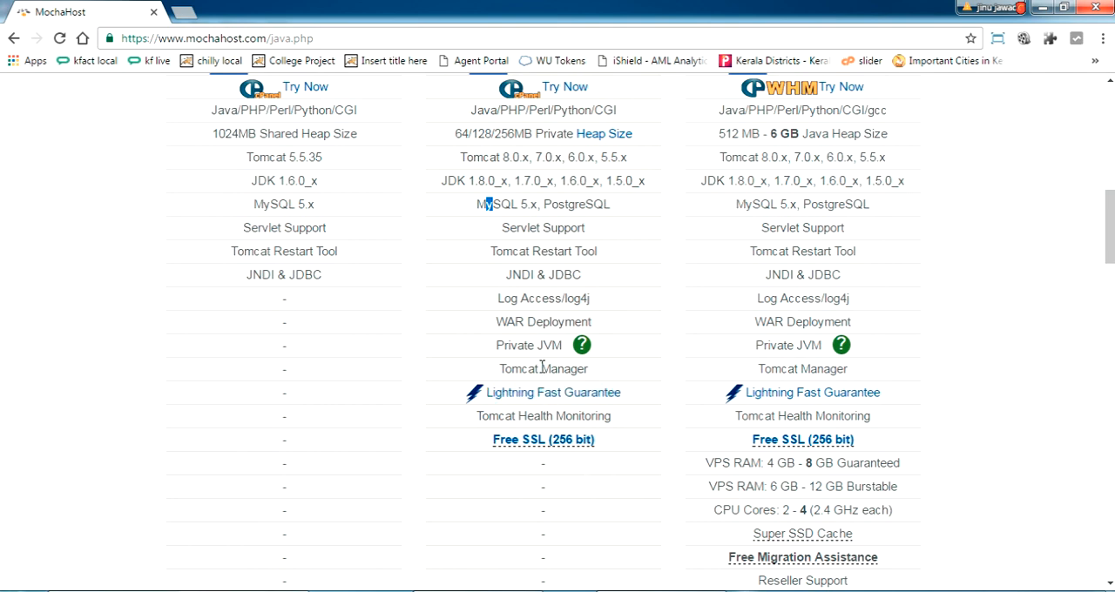
Highlight a missing Shared JVM feature and the Private JVM heading, then review the rest of the table
double_click(527, 322)
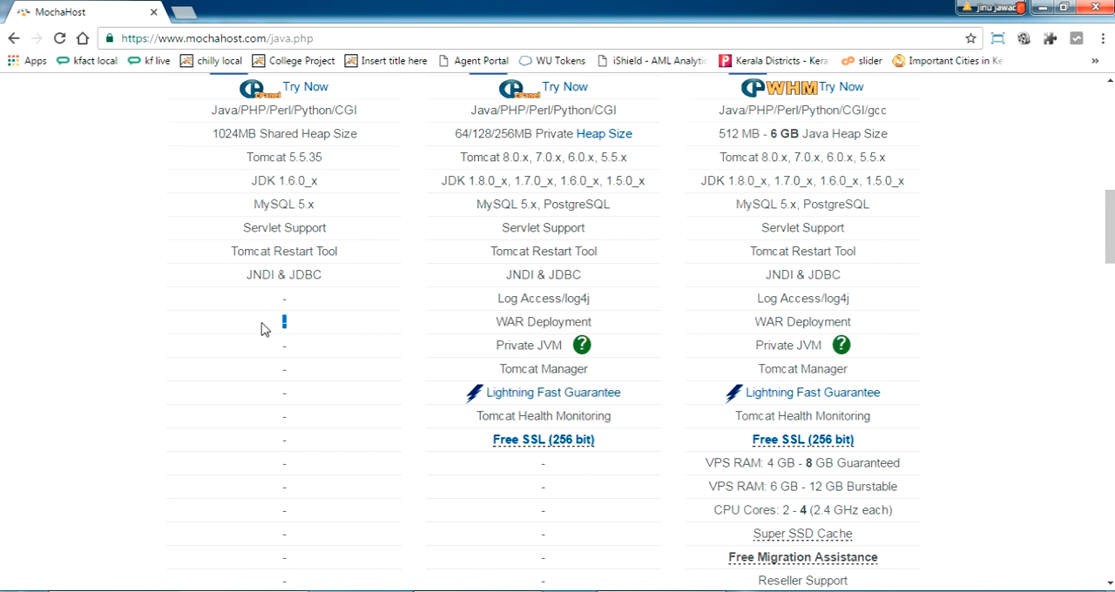
double_click(802, 322)
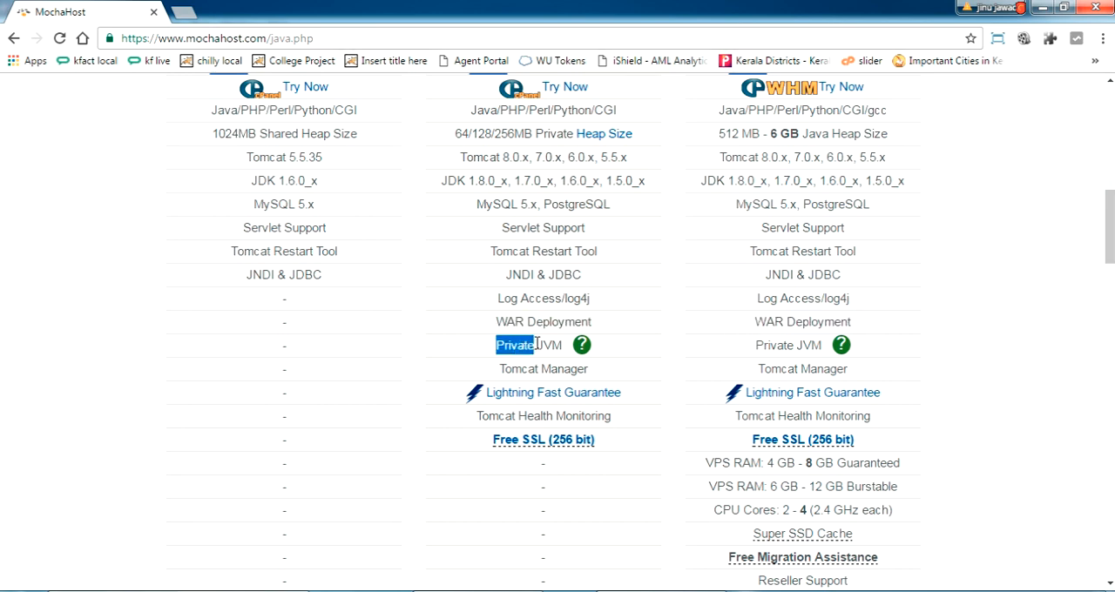
scroll("down", 3)
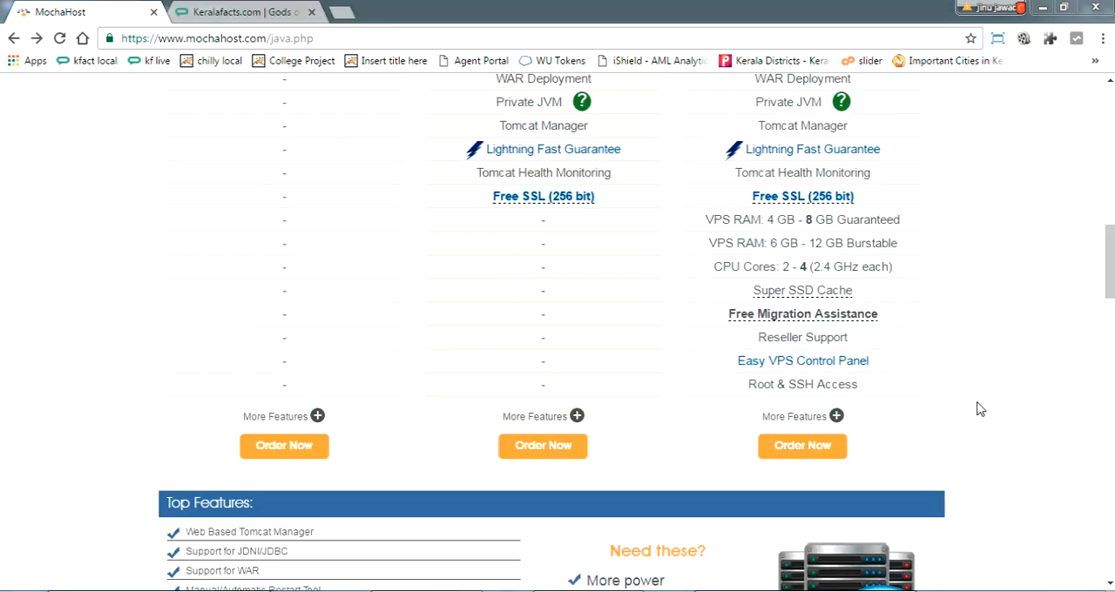
mouse_move(1042, 373)
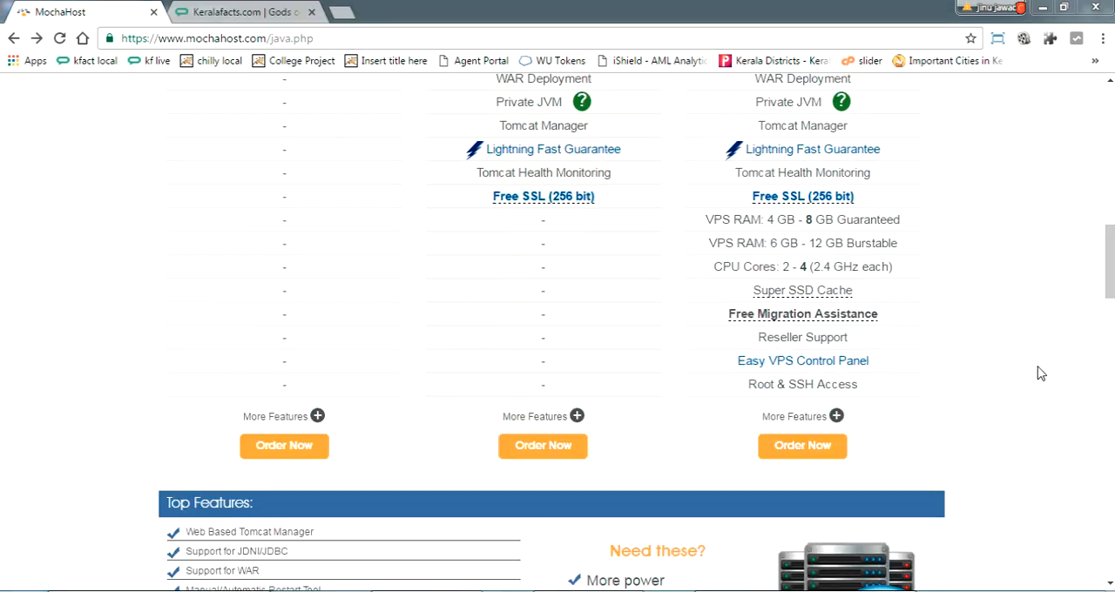
scroll("up", 3)
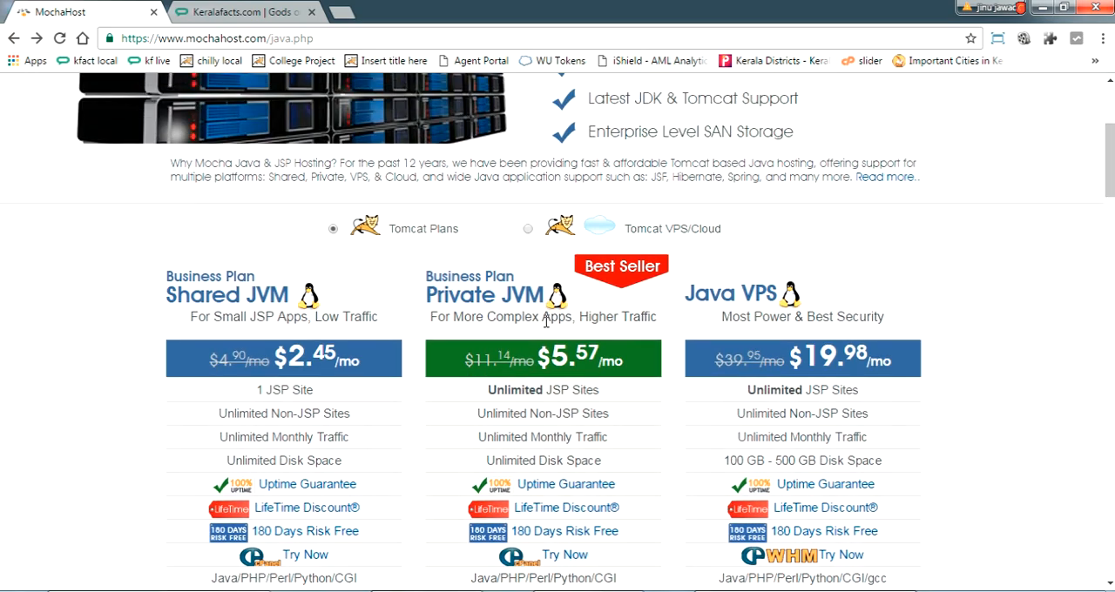
scroll("down", 3)
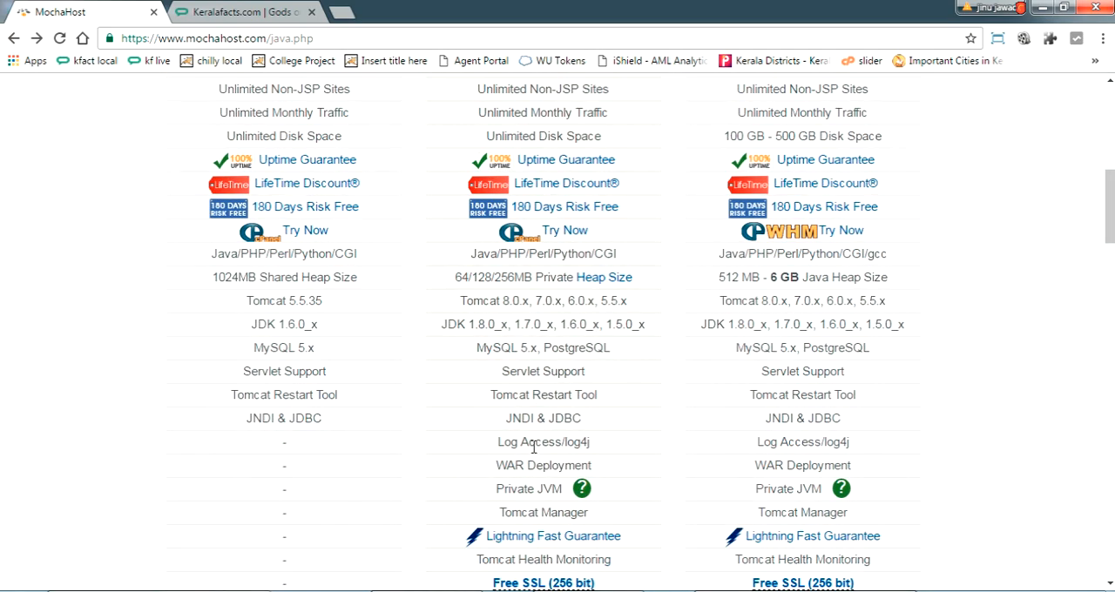
scroll("down", 3)
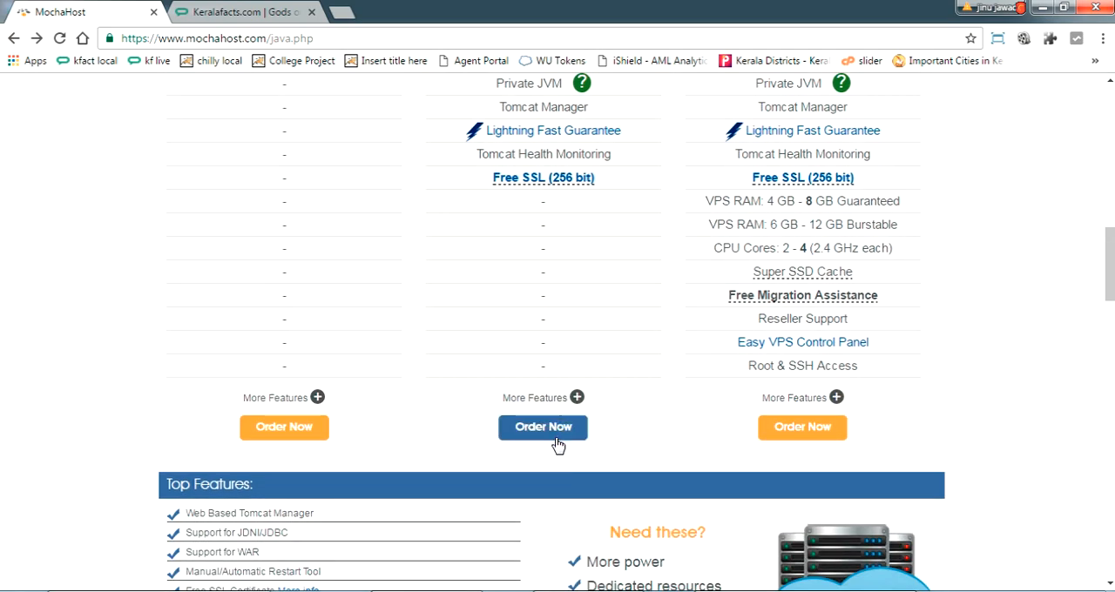
left_click(542, 427)
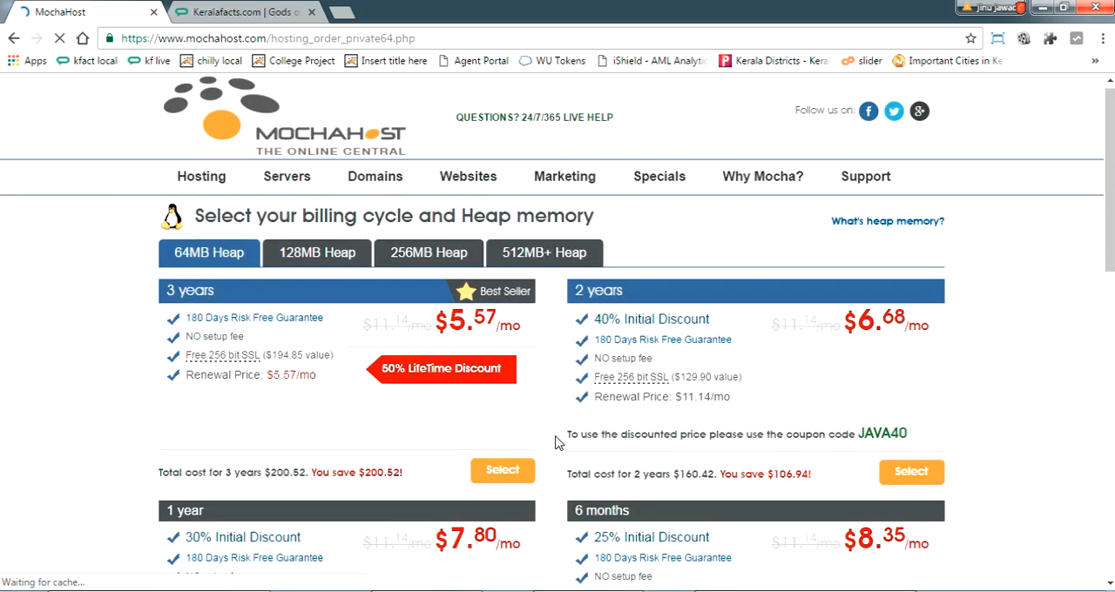
scroll("down", 3)
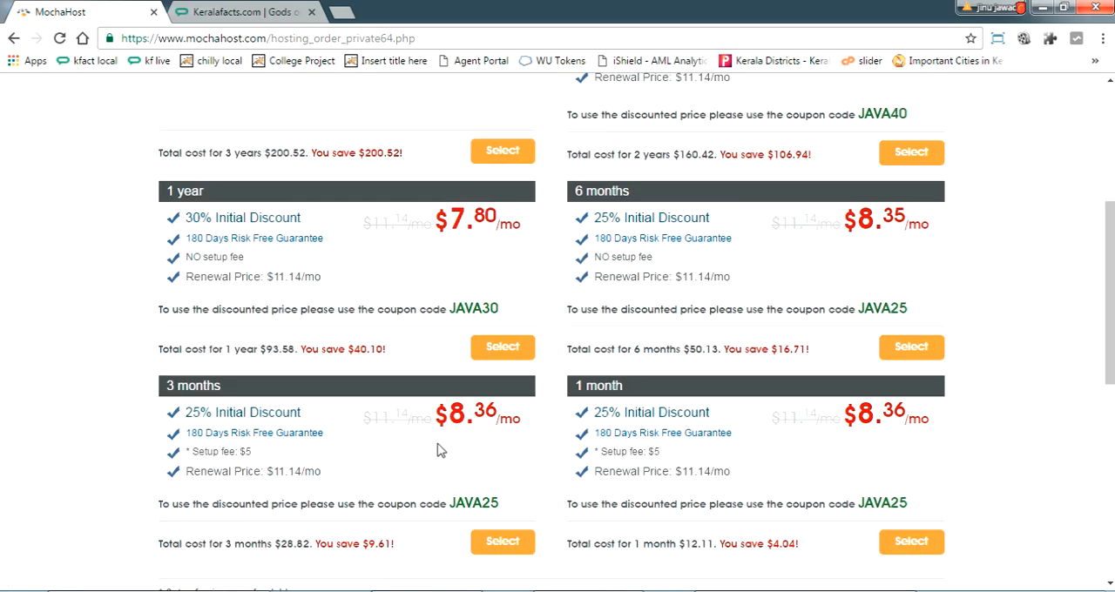
mouse_move(486, 445)
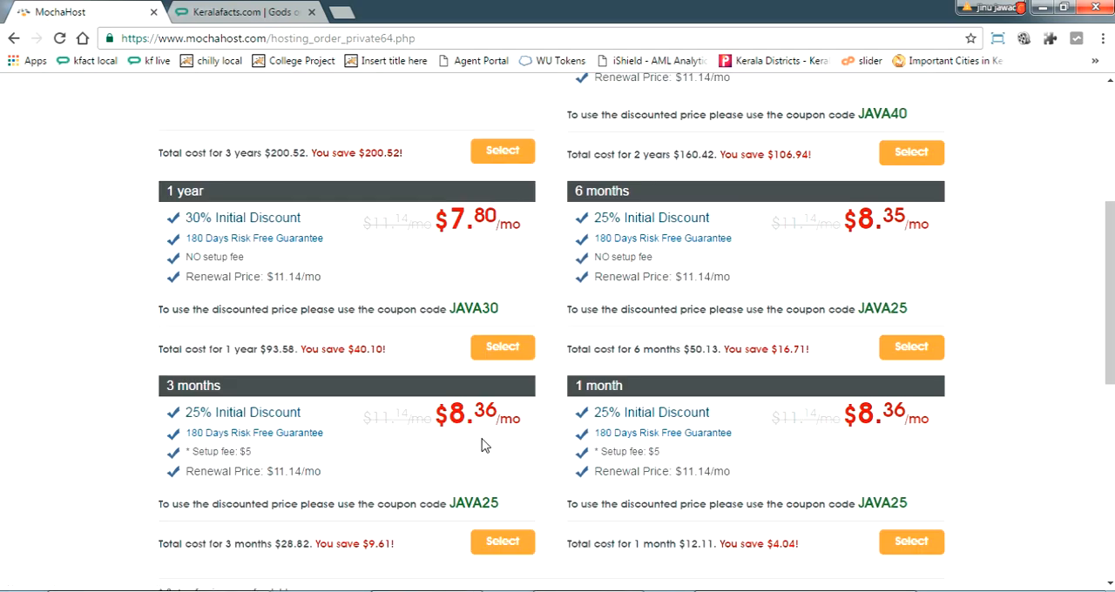
mouse_move(575, 436)
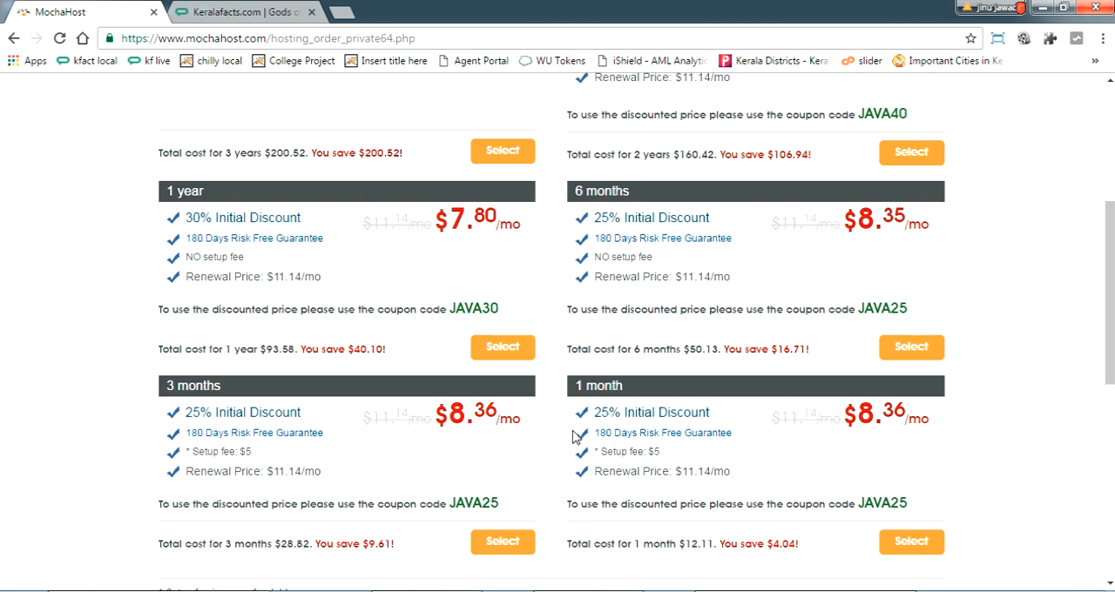
mouse_move(627, 391)
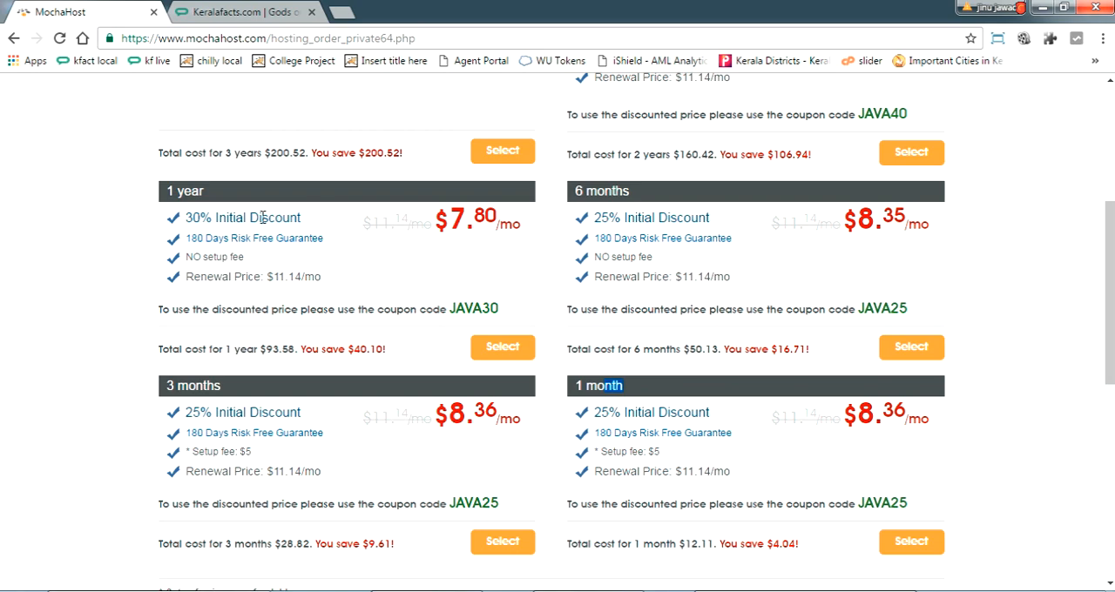
scroll("up", 3)
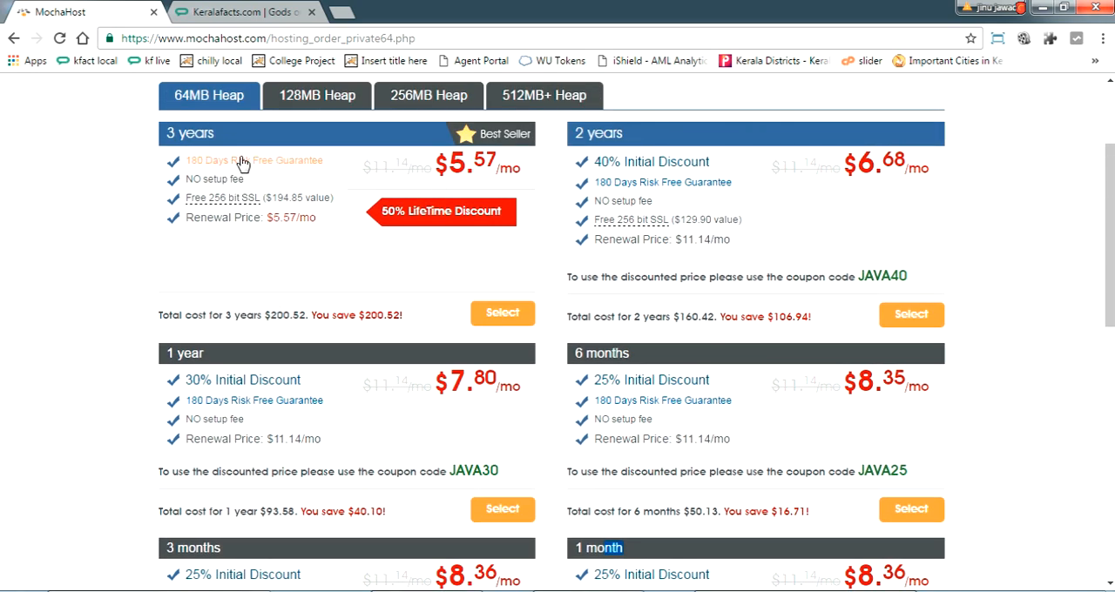
scroll("up", 3)
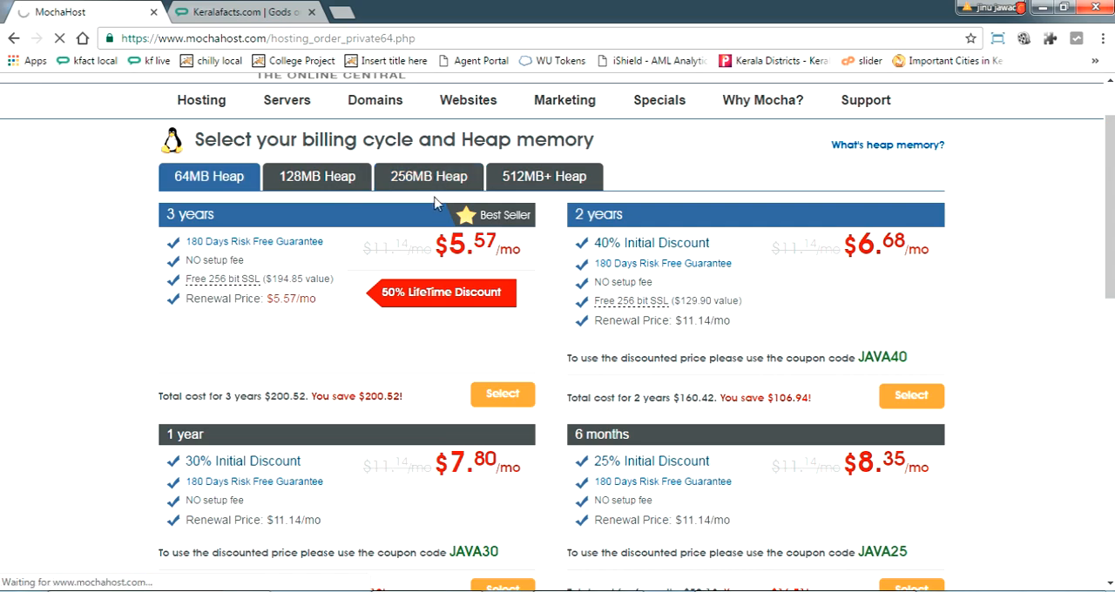
left_click(428, 176)
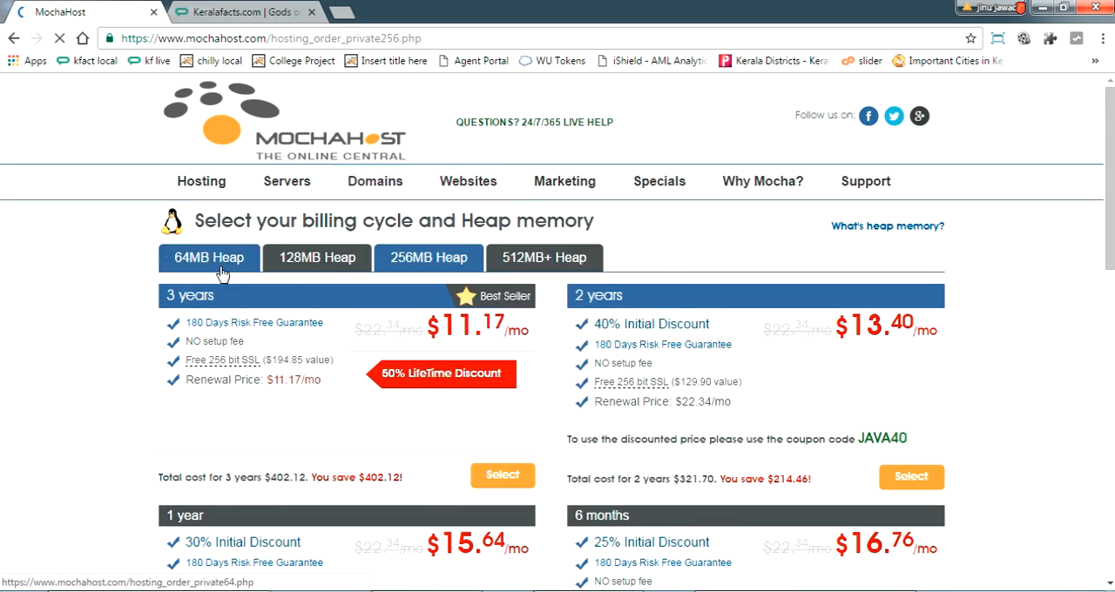
left_click(208, 257)
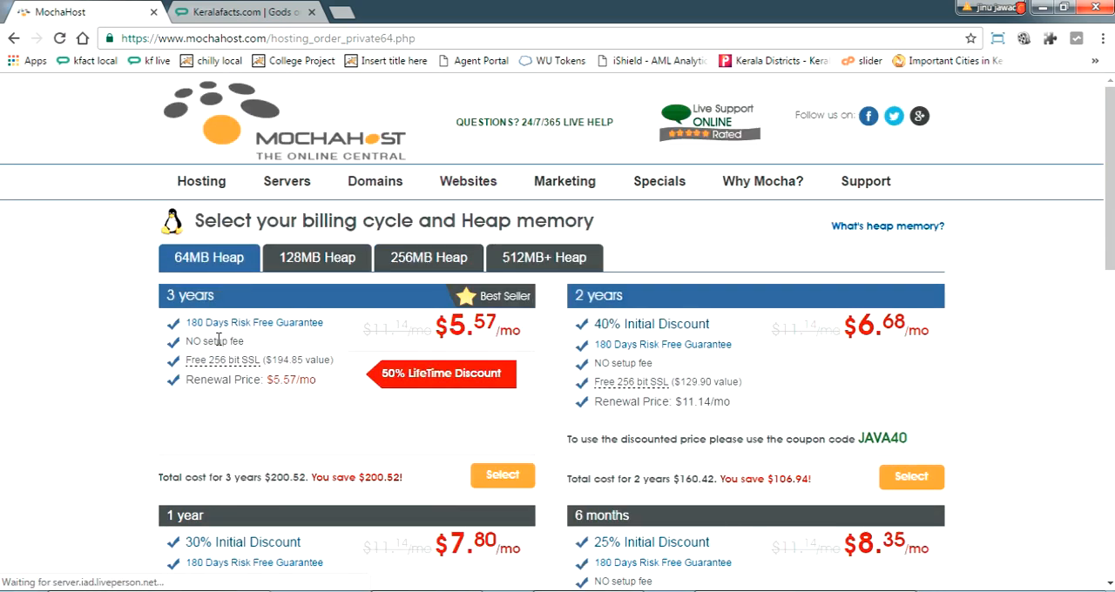
scroll("down", 3)
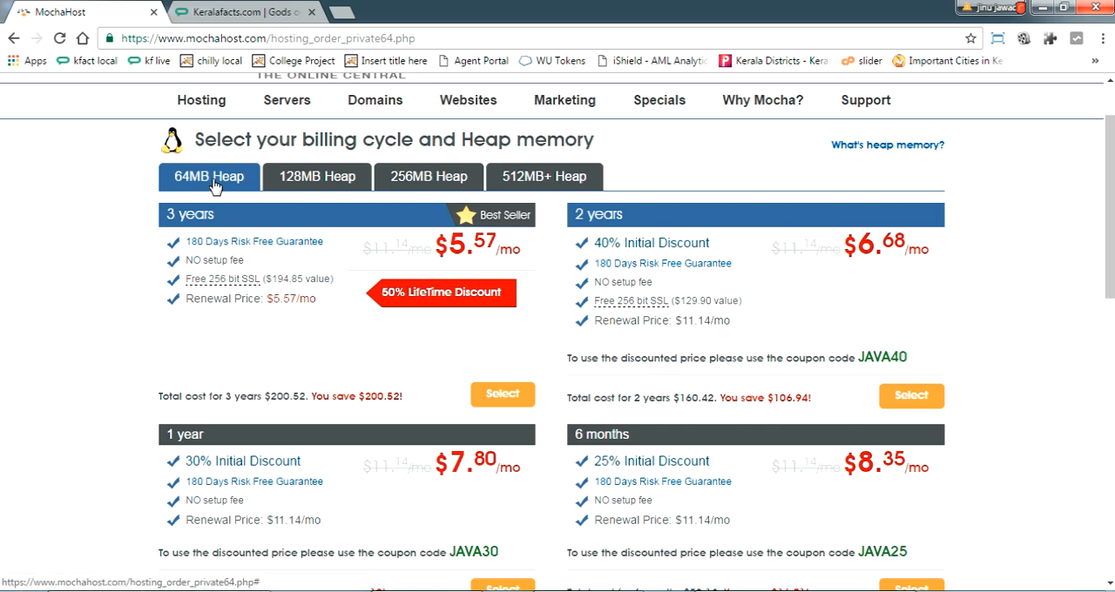
mouse_move(280, 350)
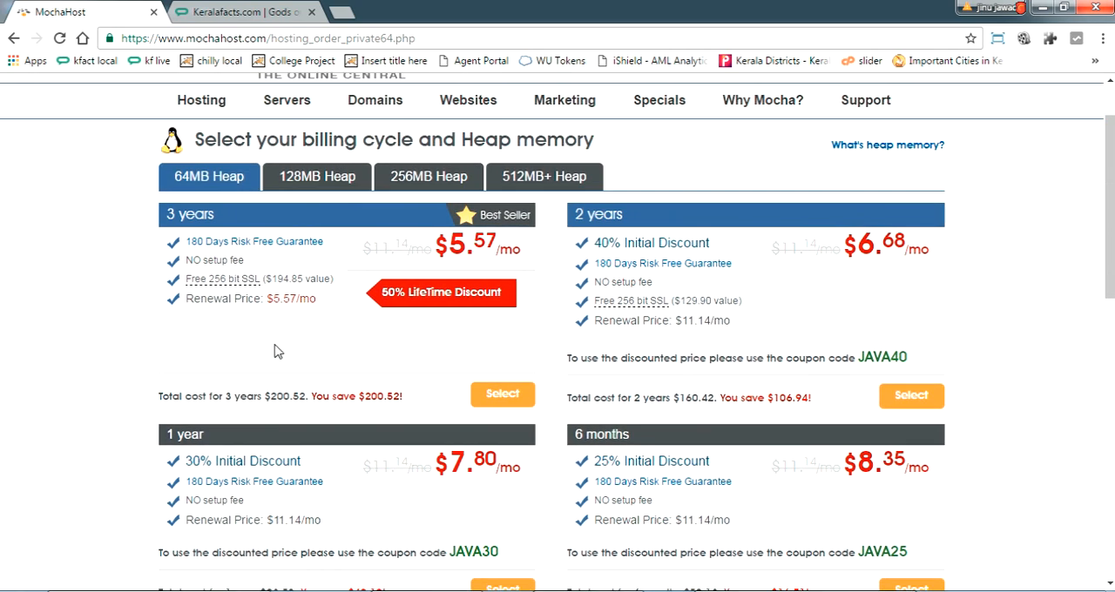
mouse_move(462, 350)
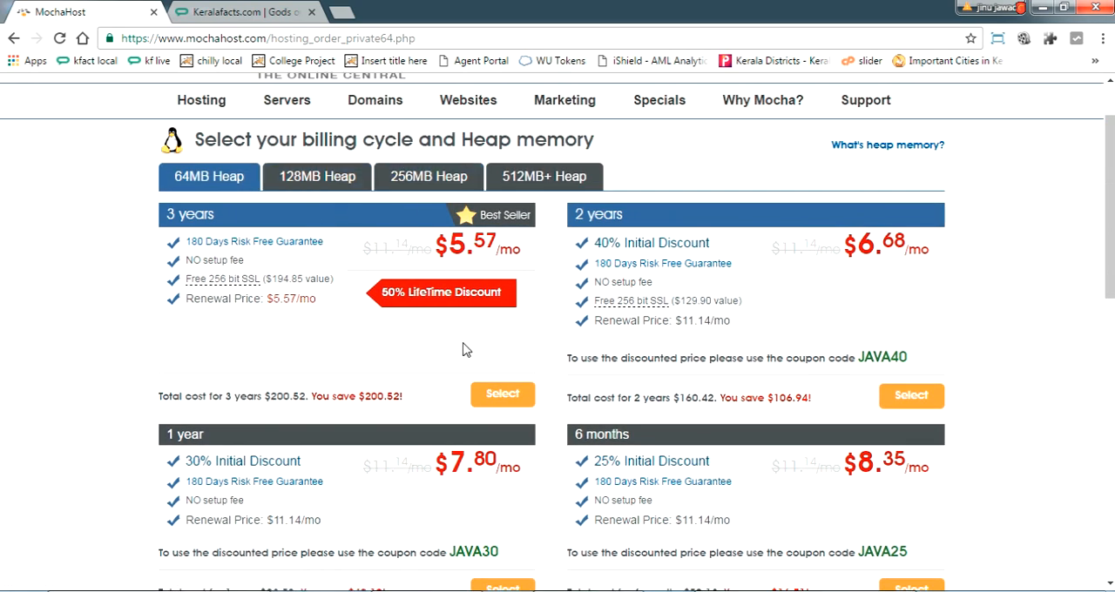
scroll("down", 3)
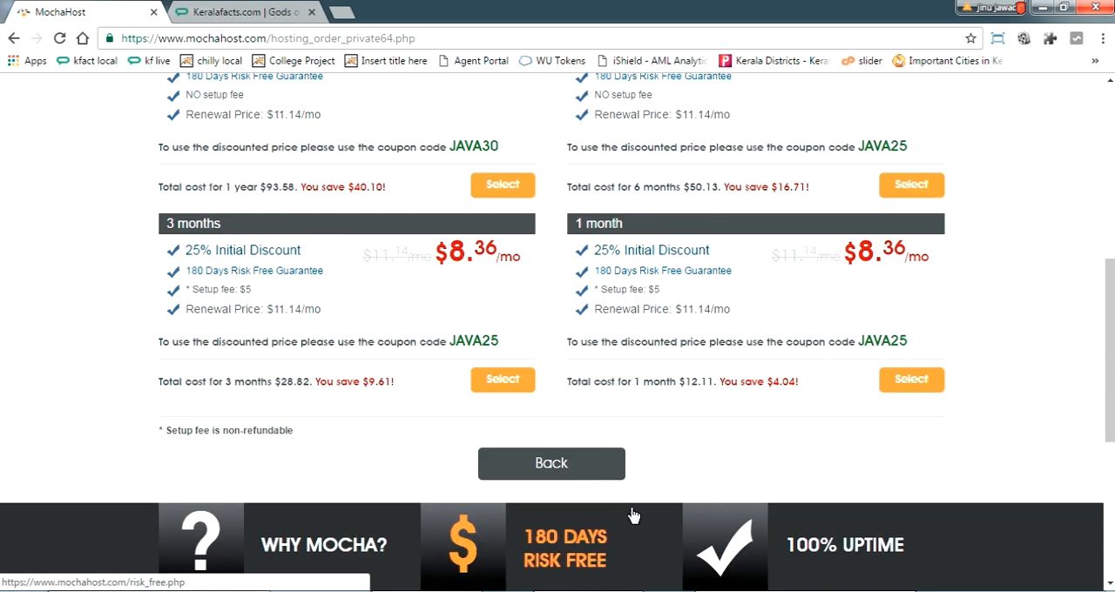
mouse_move(769, 288)
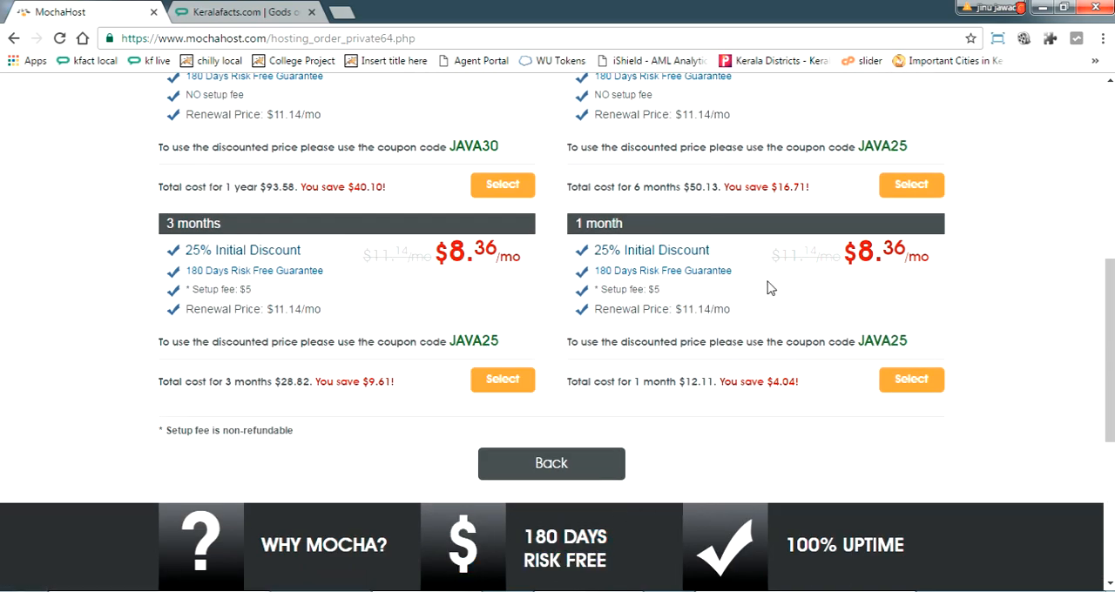
mouse_move(876, 339)
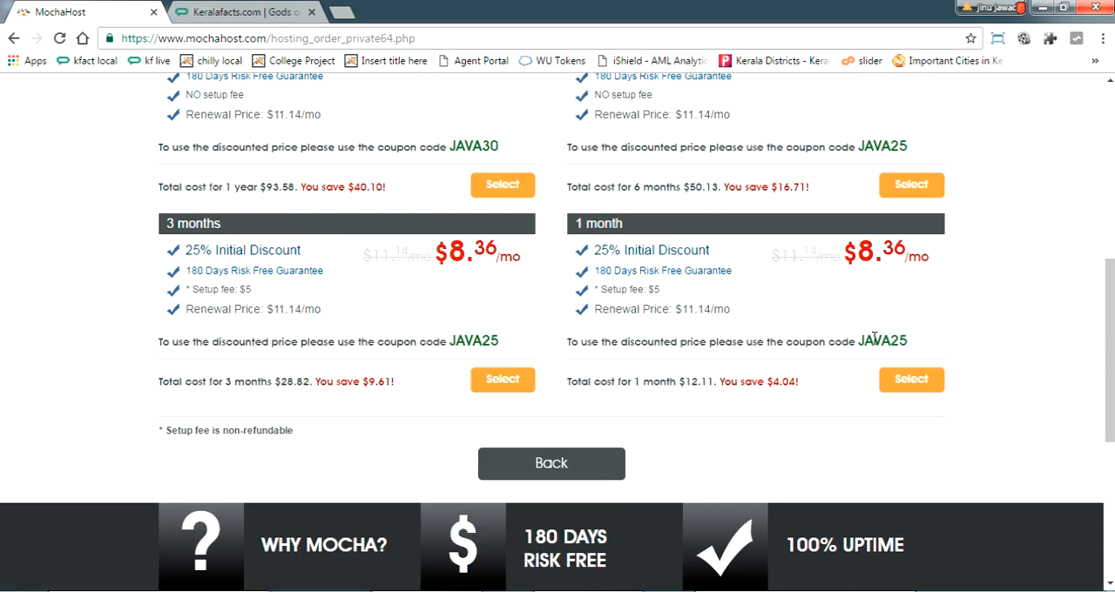
double_click(880, 341)
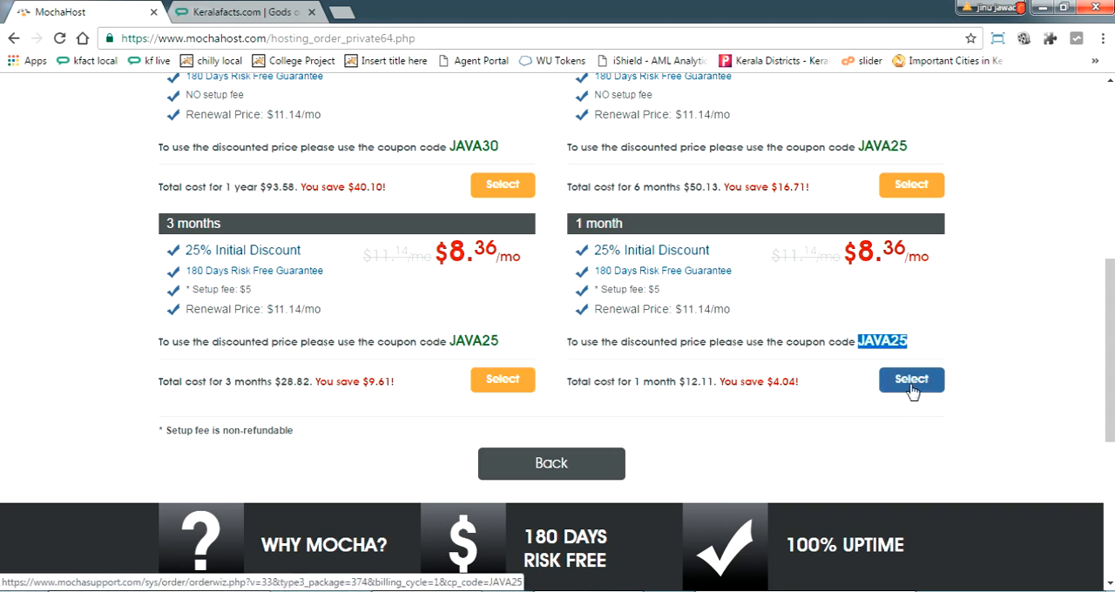
Select the one-month 64MB Private JVM plan
left_click(911, 379)
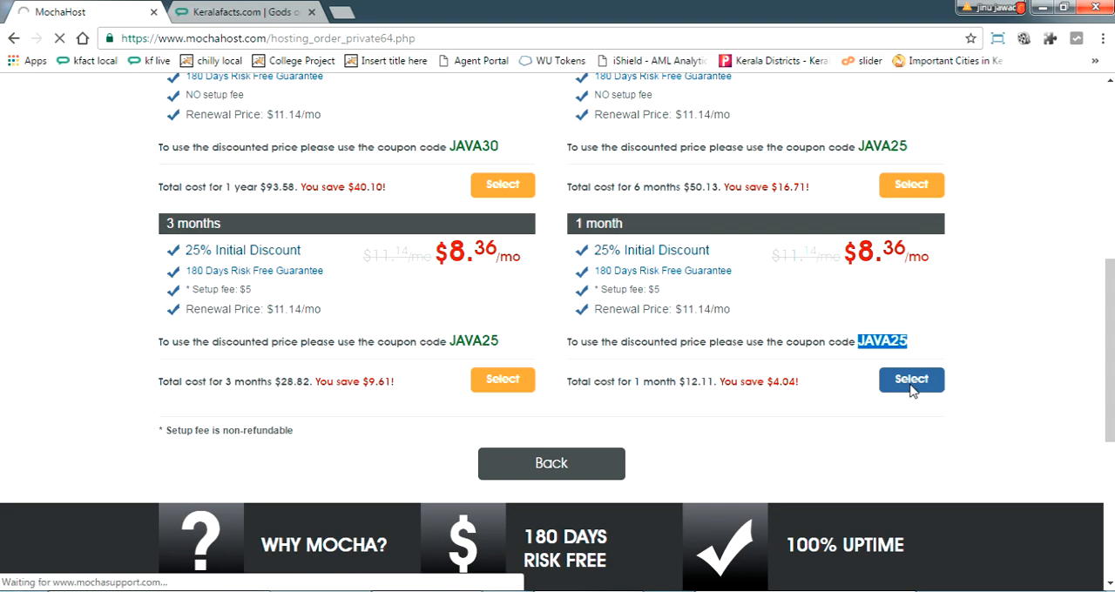
left_click(911, 380)
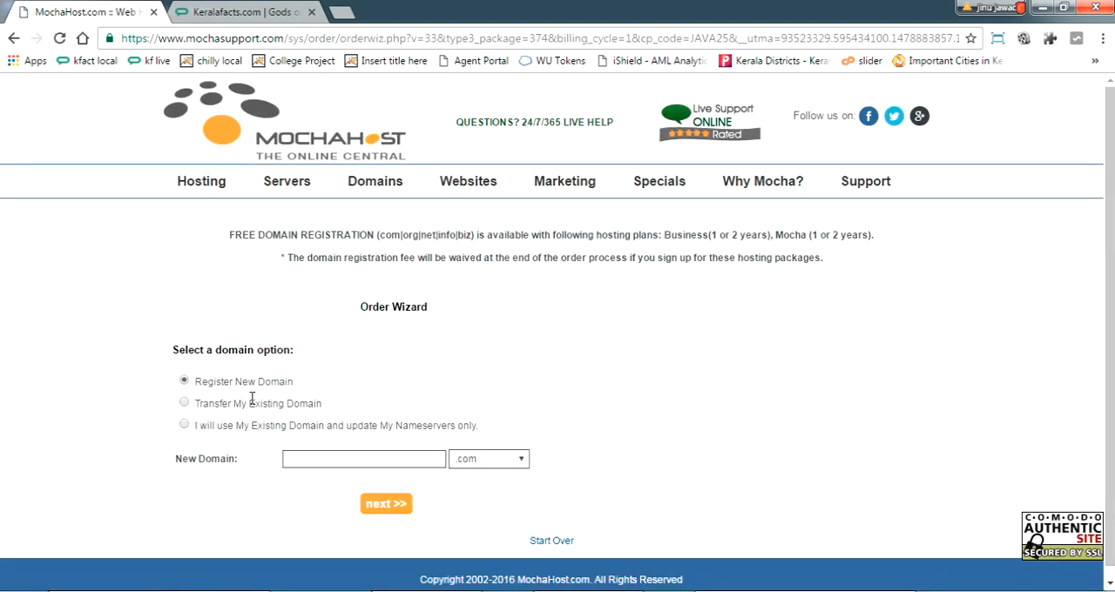
scroll("up", 3)
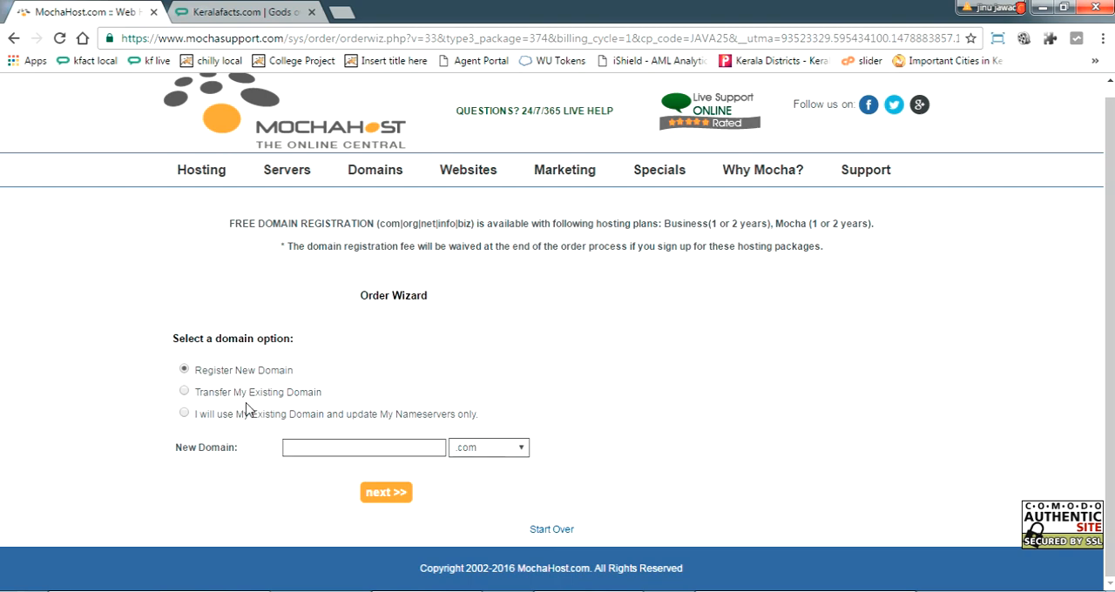
mouse_move(184, 403)
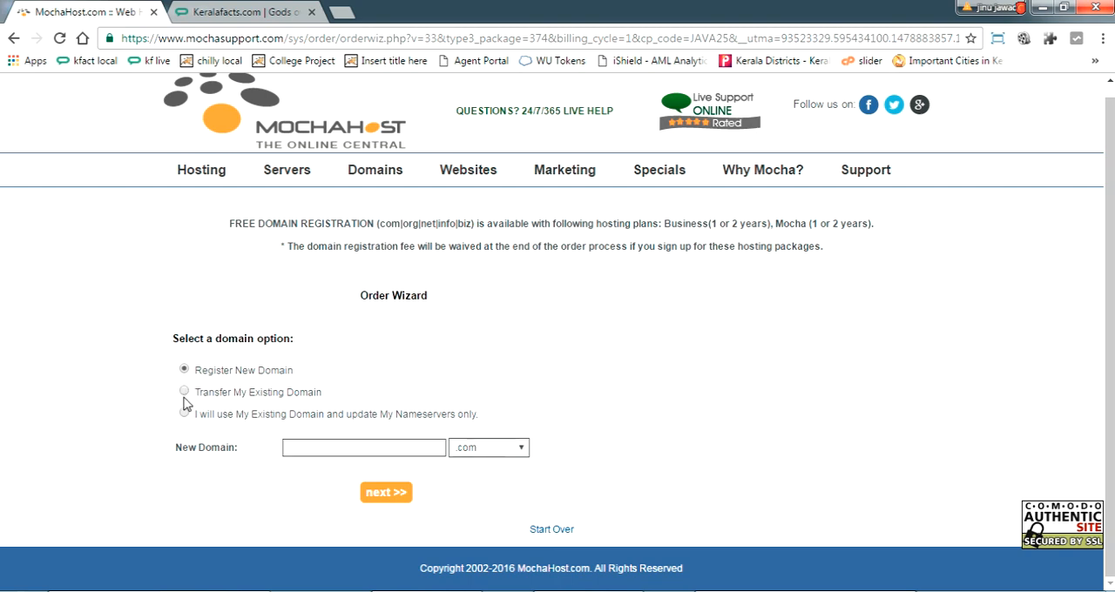
mouse_move(263, 432)
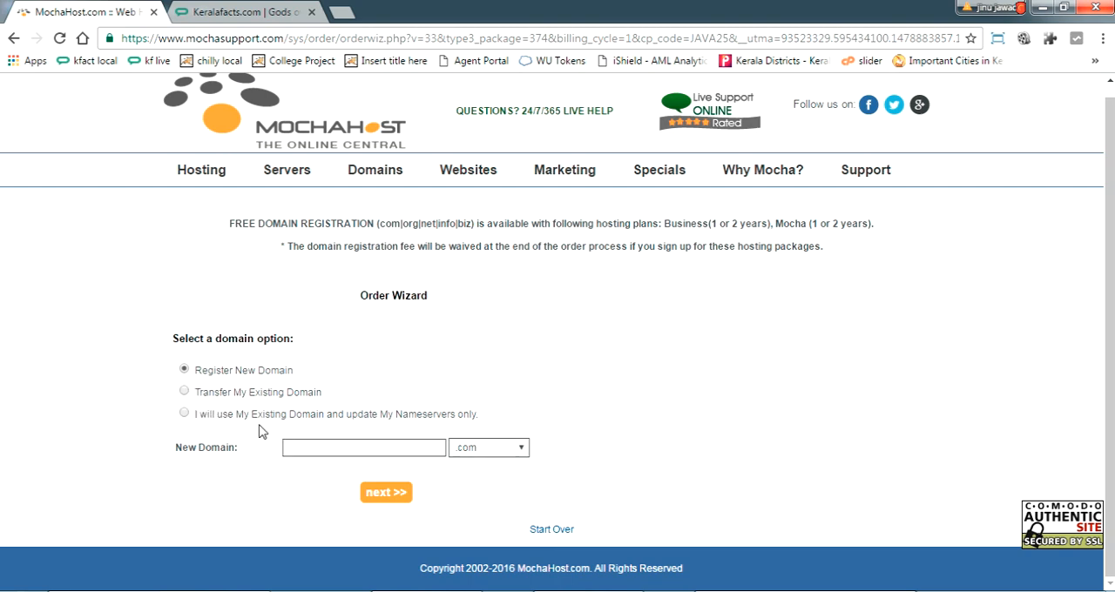
mouse_move(267, 415)
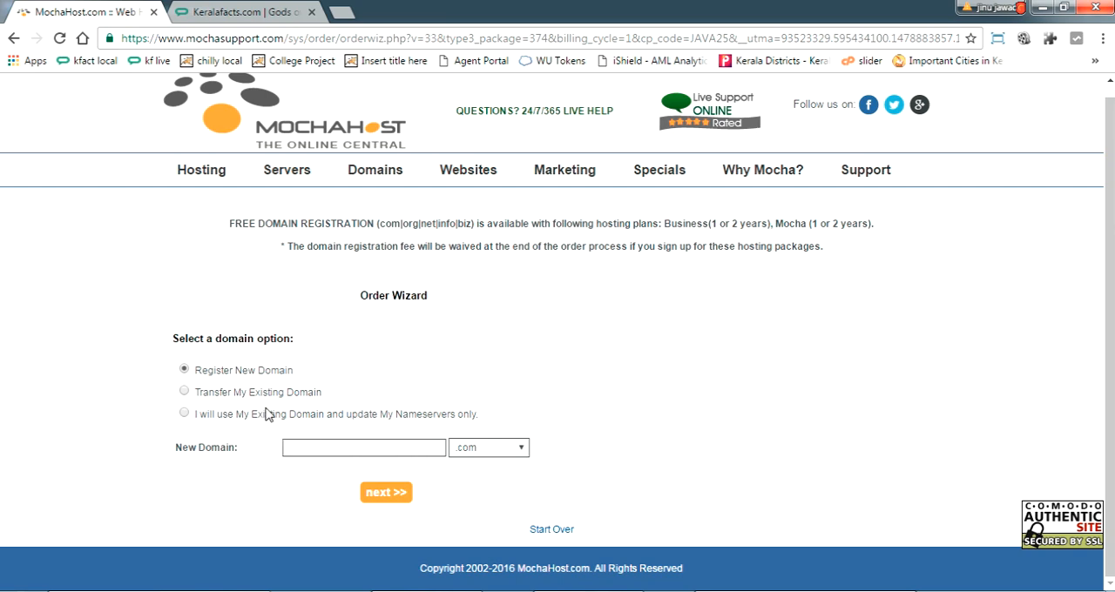
Check that the new domain jinujawadtest.com is available to register
left_click(363, 447)
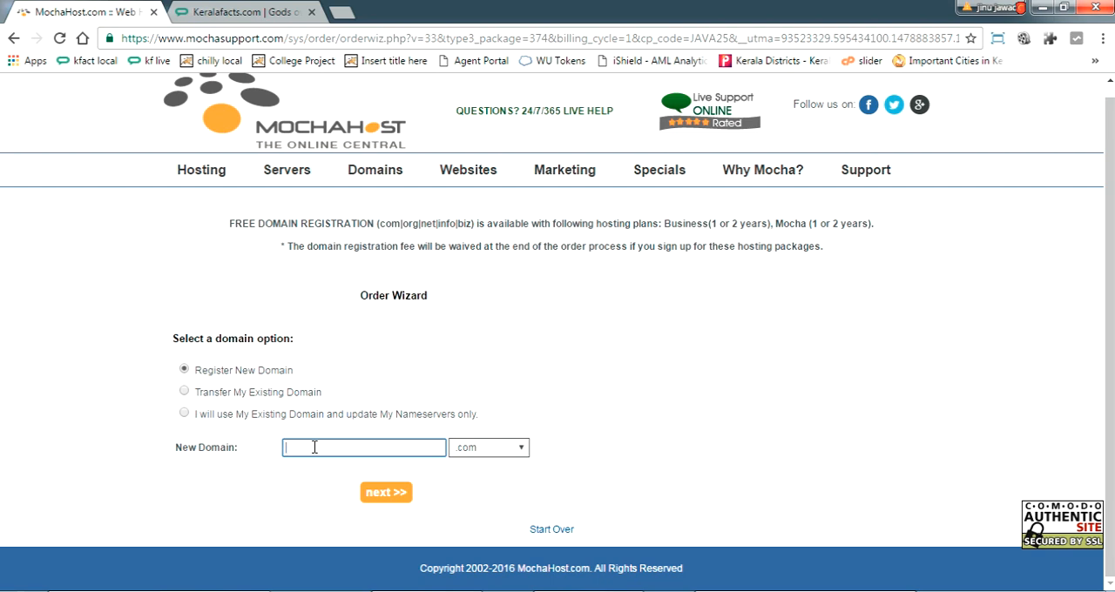
type("jinujawad")
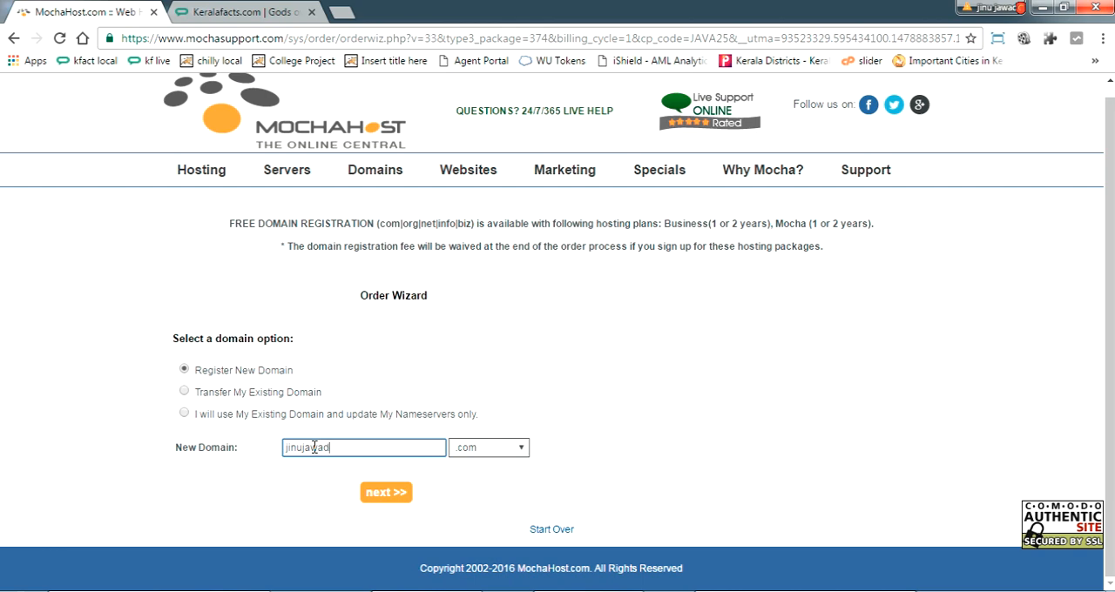
type("test")
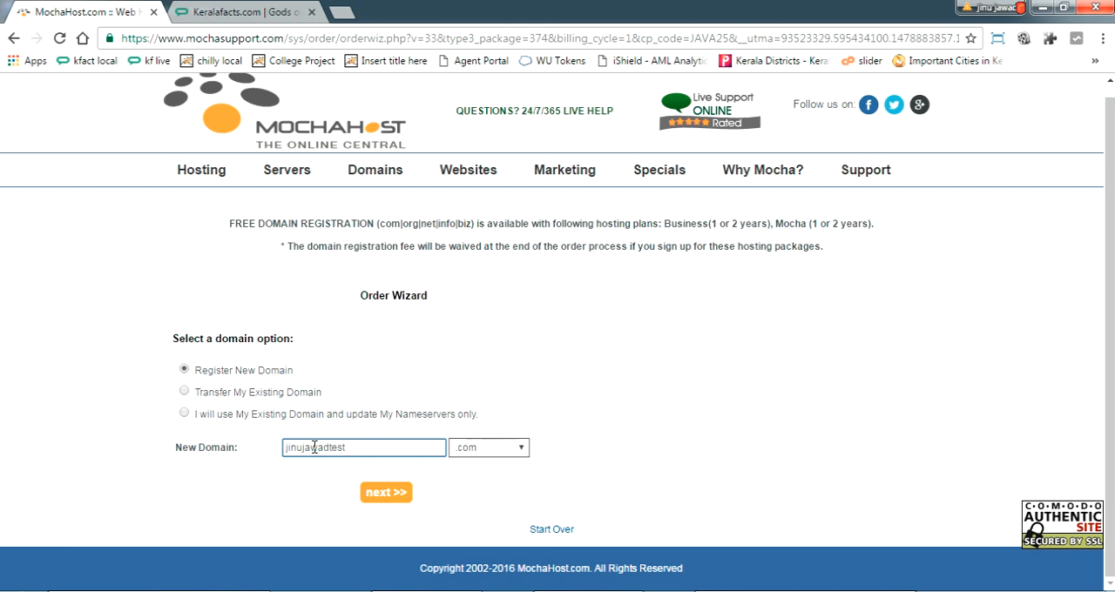
left_click(385, 492)
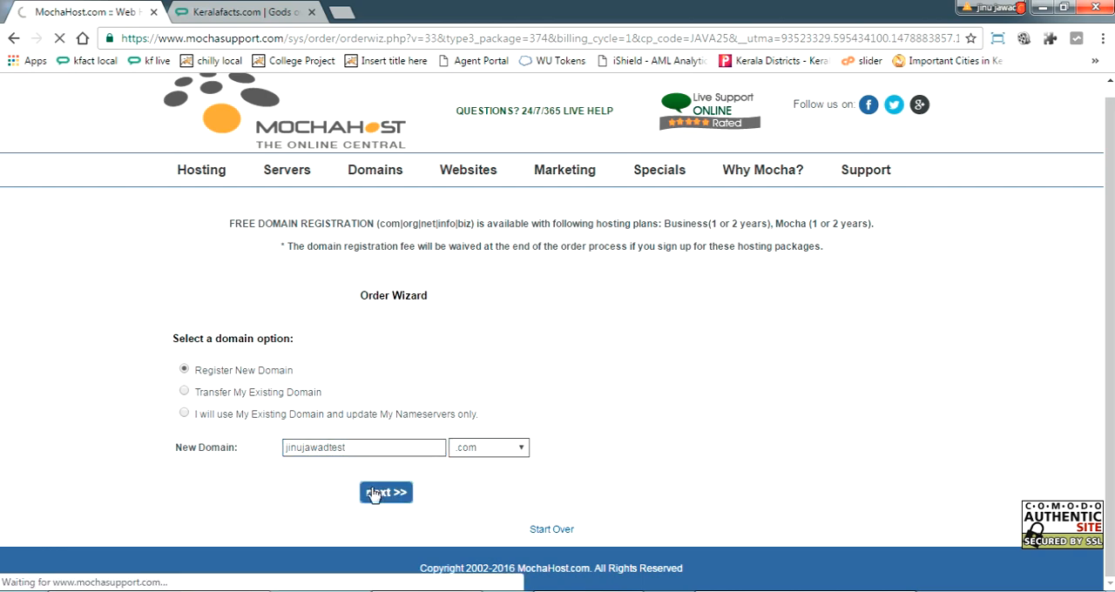
left_click(386, 493)
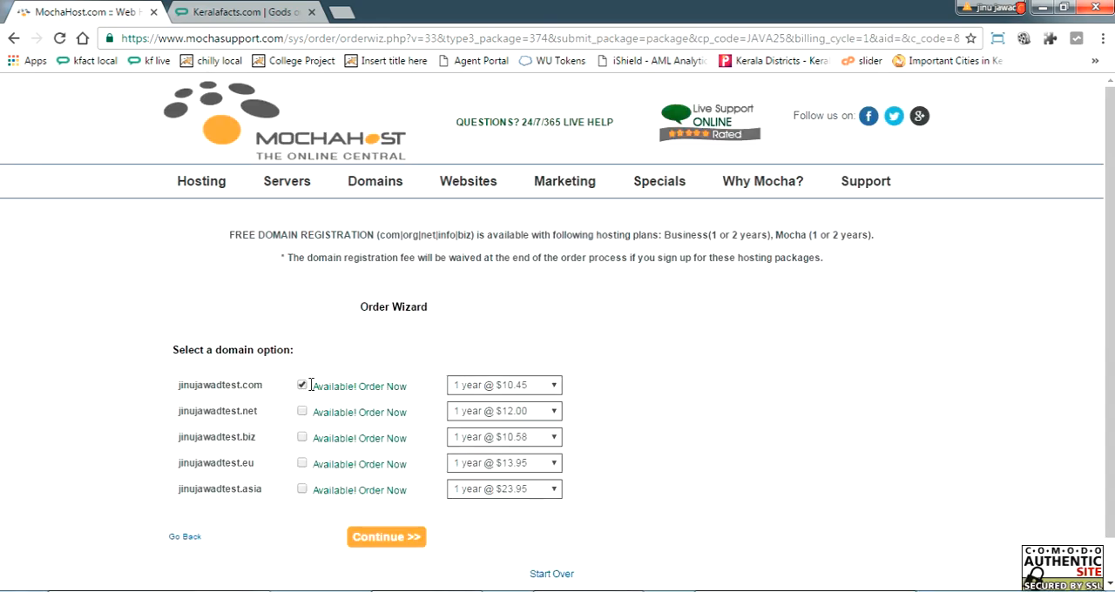
double_click(219, 385)
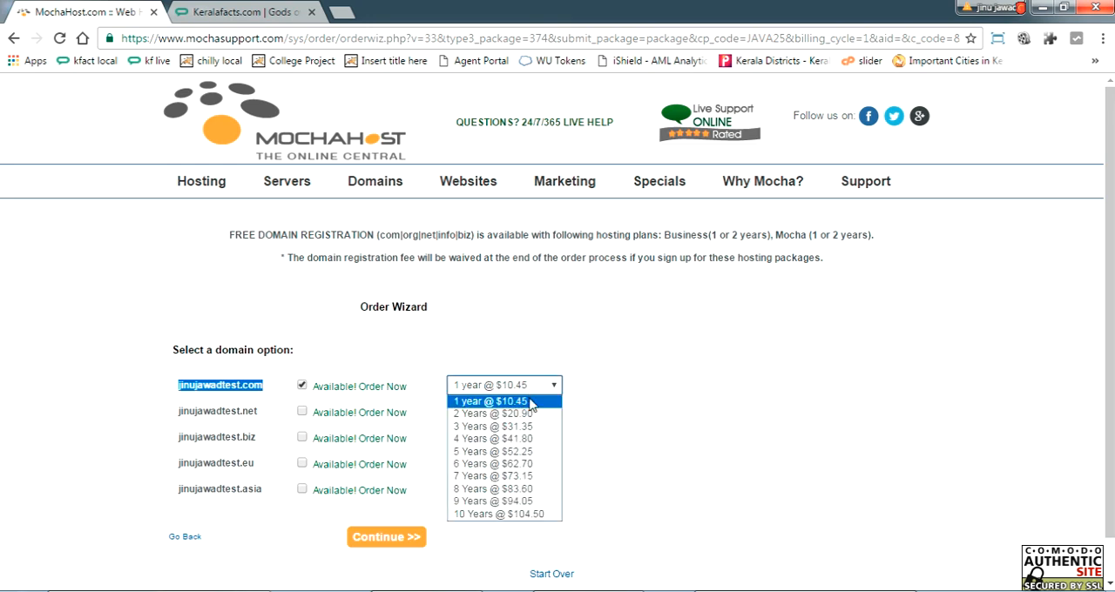
mouse_move(505, 514)
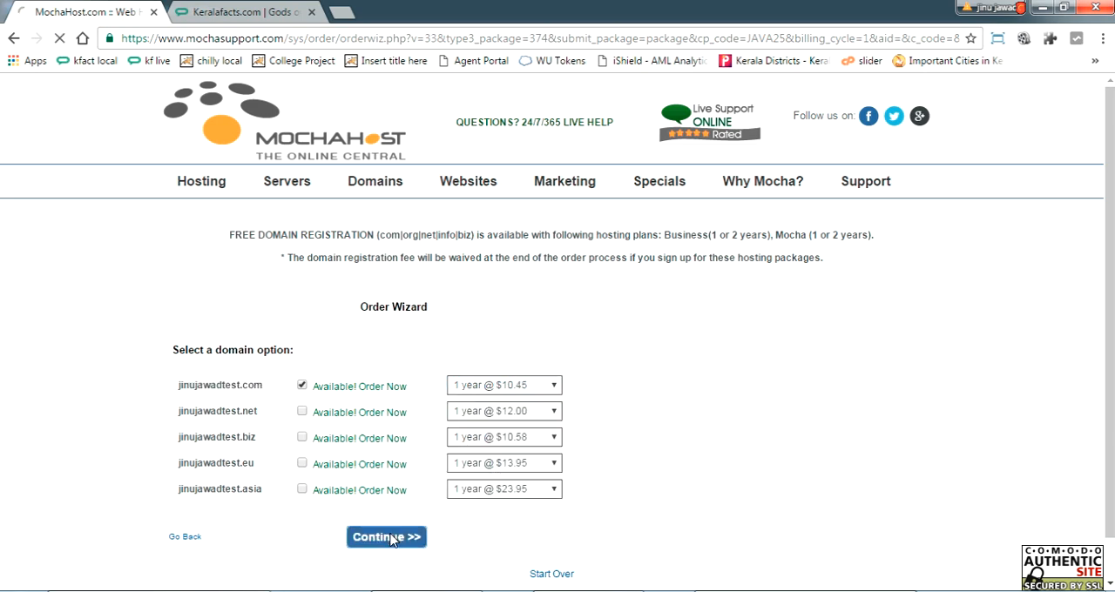
Continue with the .com domain and calculate totals for the Business PJVM 64MB order with coupon JAVA25
left_click(385, 537)
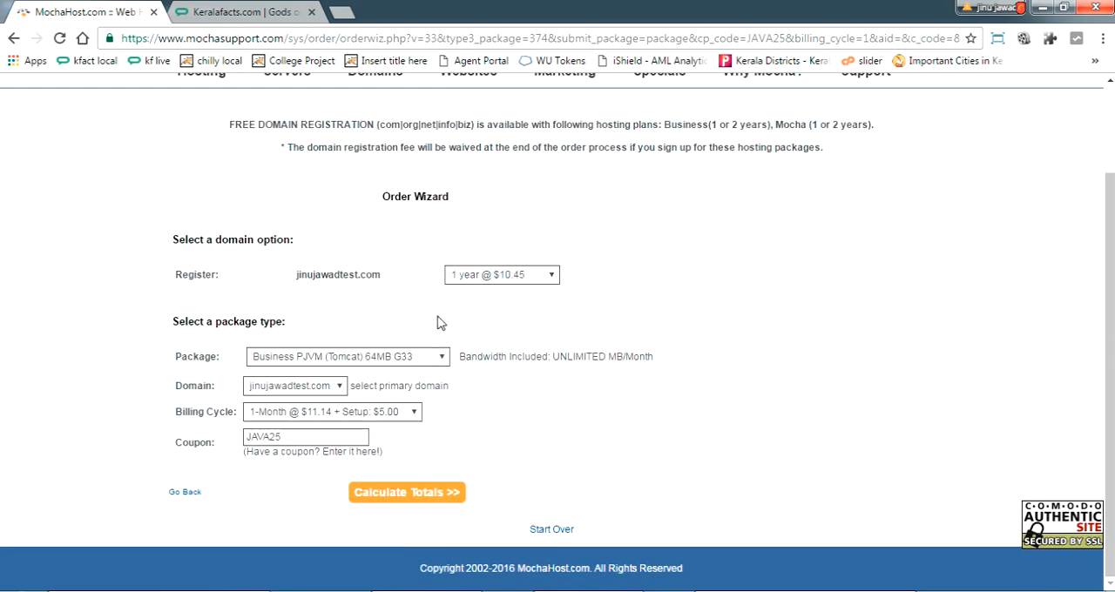
mouse_move(255, 367)
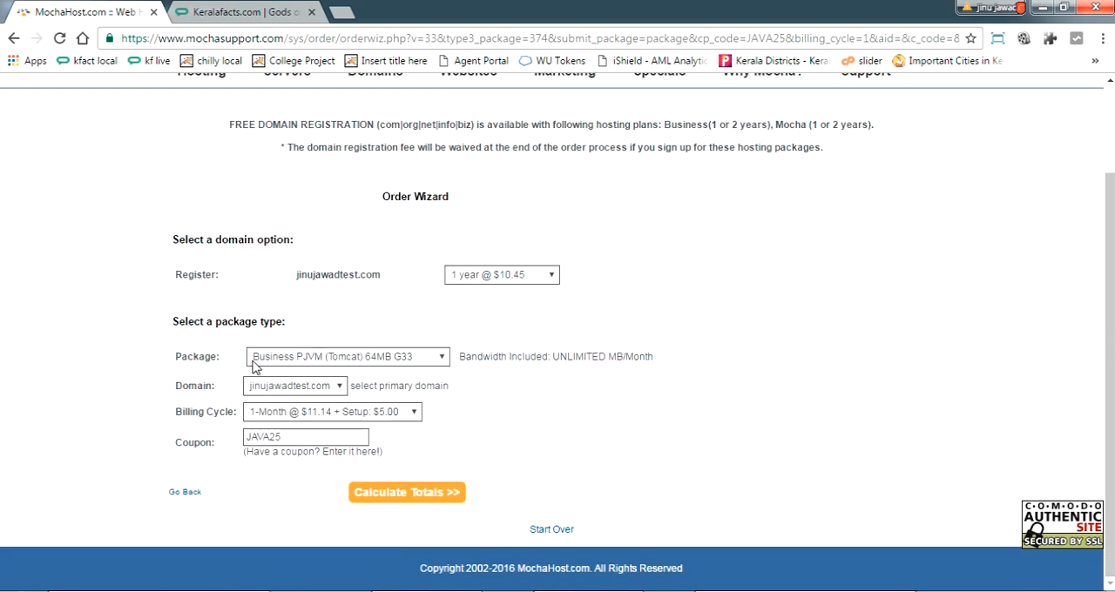
mouse_move(383, 366)
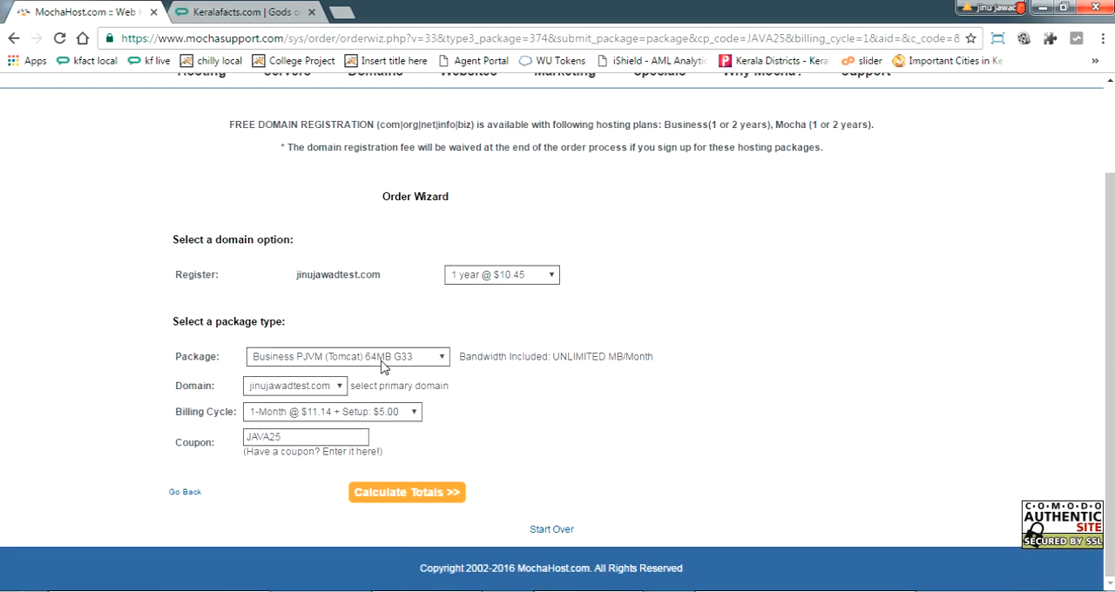
mouse_move(296, 371)
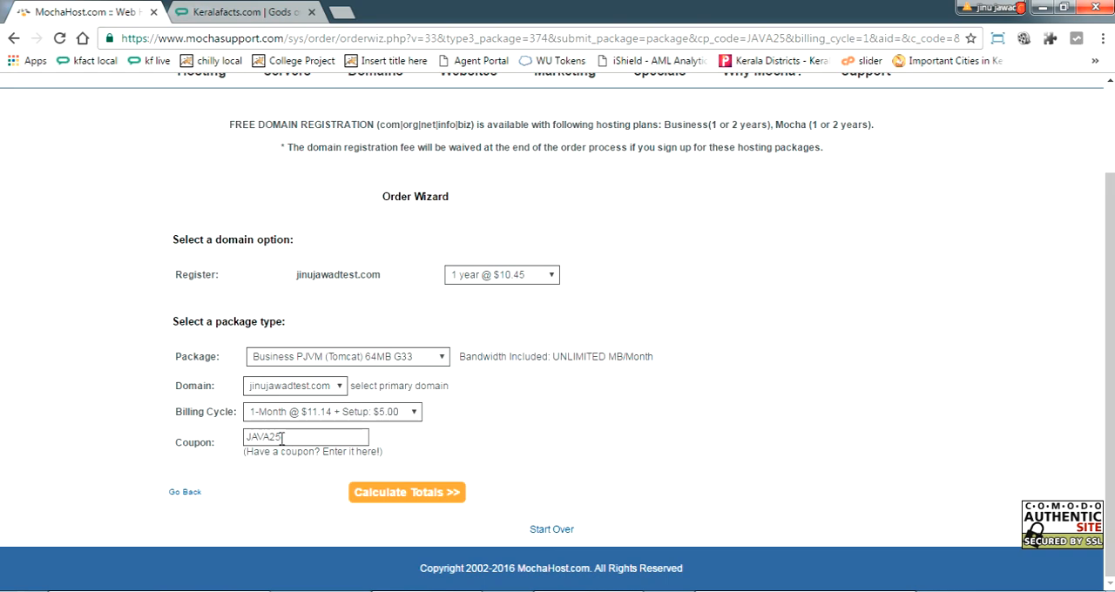
left_click(407, 492)
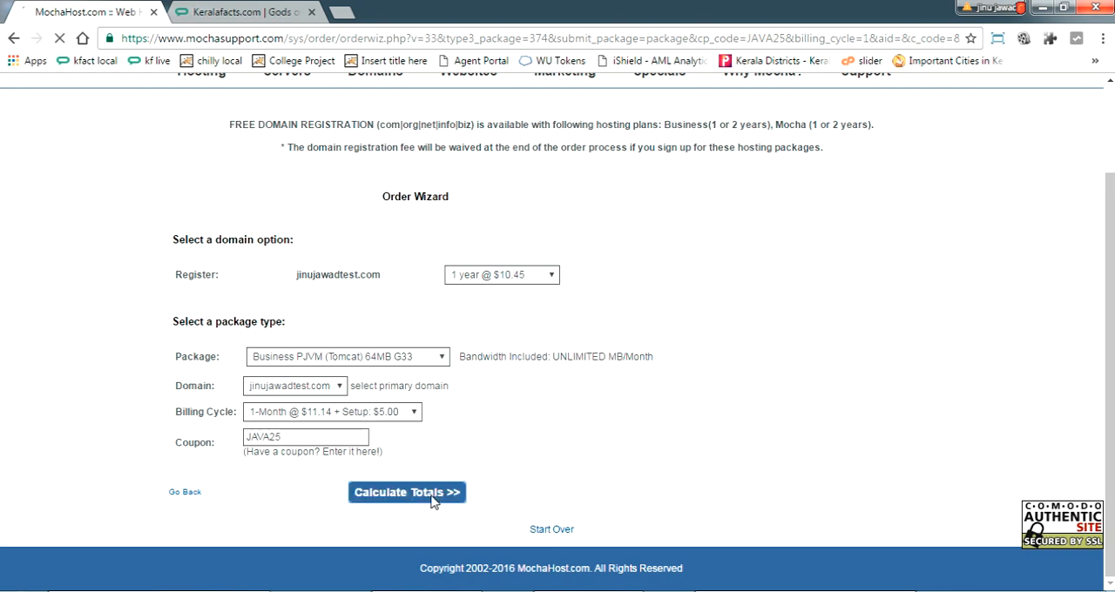
left_click(407, 492)
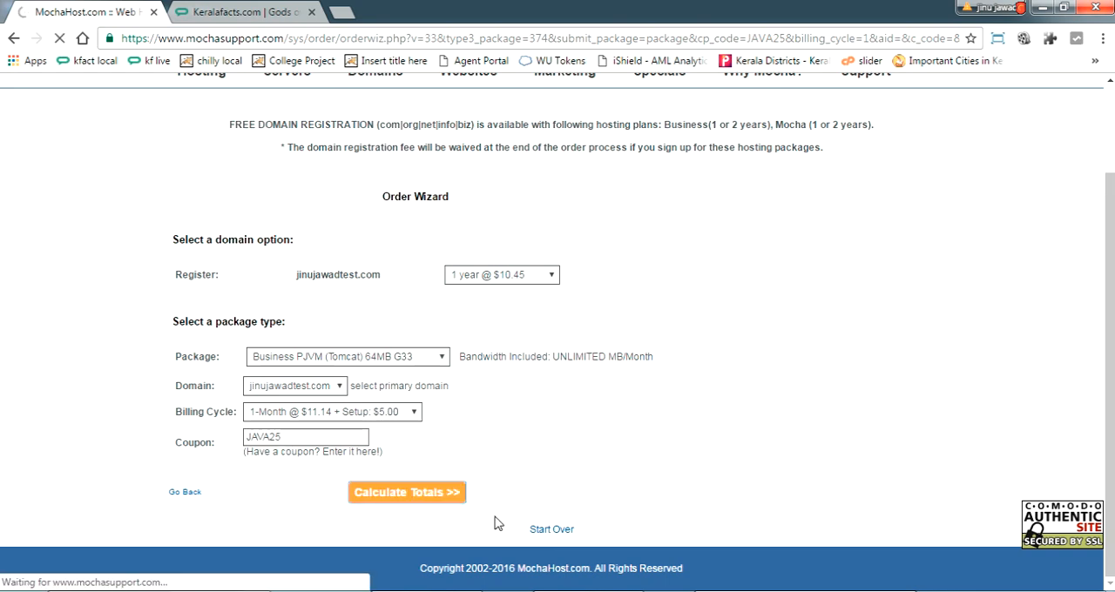
Confirm the $19.94 total after the JAVA25 25% discount and continue as a new customer
left_click(406, 492)
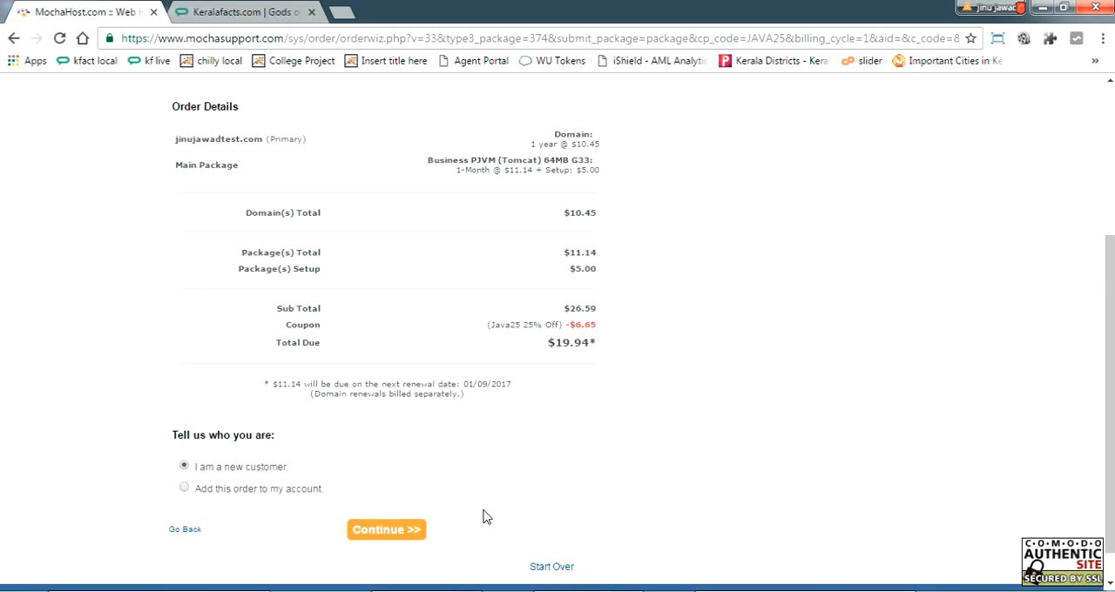
mouse_move(253, 209)
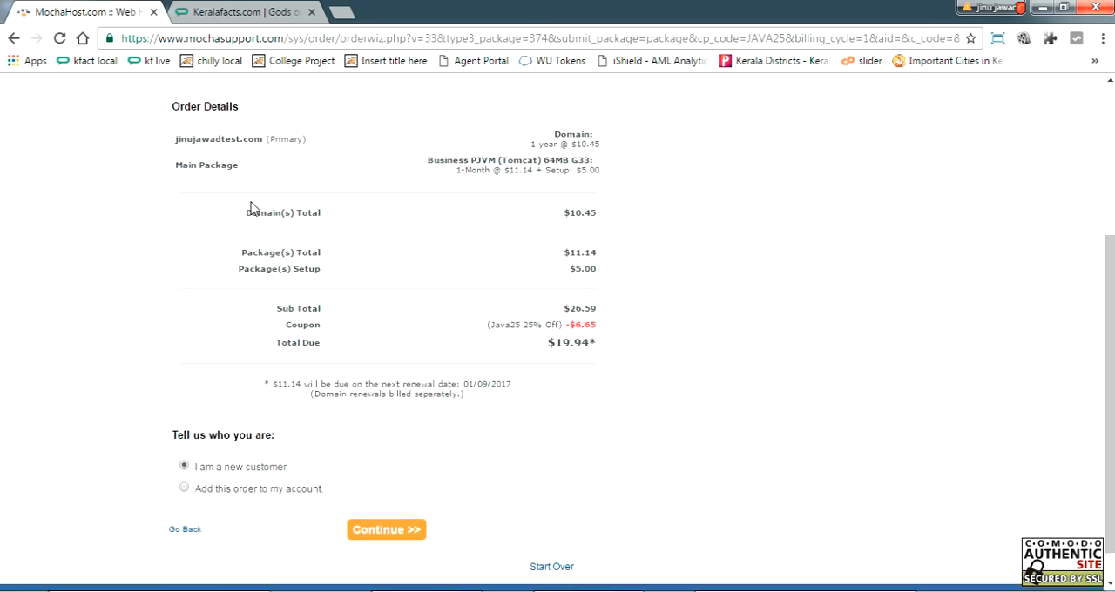
mouse_move(748, 524)
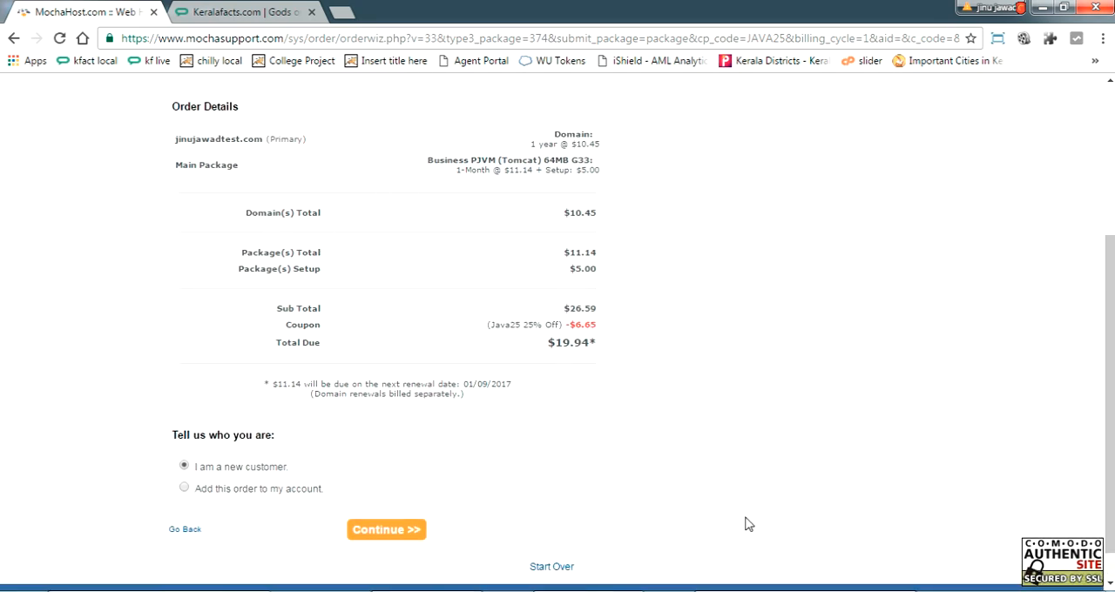
mouse_move(327, 503)
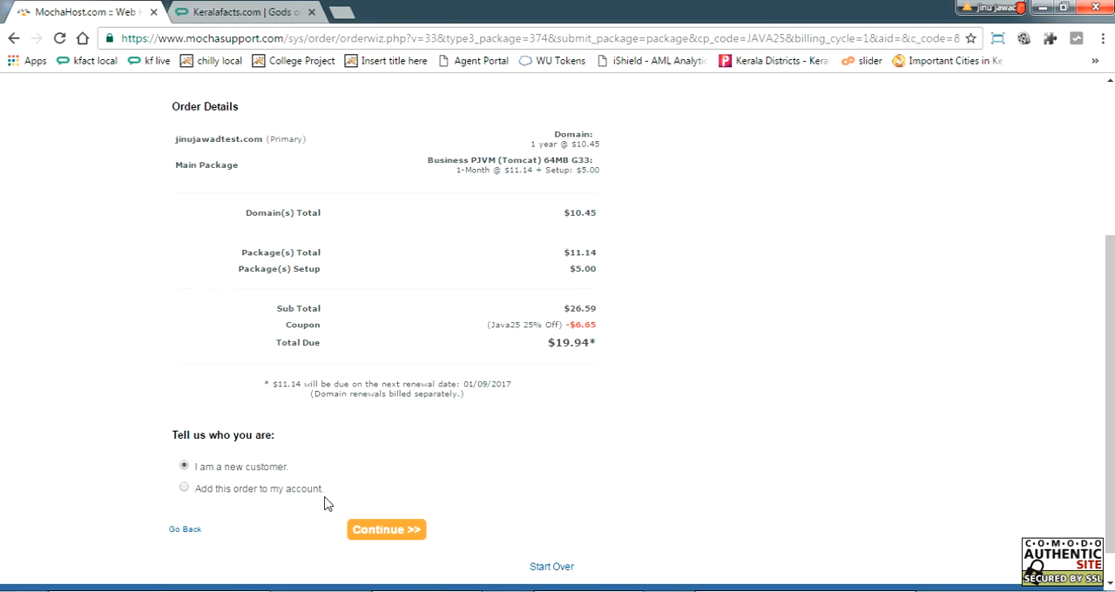
left_click(386, 529)
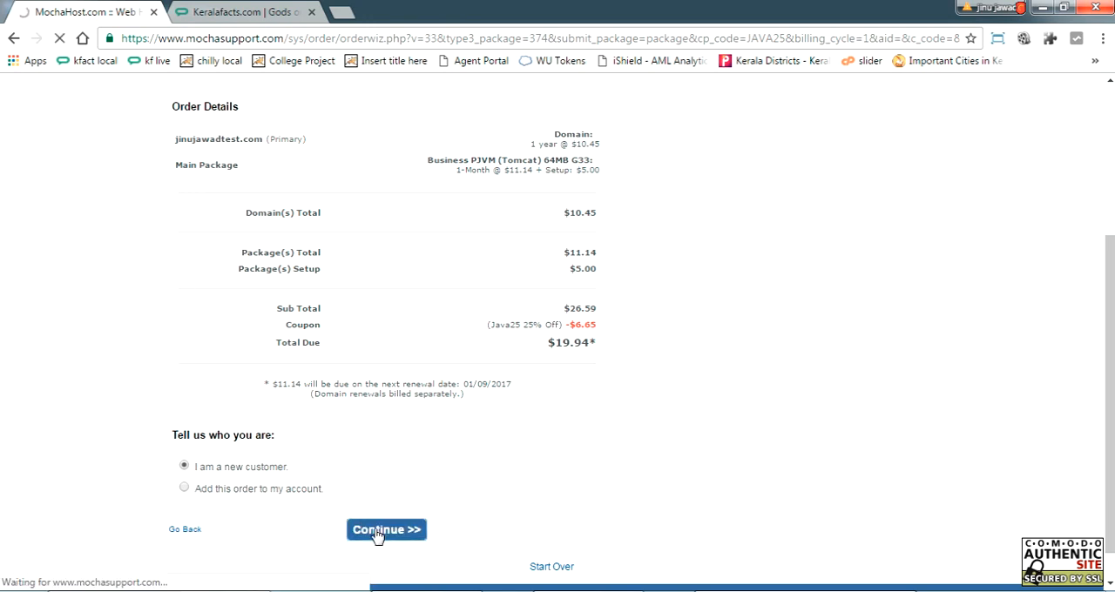
Scroll through the checkout form's contact, domain and payment sections
left_click(386, 530)
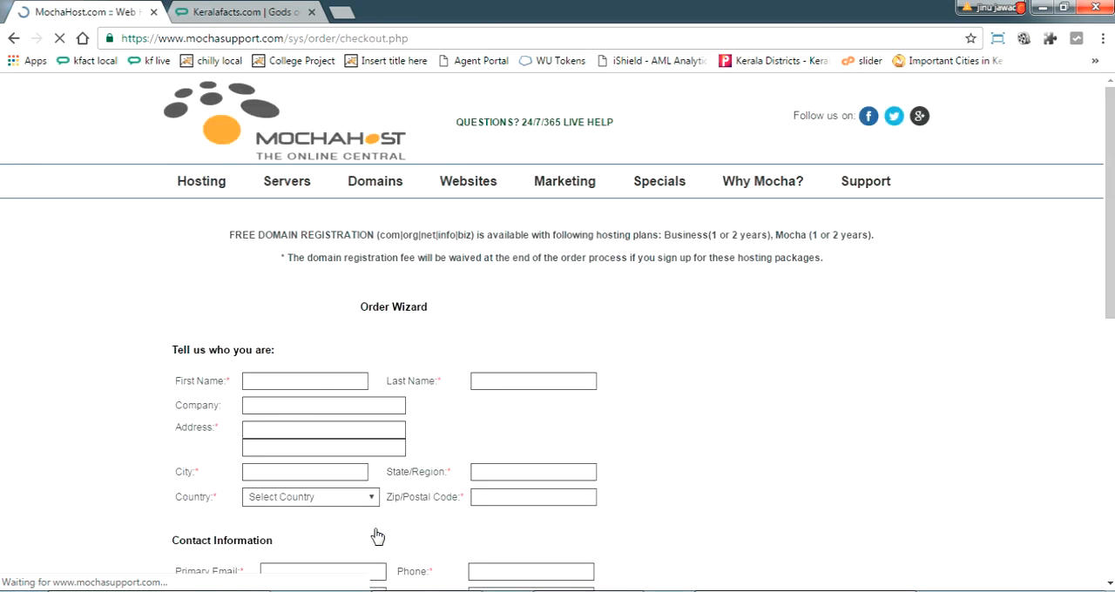
scroll("down", 3)
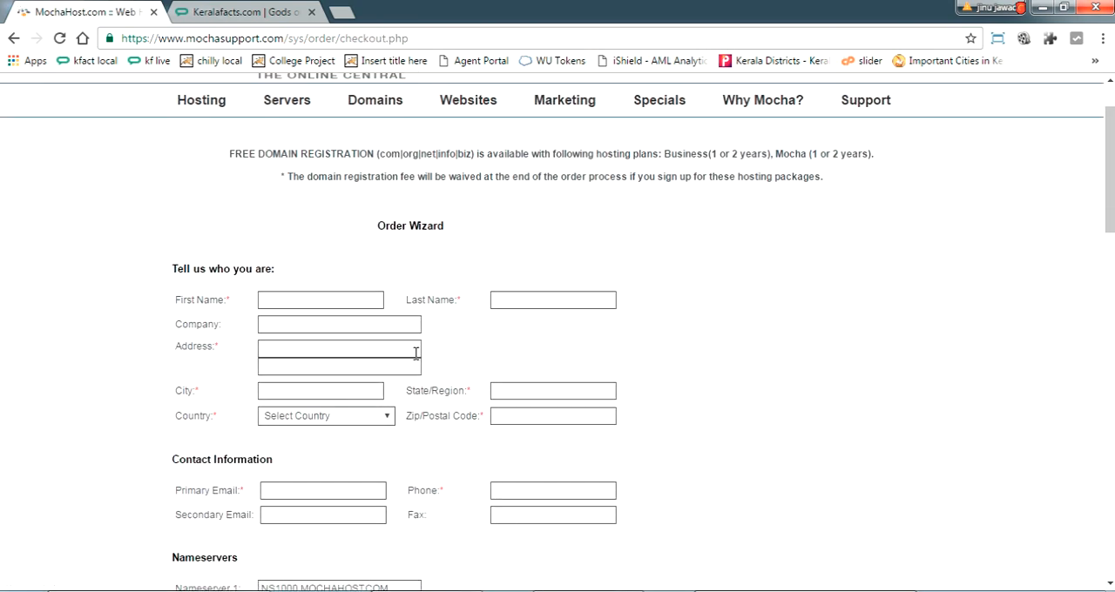
scroll("down", 3)
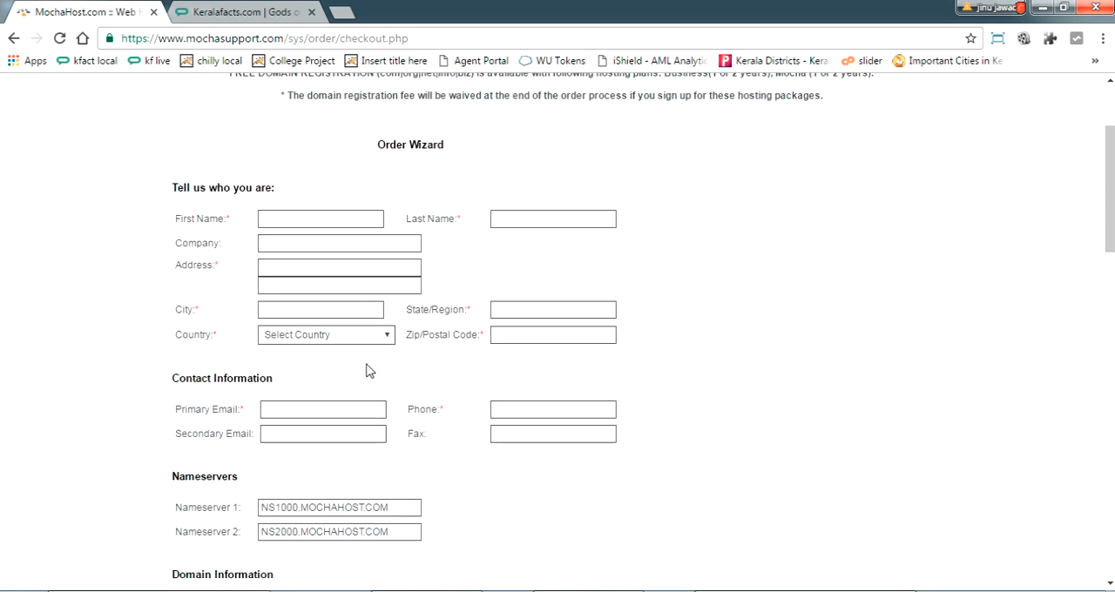
scroll("down", 3)
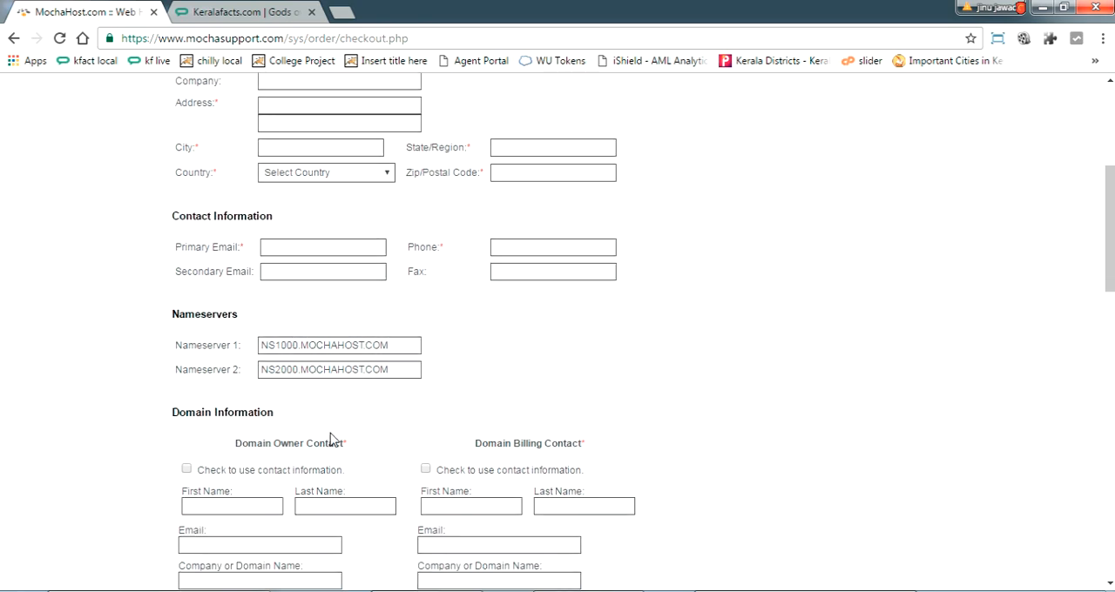
scroll("up", 3)
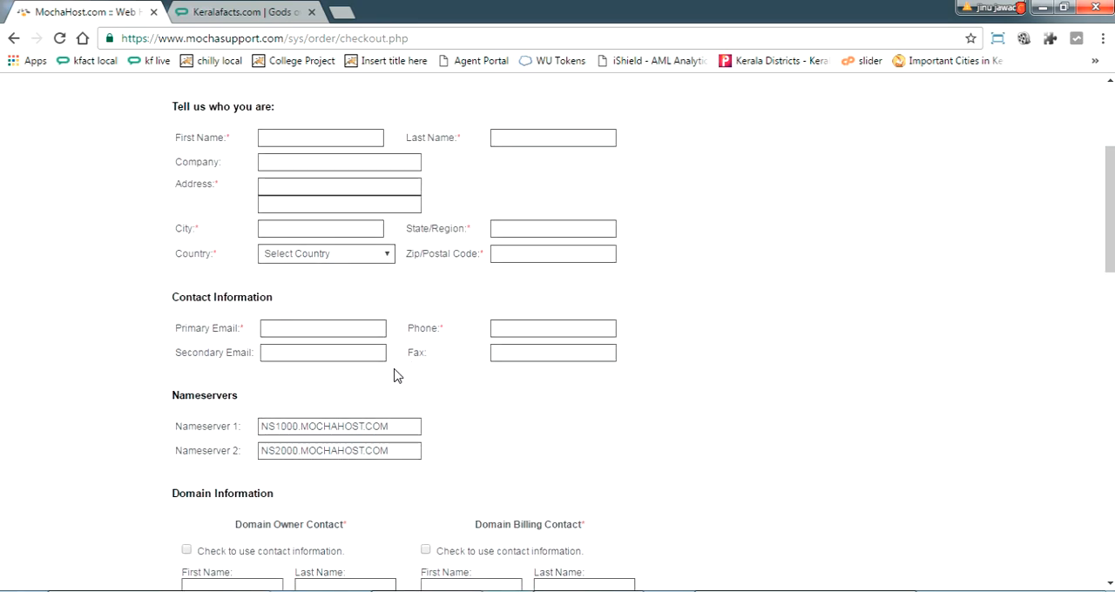
scroll("down", 3)
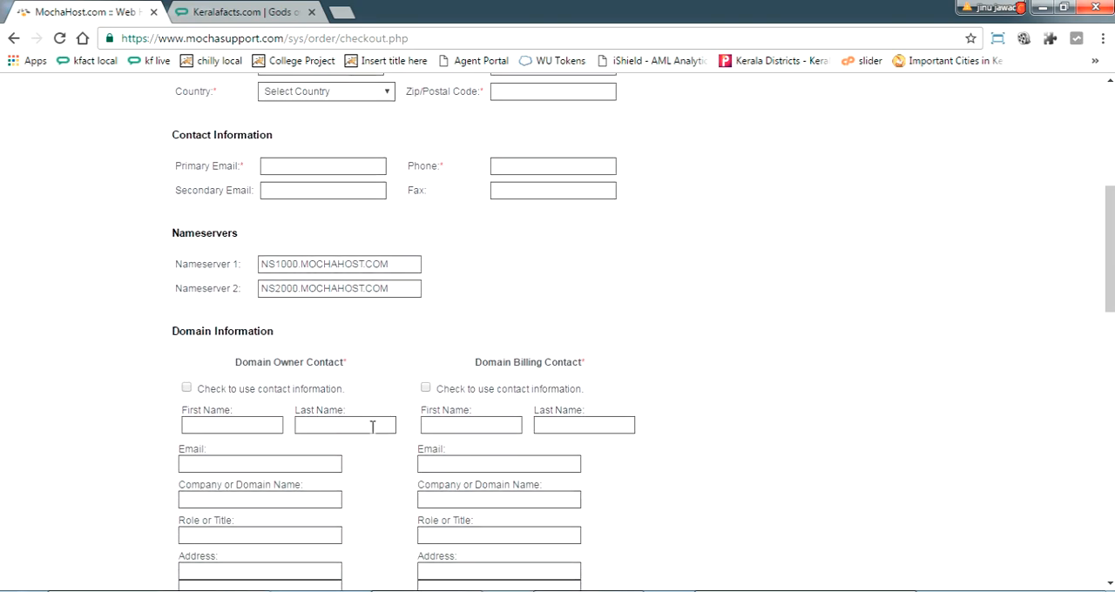
scroll("down", 3)
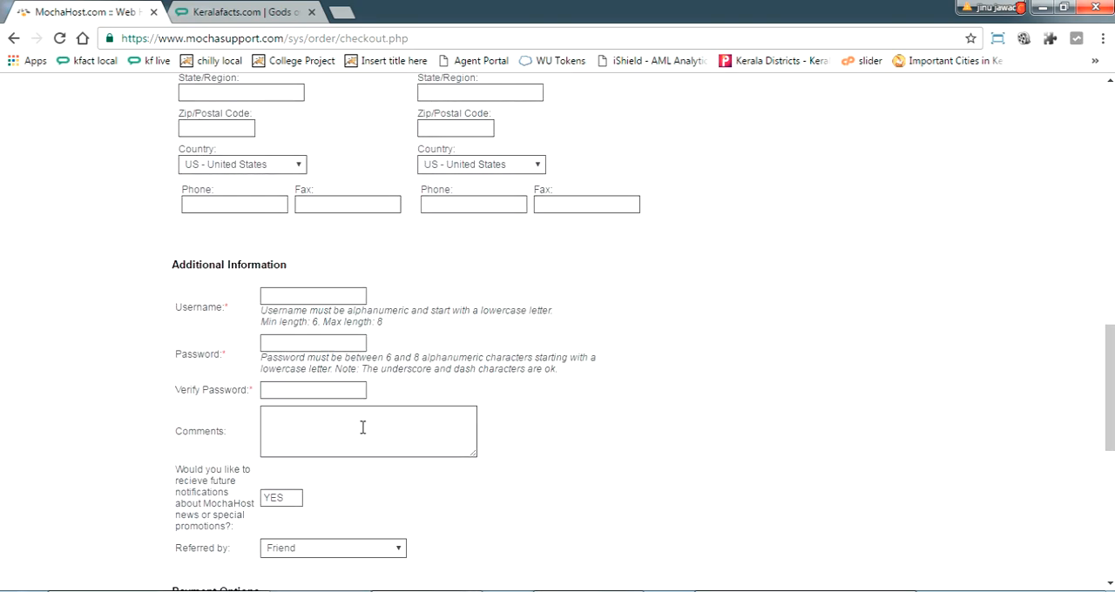
scroll("down", 3)
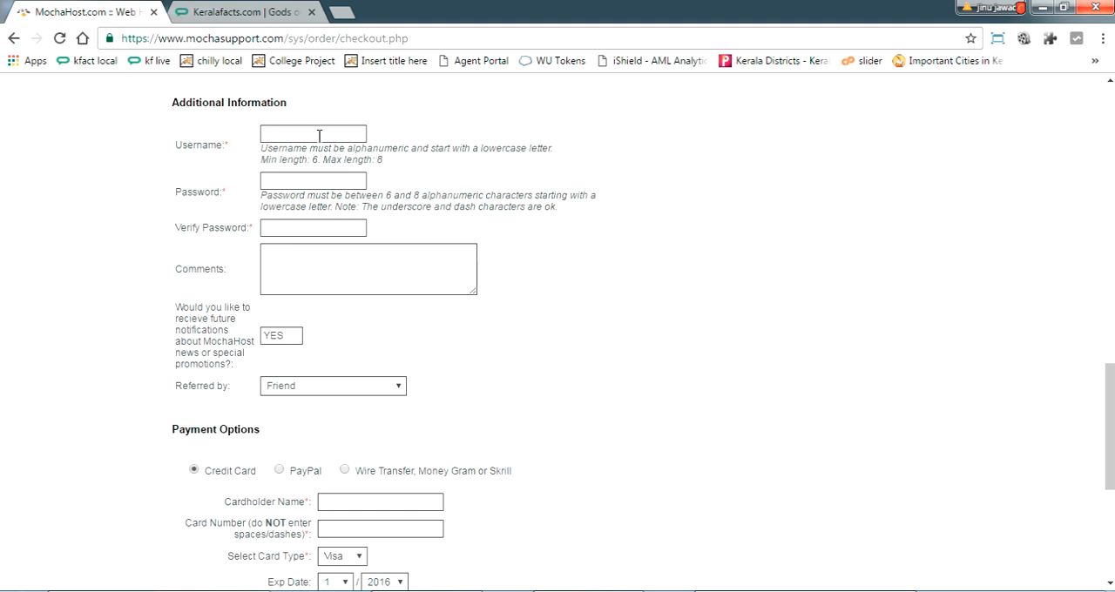
Focus the account Password field, then scroll back up and down the form
left_click(312, 180)
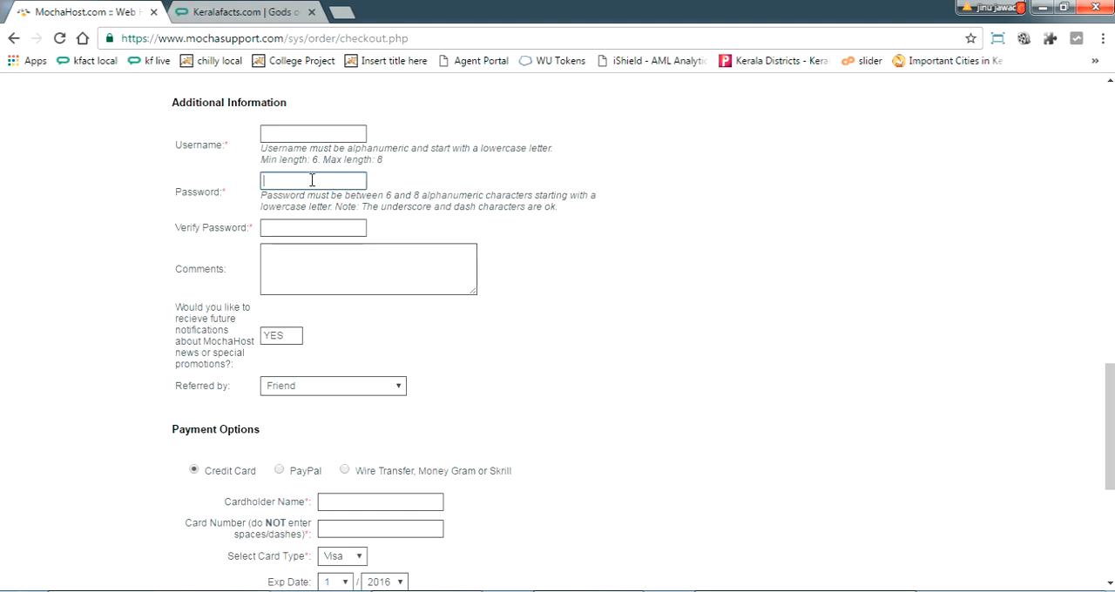
scroll("down", 3)
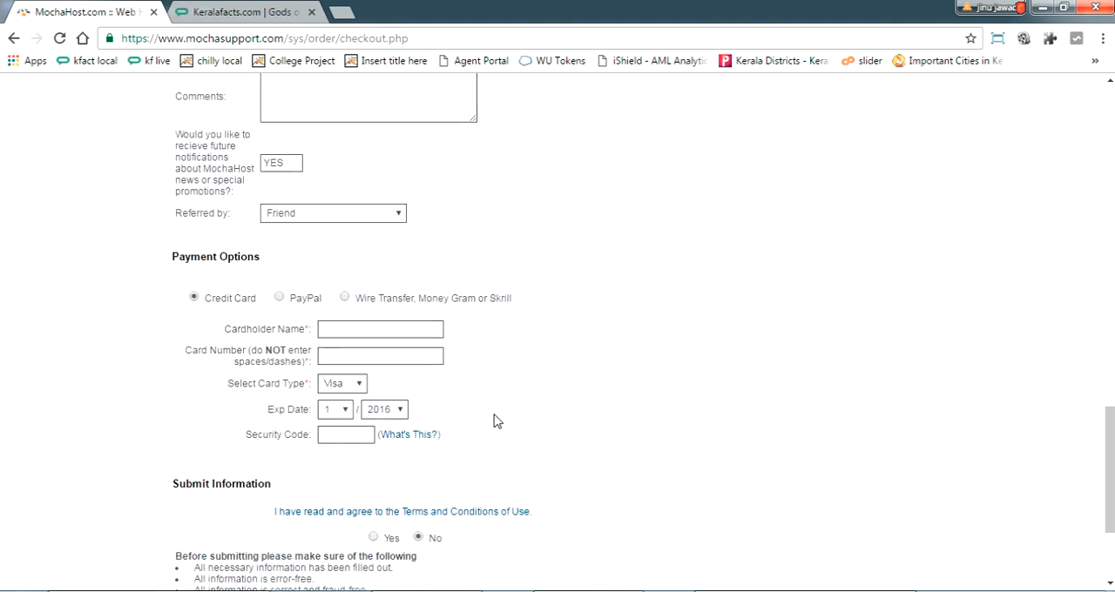
scroll("down", 3)
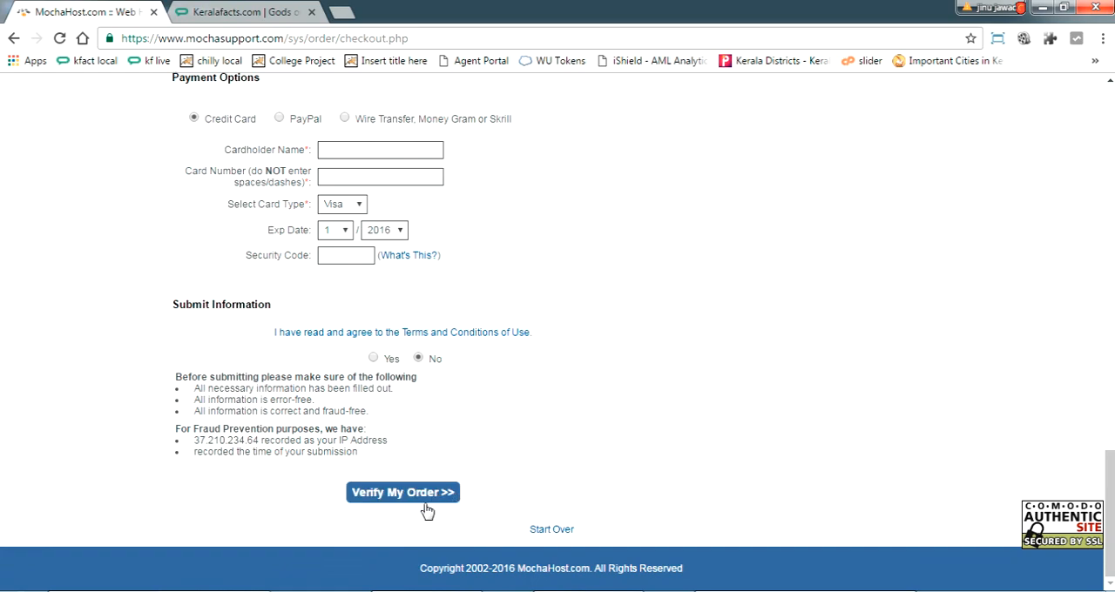
scroll("up", 3)
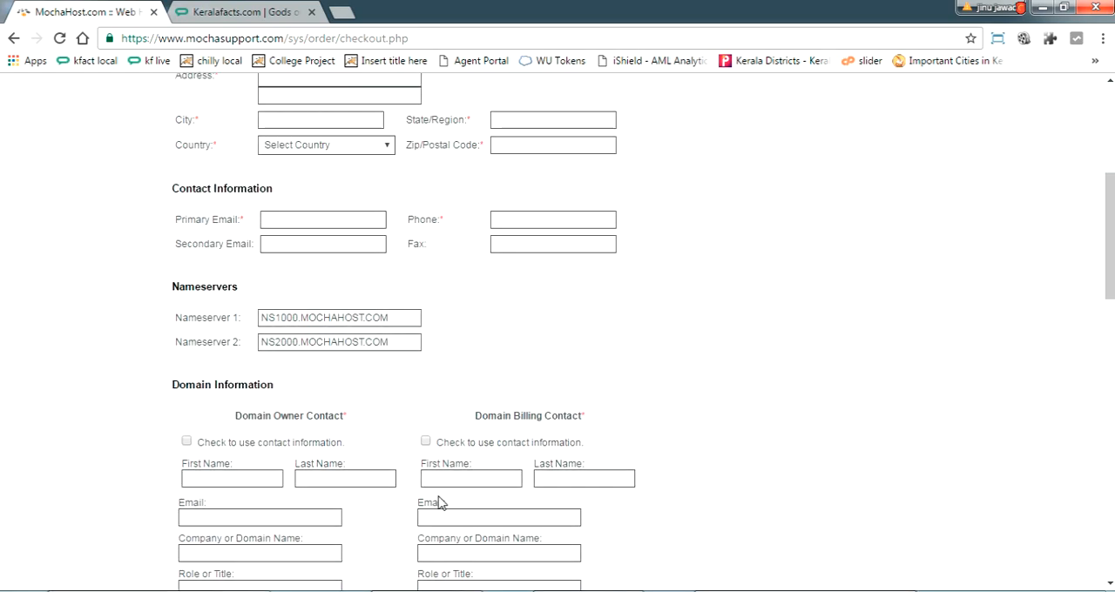
scroll("up", 3)
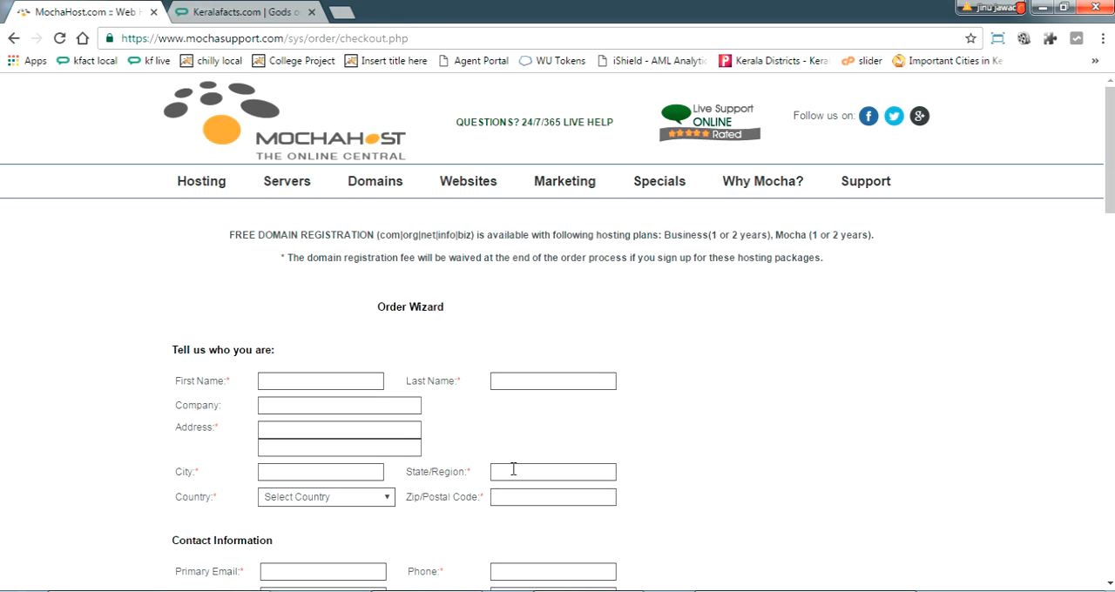
mouse_move(551, 471)
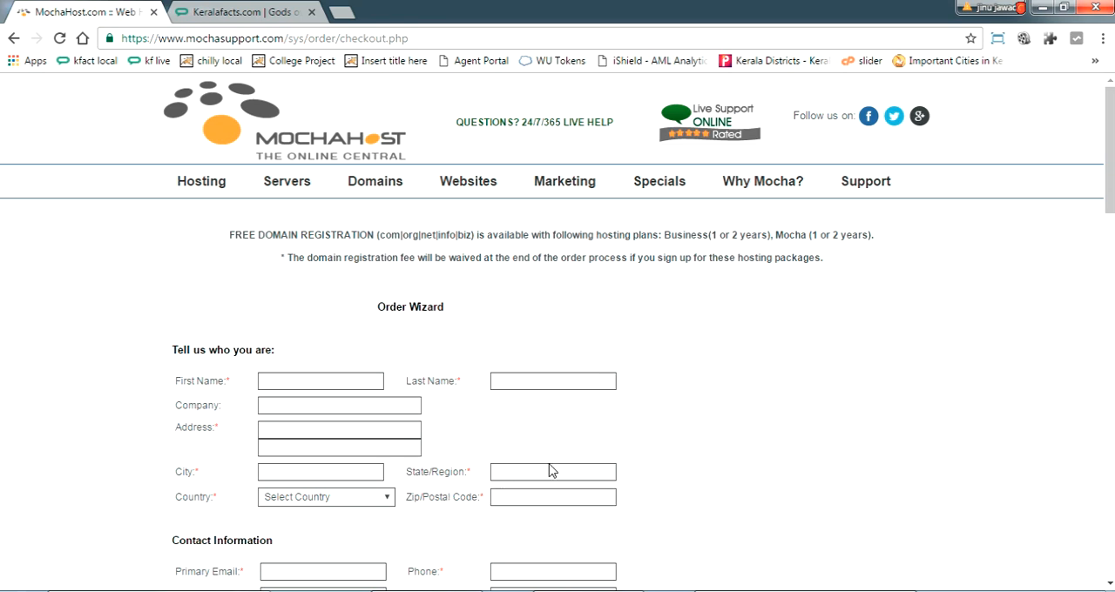
scroll("down", 3)
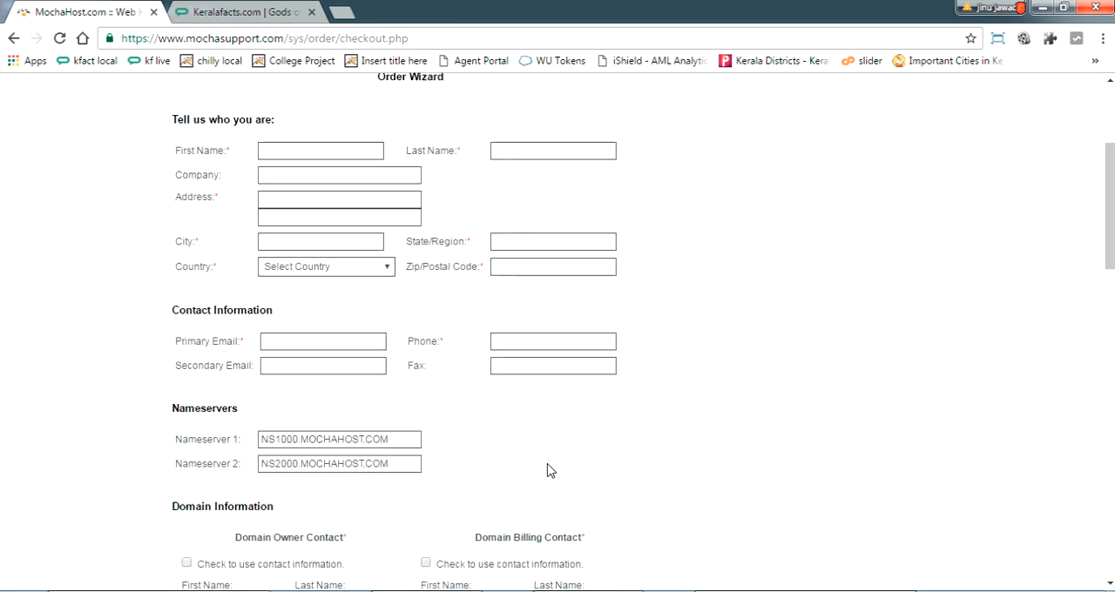
scroll("down", 3)
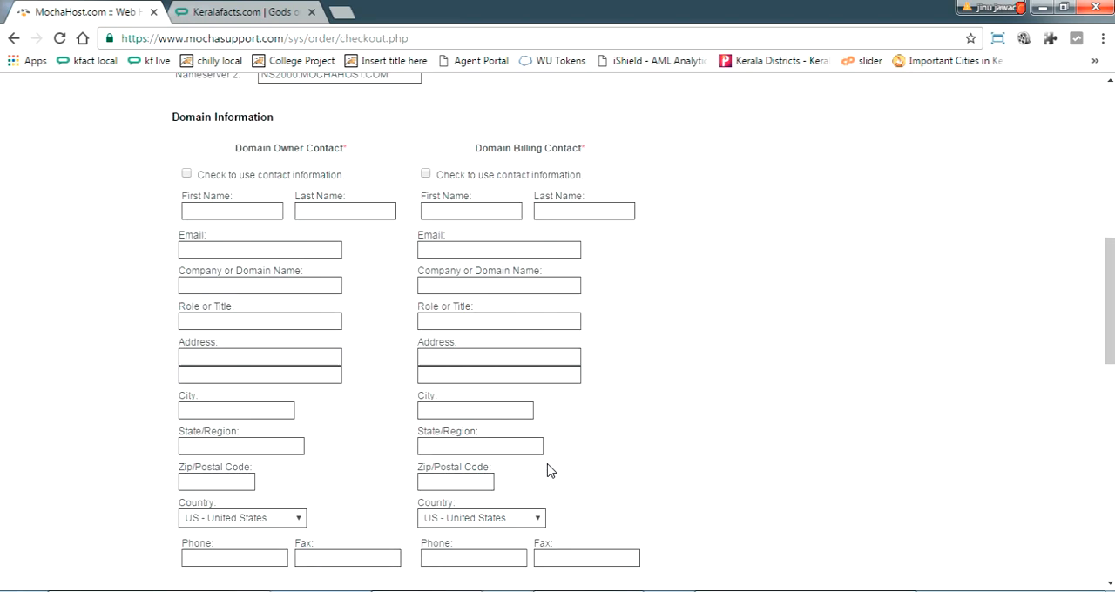
scroll("down", 3)
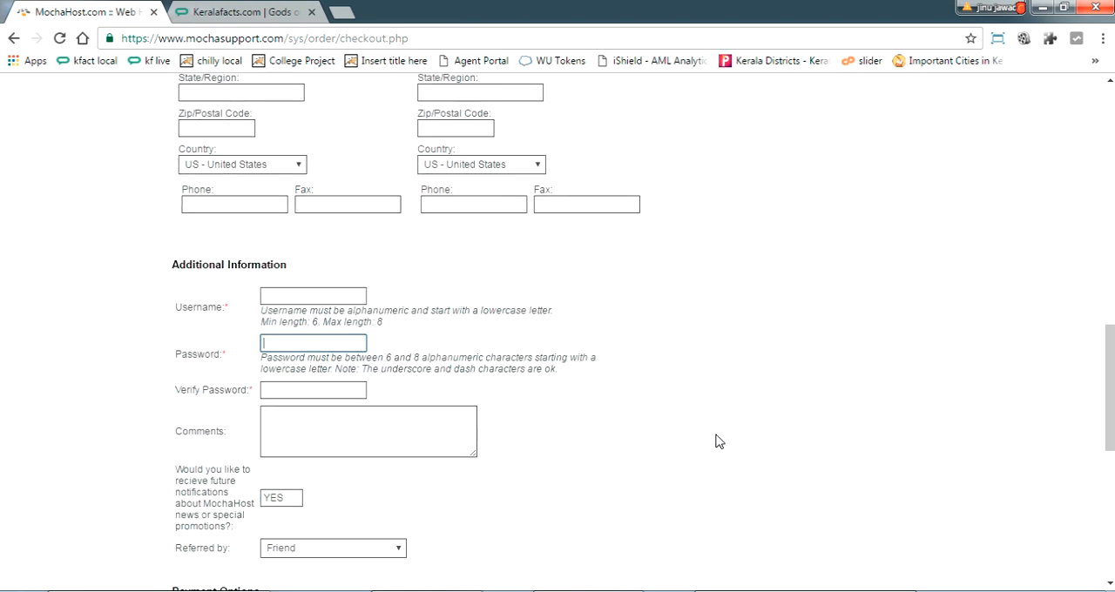
scroll("down", 3)
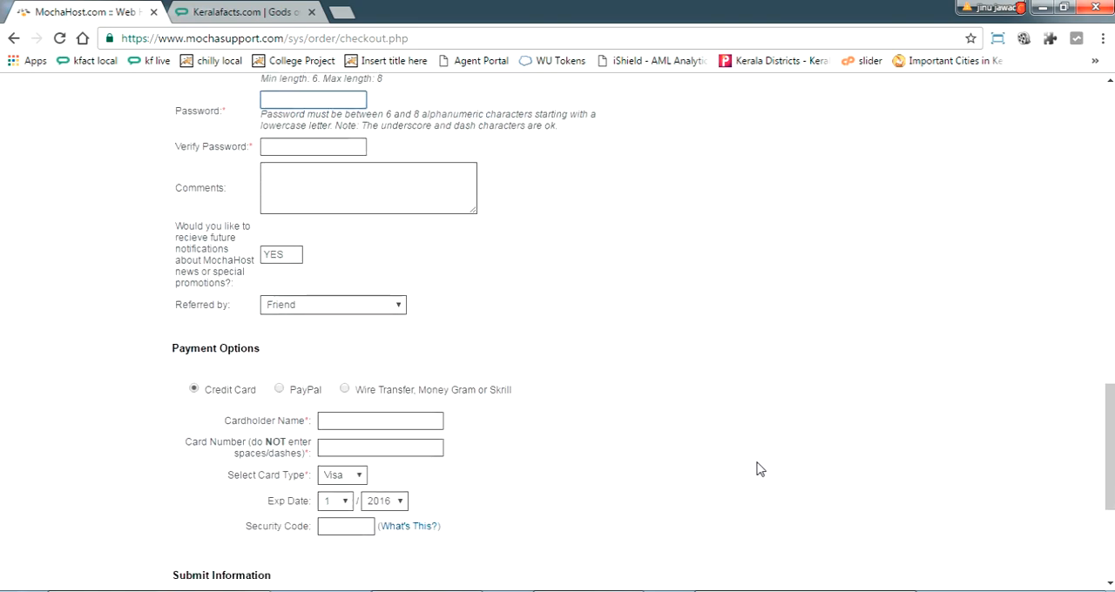
scroll("down", 3)
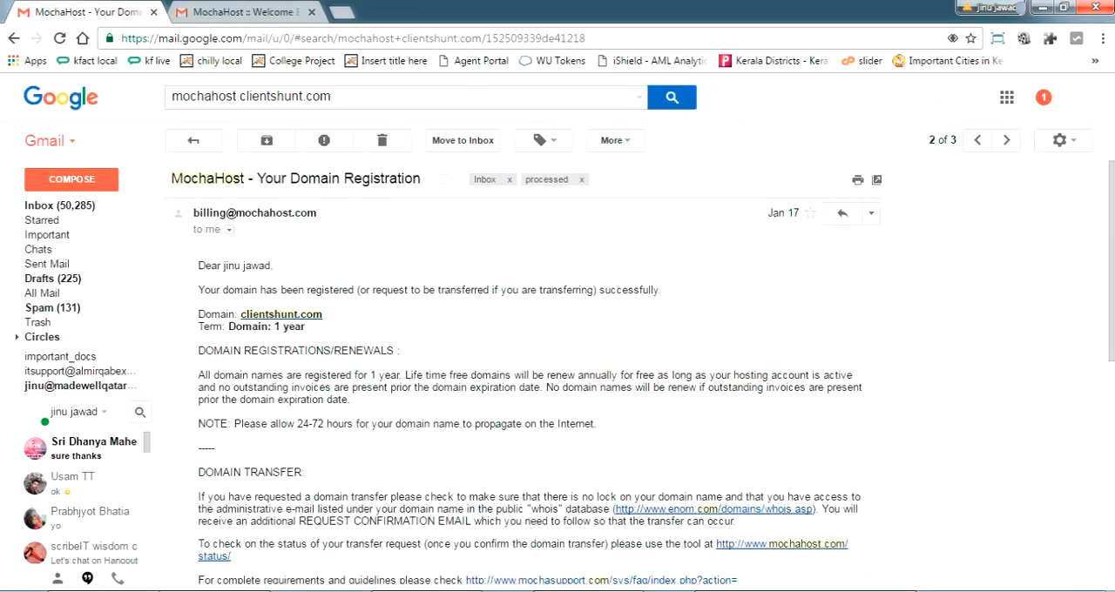
mouse_move(373, 319)
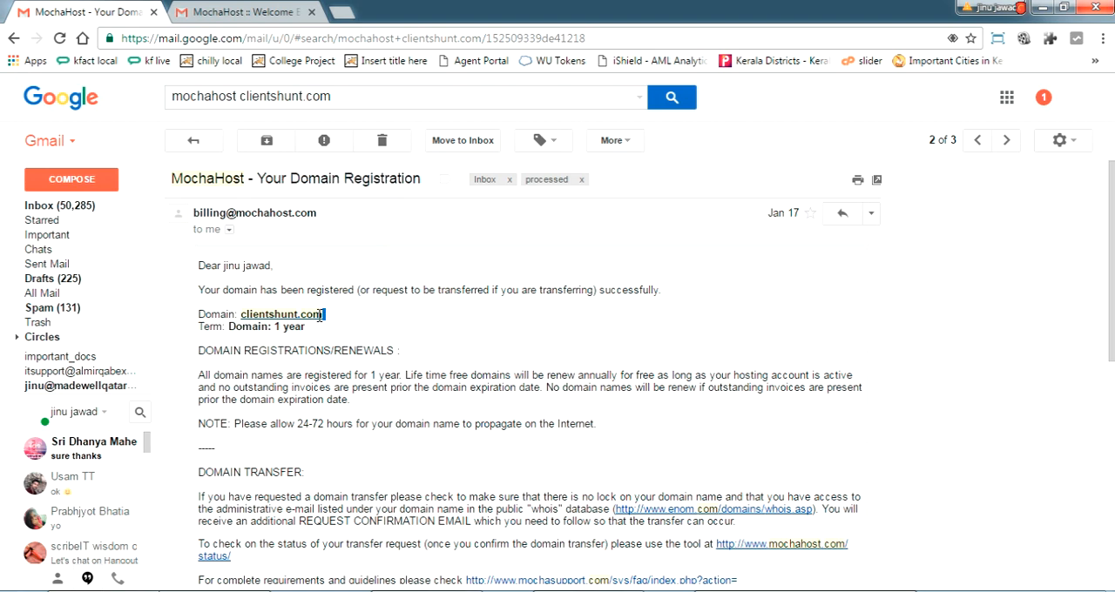
Select the registered domain name clientshunt.com in the MochaHost registration email
double_click(282, 314)
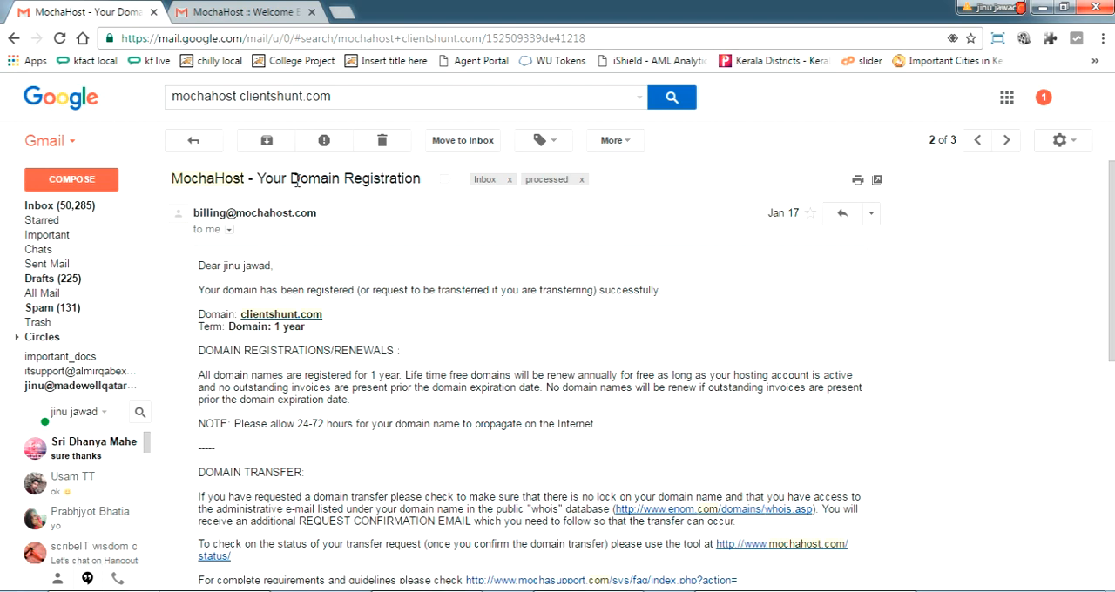
mouse_move(323, 140)
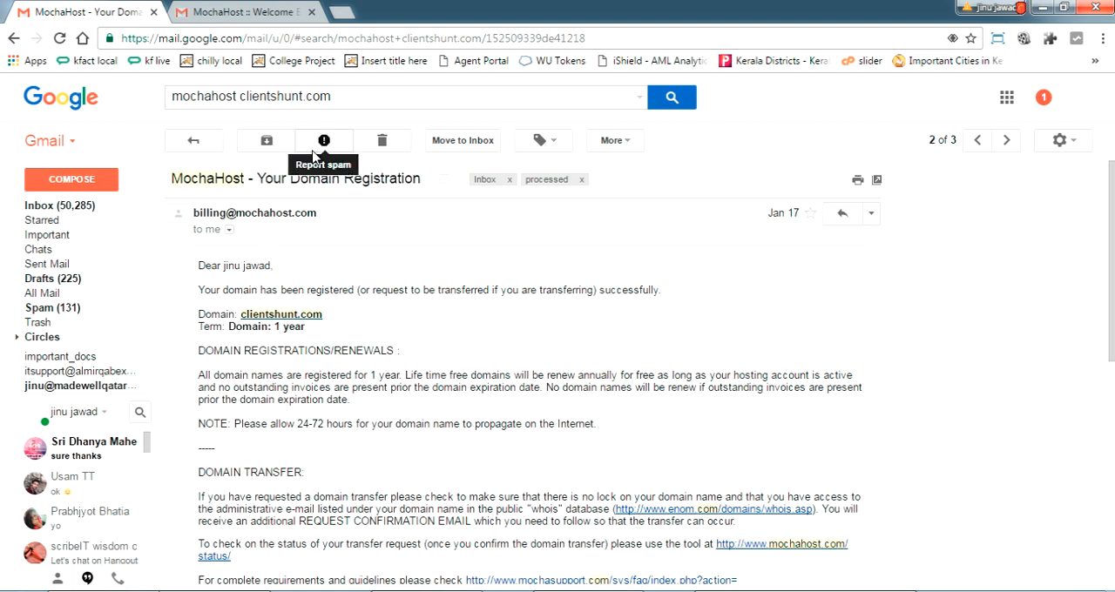
mouse_move(244, 11)
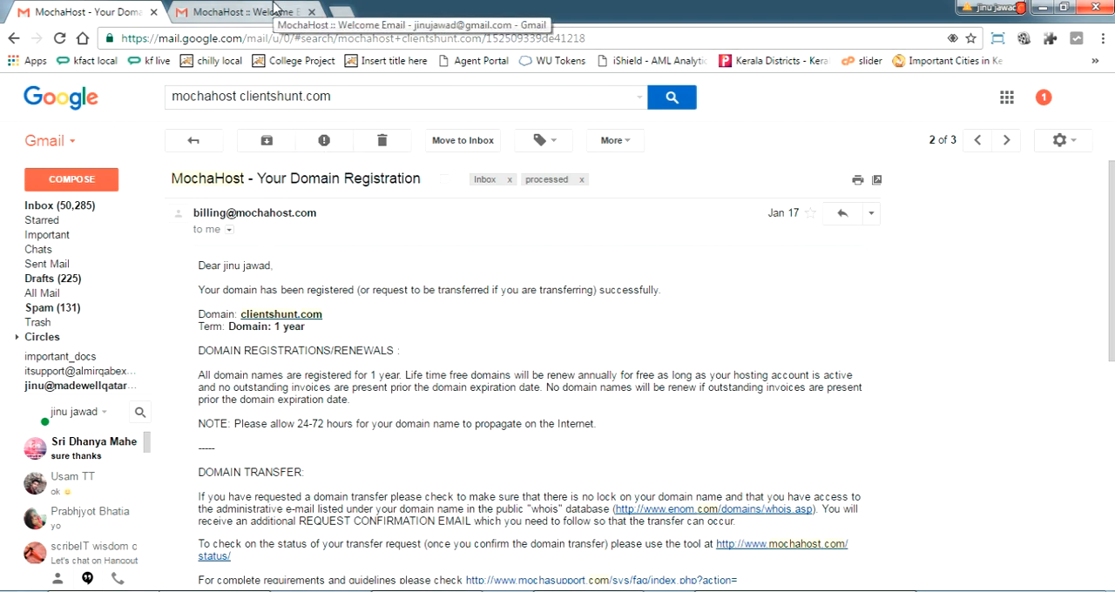
Open the MochaHost welcome email and read its Business PJVM (Tomcat) details for keralafacts.com
left_click(244, 11)
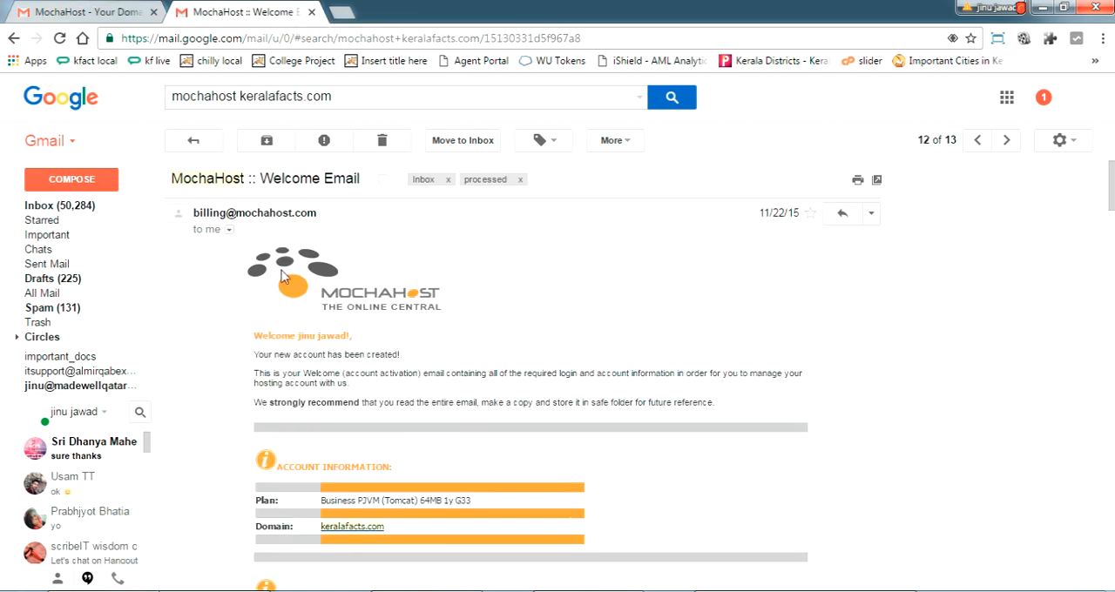
double_click(209, 179)
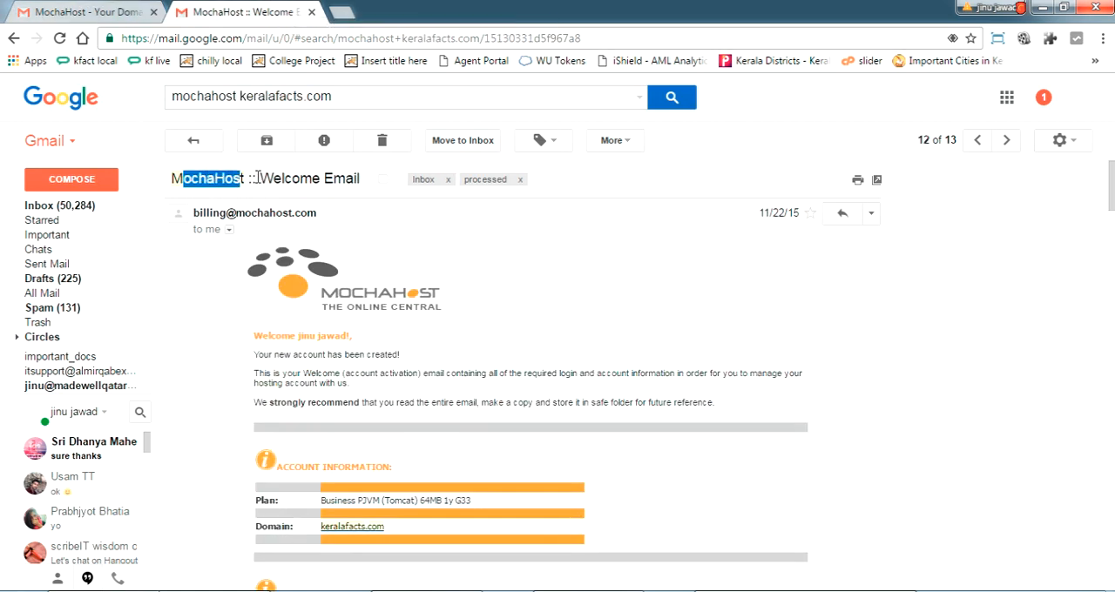
triple_click(262, 178)
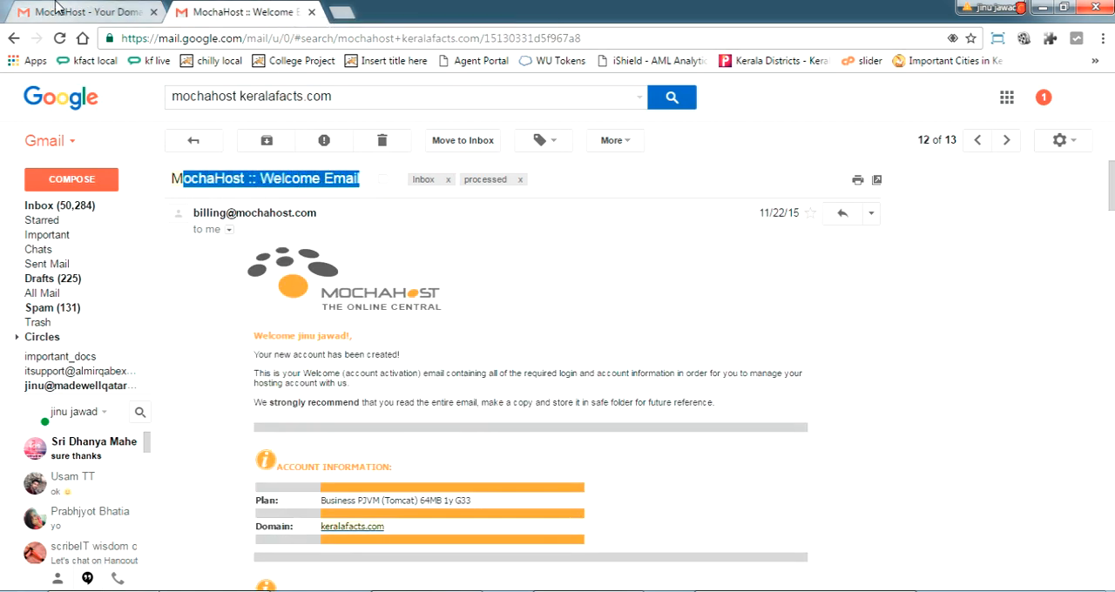
double_click(352, 526)
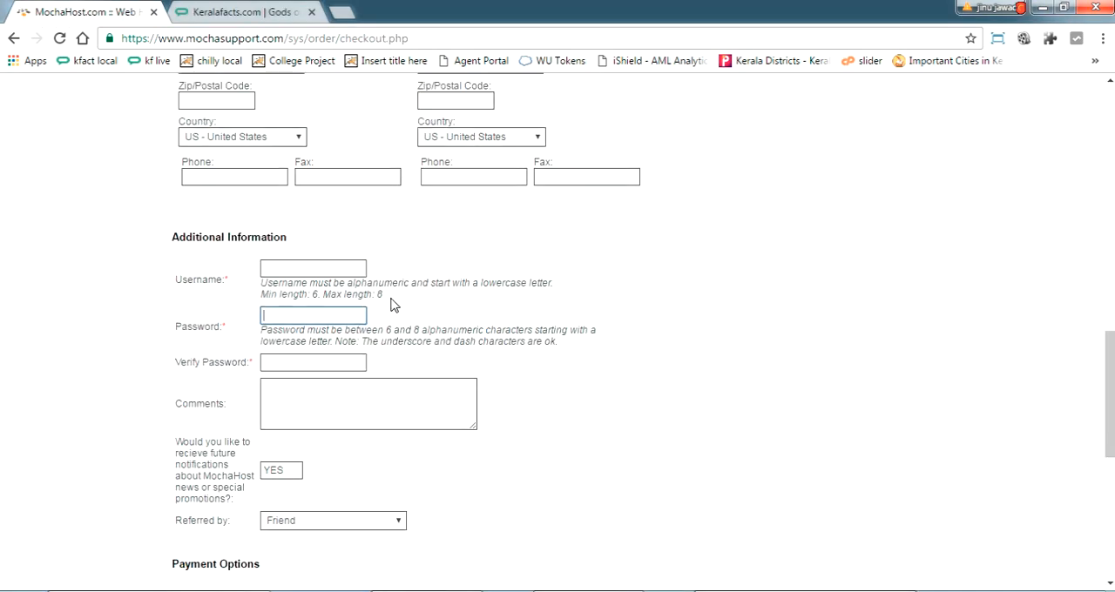
Scroll up to the checkout's Username and Password requirements
scroll("up", 3)
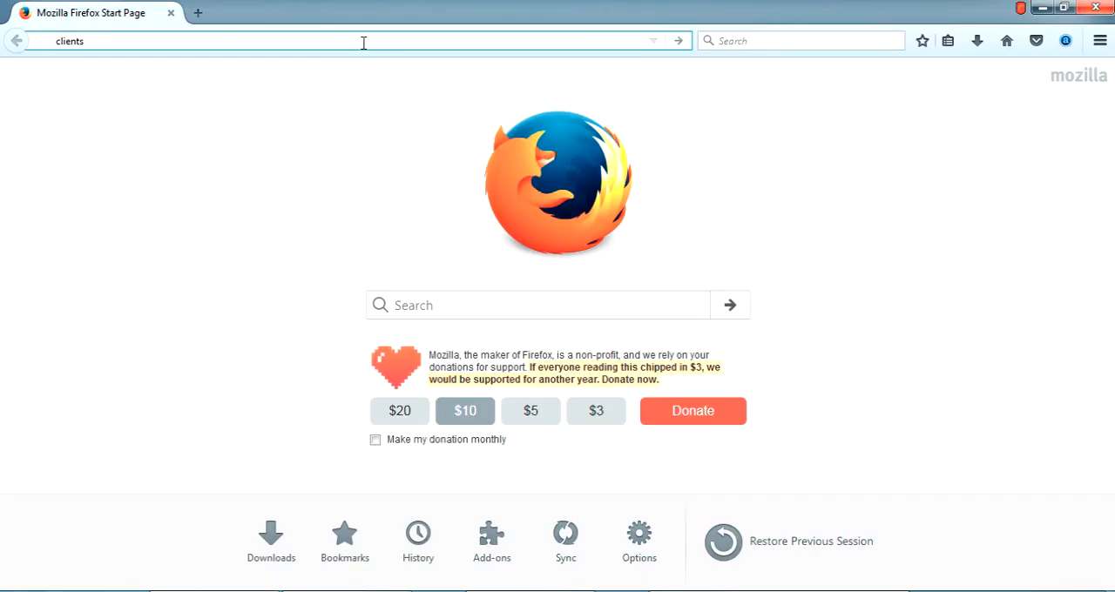
Load clientshunt.com in Firefox, showing the Chillyfacts facts site
type("hunt.com")
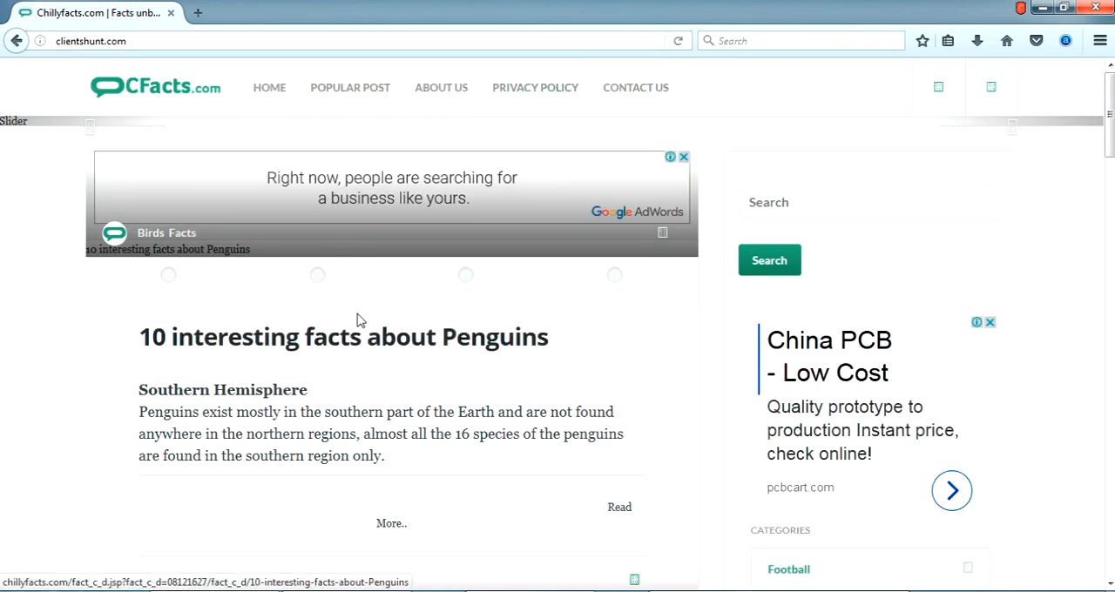
left_click(165, 40)
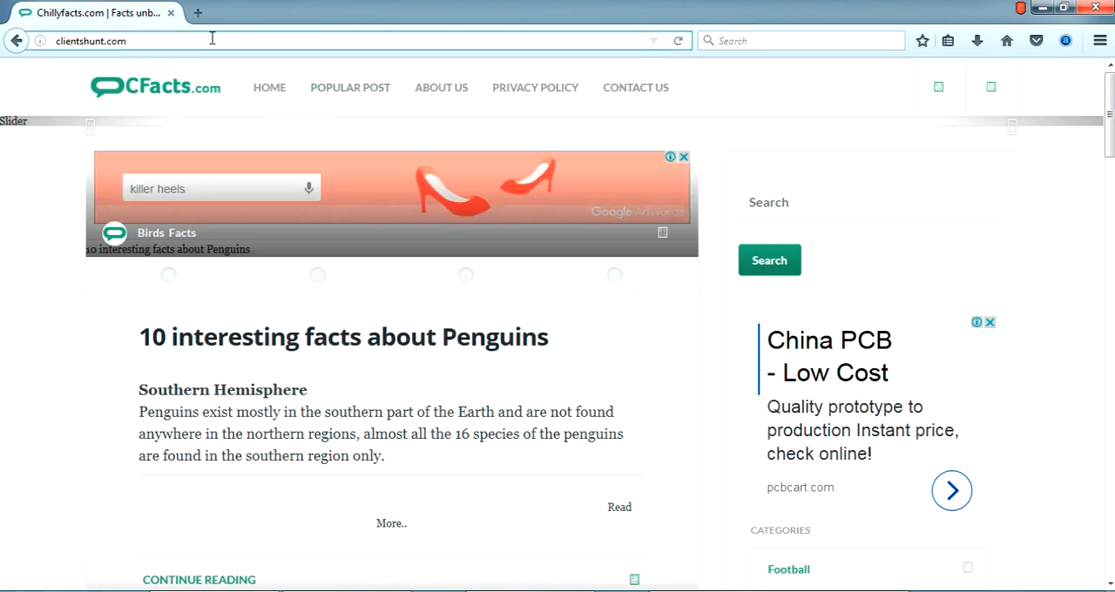
Load the cPanel login page at clientshunt.com:2082
left_click(212, 40)
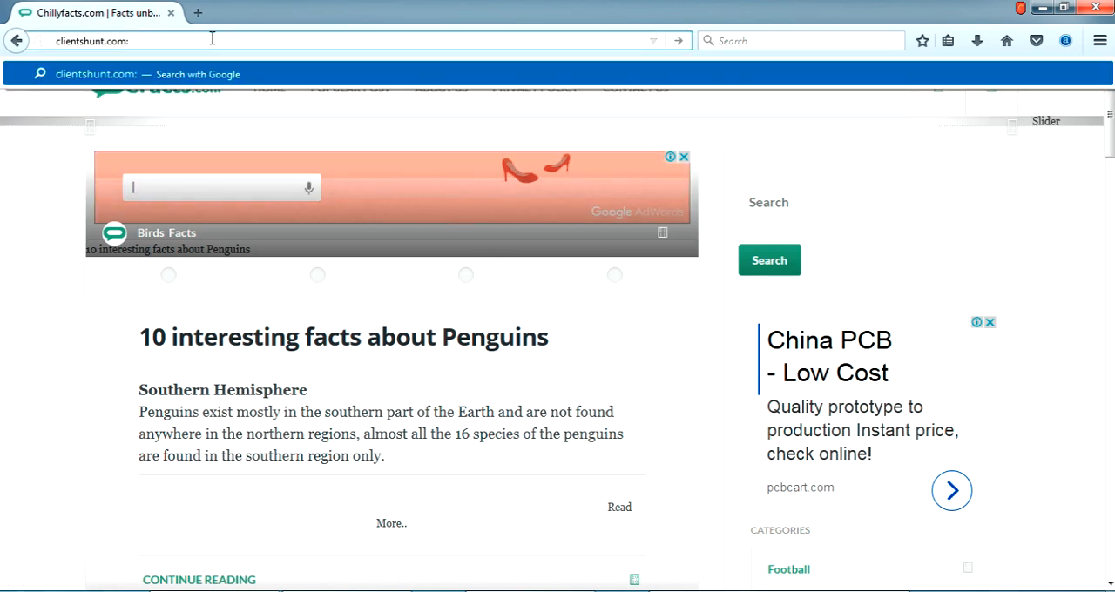
type("2082")
key("Return")
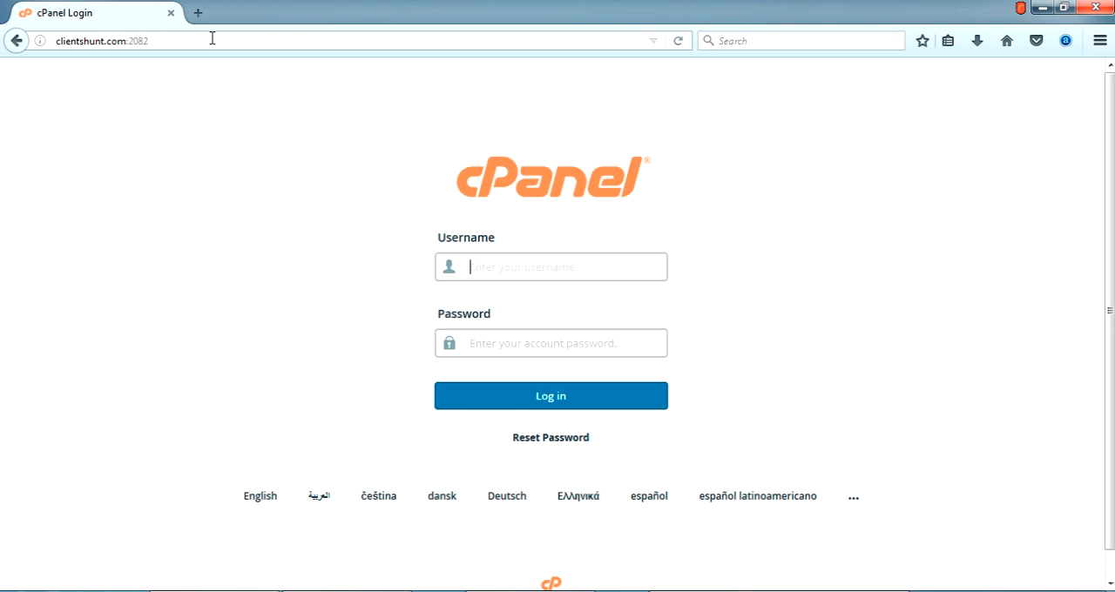
mouse_move(855, 338)
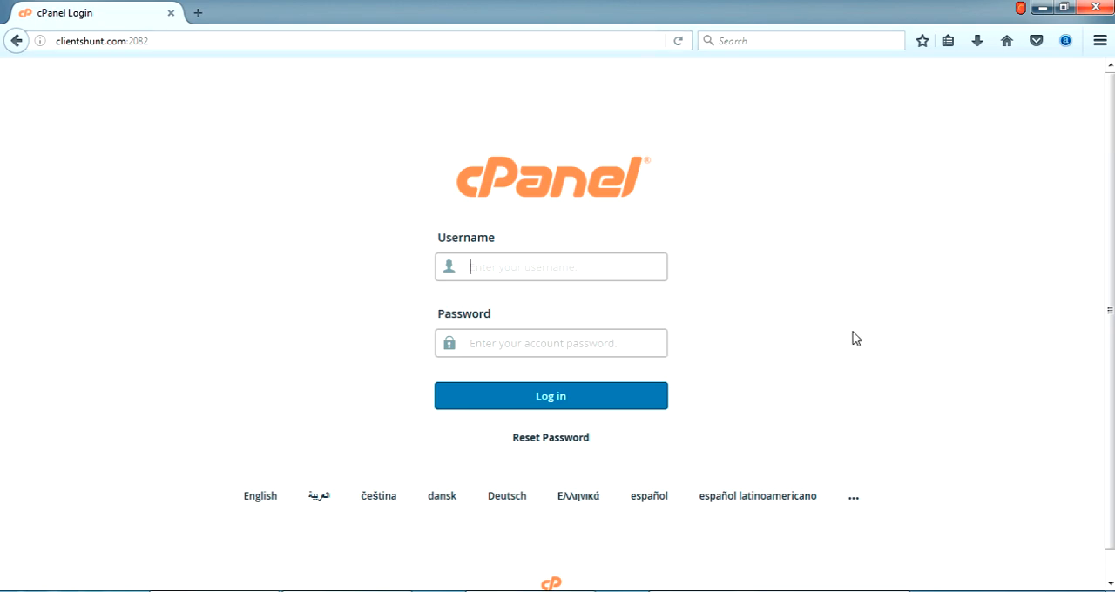
Log in to cPanel and scroll through the home page's preference, mail, files and software tools
left_click(551, 396)
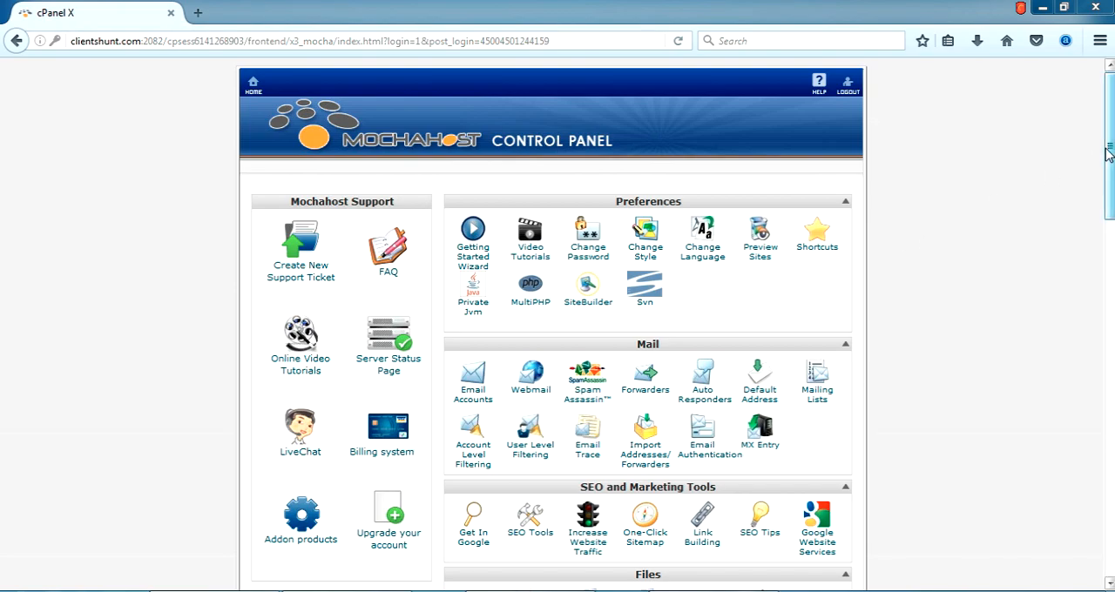
scroll("down", 3)
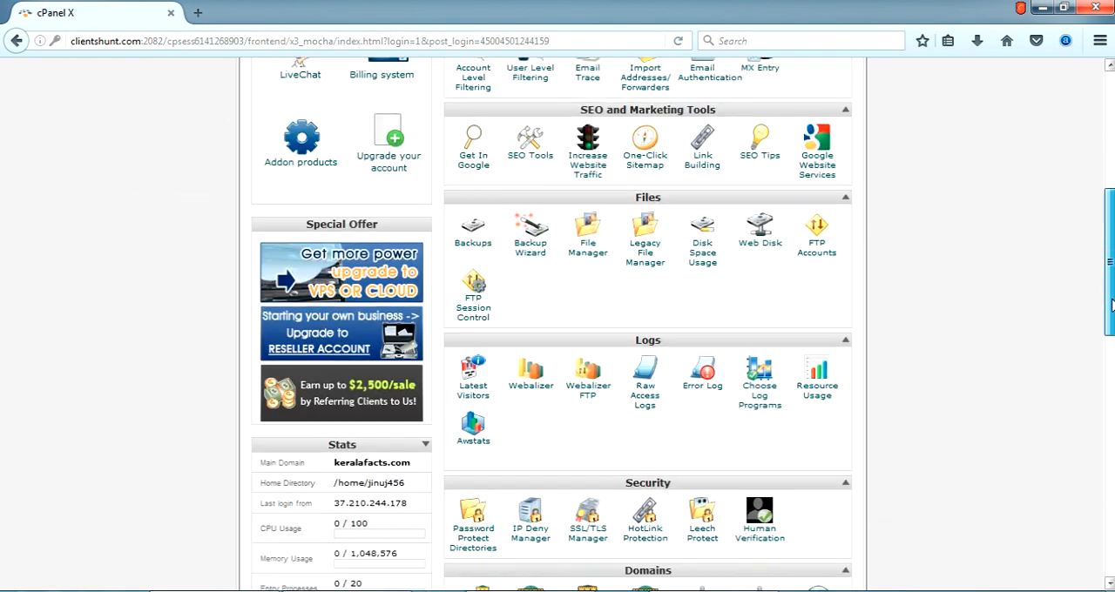
scroll("down", 3)
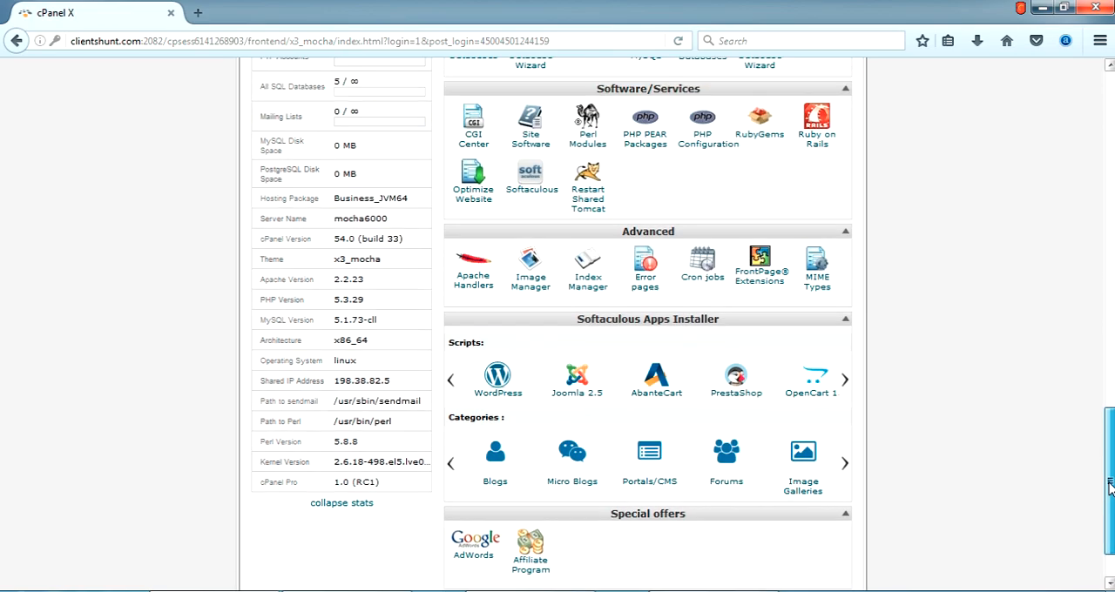
scroll("up", 3)
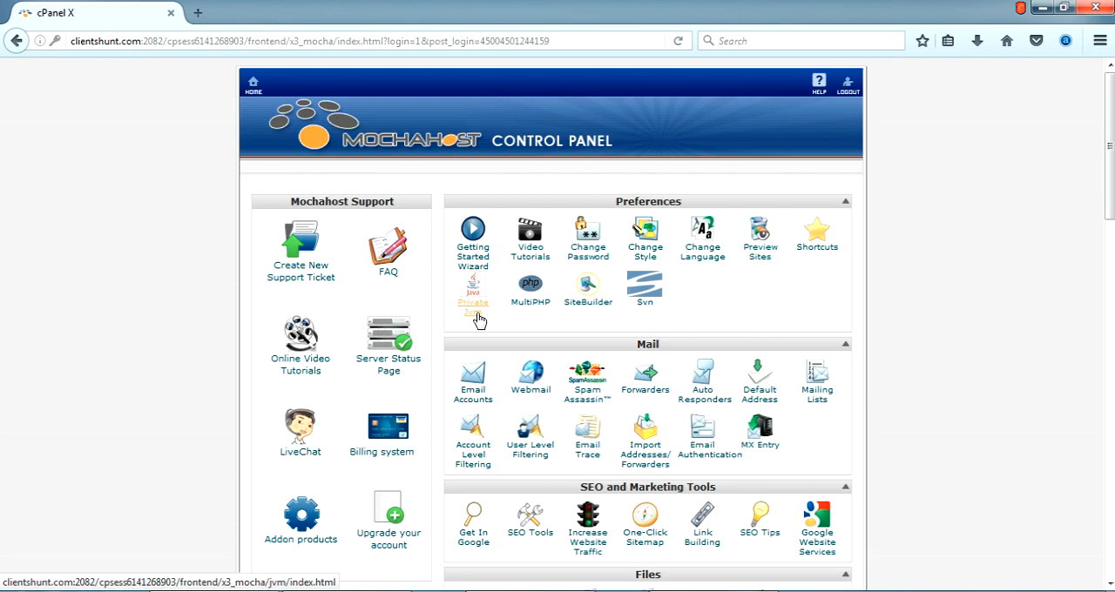
Open Private JVM and review apache-tomcat-8.0.9 with chillyfacts, keralafacts and clientshunt mapped
left_click(472, 297)
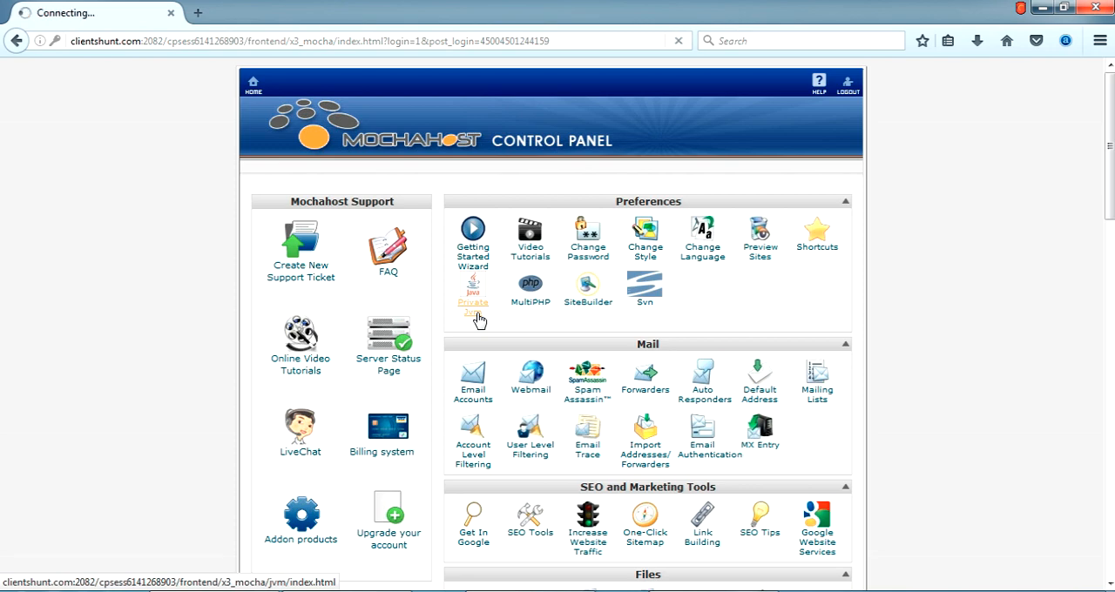
left_click(471, 292)
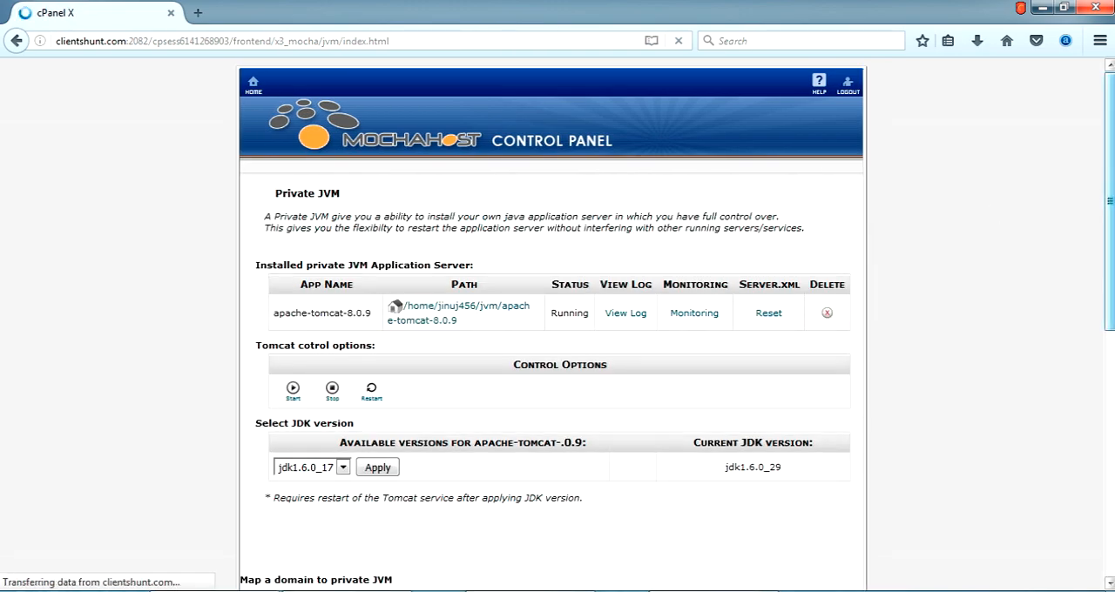
scroll("down", 3)
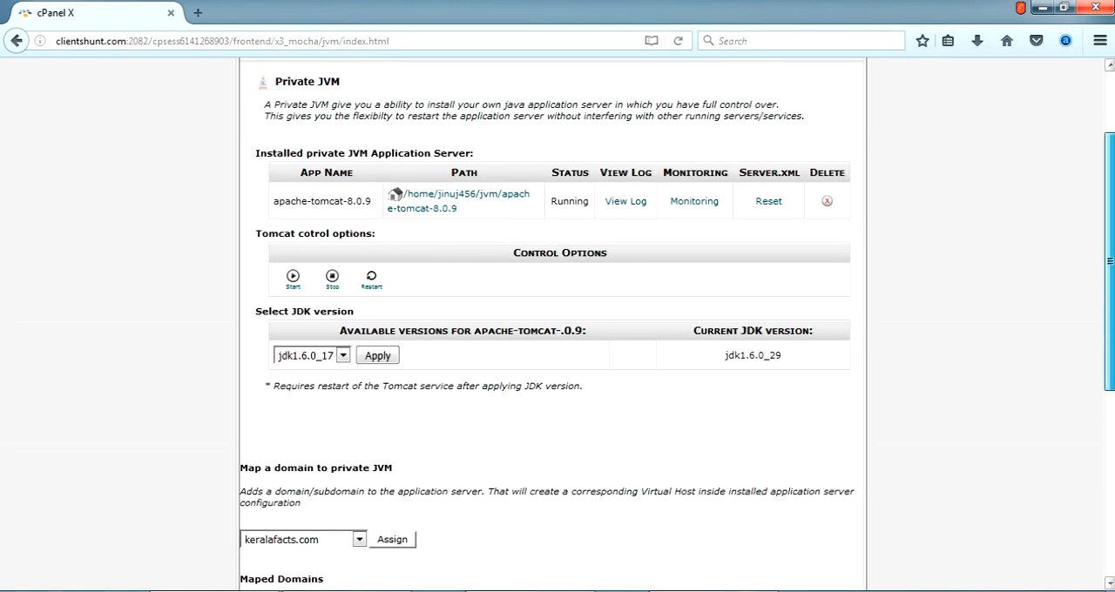
scroll("down", 3)
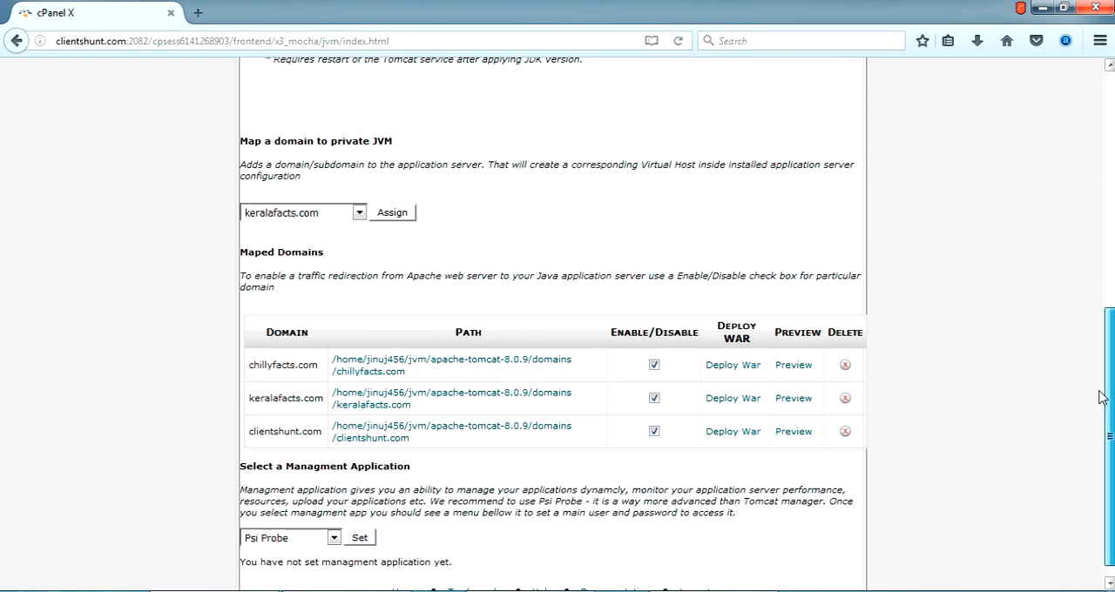
scroll("down", 3)
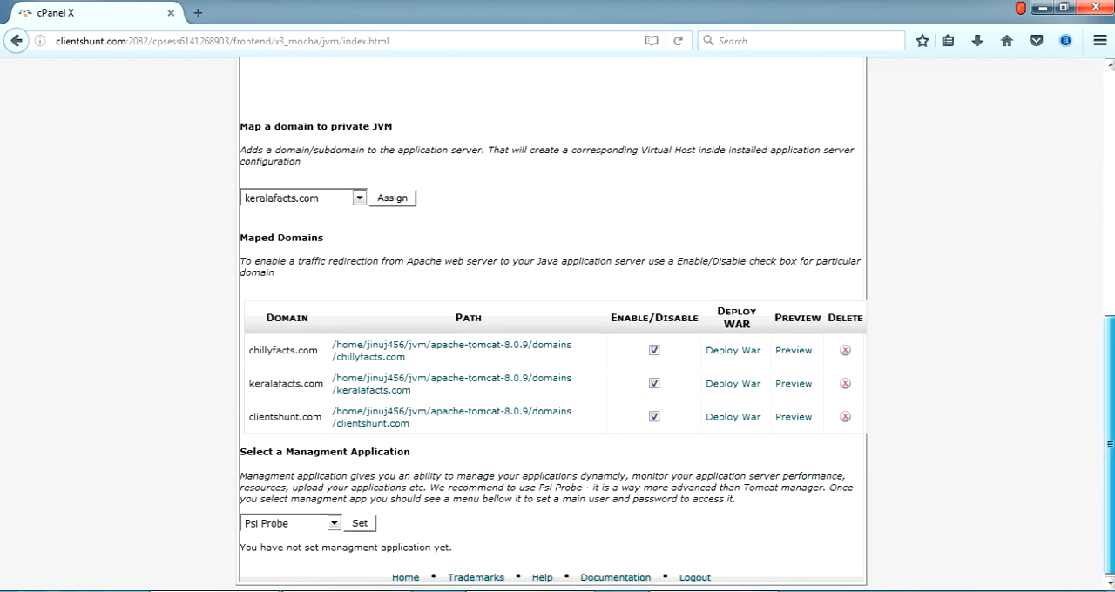
scroll("up", 3)
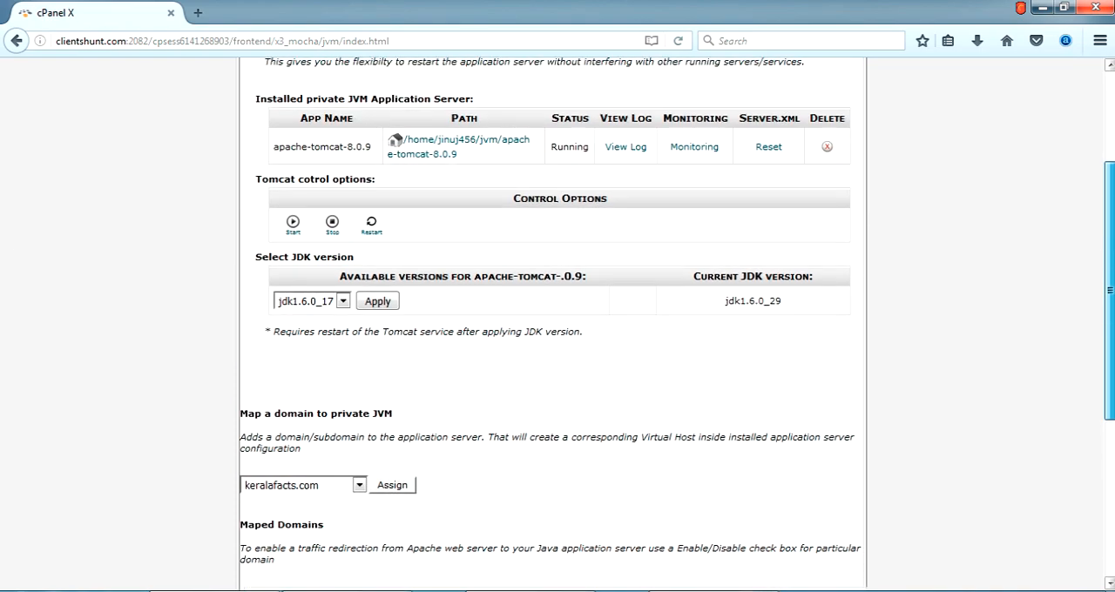
scroll("up", 3)
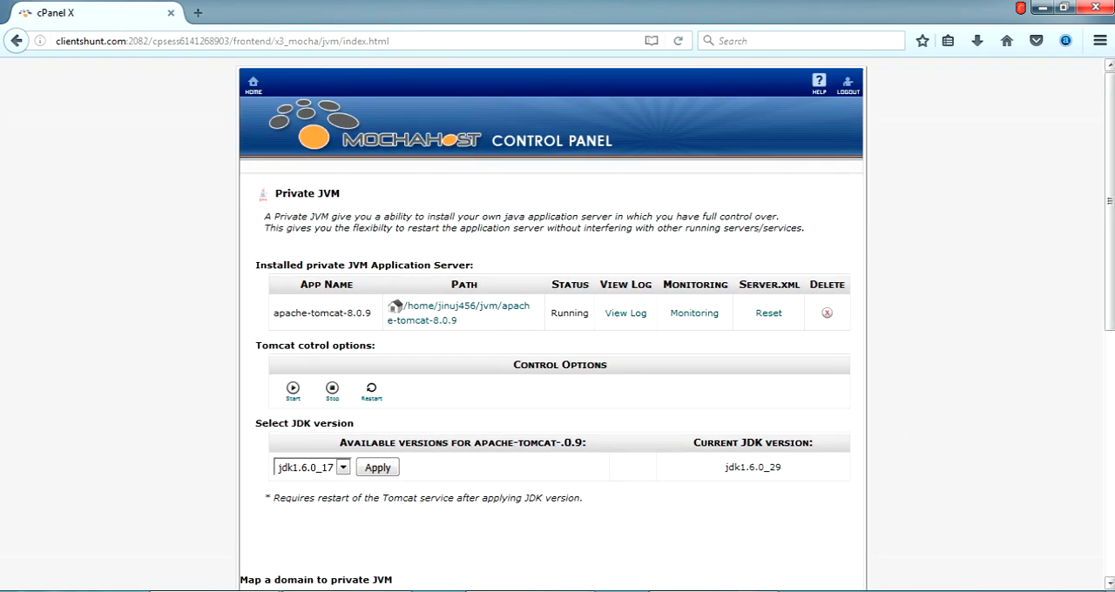
scroll("down", 3)
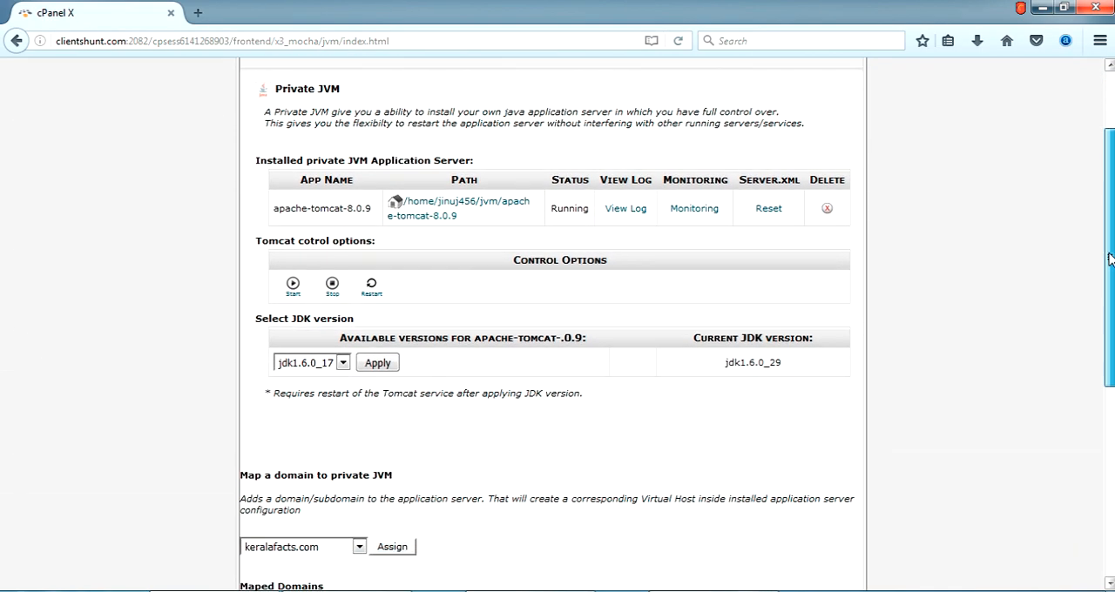
scroll("down", 3)
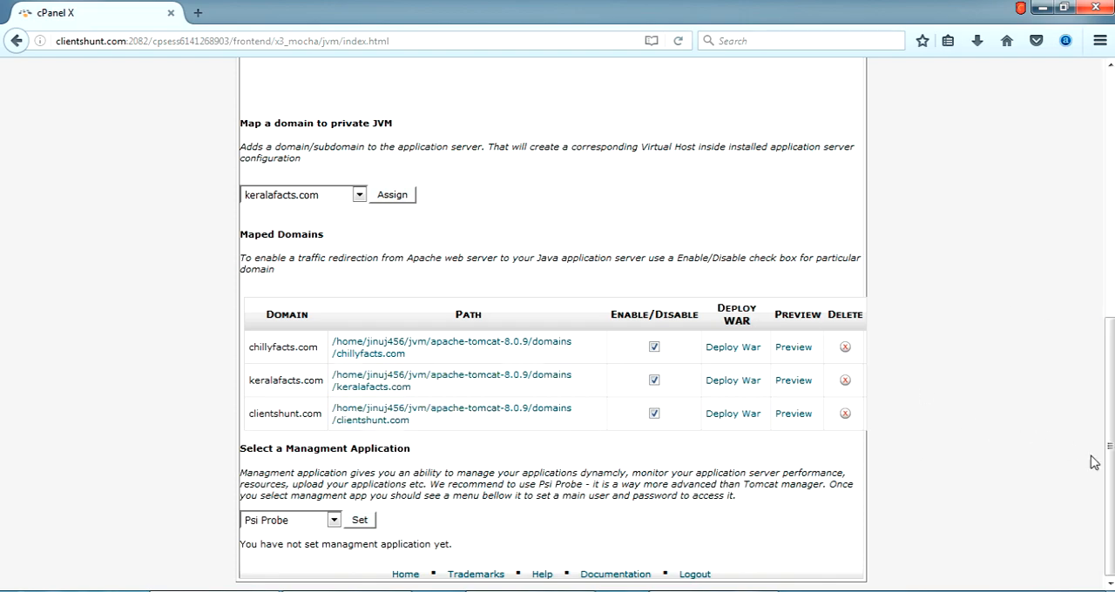
scroll("up", 3)
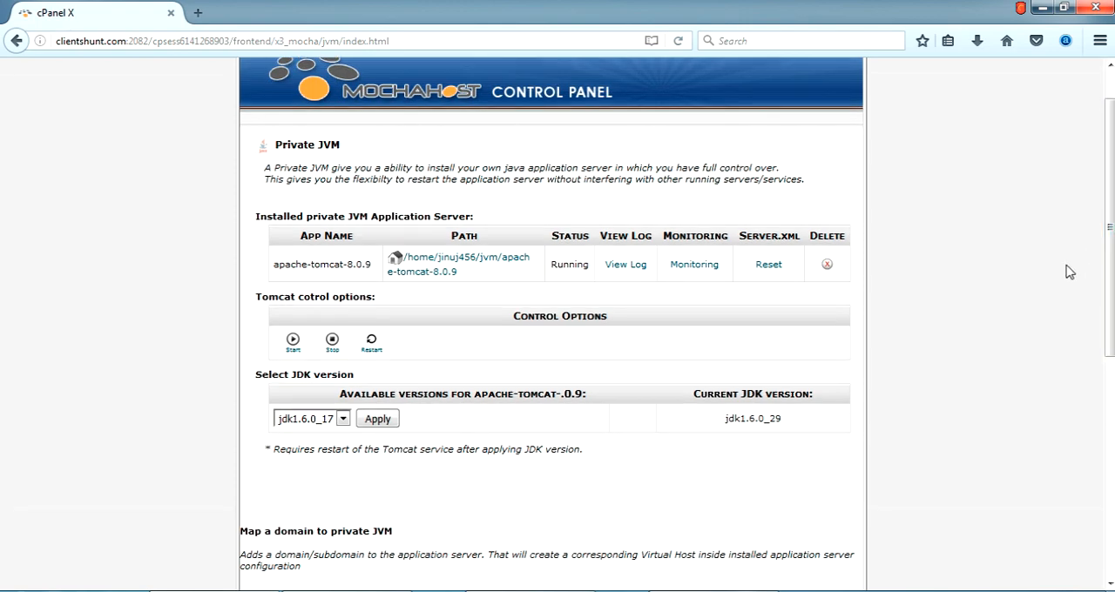
mouse_move(814, 335)
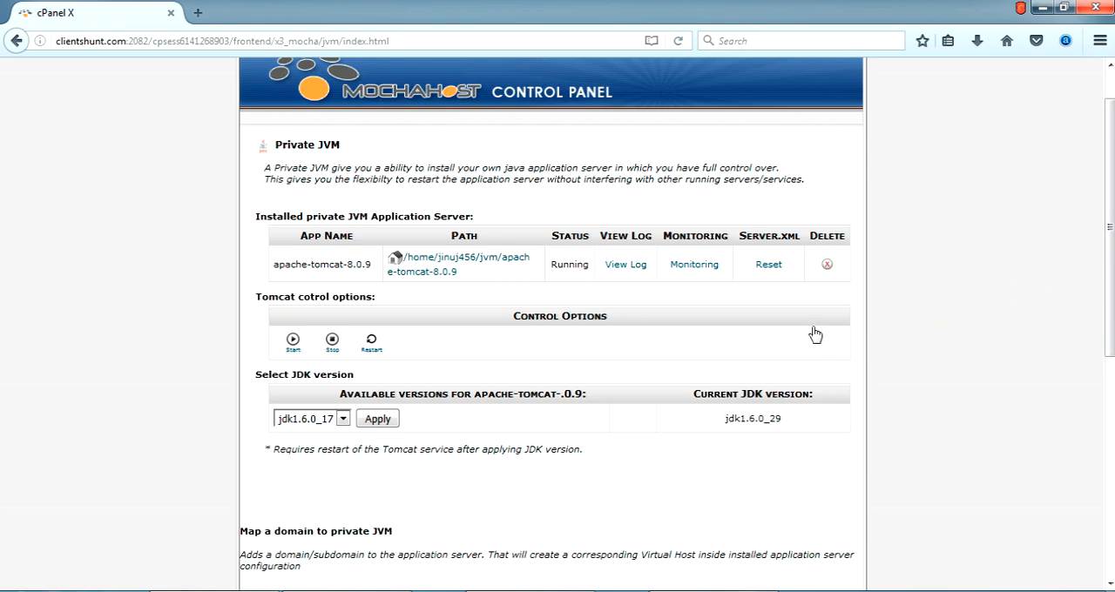
mouse_move(729, 325)
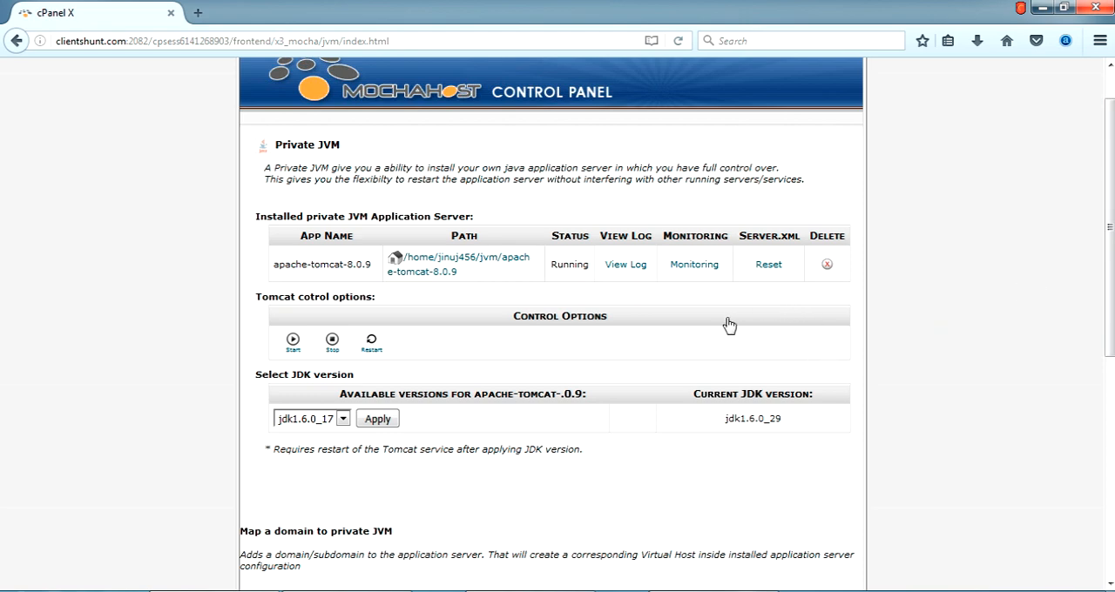
mouse_move(405, 444)
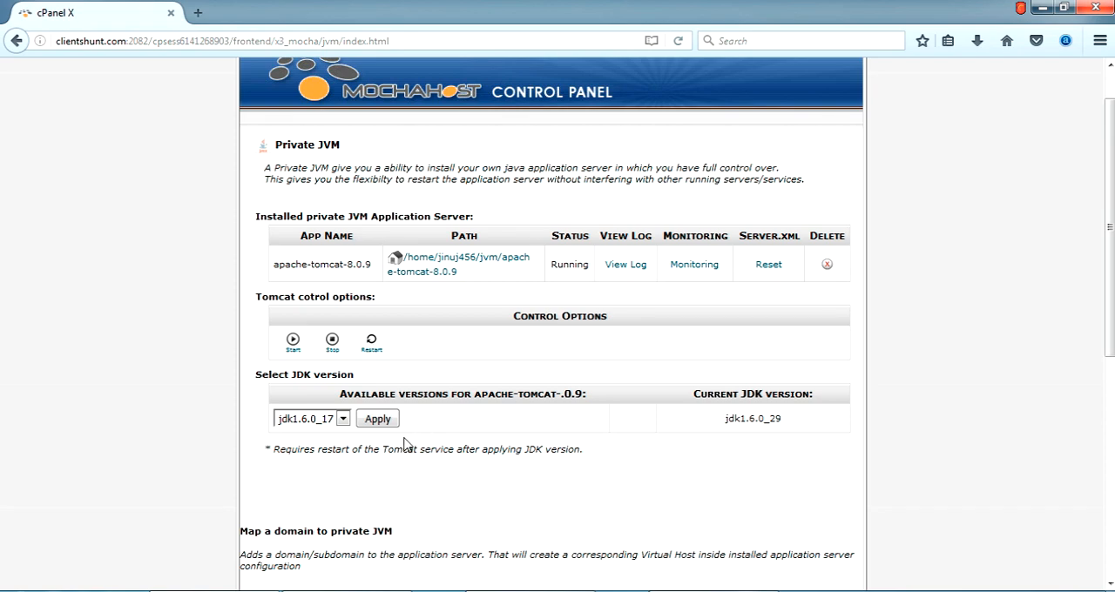
left_click(342, 419)
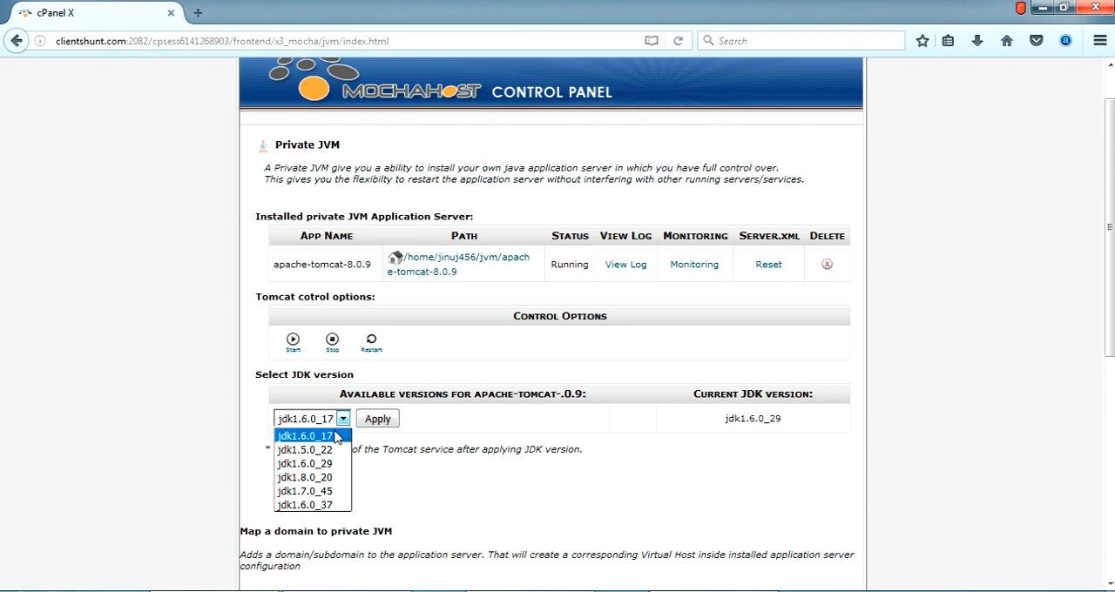
mouse_move(311, 435)
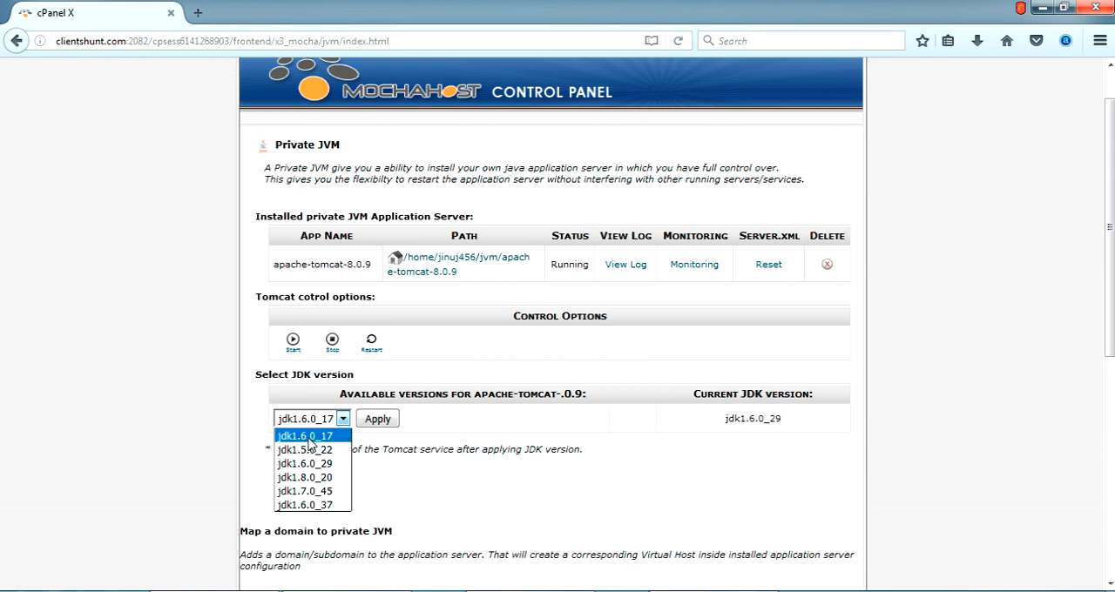
left_click(304, 435)
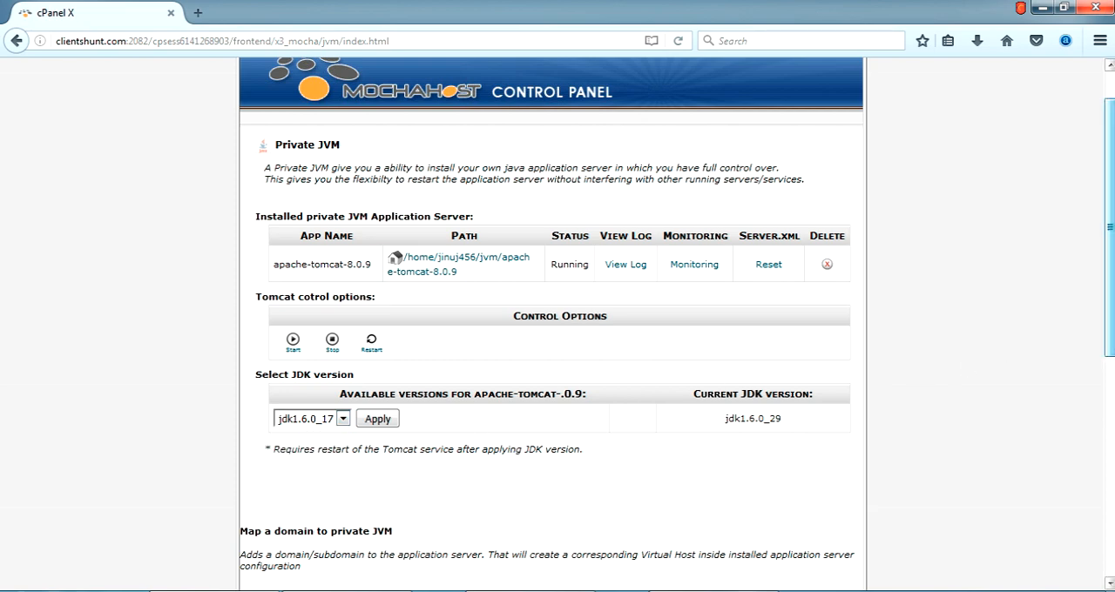
scroll("down", 3)
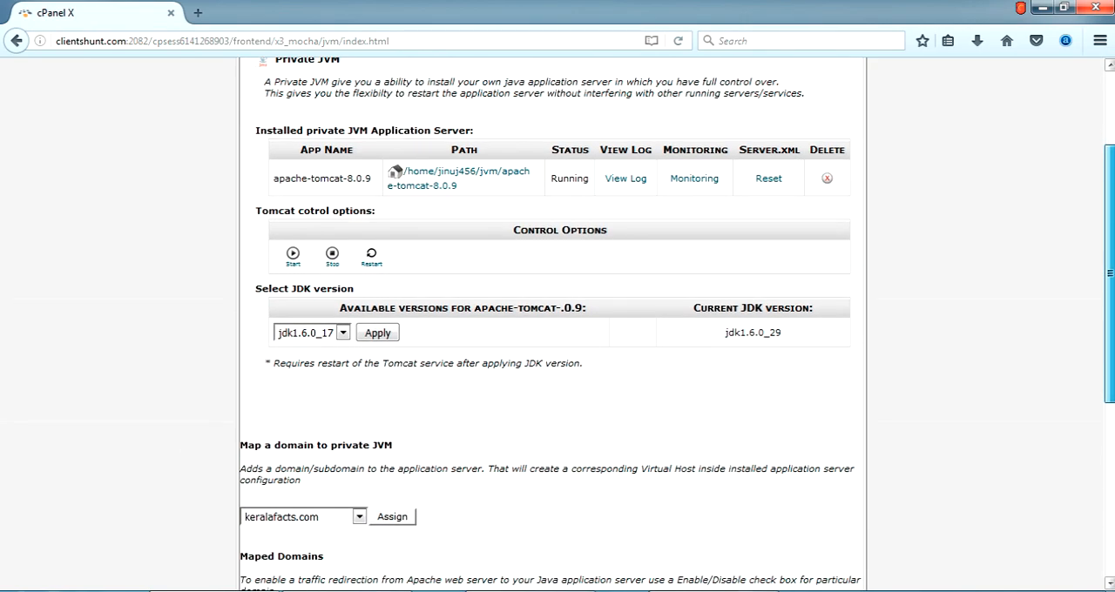
scroll("down", 3)
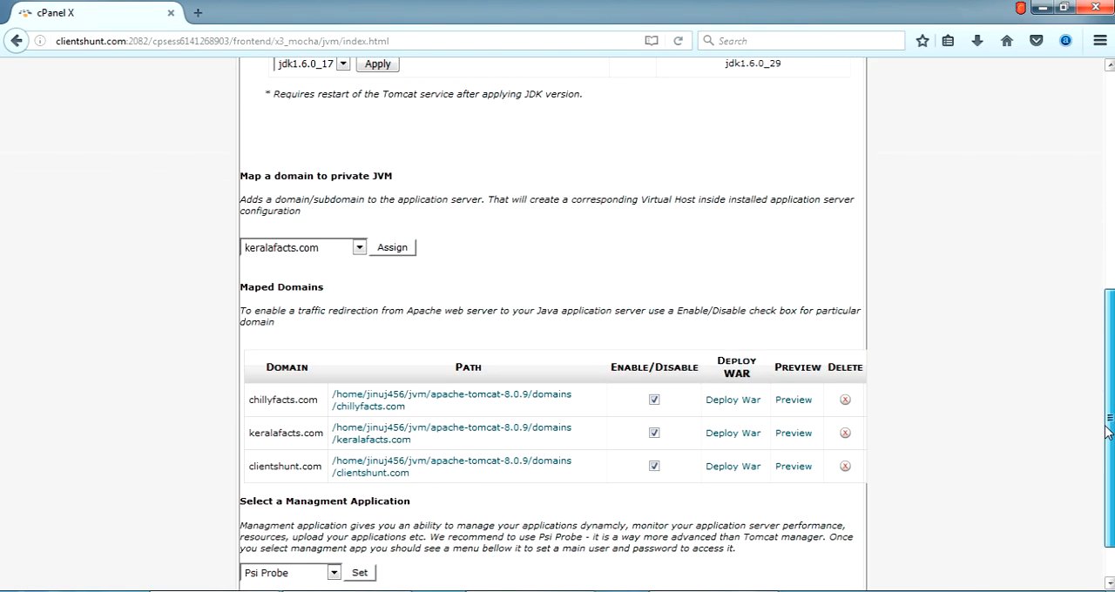
scroll("up", 3)
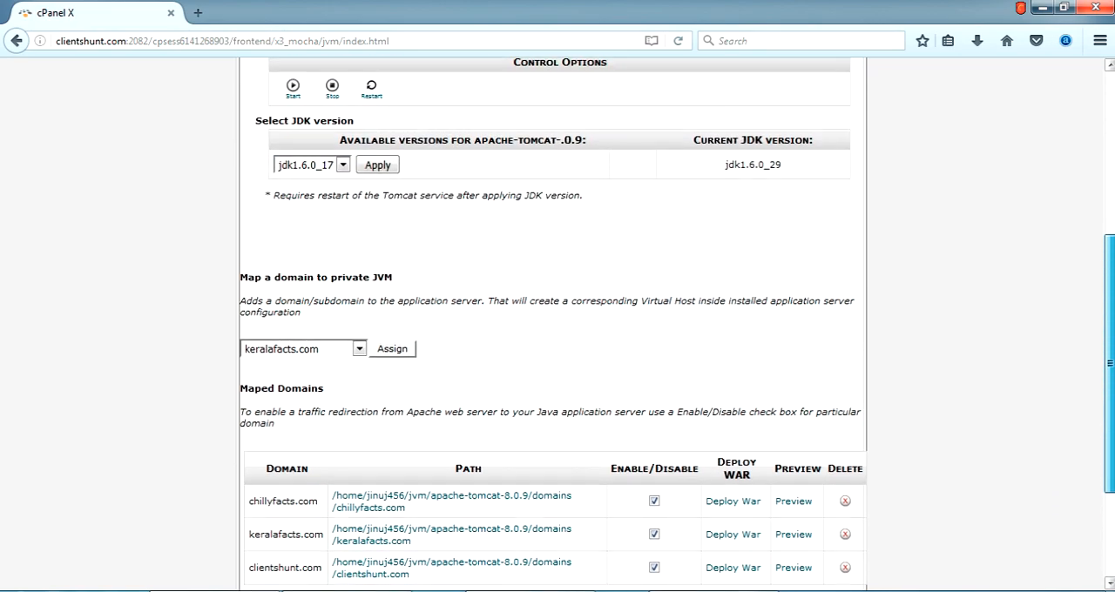
scroll("up", 3)
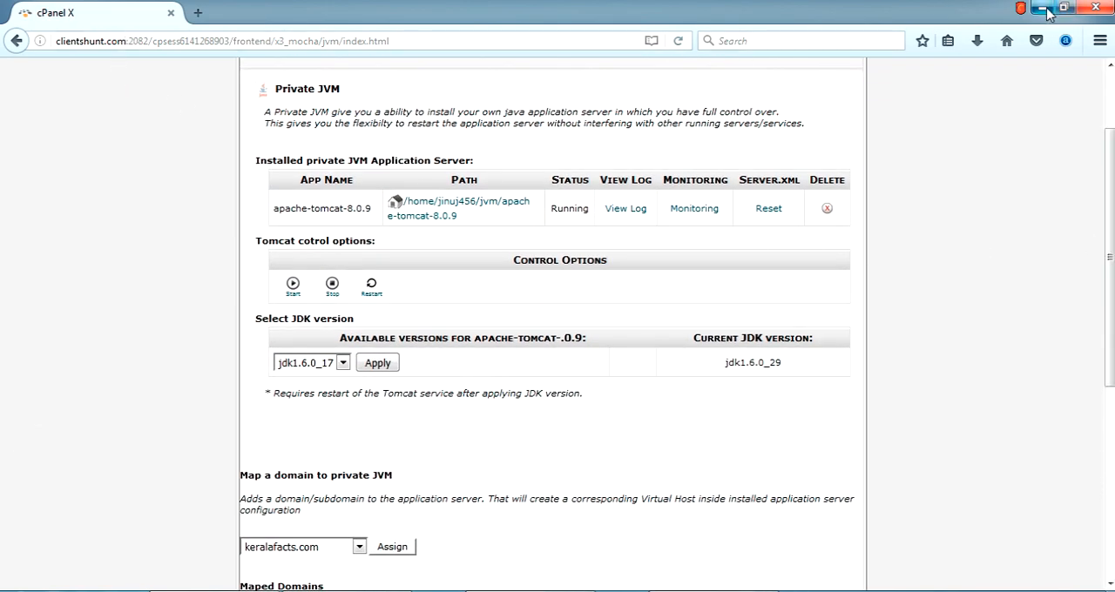
Export test_website from Eclipse as ROOT.war on the Desktop, overwriting the existing file
left_click(1043, 8)
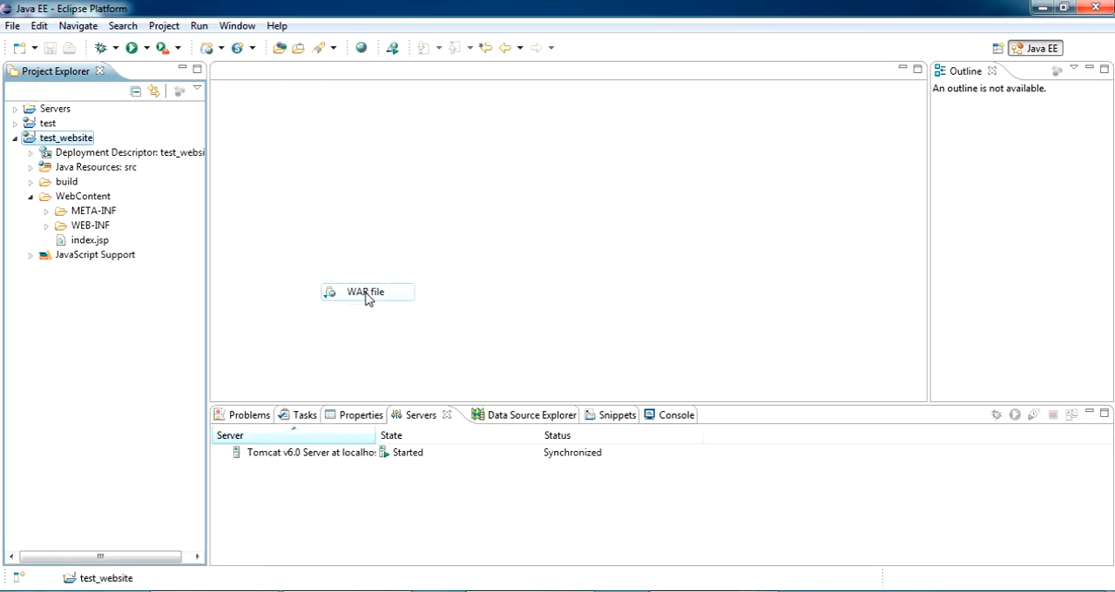
left_click(365, 292)
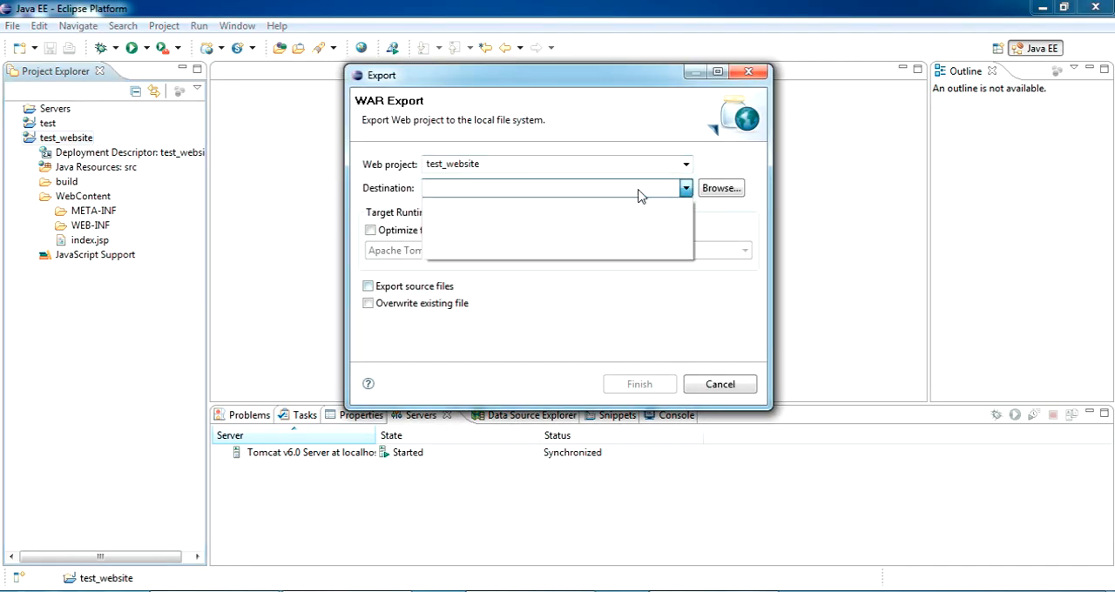
left_click(720, 188)
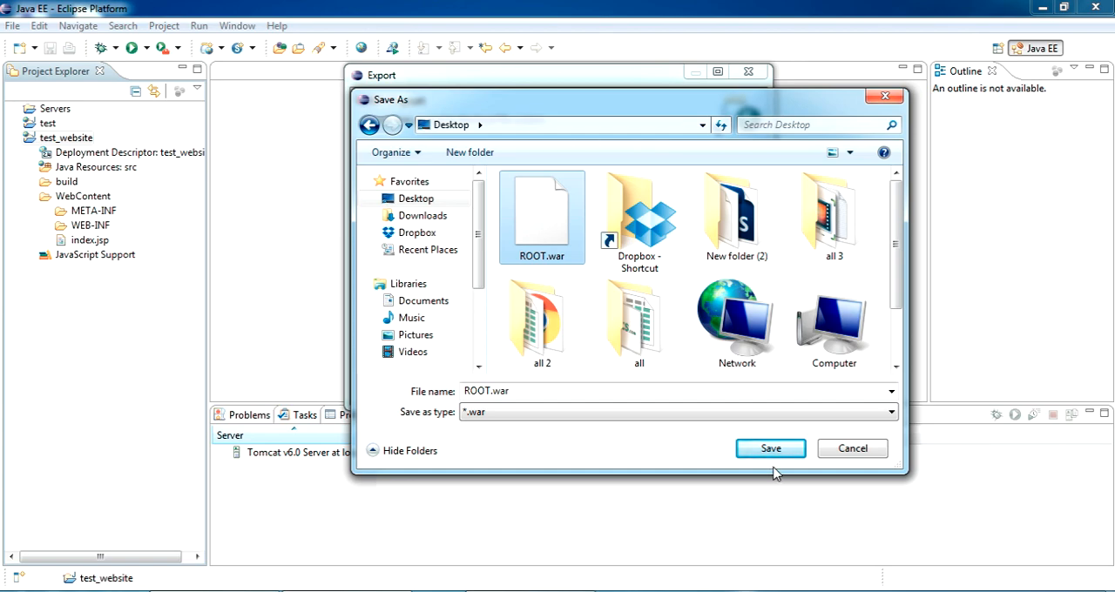
left_click(769, 447)
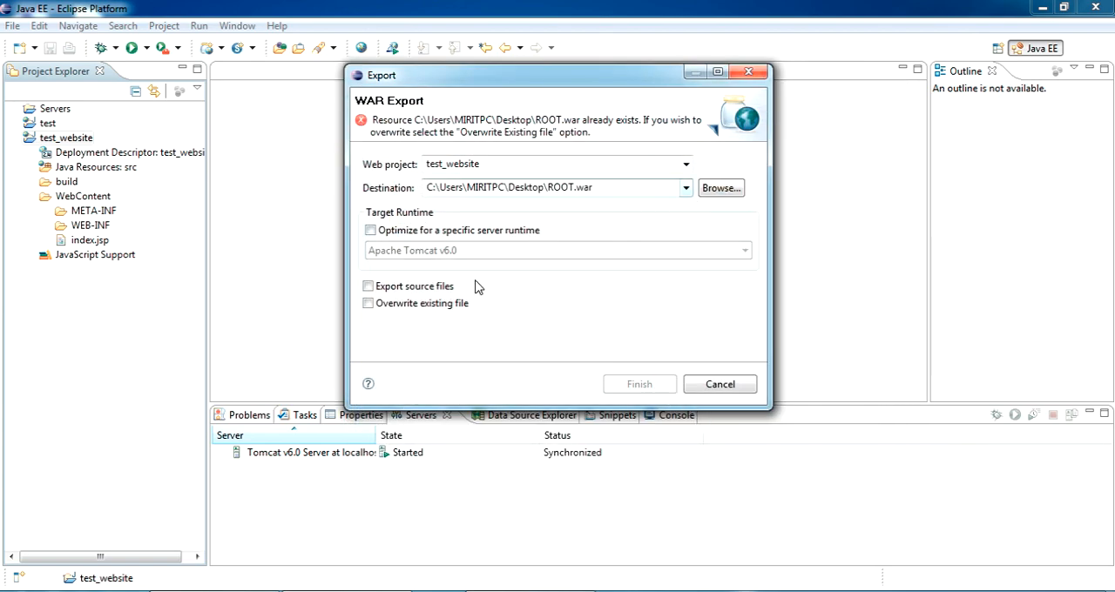
left_click(639, 384)
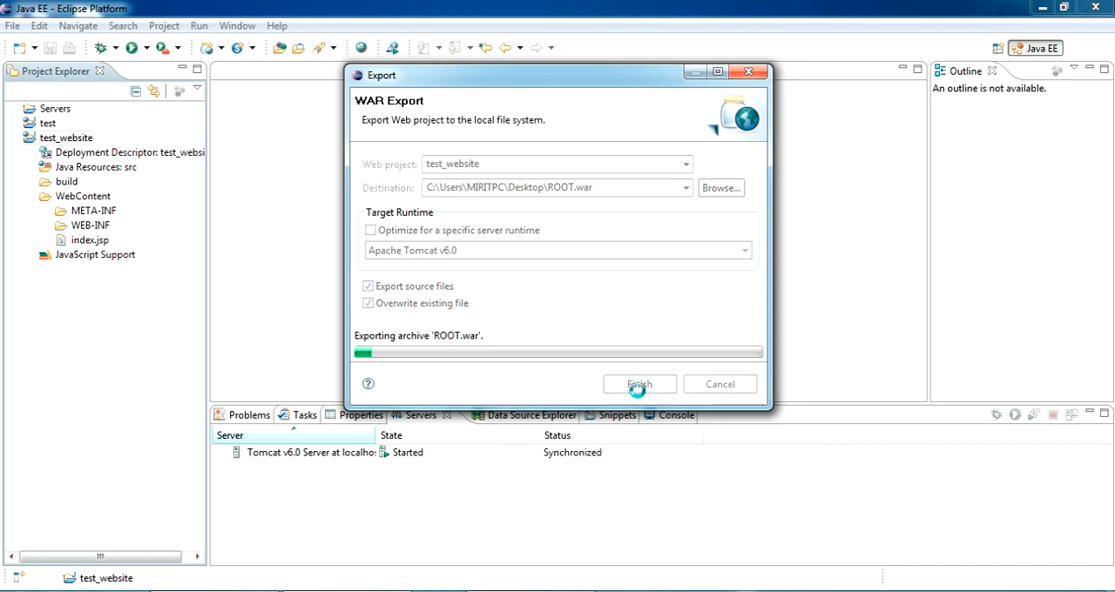
Show the desktop and select ROOT.war to confirm it is a 1.54 KB WAR file
left_click(639, 384)
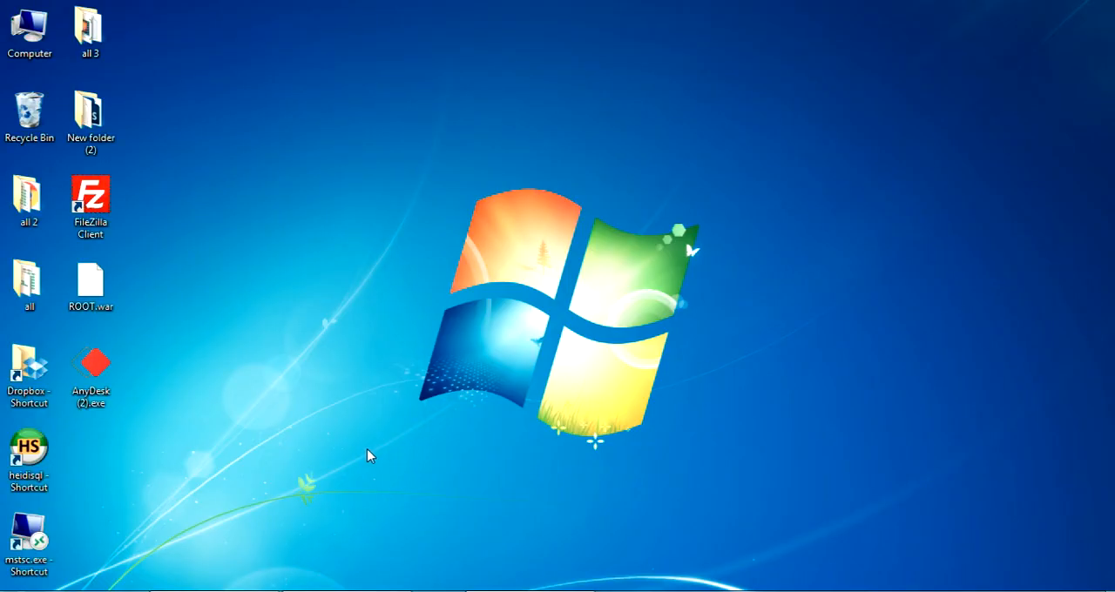
left_click(90, 283)
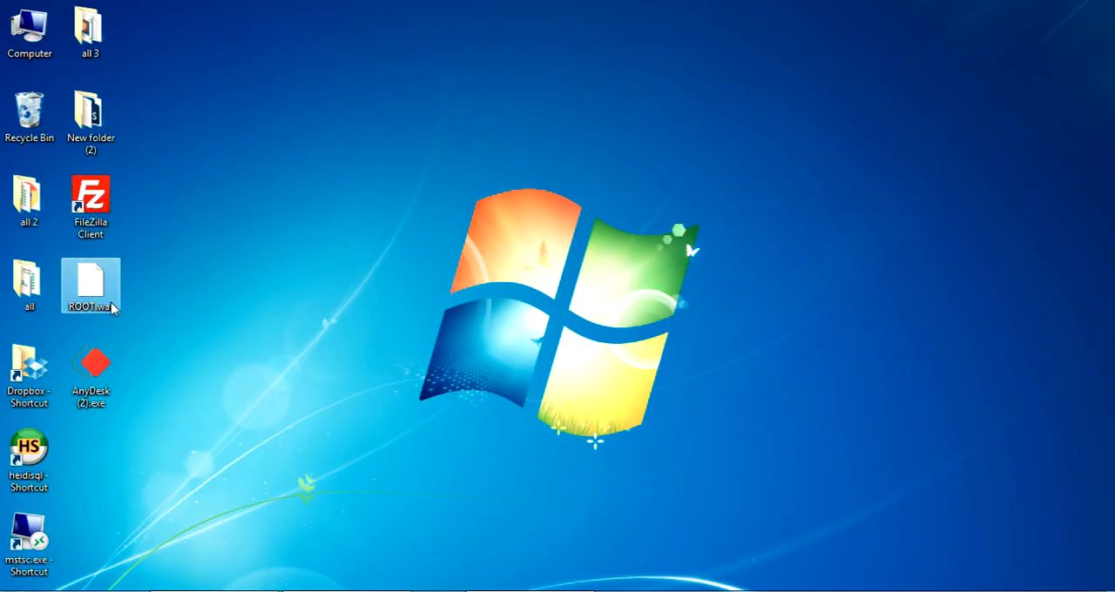
mouse_move(92, 283)
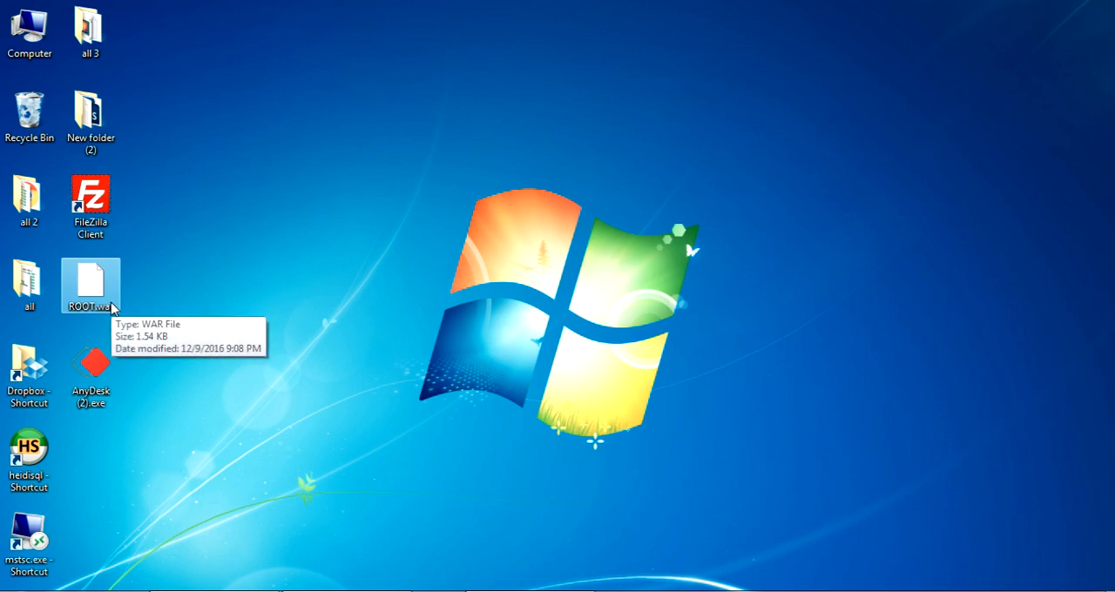
mouse_move(189, 348)
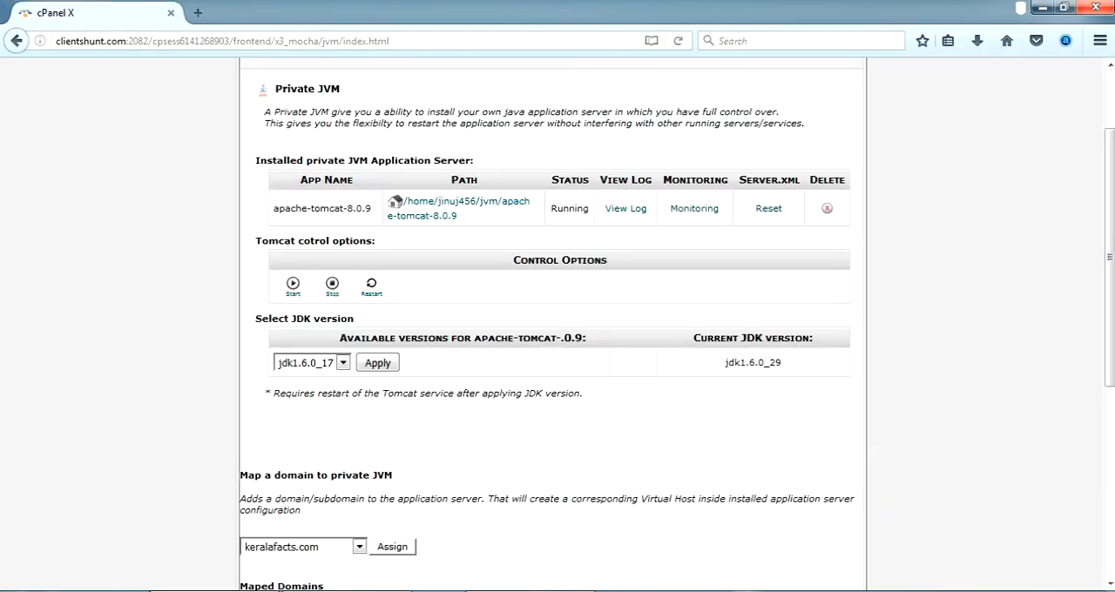
Check the Mapped Domains dropdown and start Deploy War for clientshunt.com
scroll("down", 3)
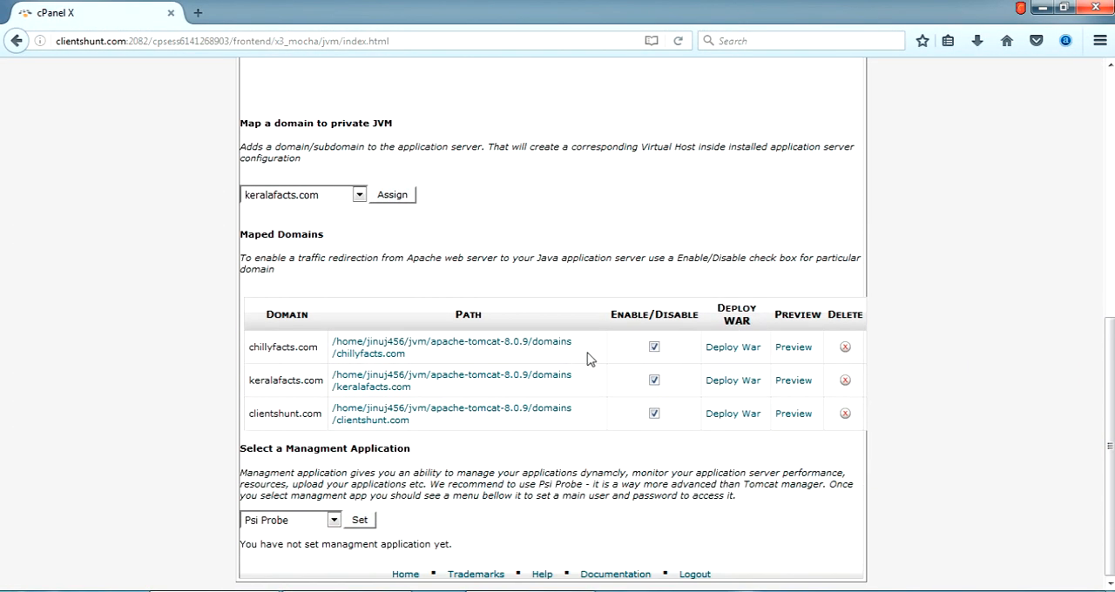
mouse_move(332, 202)
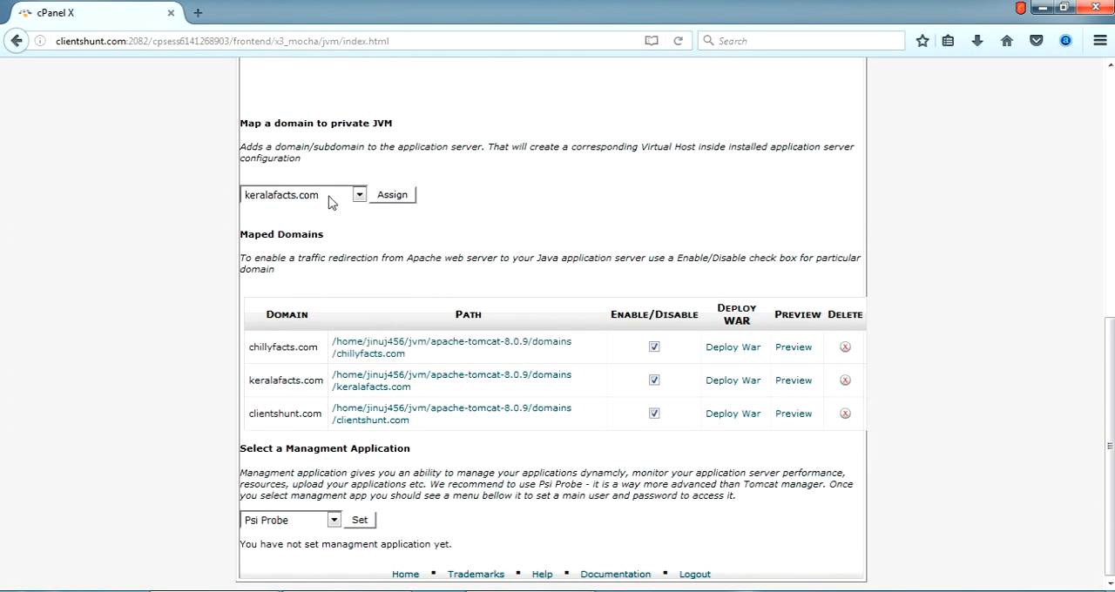
left_click(359, 195)
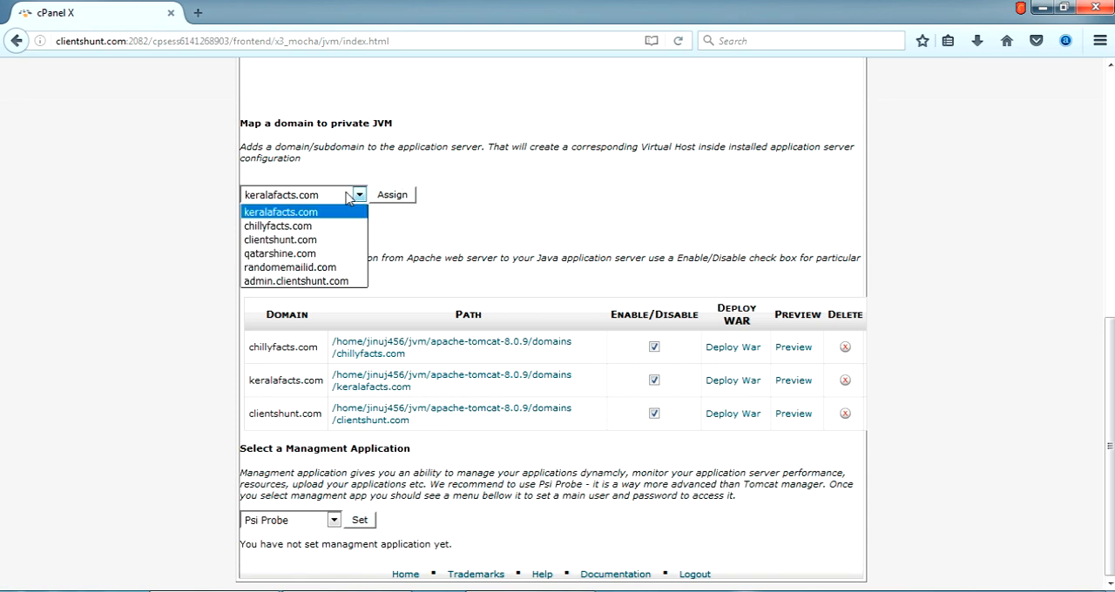
mouse_move(280, 239)
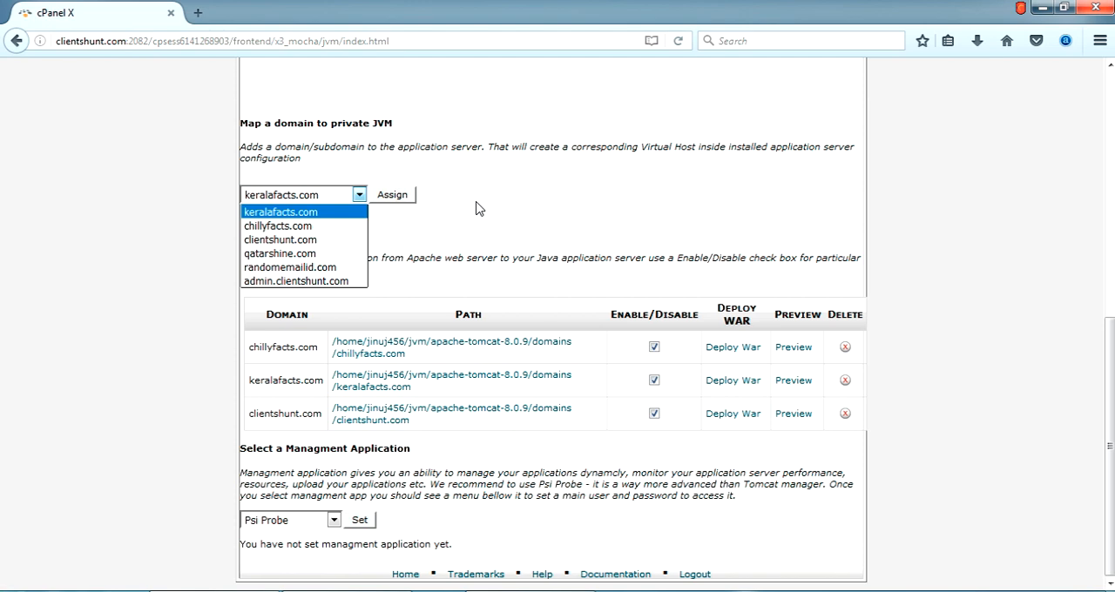
left_click(279, 212)
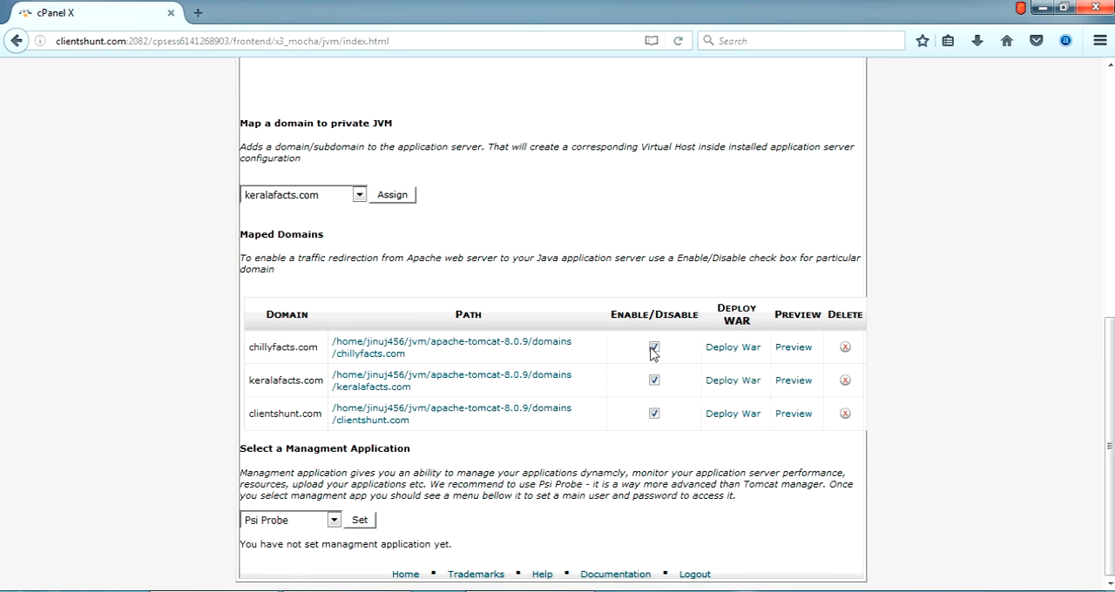
mouse_move(587, 444)
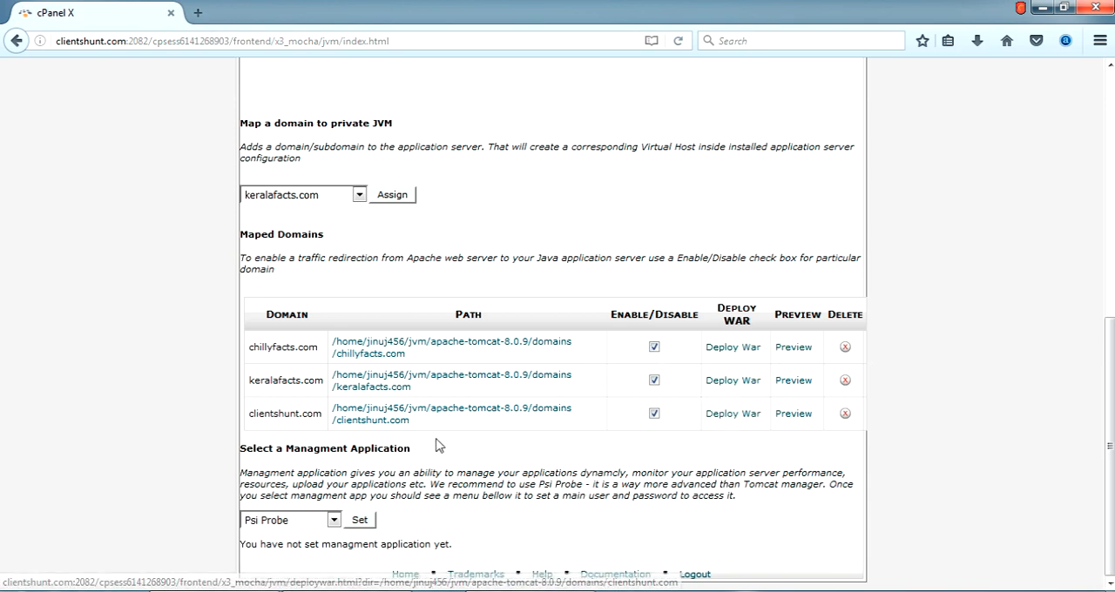
left_click(733, 413)
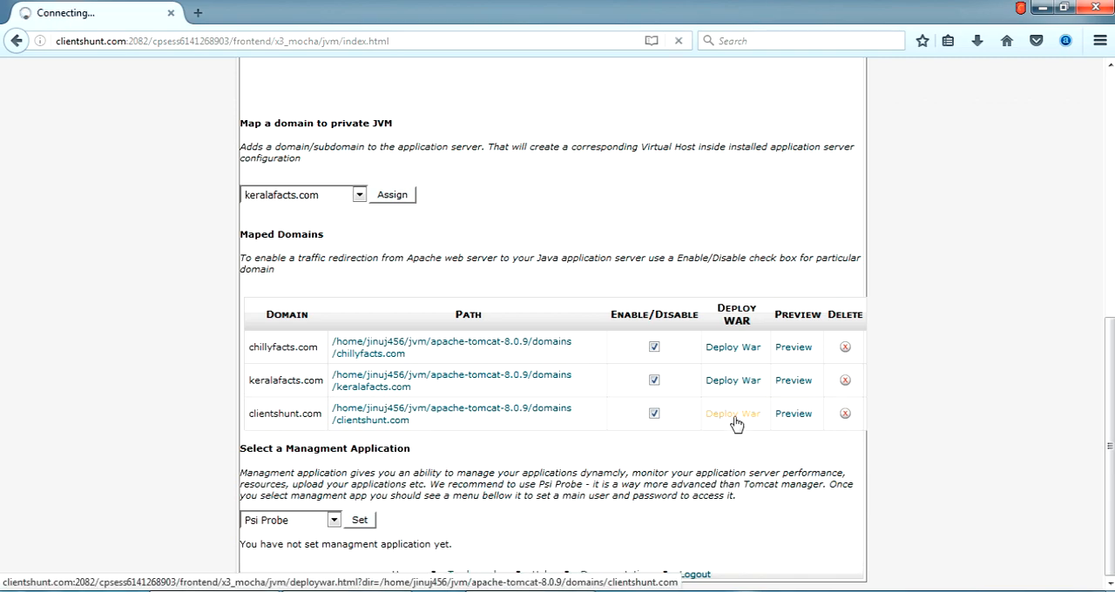
Load clientshunt.com in a new tab, which still shows the Chillyfacts site
left_click(733, 414)
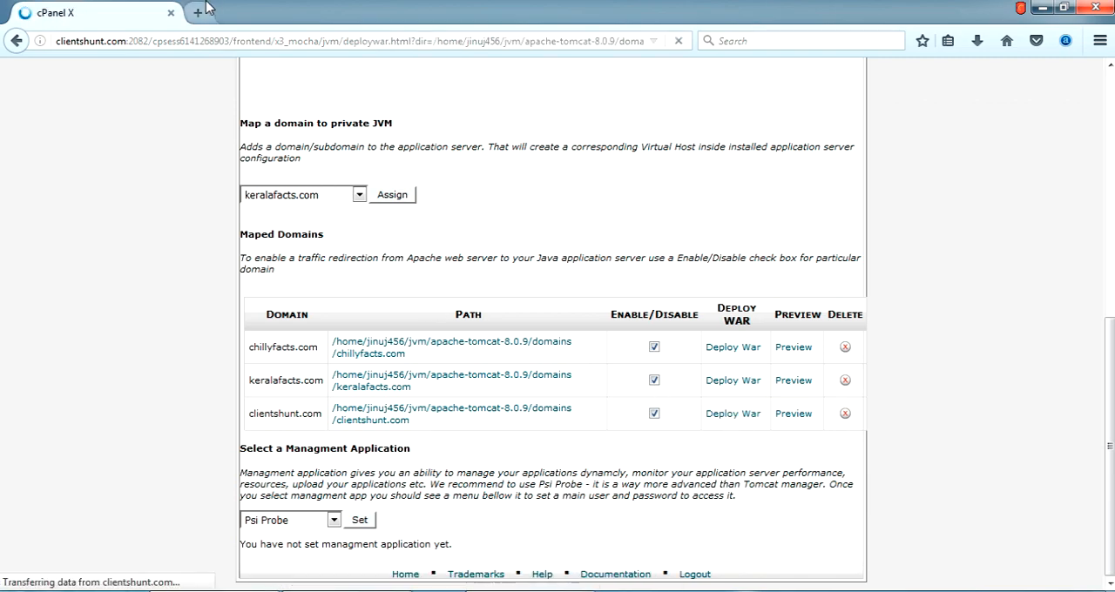
left_click(198, 12)
type("clientshunt.com/")
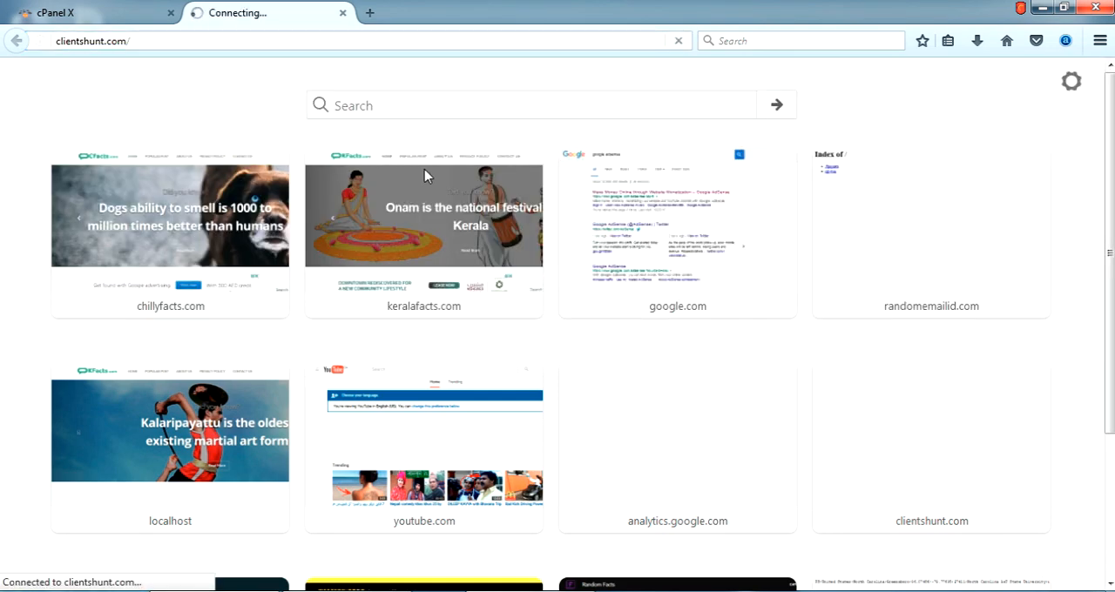
left_click(170, 218)
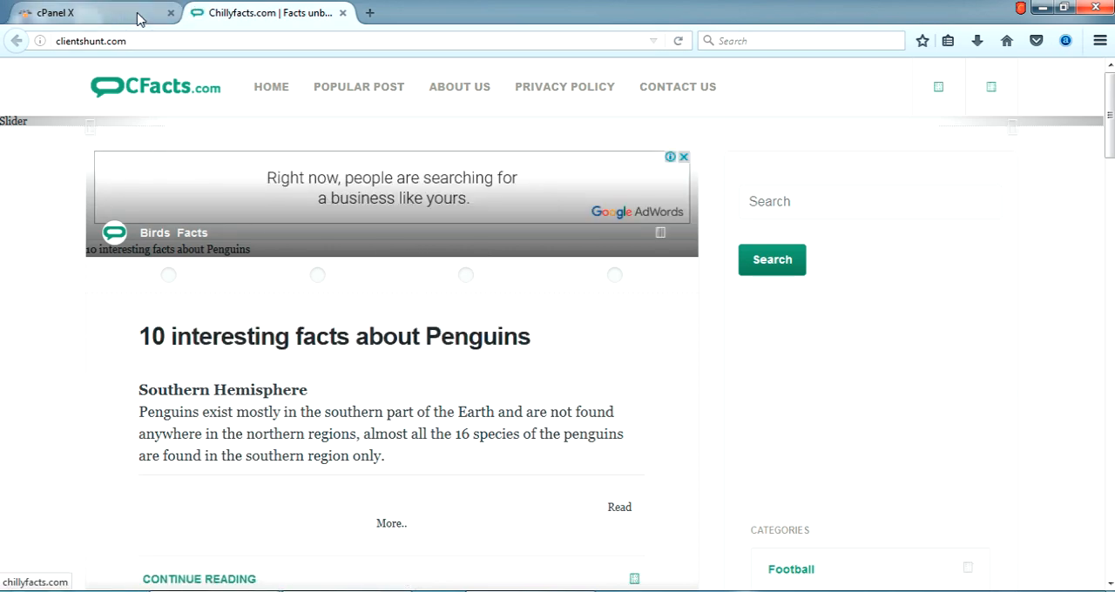
Upload ROOT.war to clientshunt.com and go back to JVM Applications
left_click(87, 12)
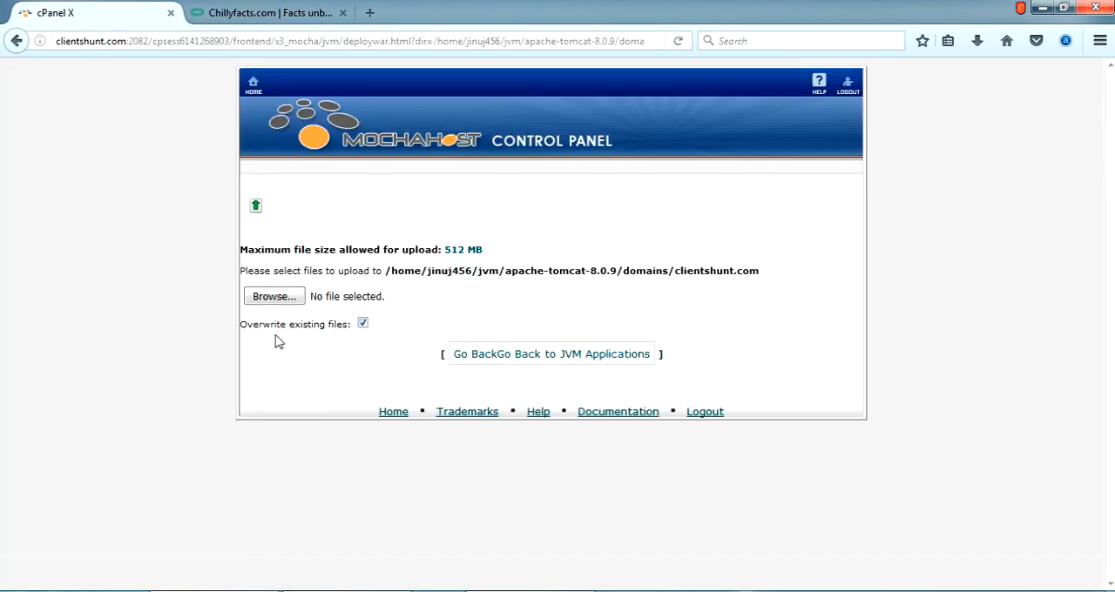
left_click(273, 296)
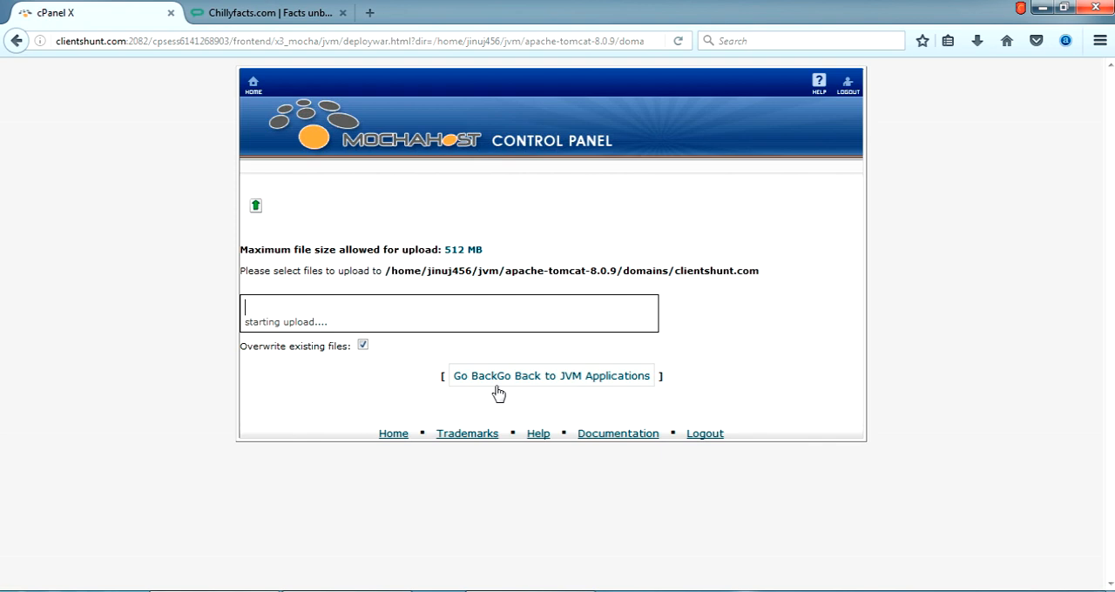
mouse_move(595, 370)
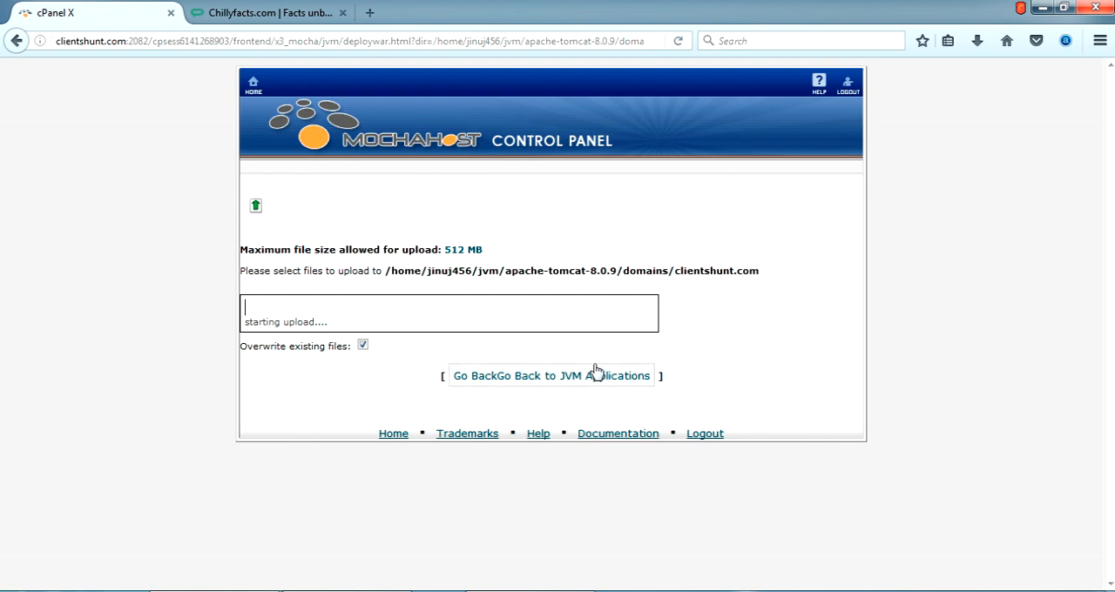
left_click(551, 375)
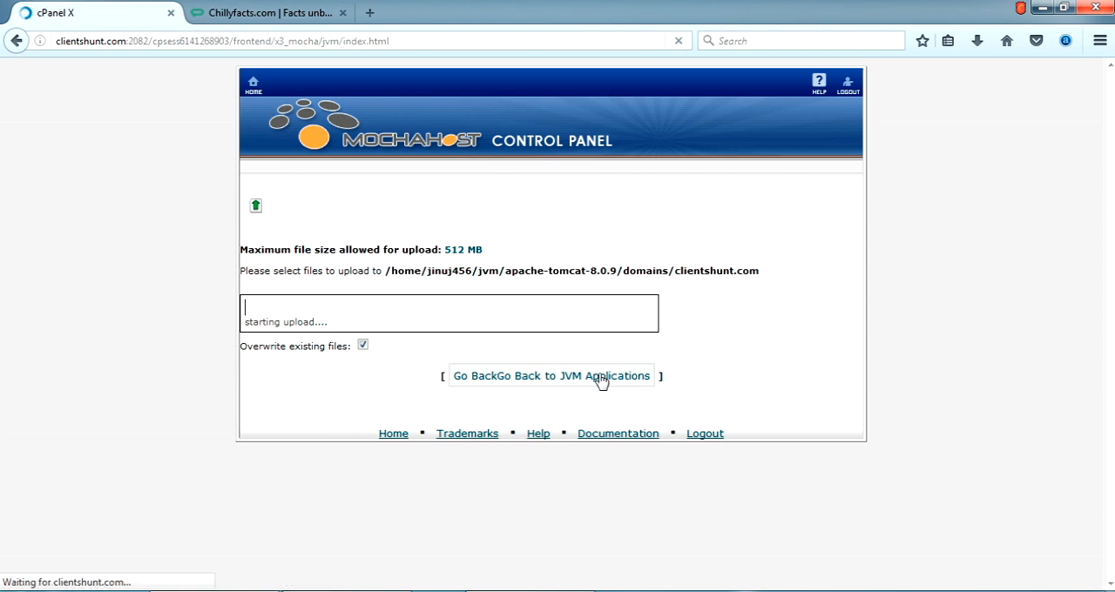
left_click(551, 375)
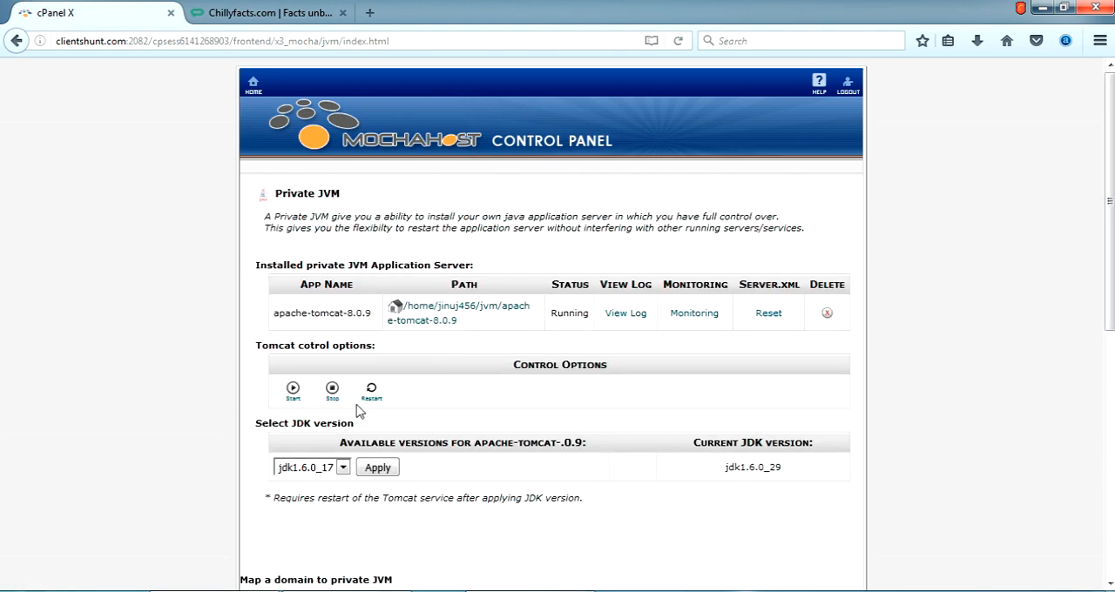
left_click(266, 12)
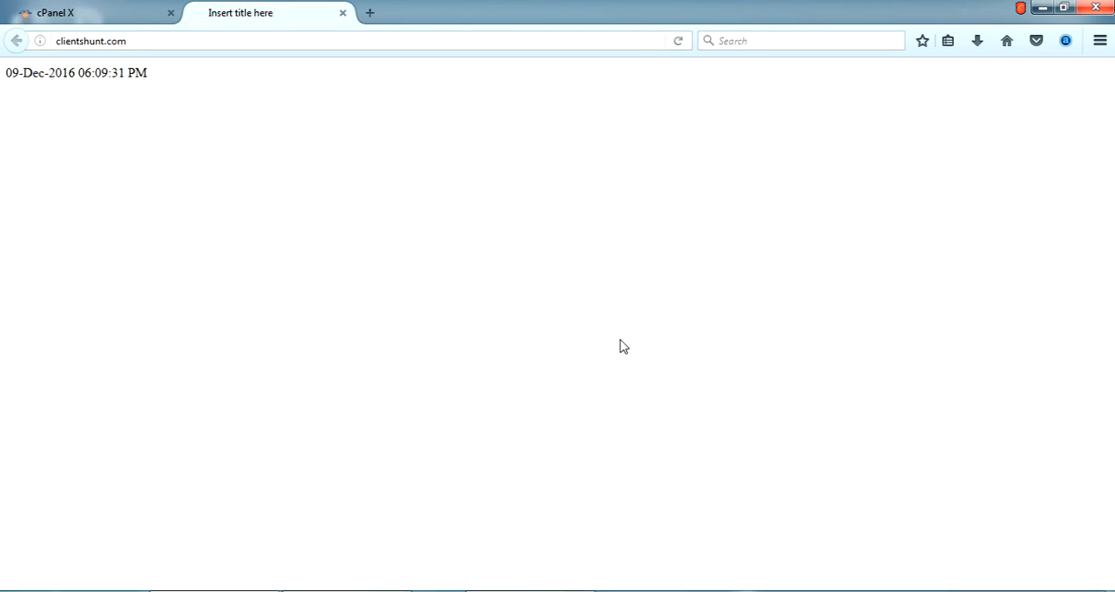
Select clientshunt.com's address while it shows the date 09-Dec-2016 06:09:31 PM
left_click(150, 41)
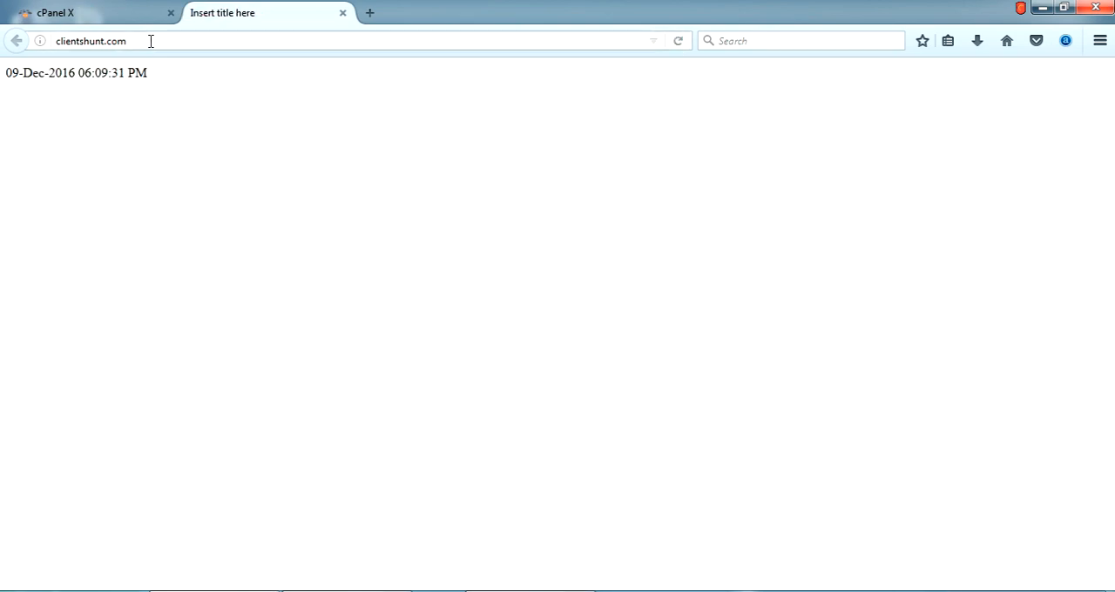
double_click(111, 72)
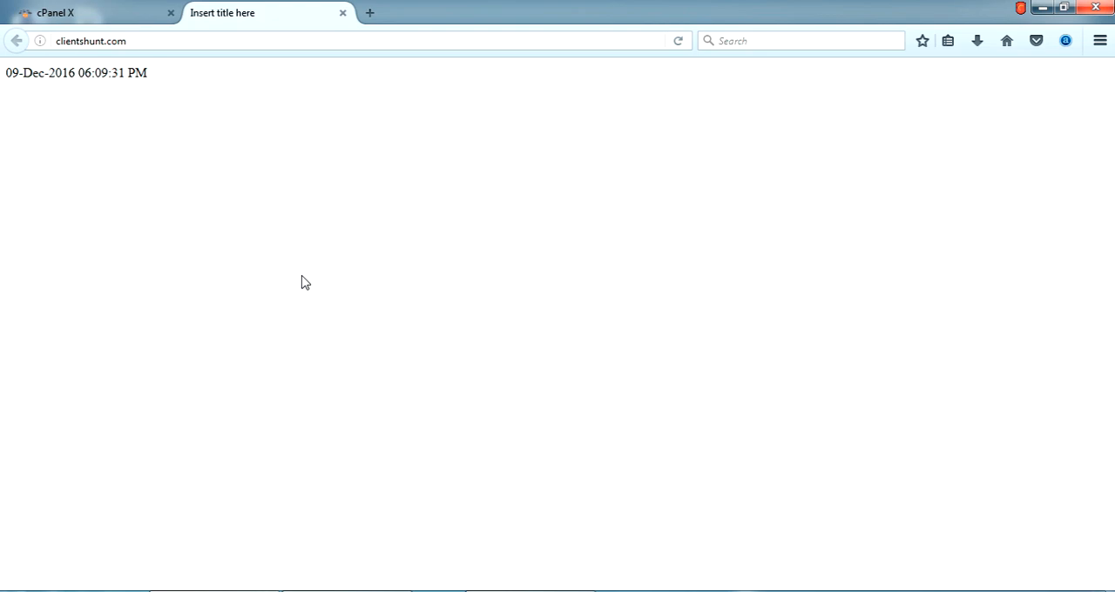
Go to the cPanel home and open Remote MySQL under Databases
left_click(87, 12)
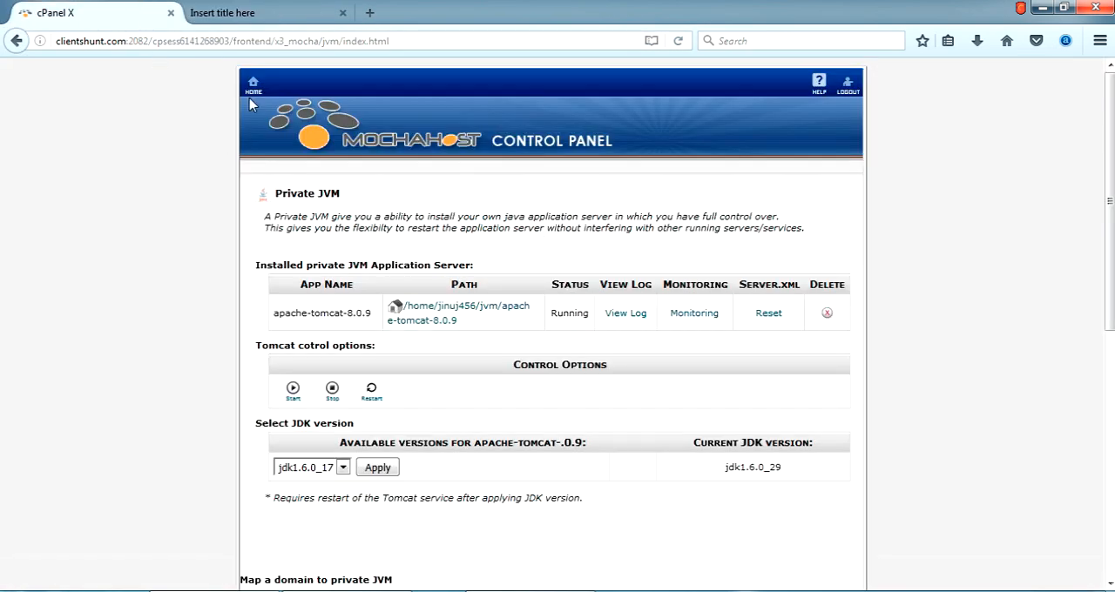
left_click(252, 85)
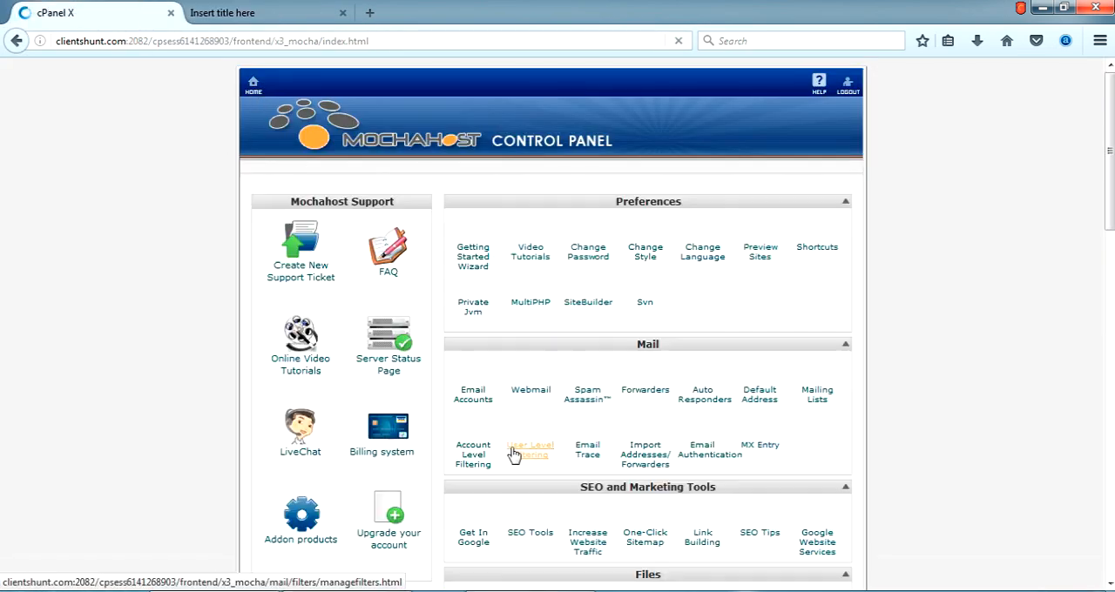
scroll("down", 3)
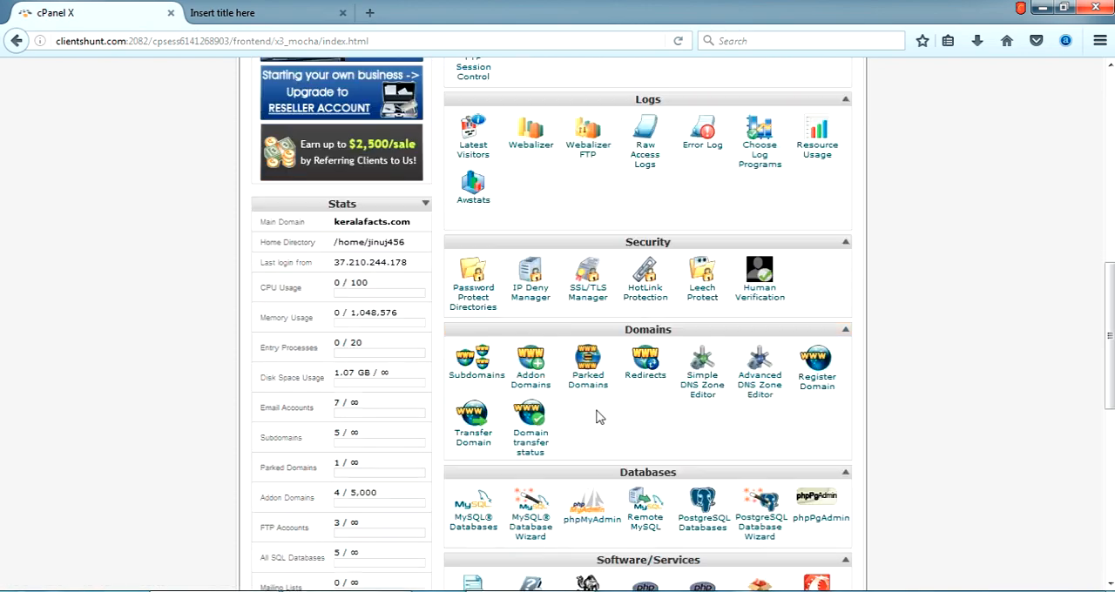
scroll("down", 3)
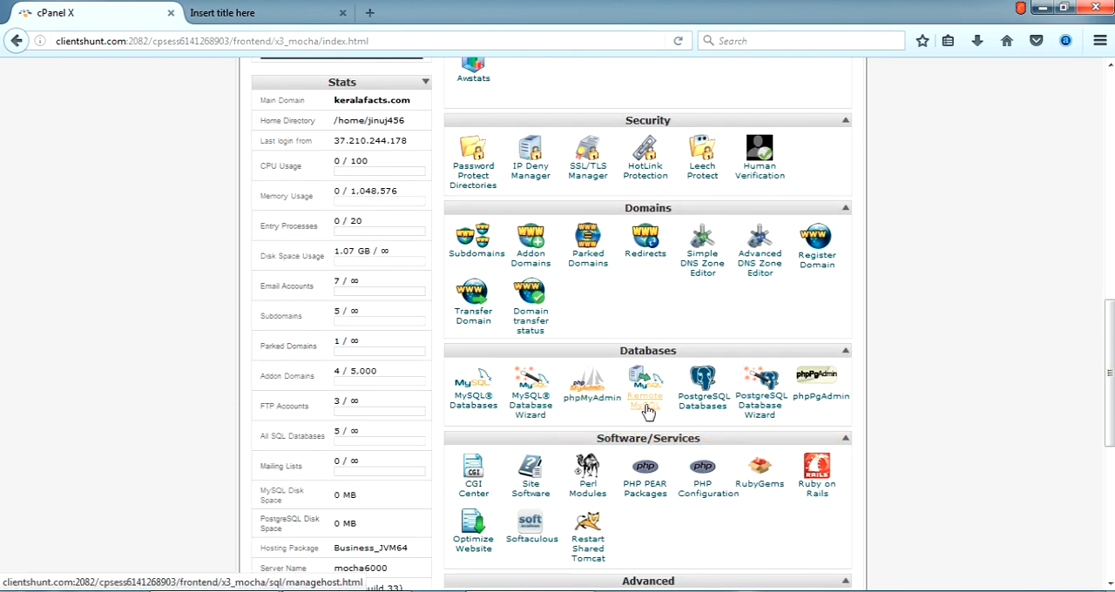
left_click(473, 397)
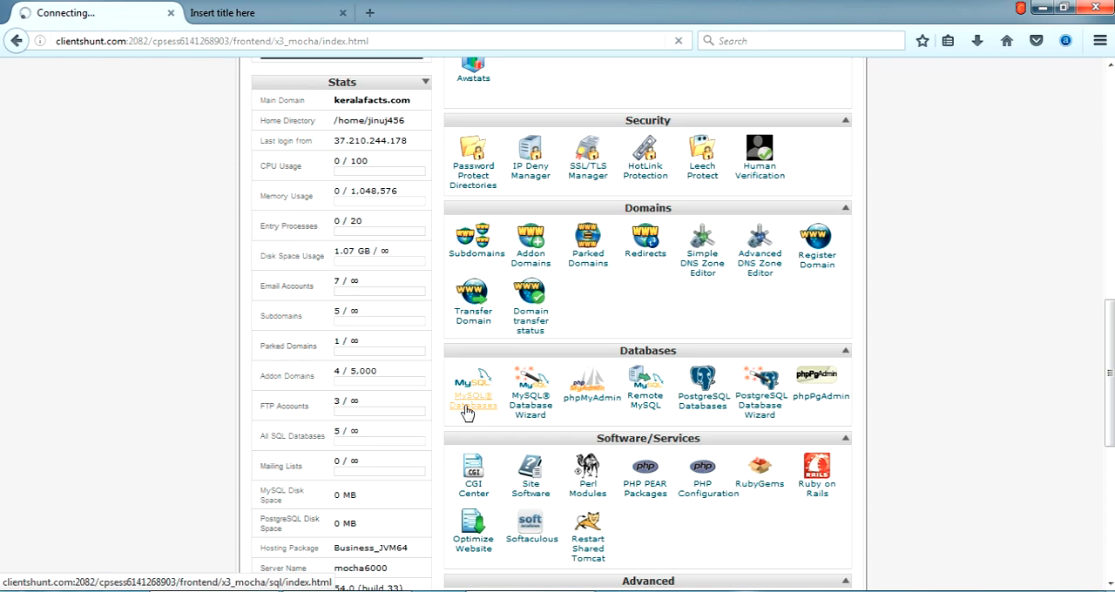
Review the five MySQL databases and users, then select host mysql1000.mochahost.com
left_click(472, 388)
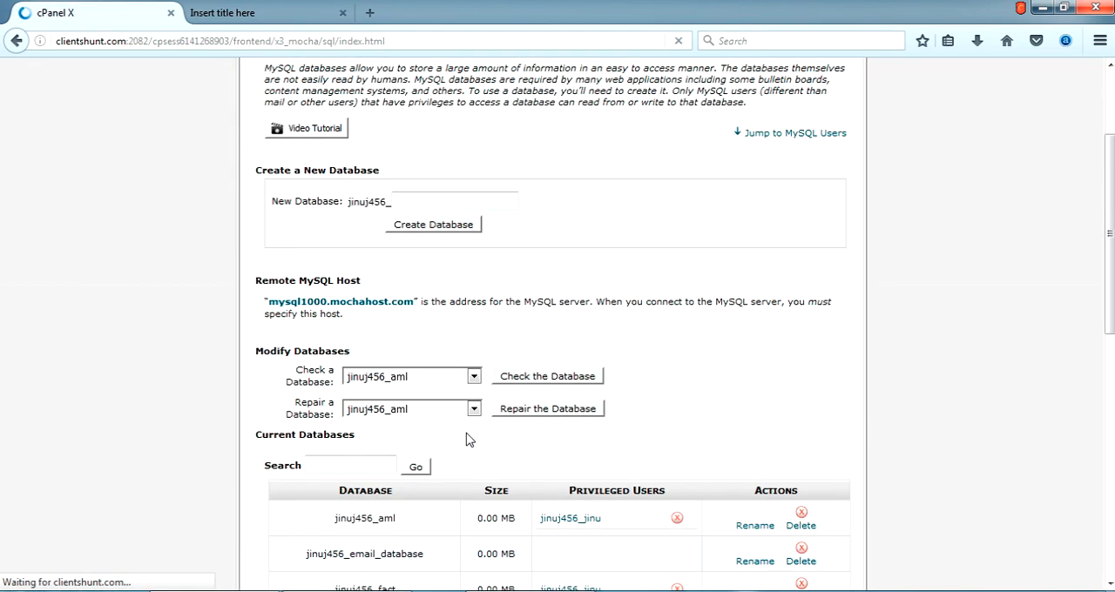
scroll("down", 3)
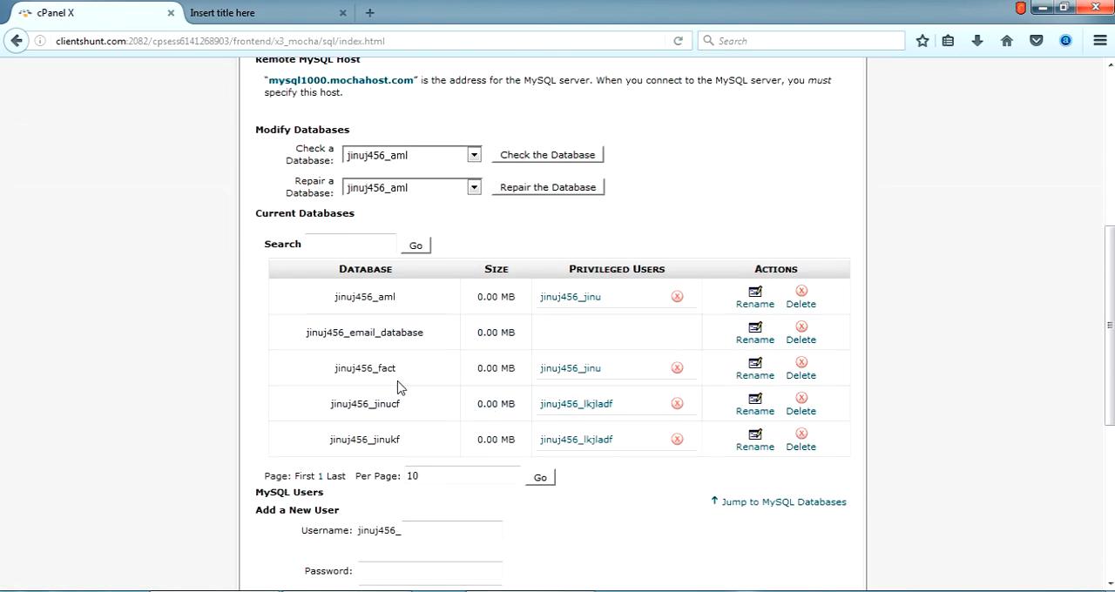
scroll("up", 3)
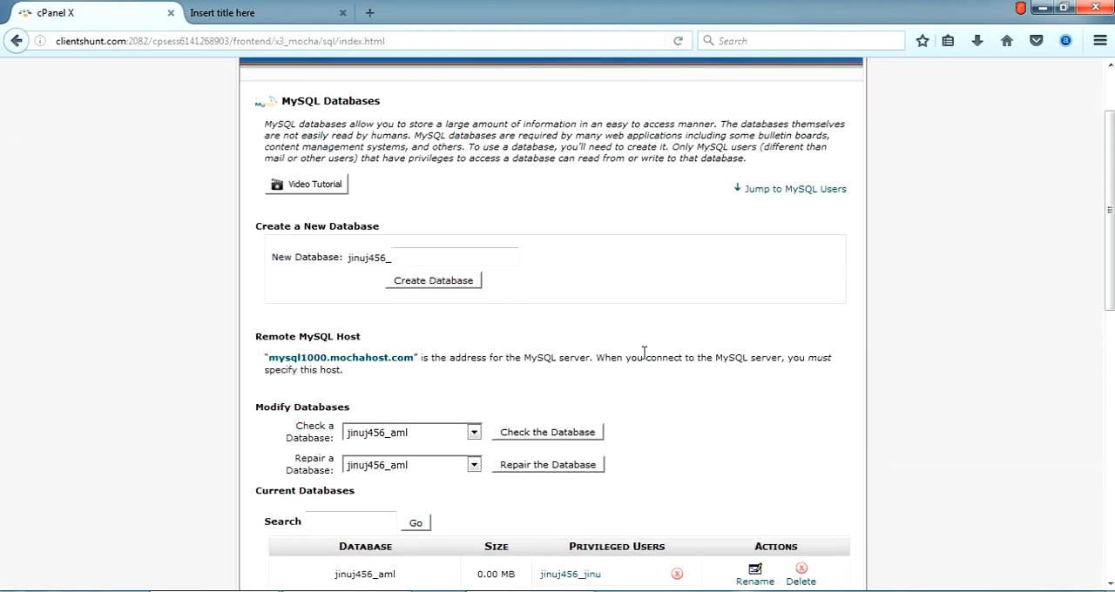
scroll("down", 3)
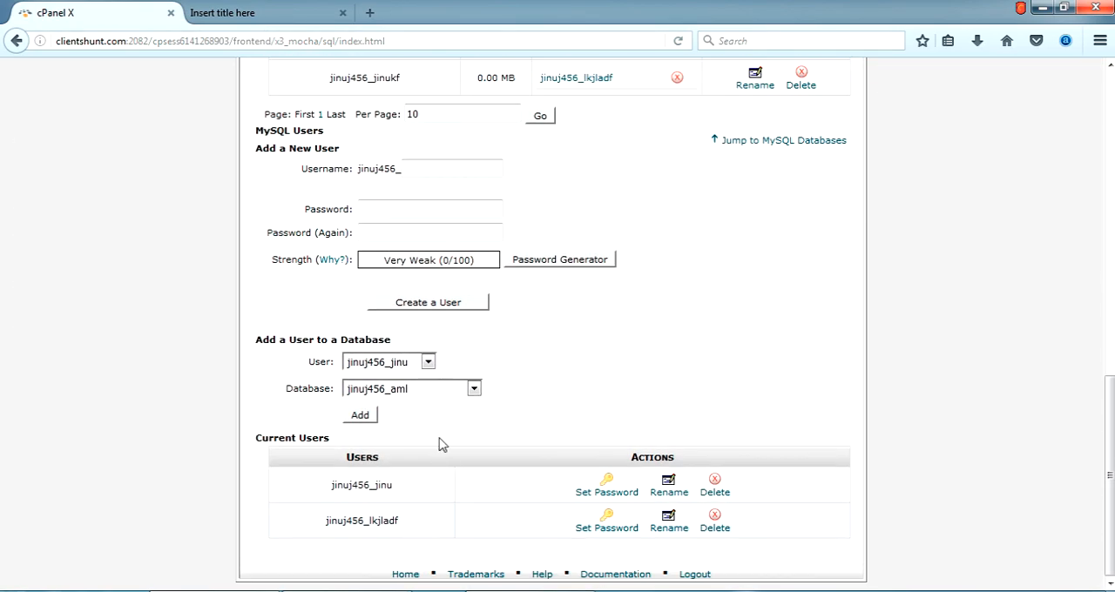
scroll("up", 3)
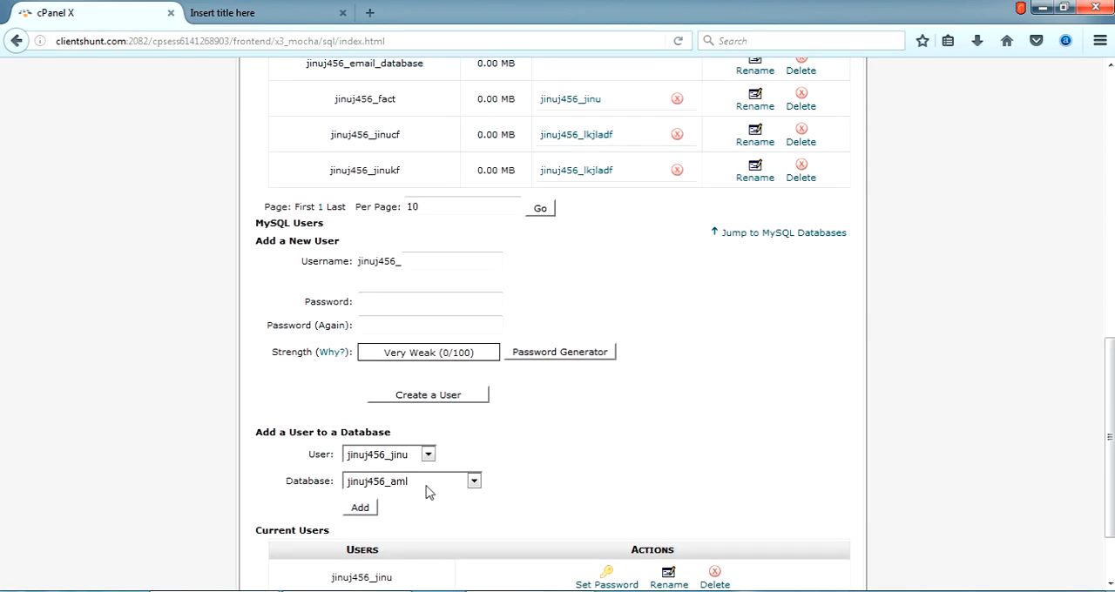
scroll("up", 3)
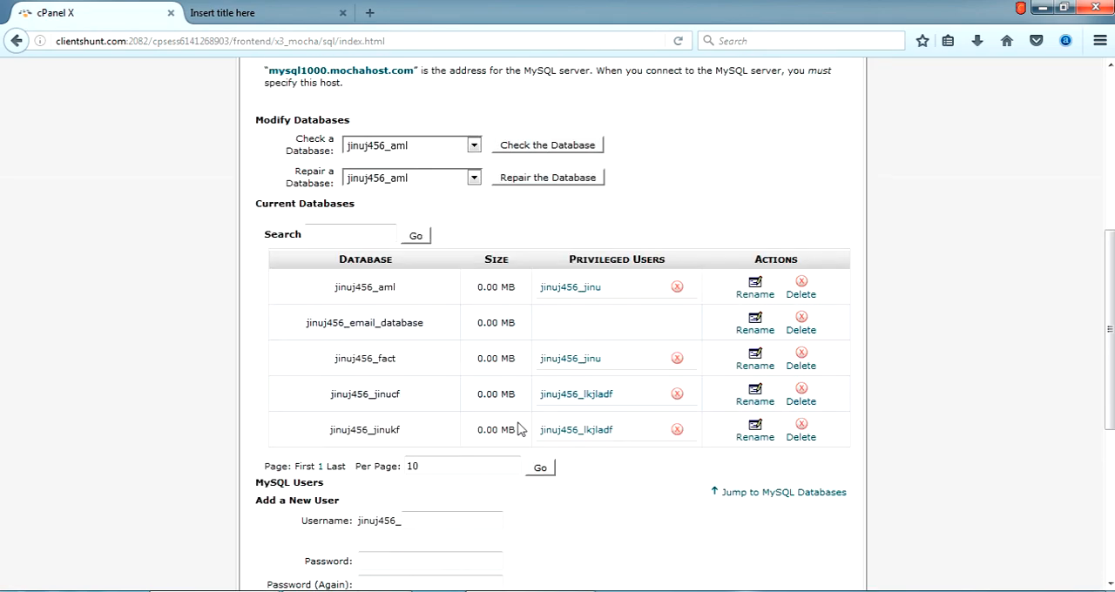
scroll("up", 3)
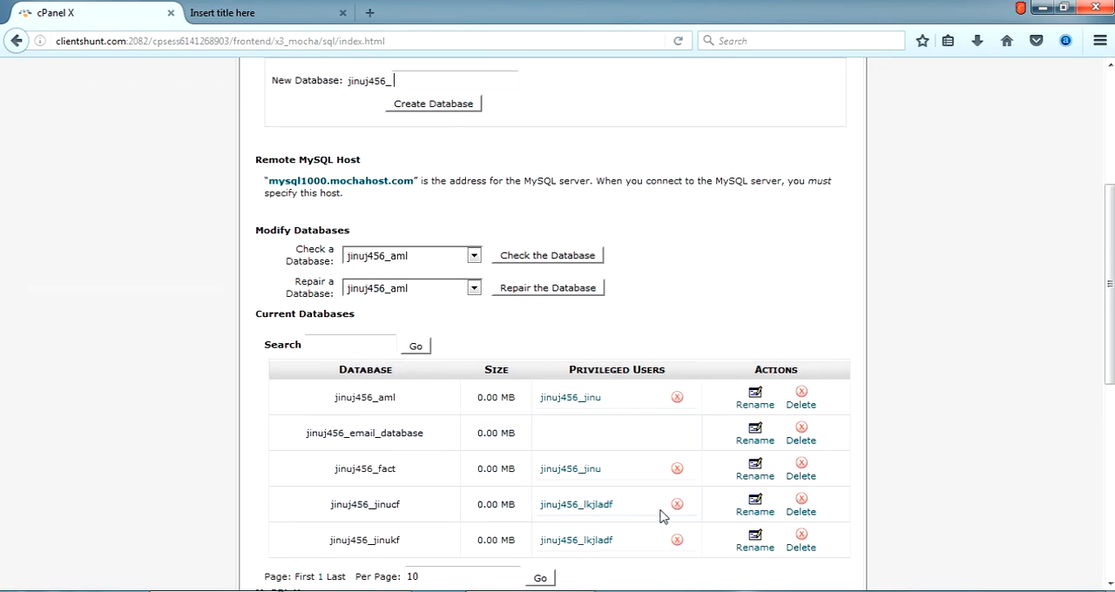
mouse_move(589, 494)
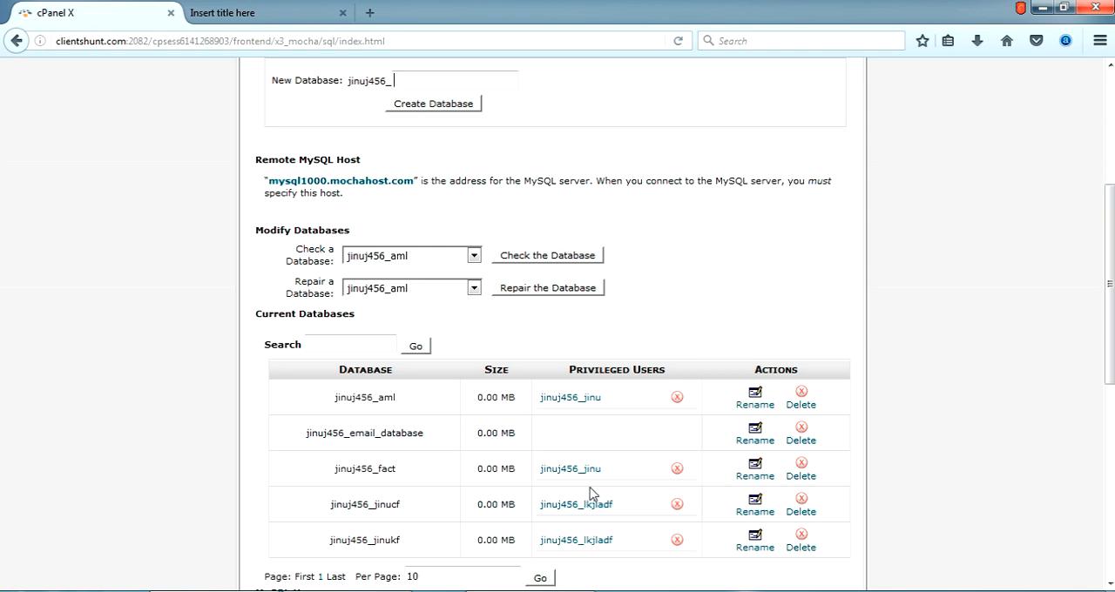
scroll("up", 3)
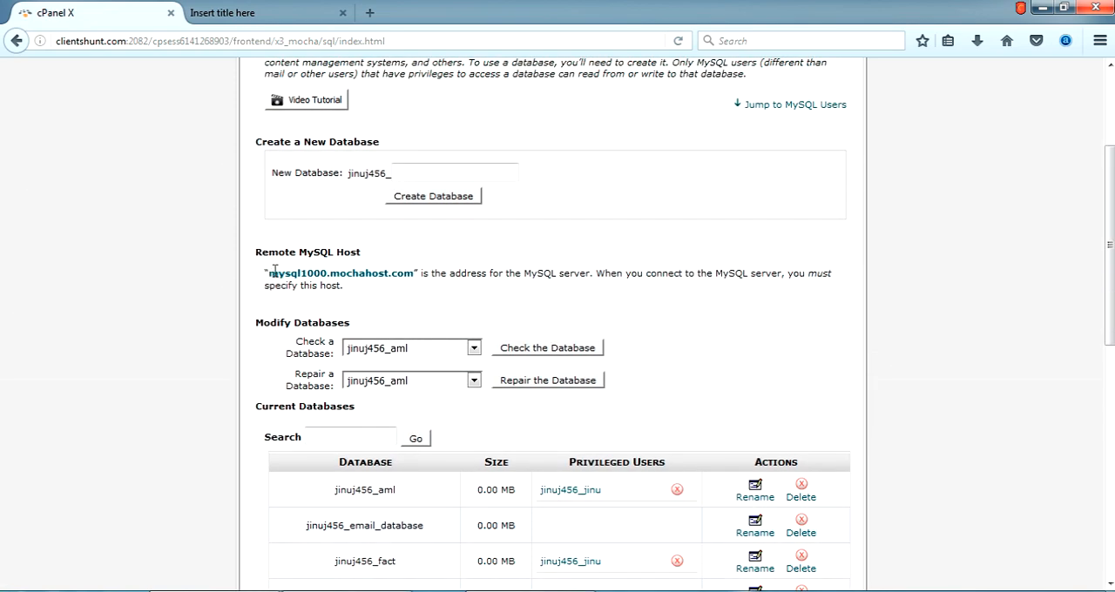
double_click(340, 273)
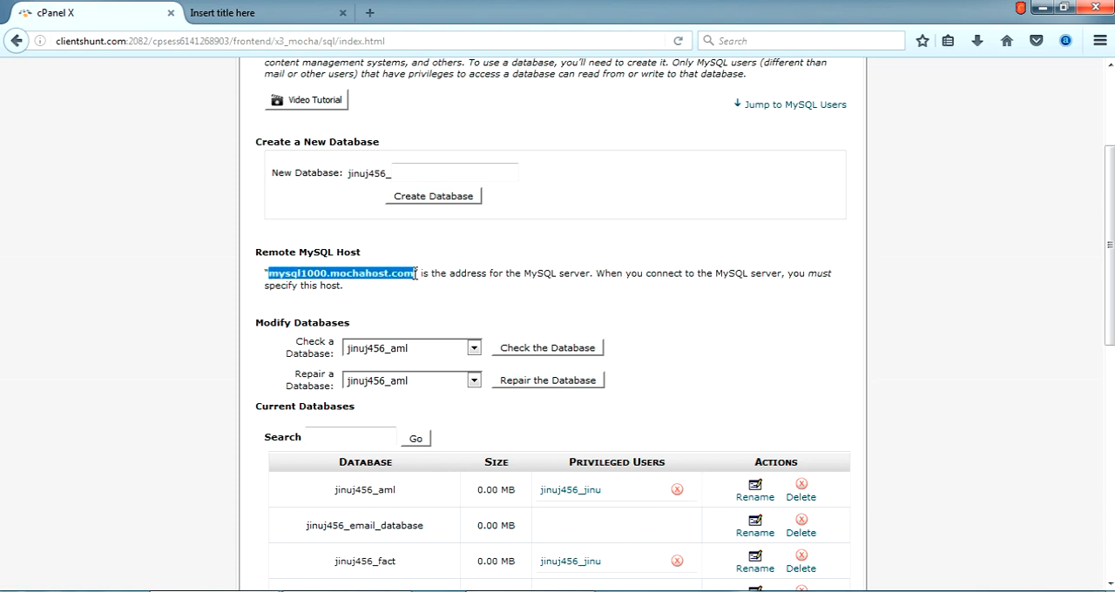
mouse_move(396, 294)
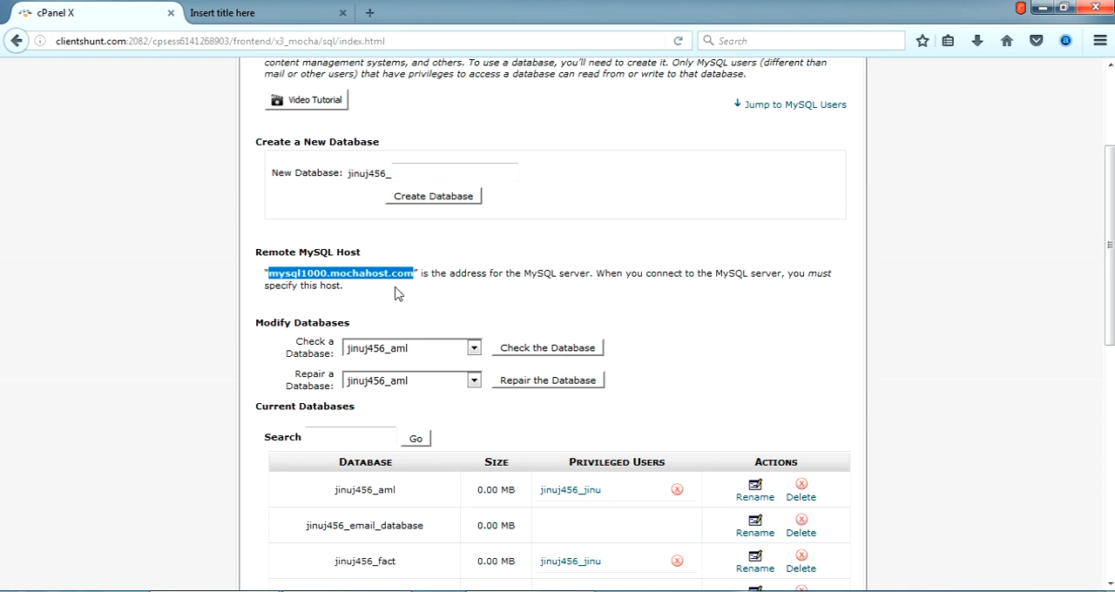
scroll("up", 3)
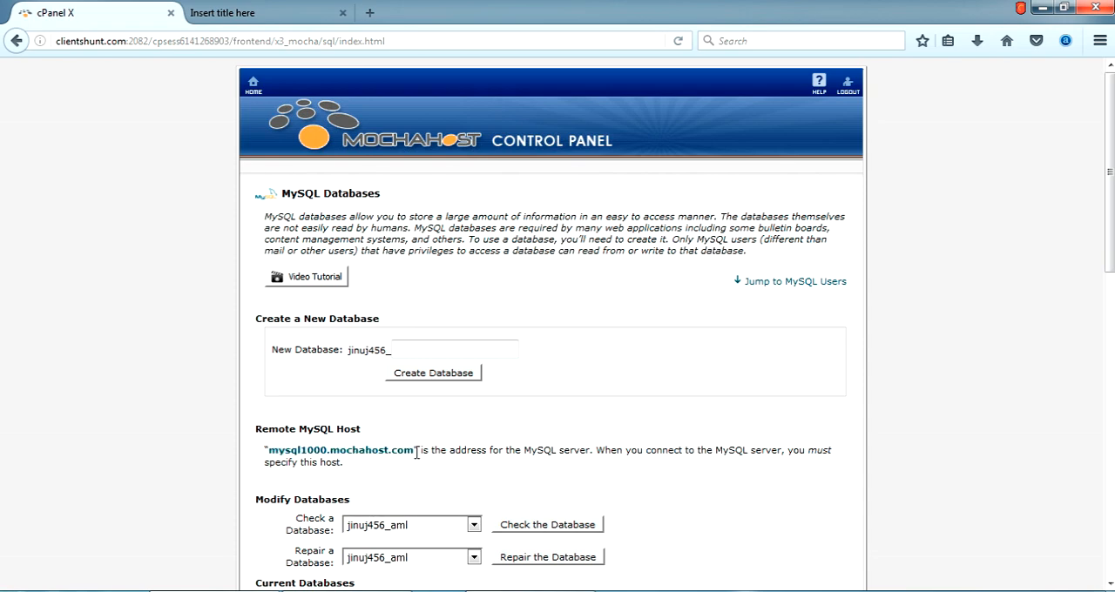
double_click(342, 449)
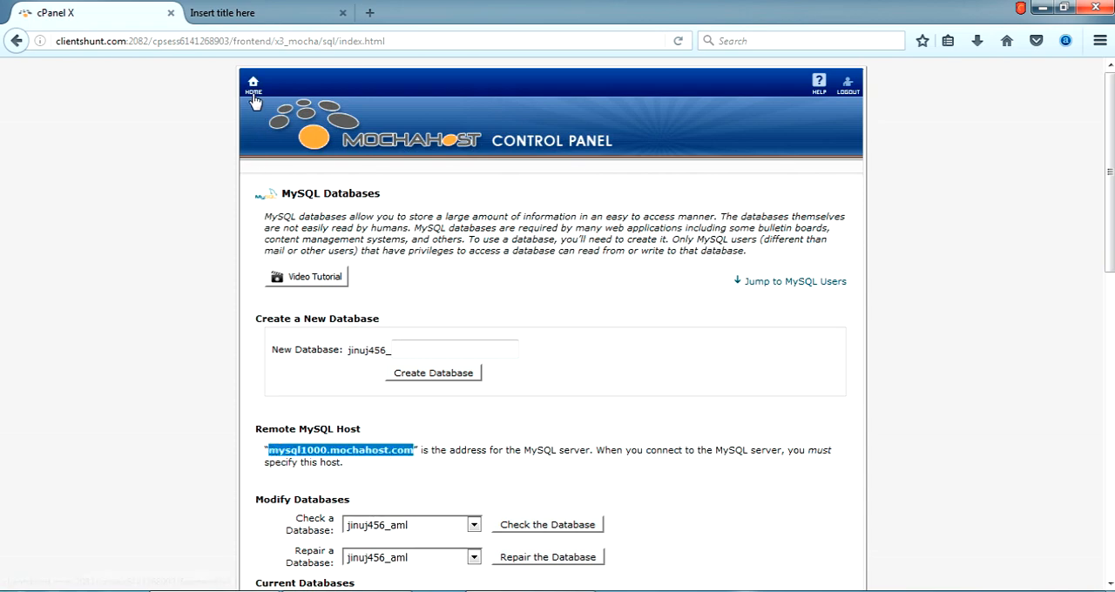
Return to the cPanel home and scroll down to the Databases tools
left_click(253, 85)
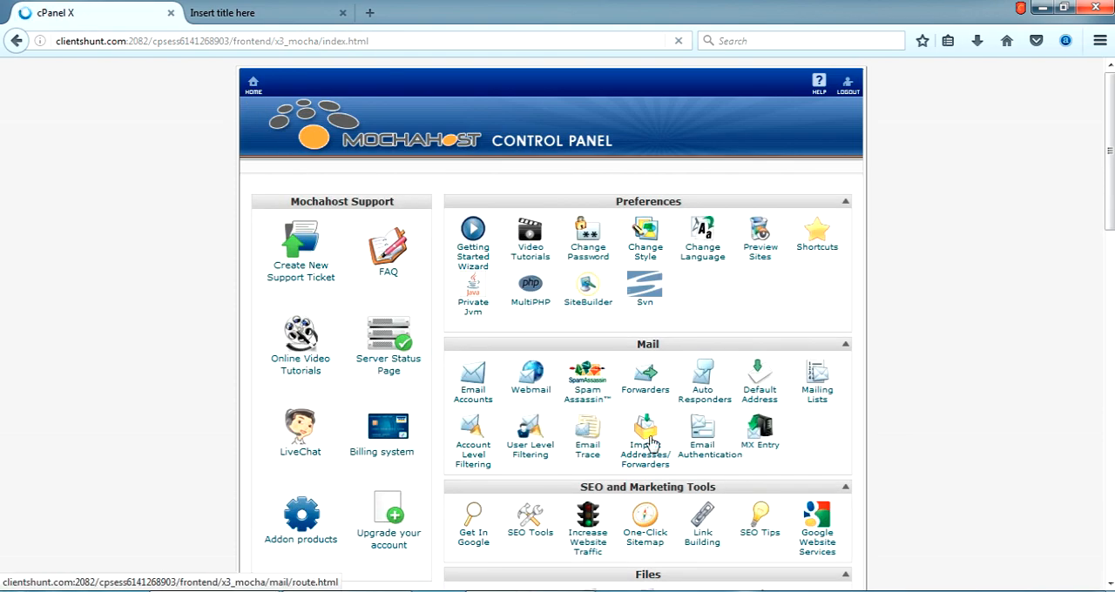
scroll("down", 3)
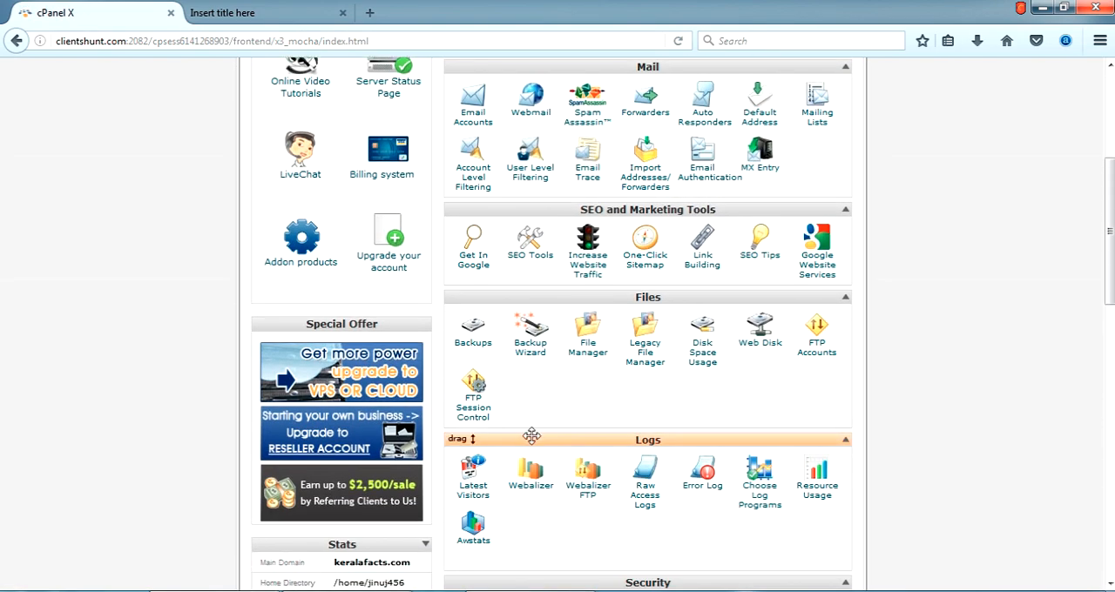
scroll("up", 3)
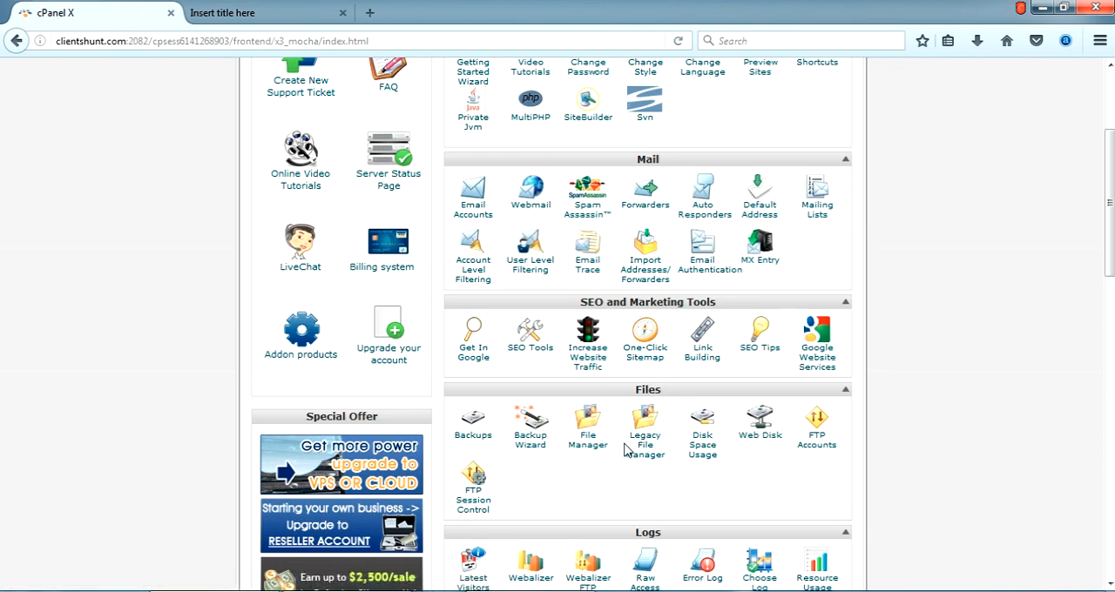
scroll("down", 3)
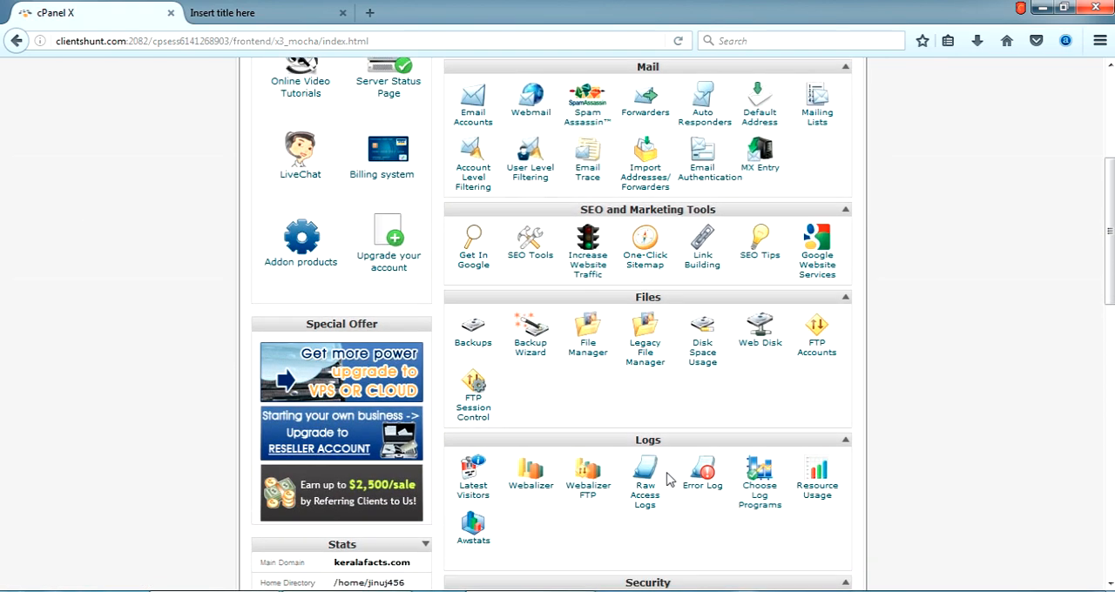
scroll("up", 3)
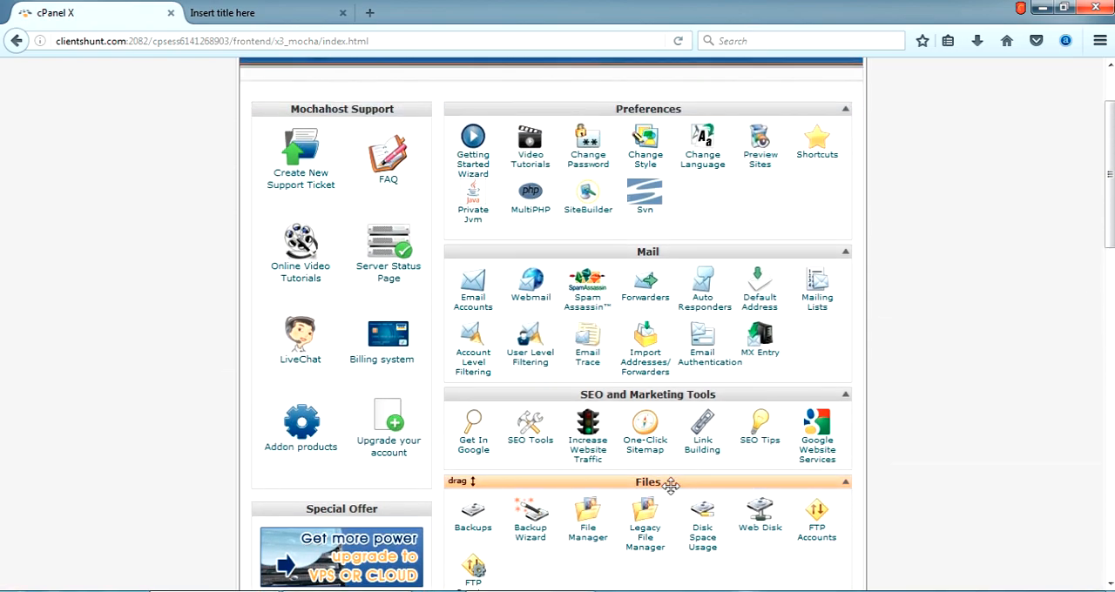
scroll("down", 3)
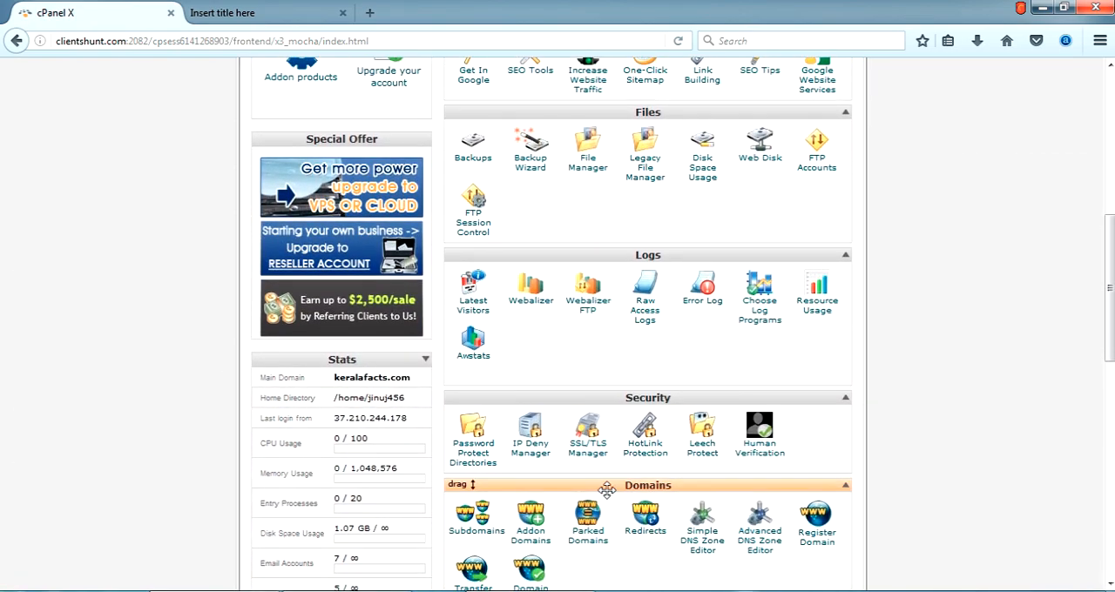
scroll("down", 3)
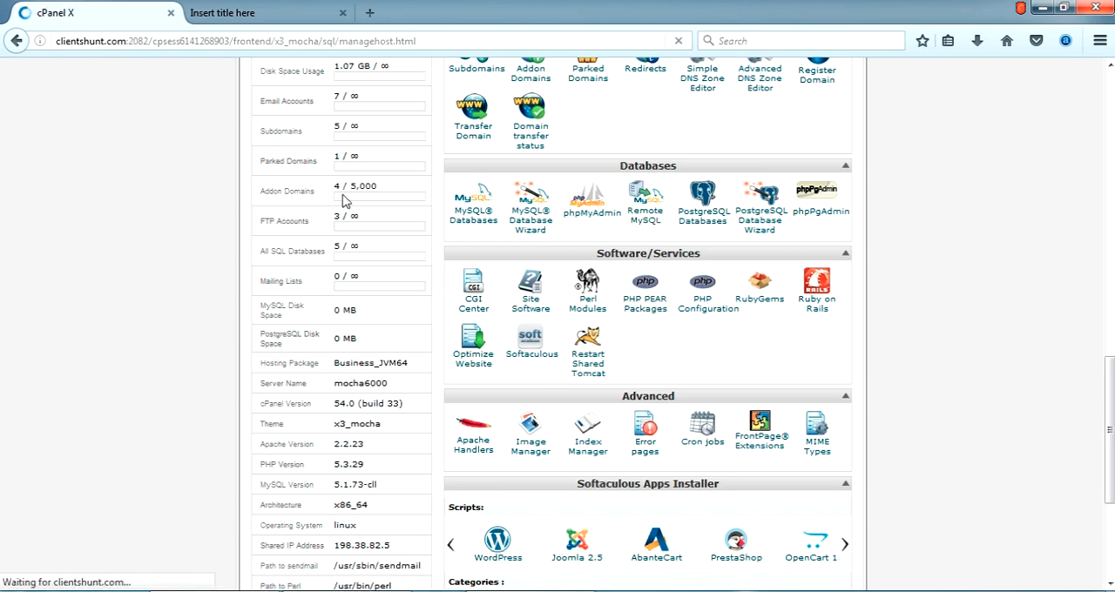
Open Remote MySQL and review the Remote Database Access Hosts table
left_click(645, 200)
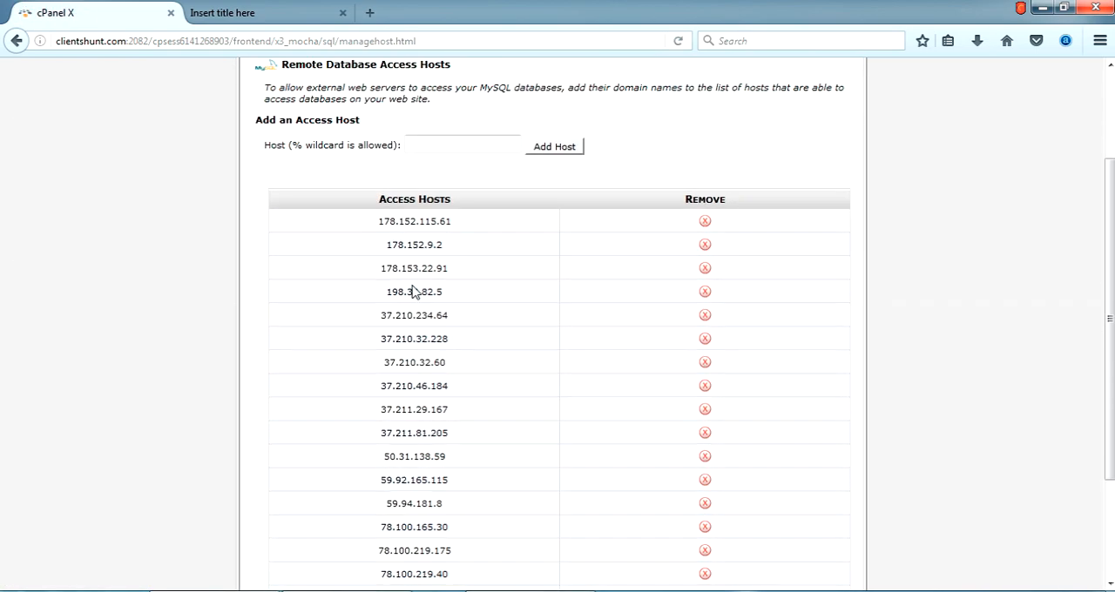
scroll("up", 3)
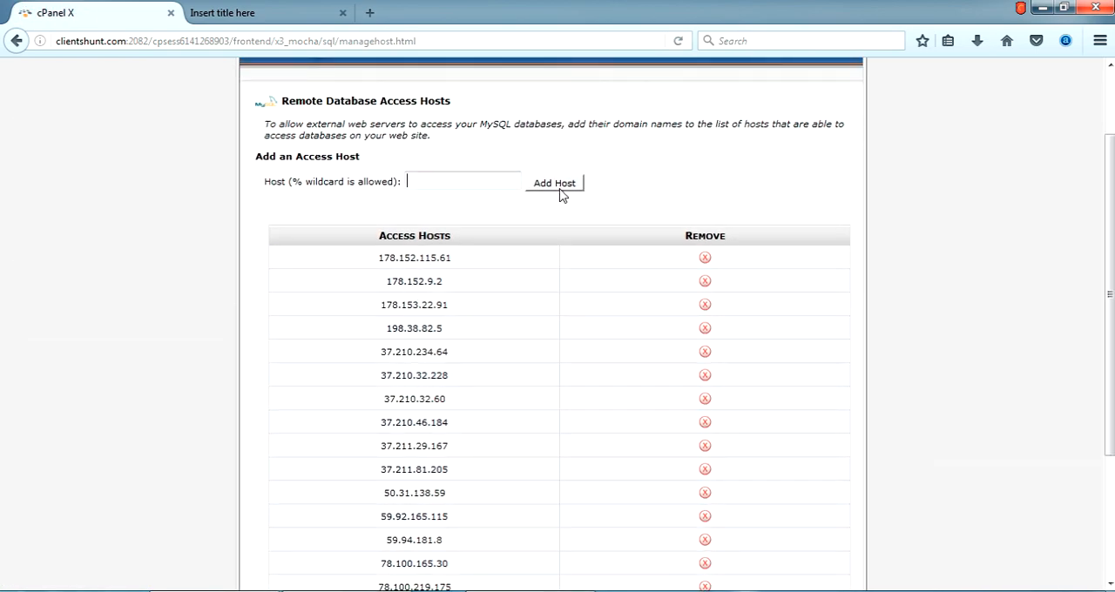
mouse_move(266, 477)
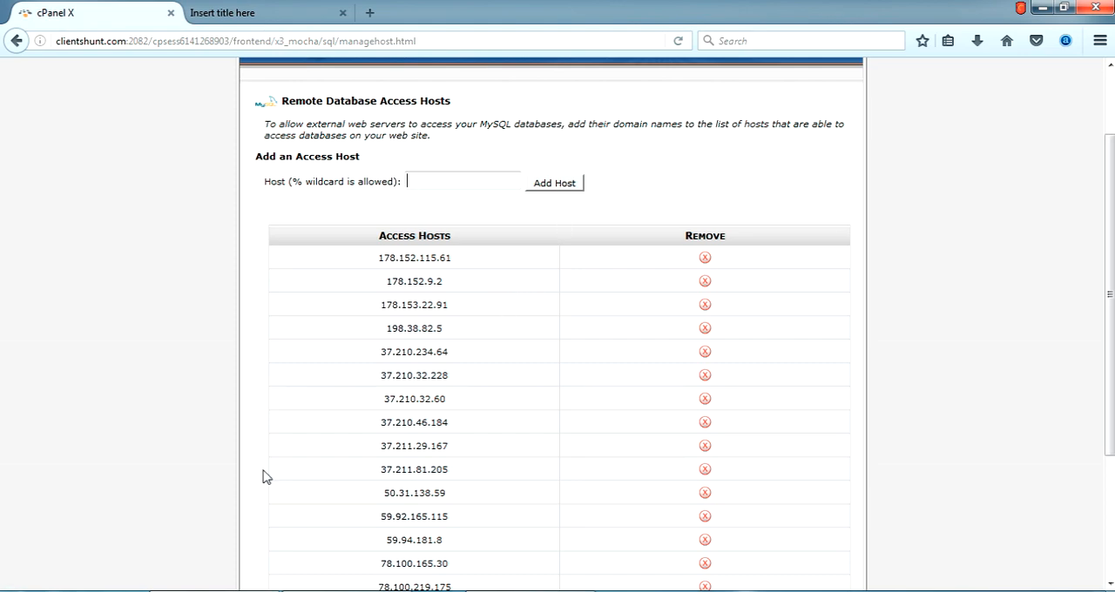
scroll("up", 3)
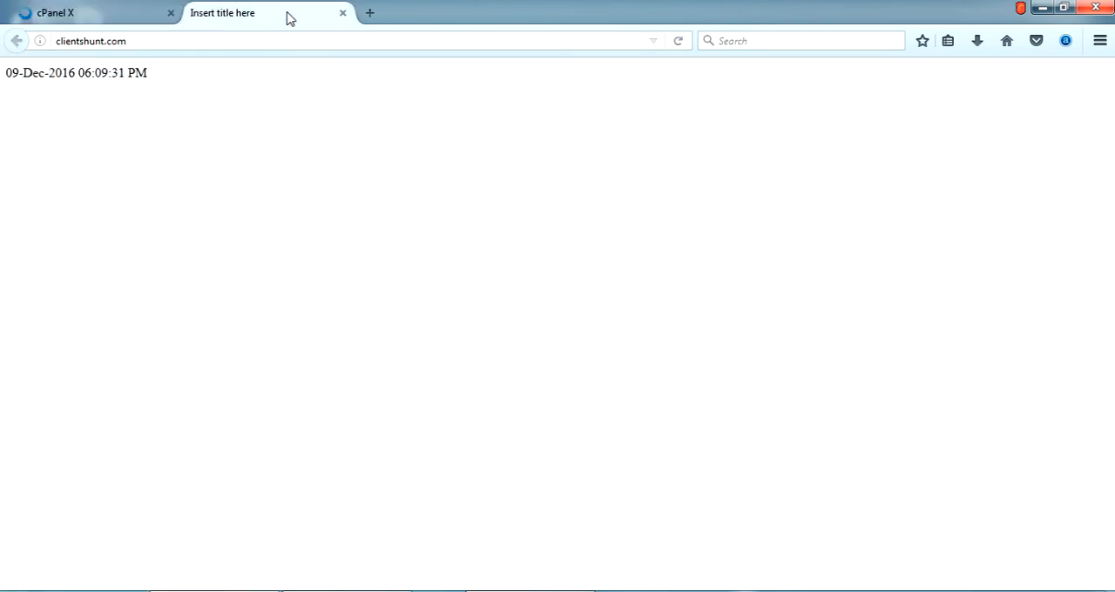
mouse_move(272, 305)
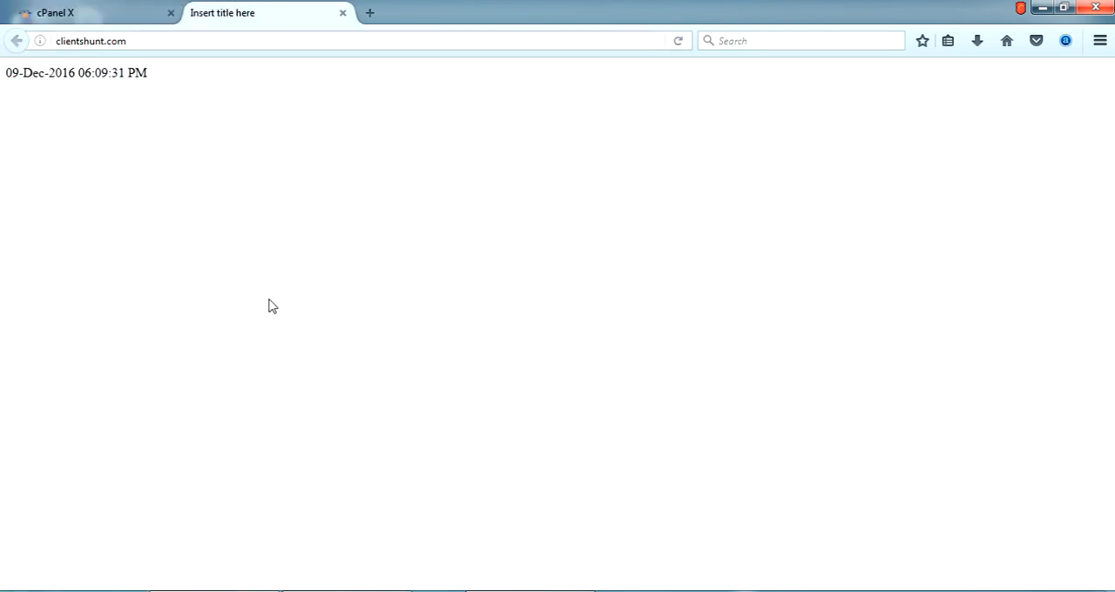
Reload clientshunt.com until its live date reads 09-Dec-2016 06:11:39 PM
left_click(679, 41)
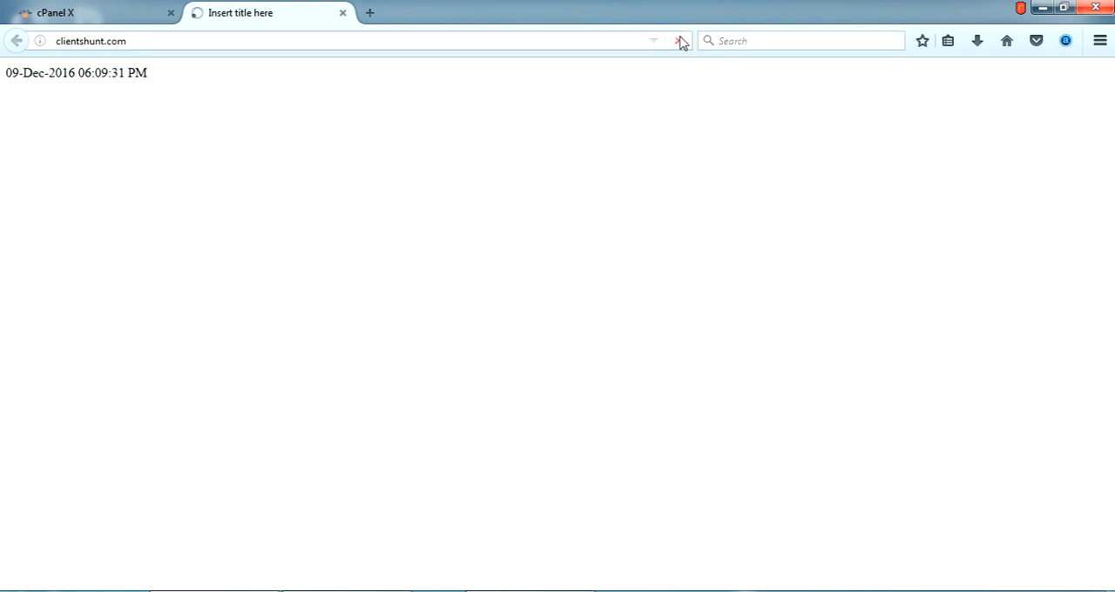
left_click(680, 41)
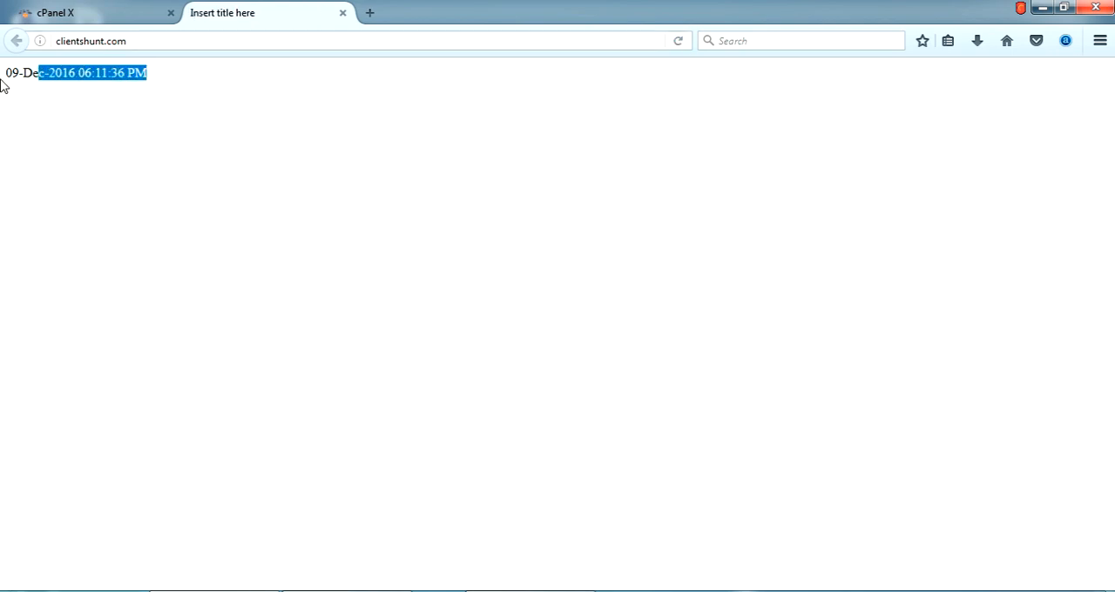
left_click(679, 41)
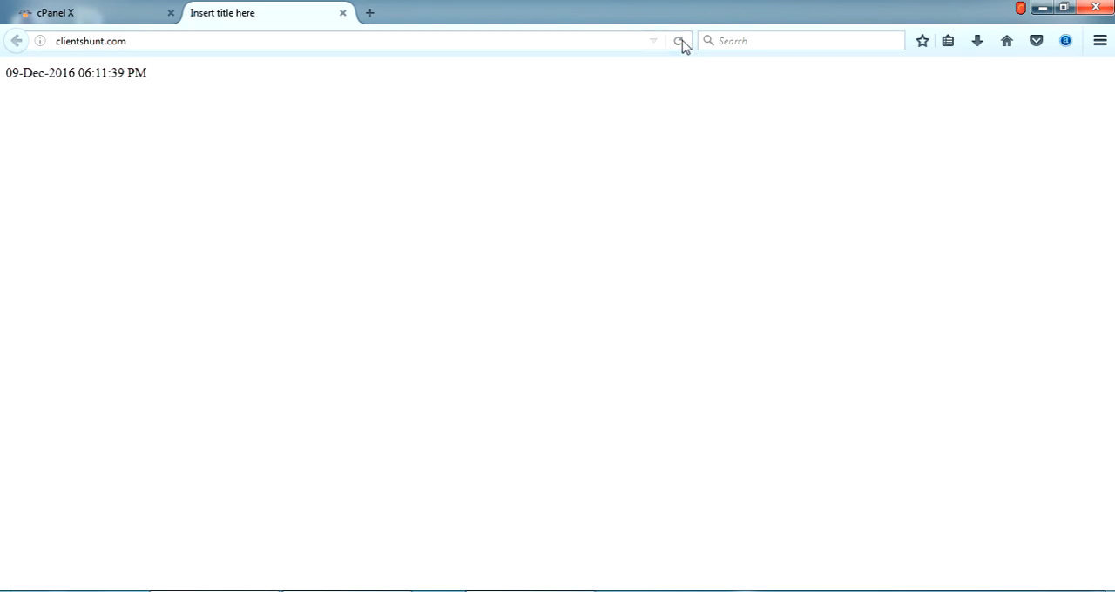